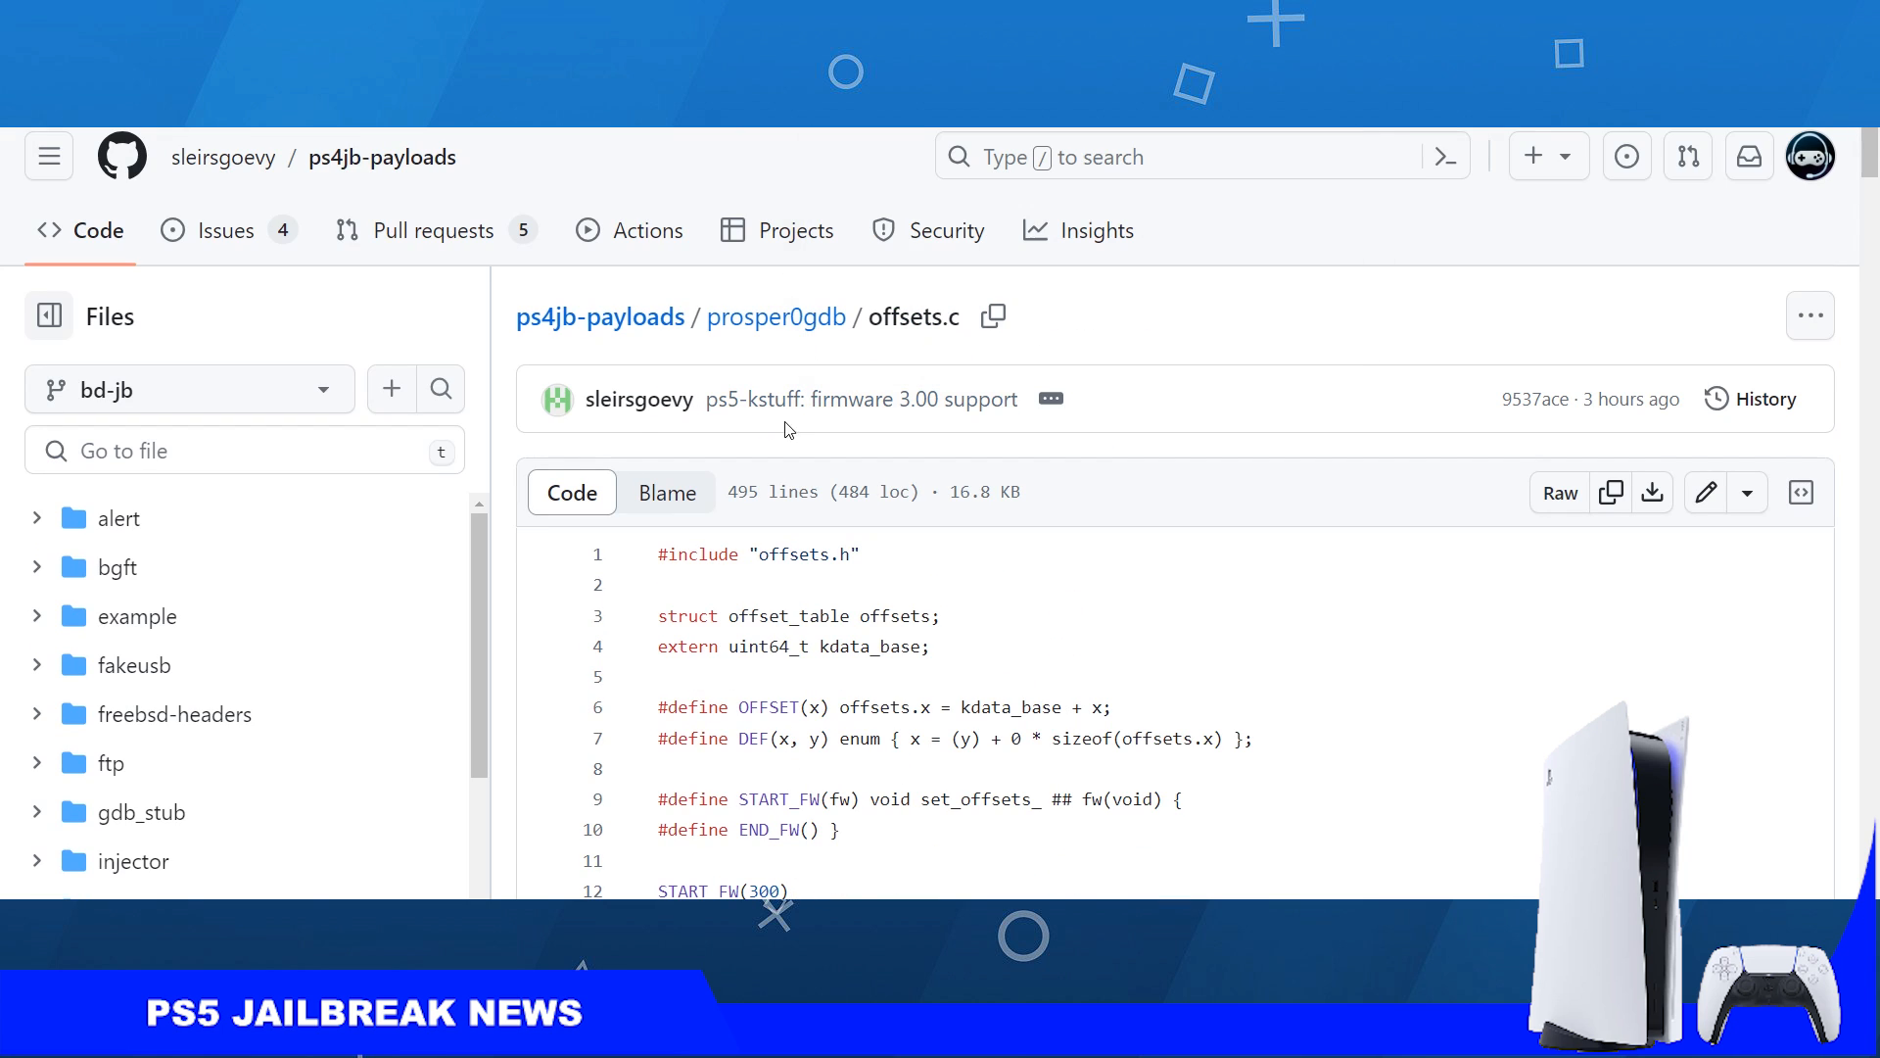
- Highlight the porting_tool README title and the word Make in step 0 while reading the clone instructions
{"action": "scroll", "scroll_direction": "down", "scroll_amount": 3}
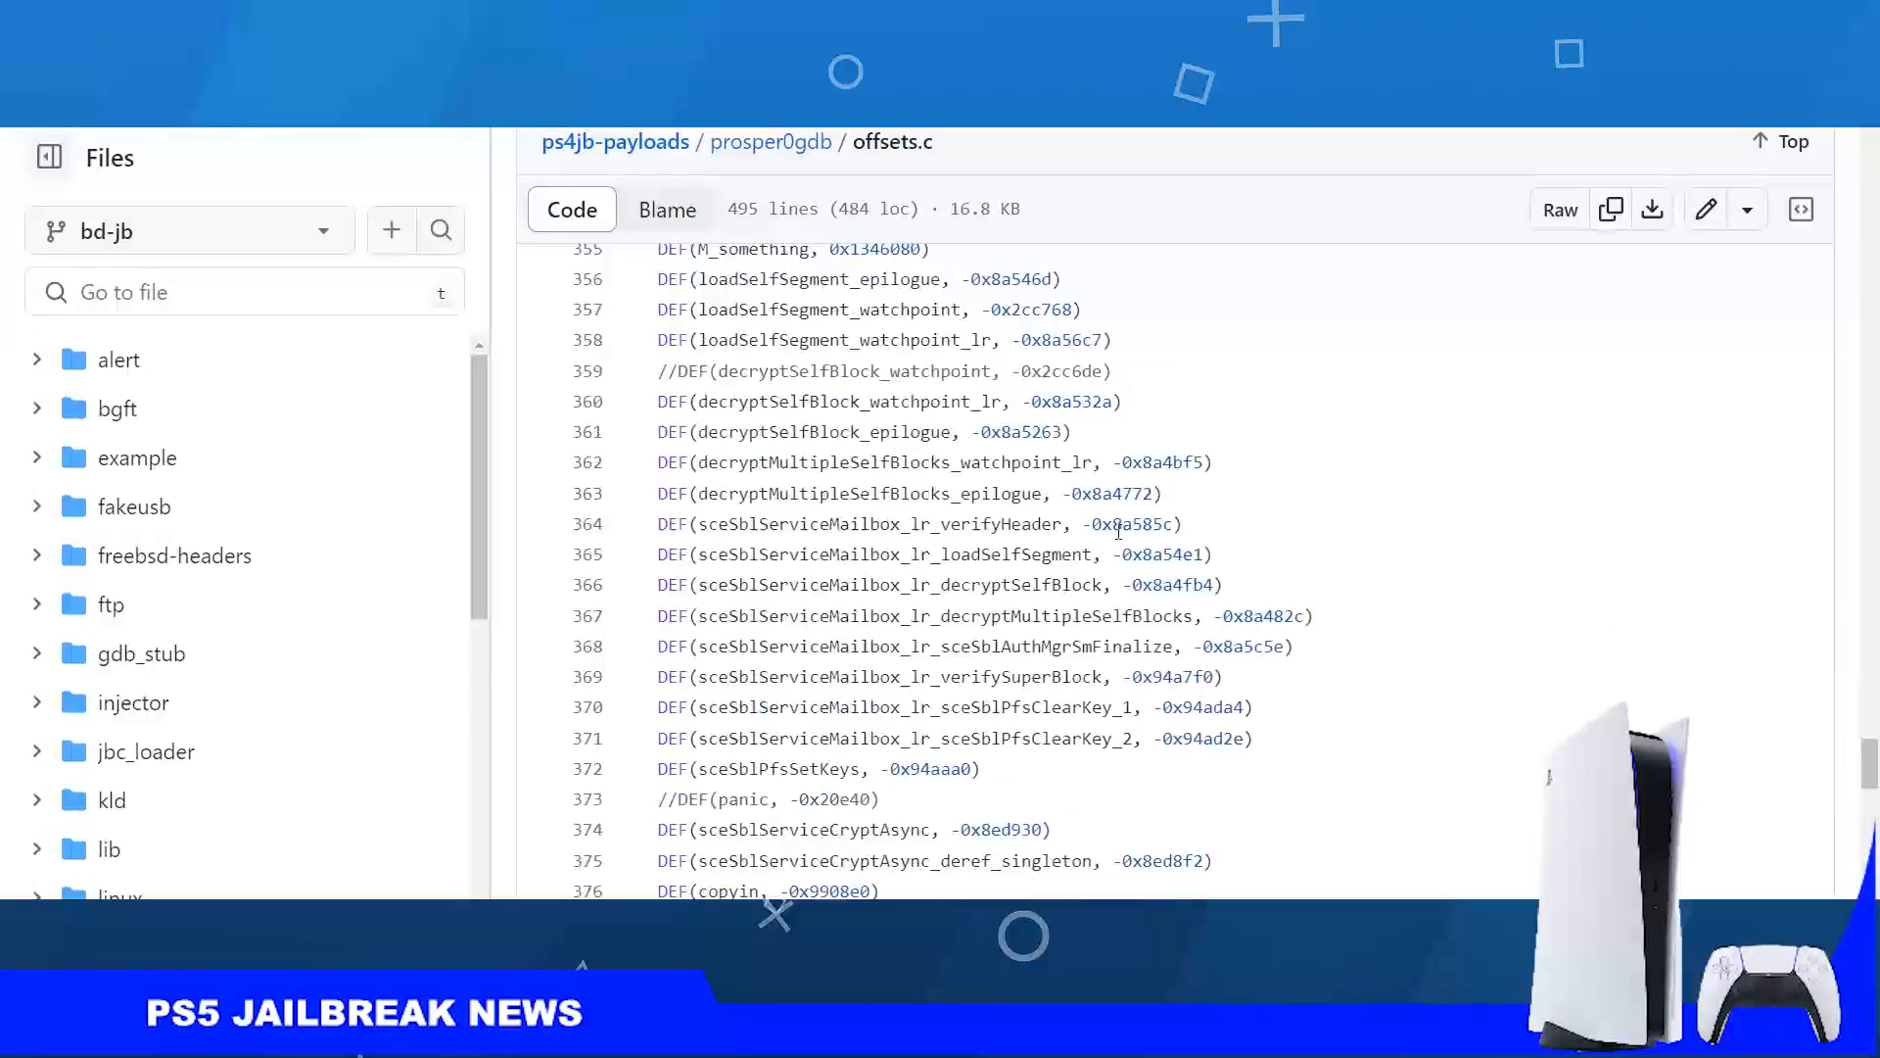
{"action": "scroll", "scroll_direction": "down", "scroll_amount": 3}
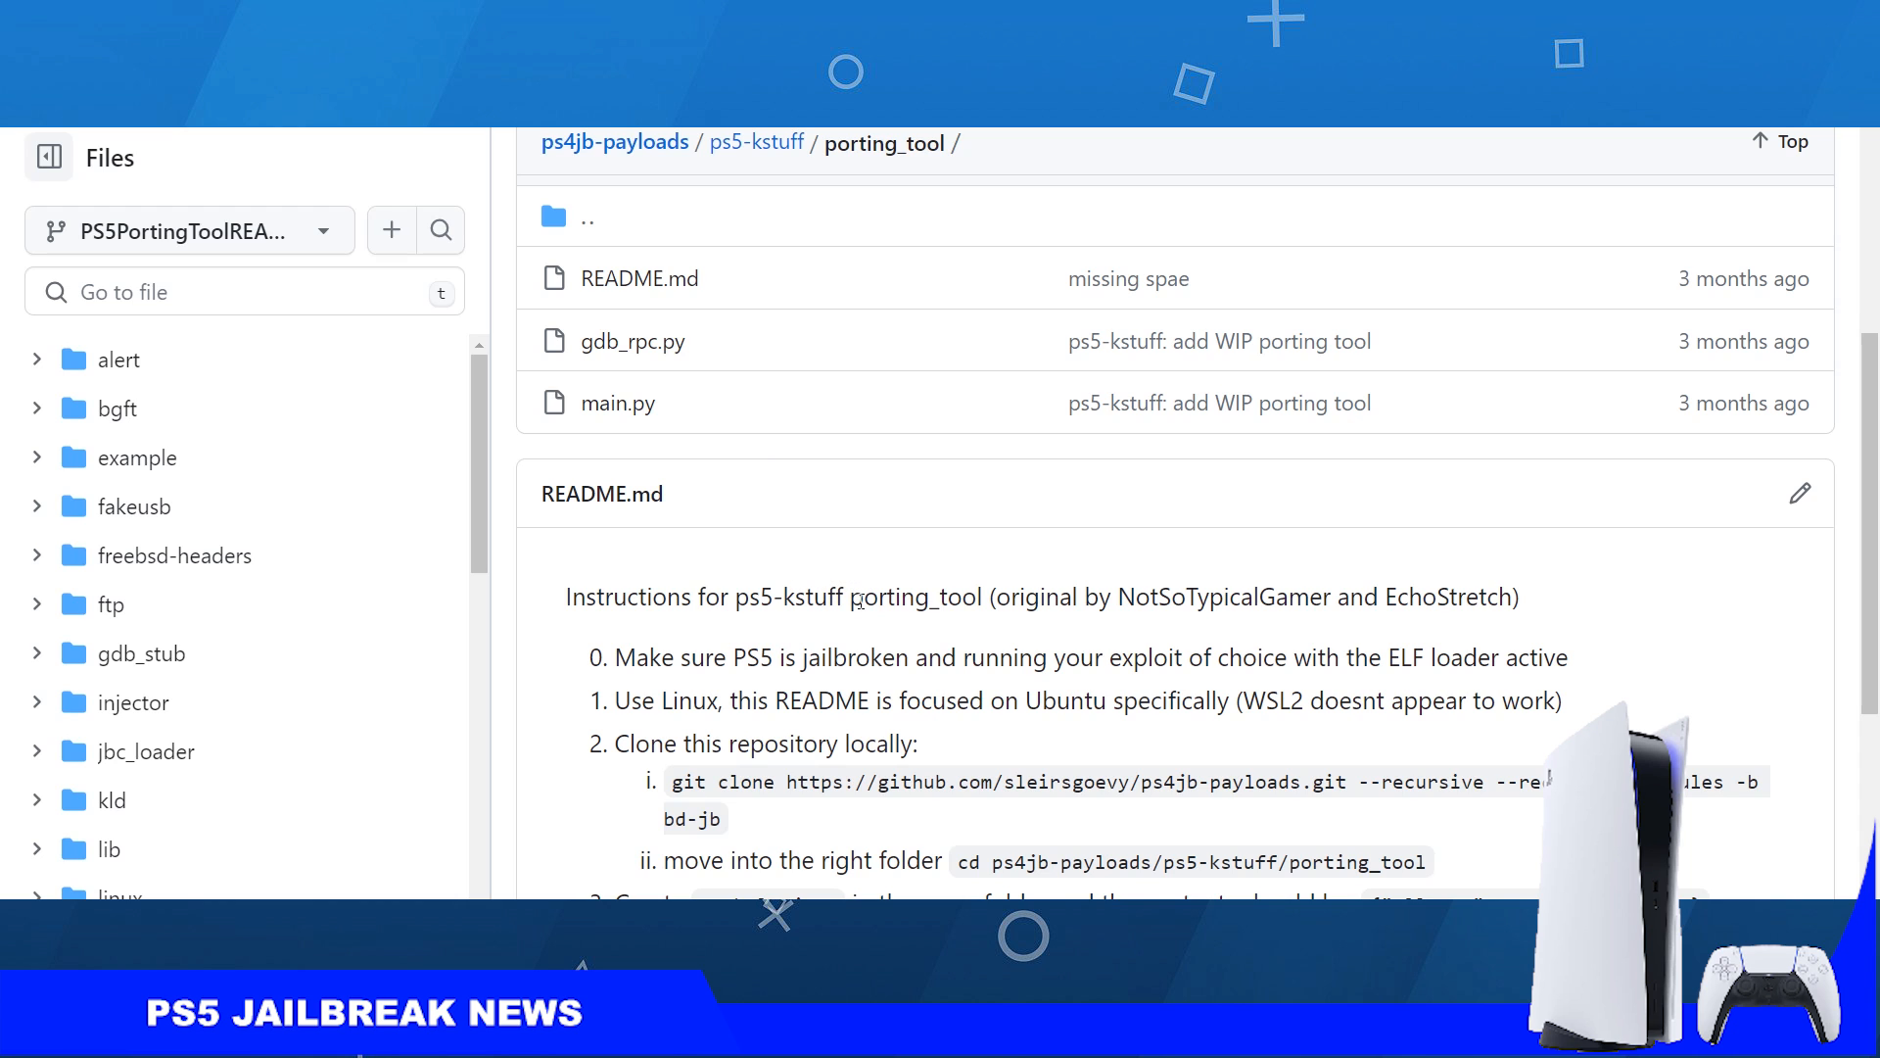
{"action": "triple_click", "coordinate": [1044, 597]}
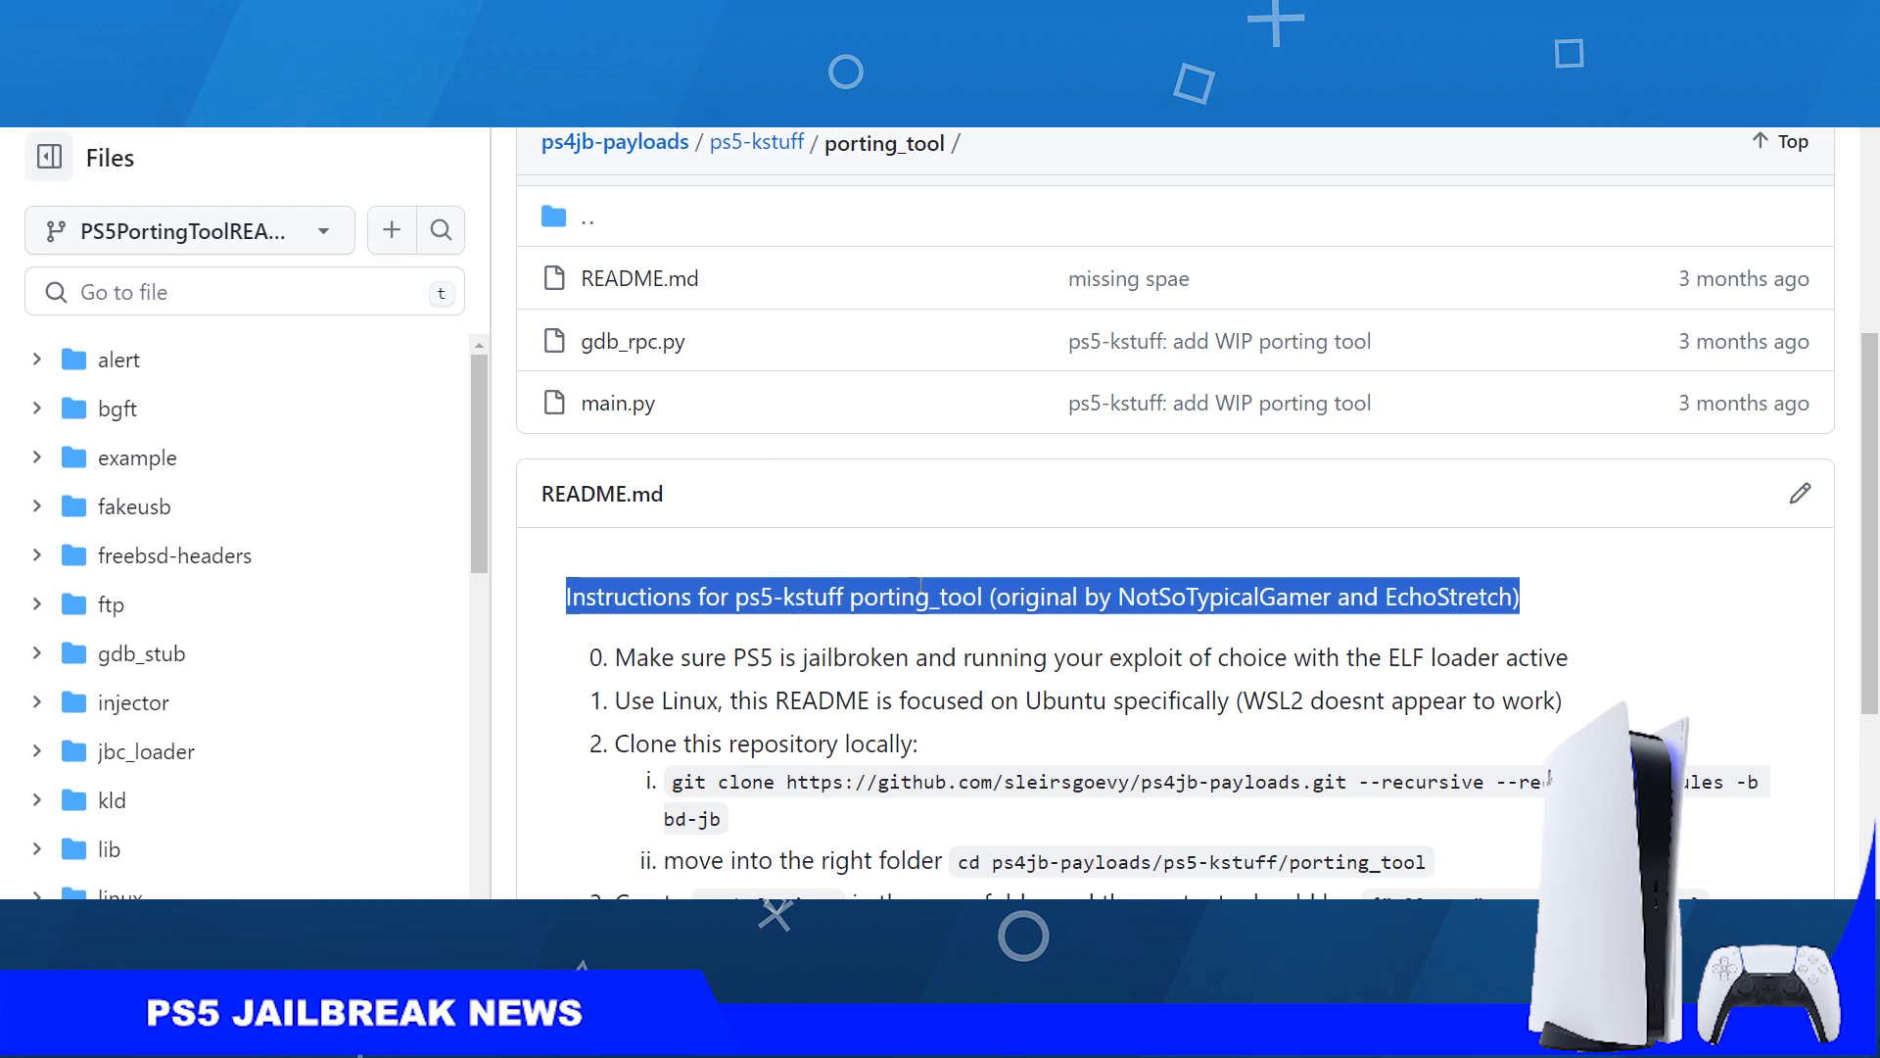
{"action": "scroll", "scroll_direction": "down", "scroll_amount": 3}
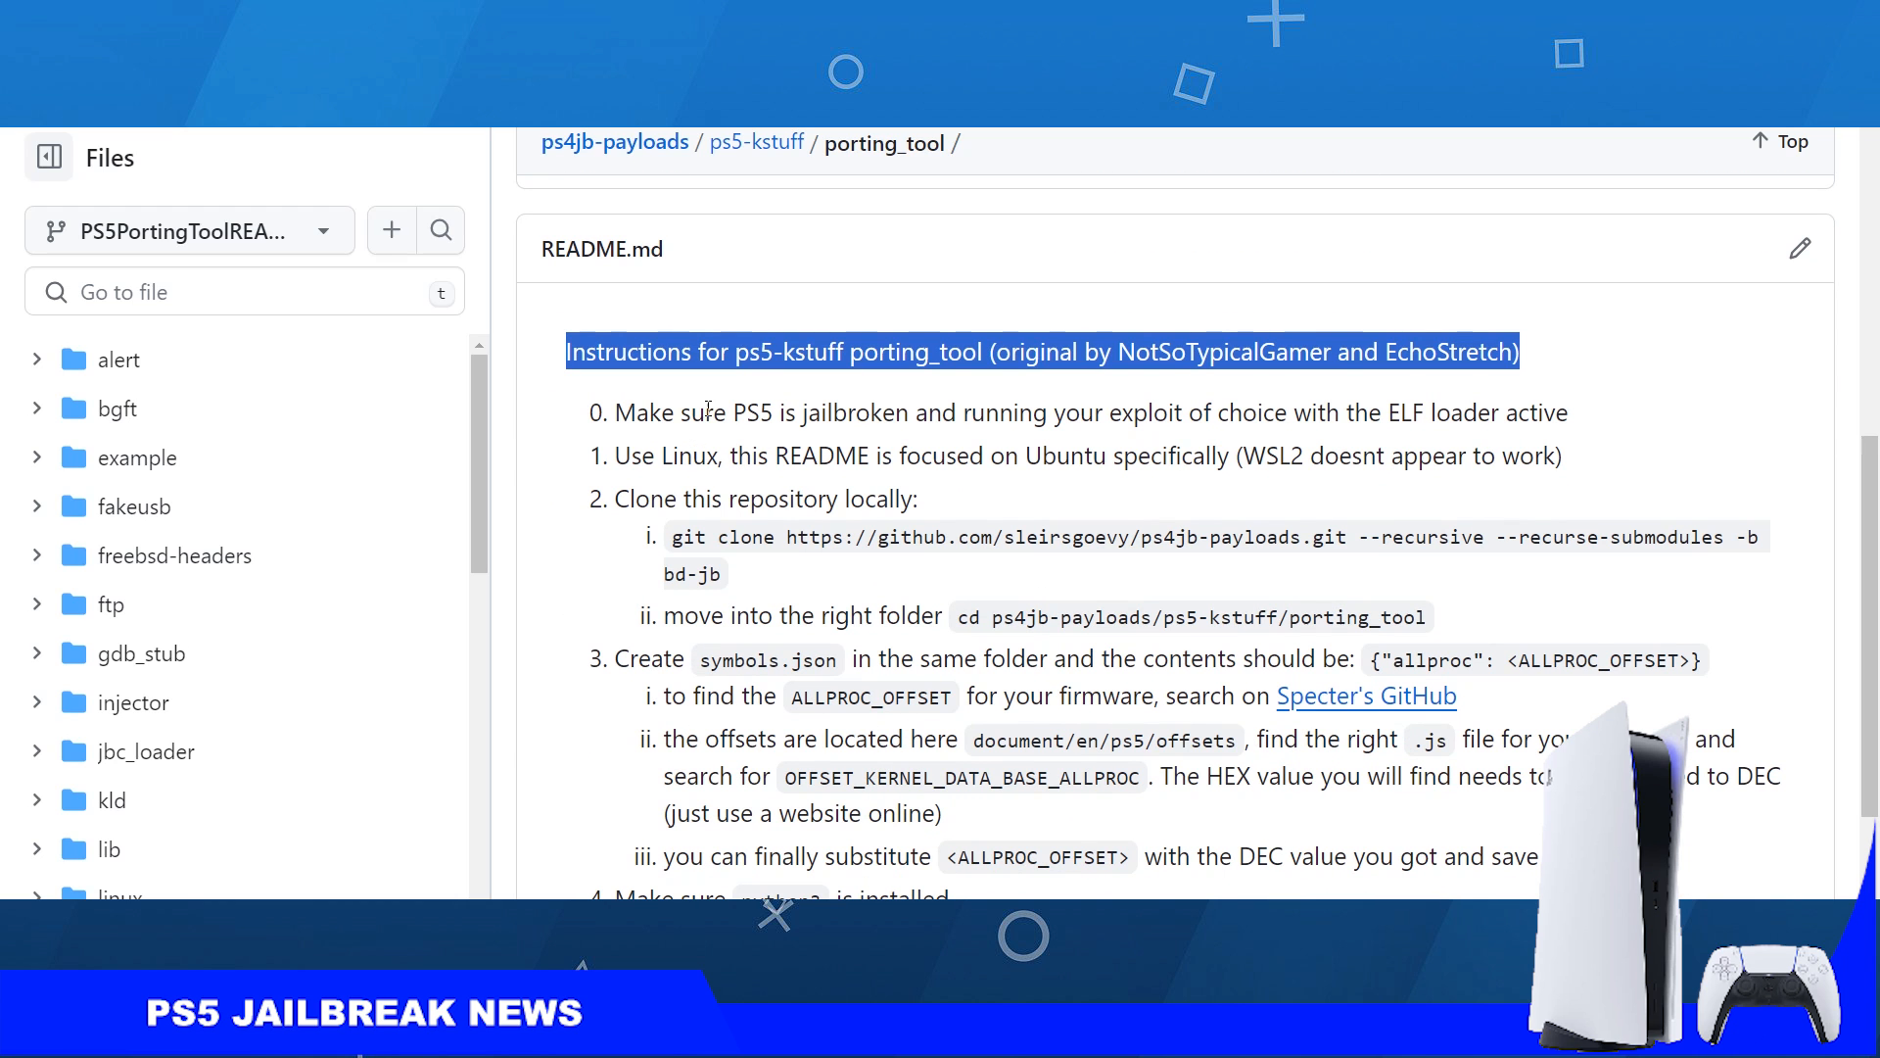
{"action": "double_click", "coordinate": [645, 413]}
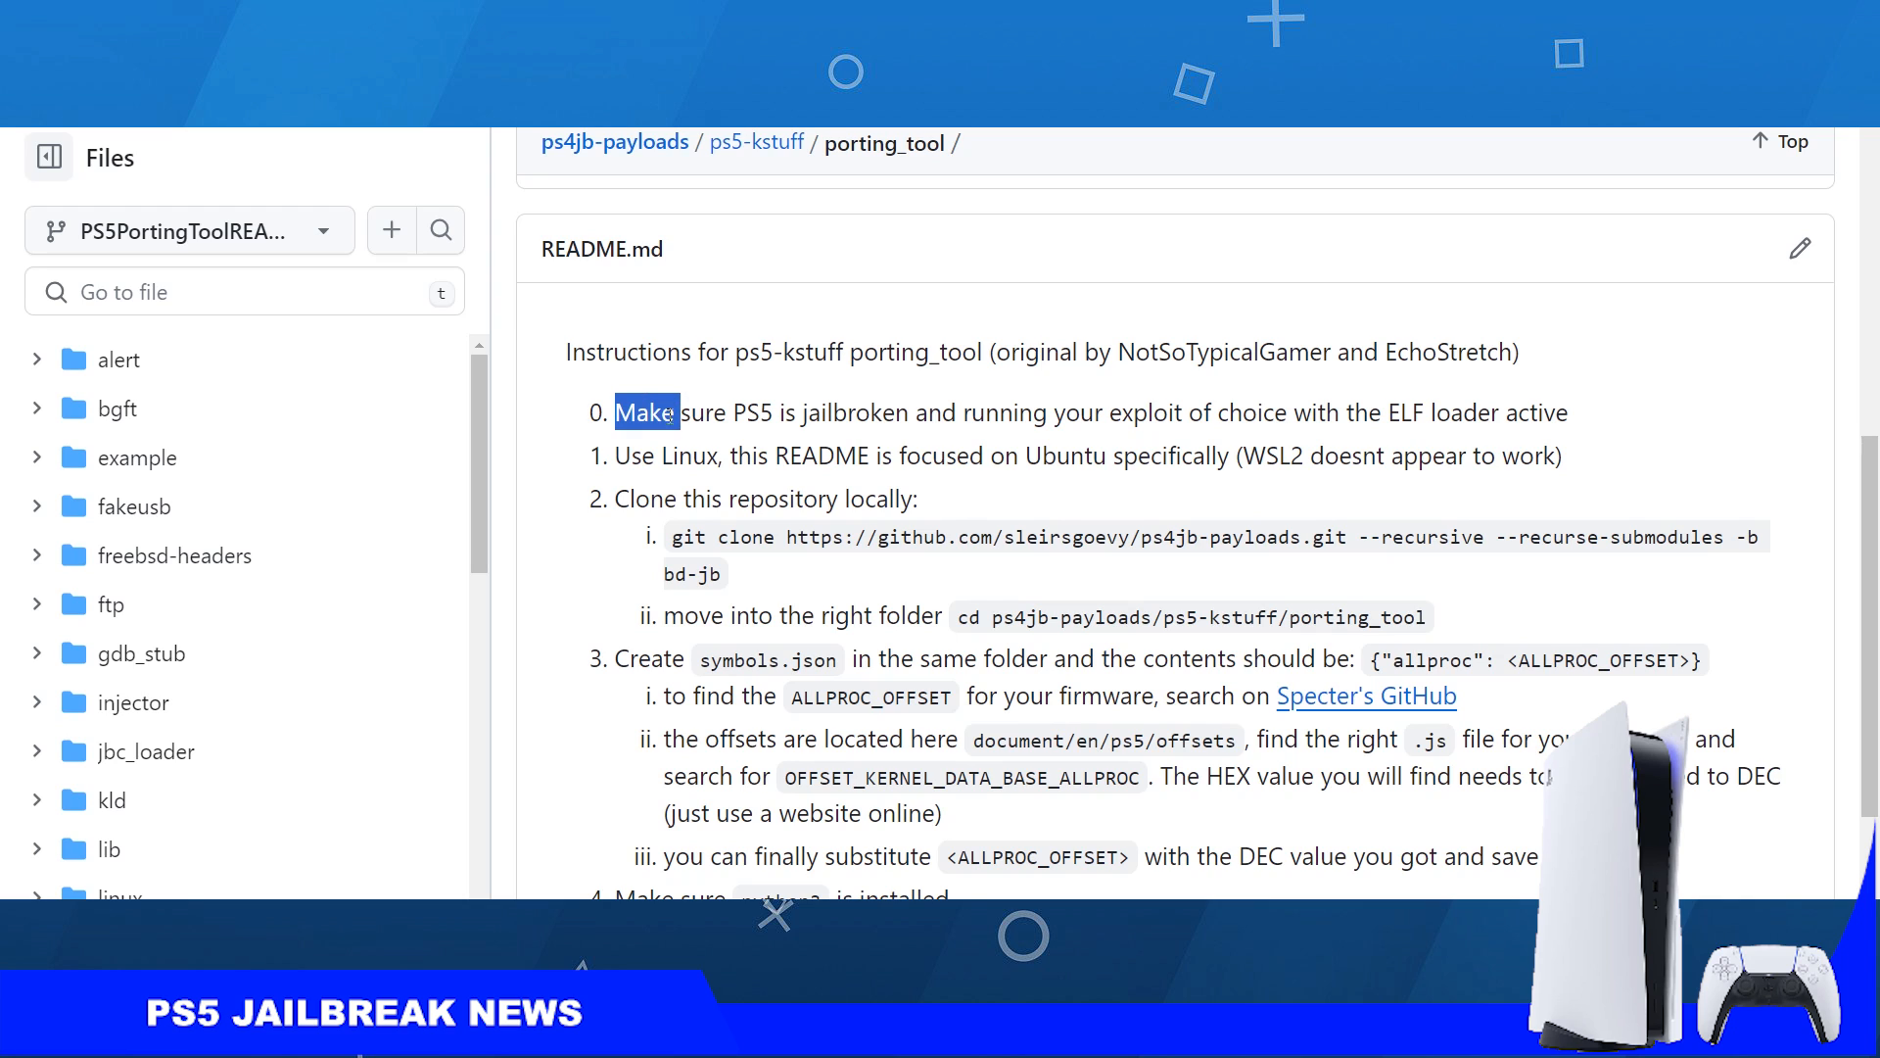
{"action": "left_click", "coordinate": [707, 413]}
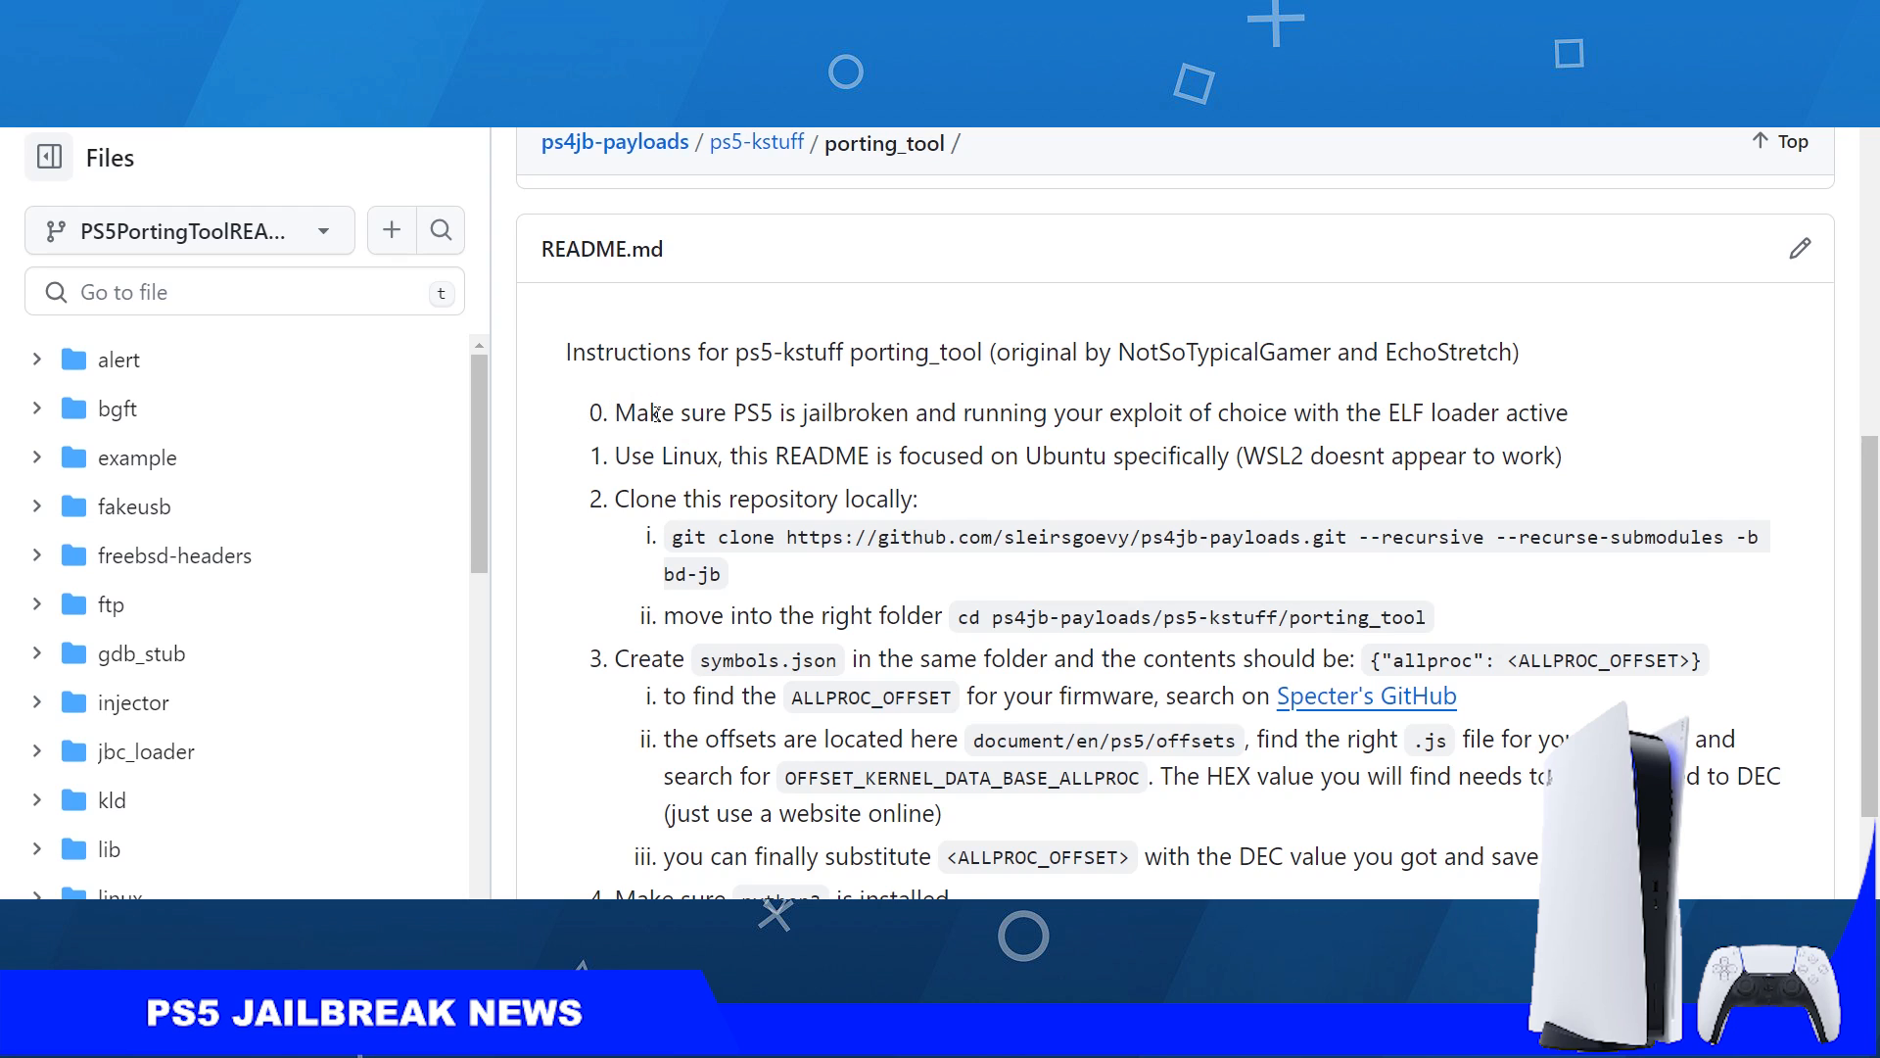
{"action": "mouse_move", "coordinate": [748, 405]}
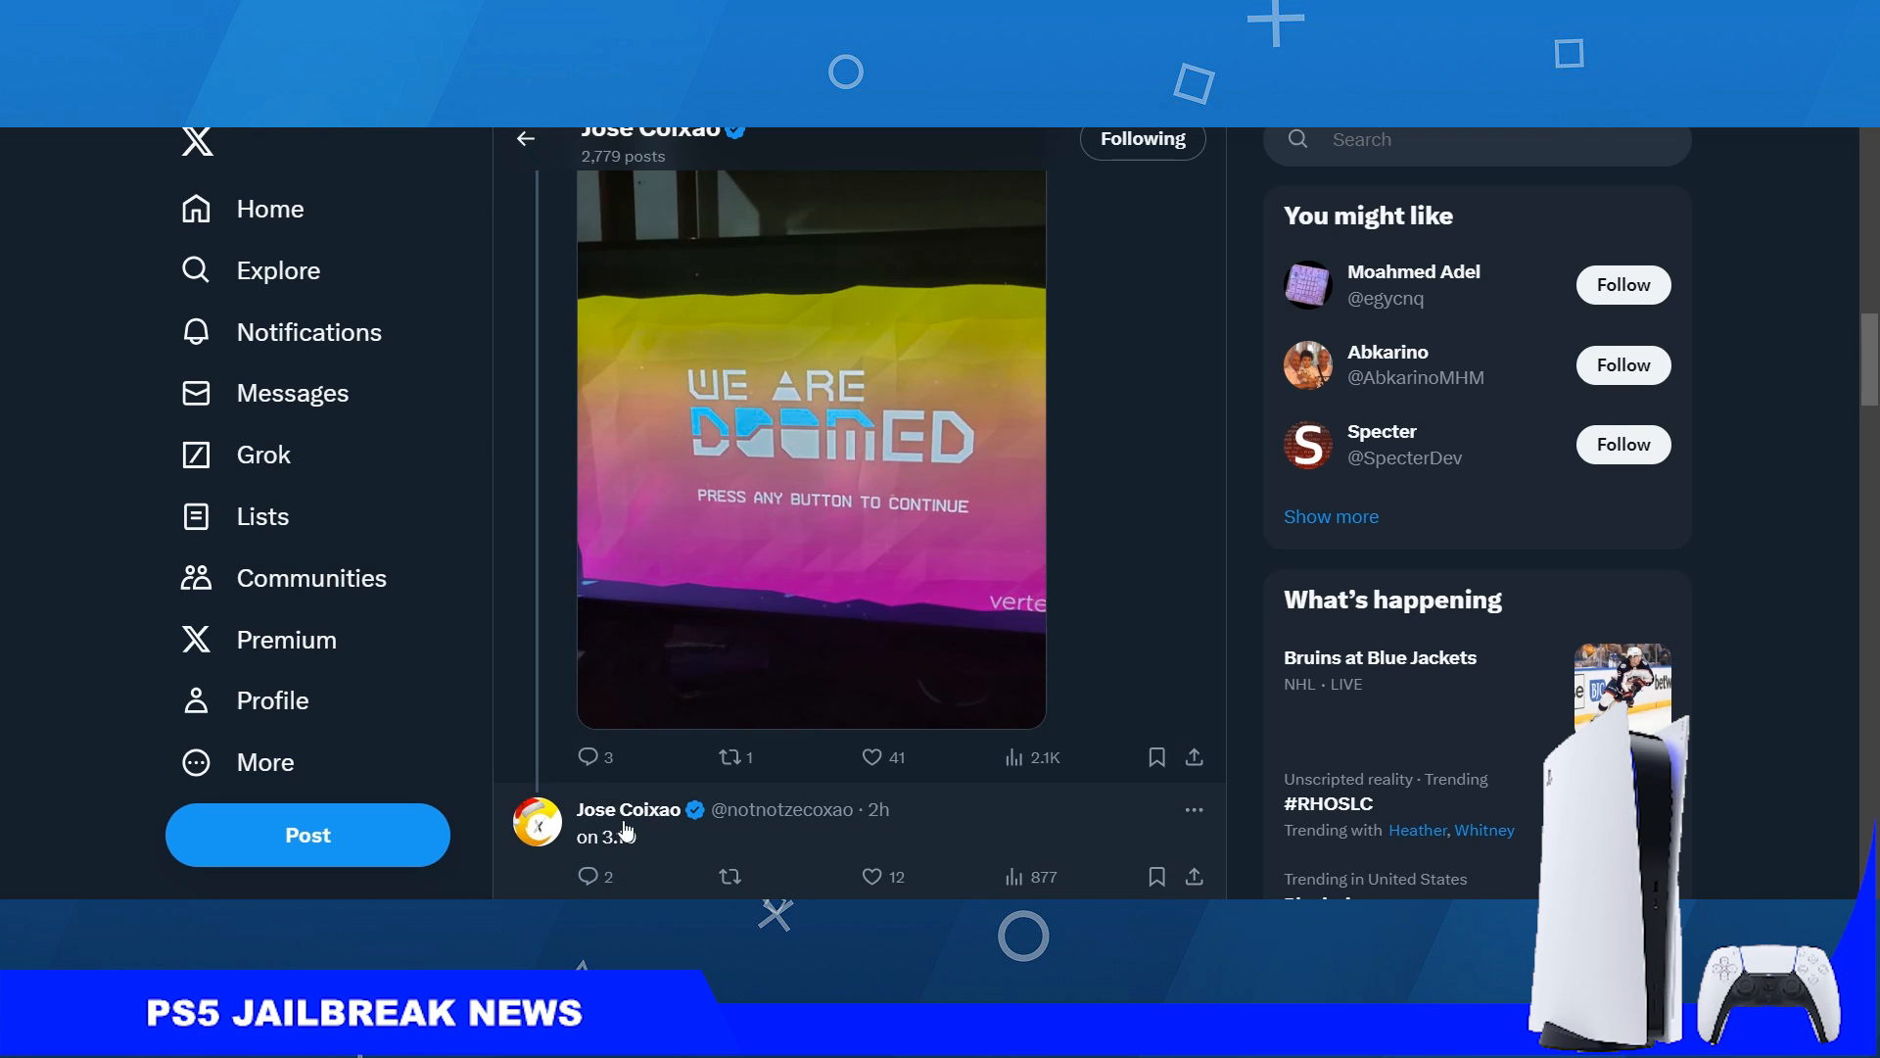
- Scroll through Jose Coixao's posts, the WE ARE DOOMED video and the '4.00 ported, 4.02 next' post
{"action": "scroll", "scroll_direction": "down", "scroll_amount": 3}
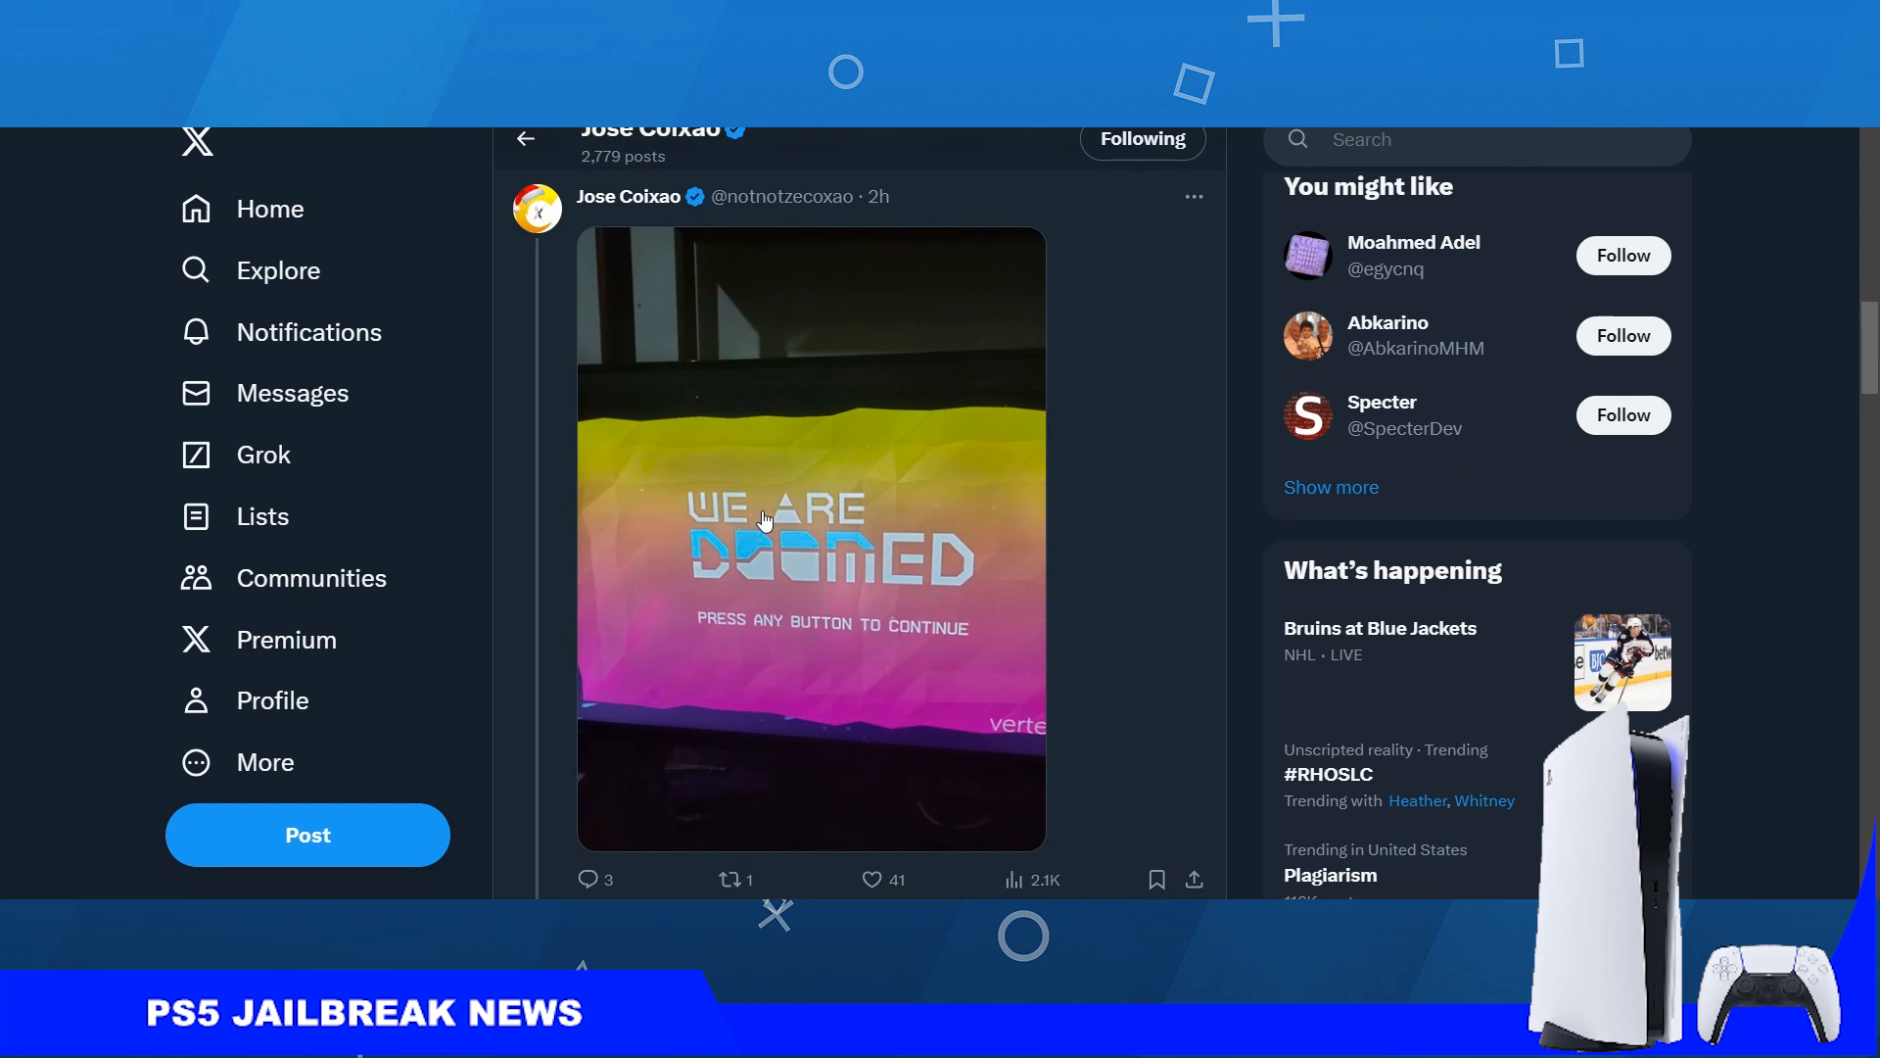
{"action": "mouse_move", "coordinate": [750, 713]}
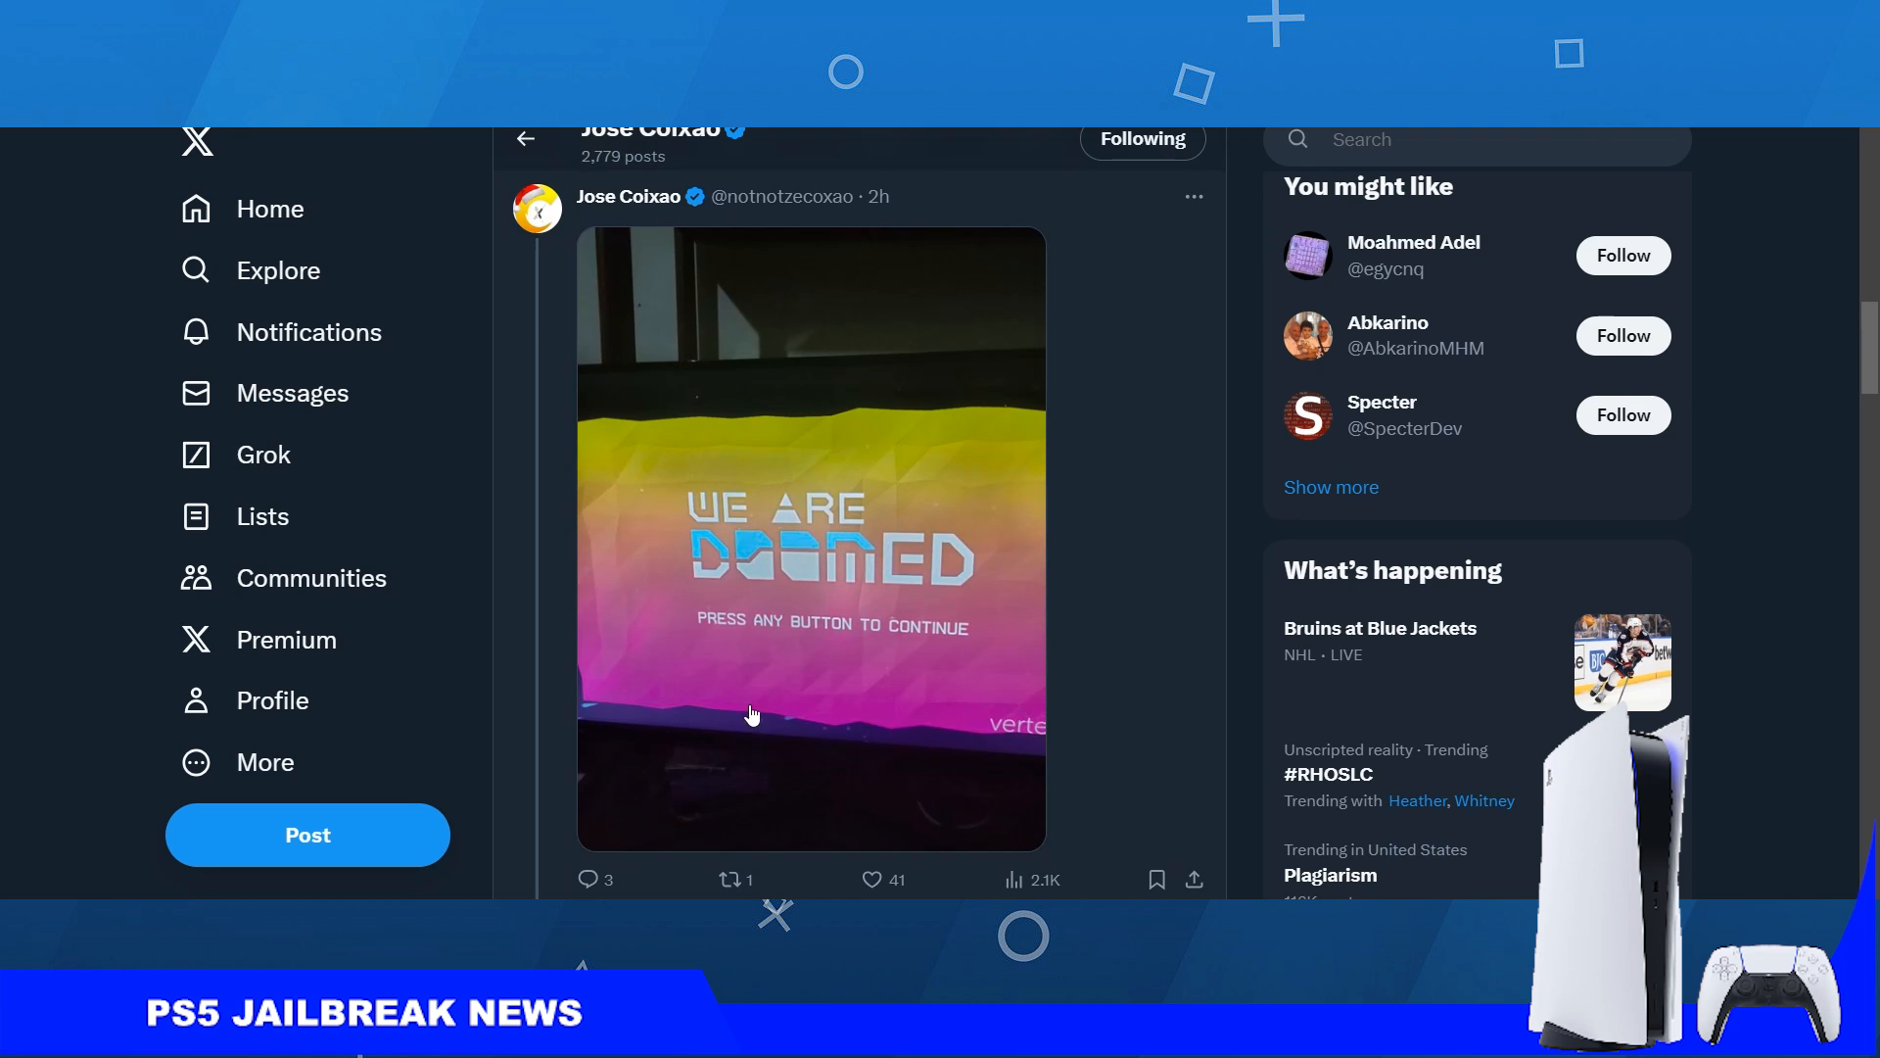
{"action": "scroll", "scroll_direction": "up", "scroll_amount": 3}
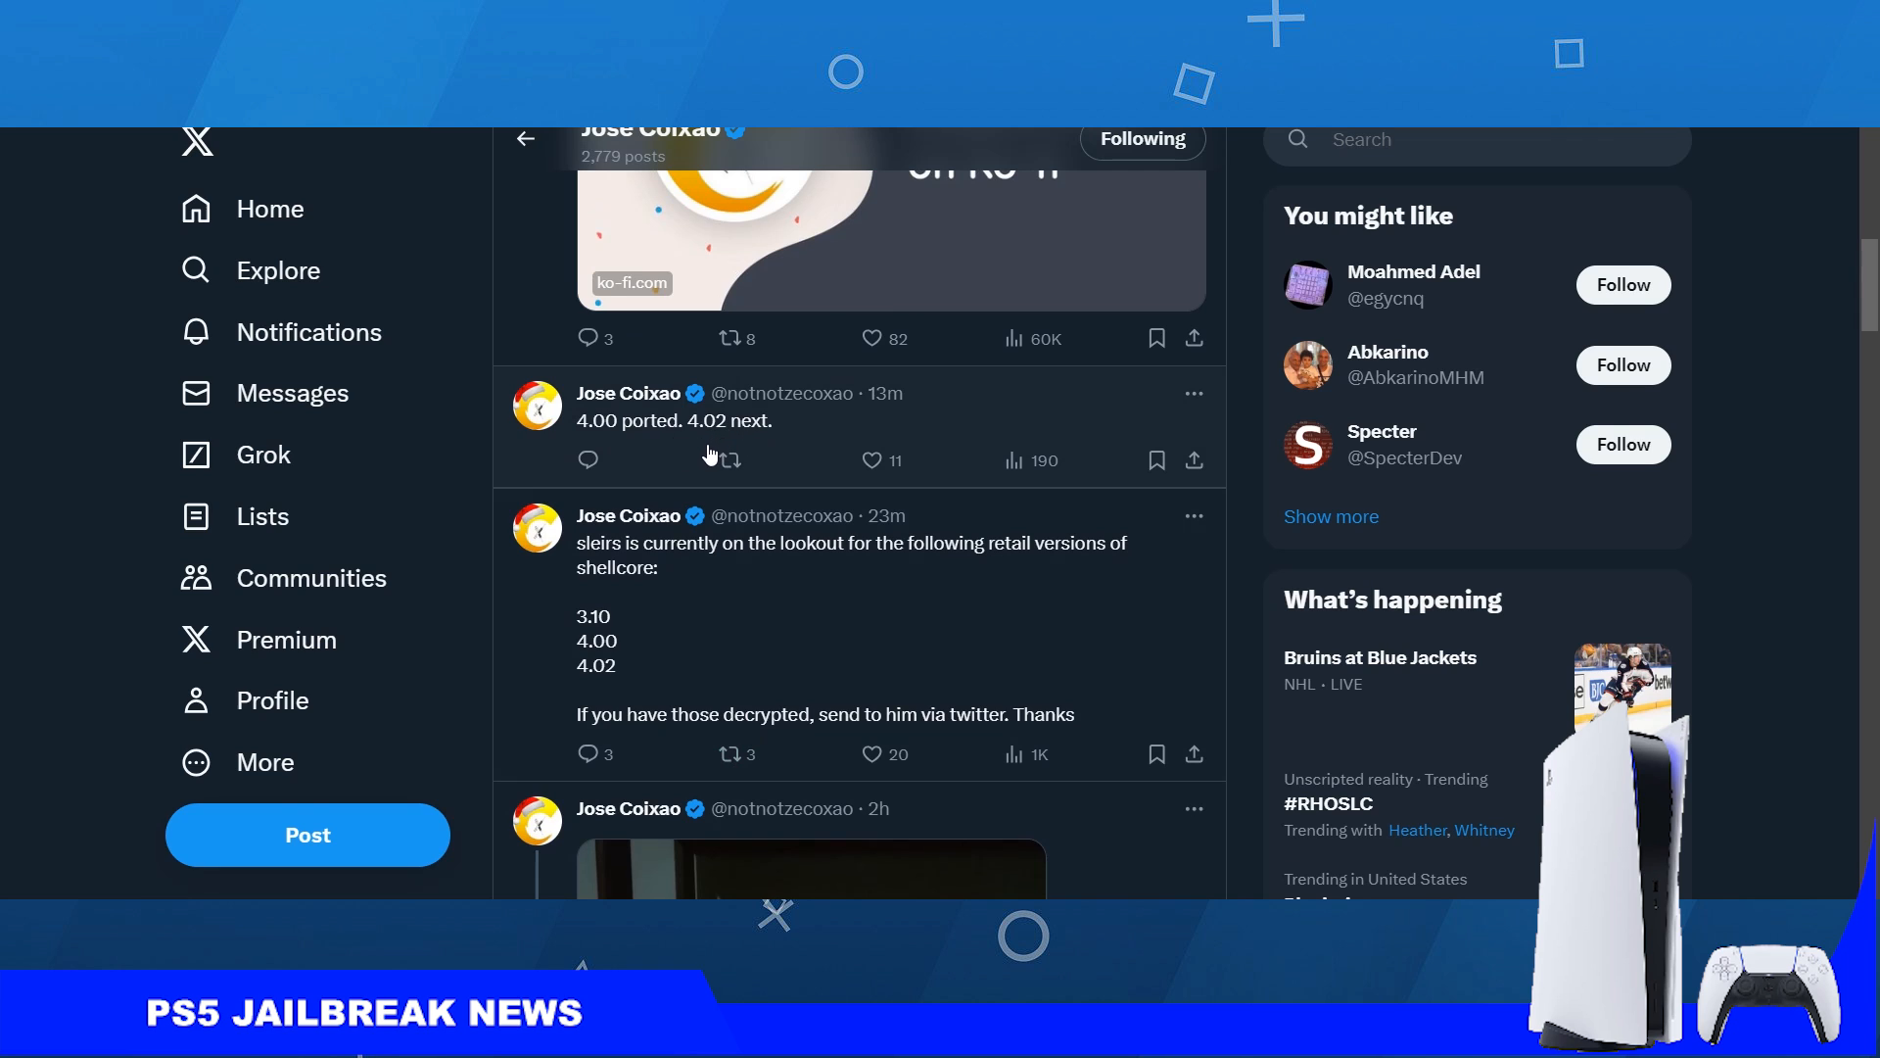
{"action": "mouse_move", "coordinate": [750, 423]}
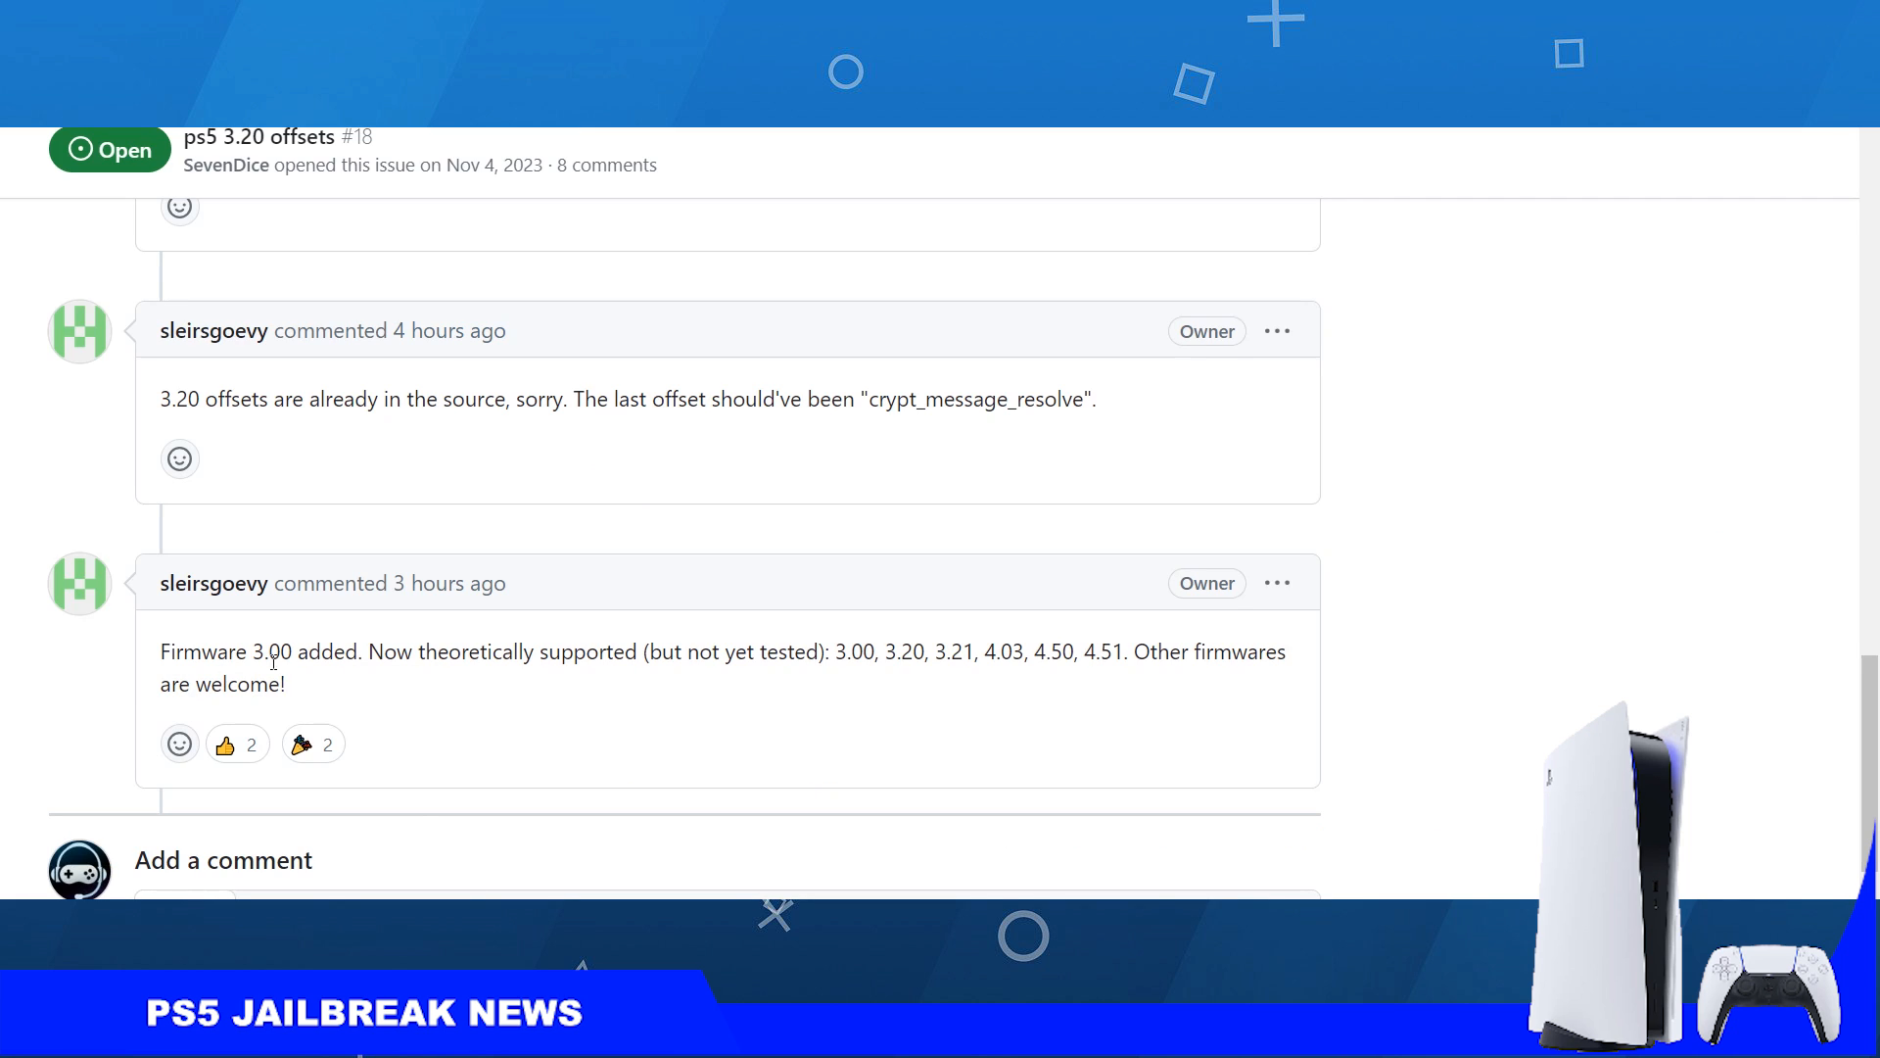
- Highlight 'theoretically supported' and firmware 3.00 in the owner's comment on issue #18
{"action": "left_click_drag", "start_coordinate": [159, 651], "coordinate": [361, 650]}
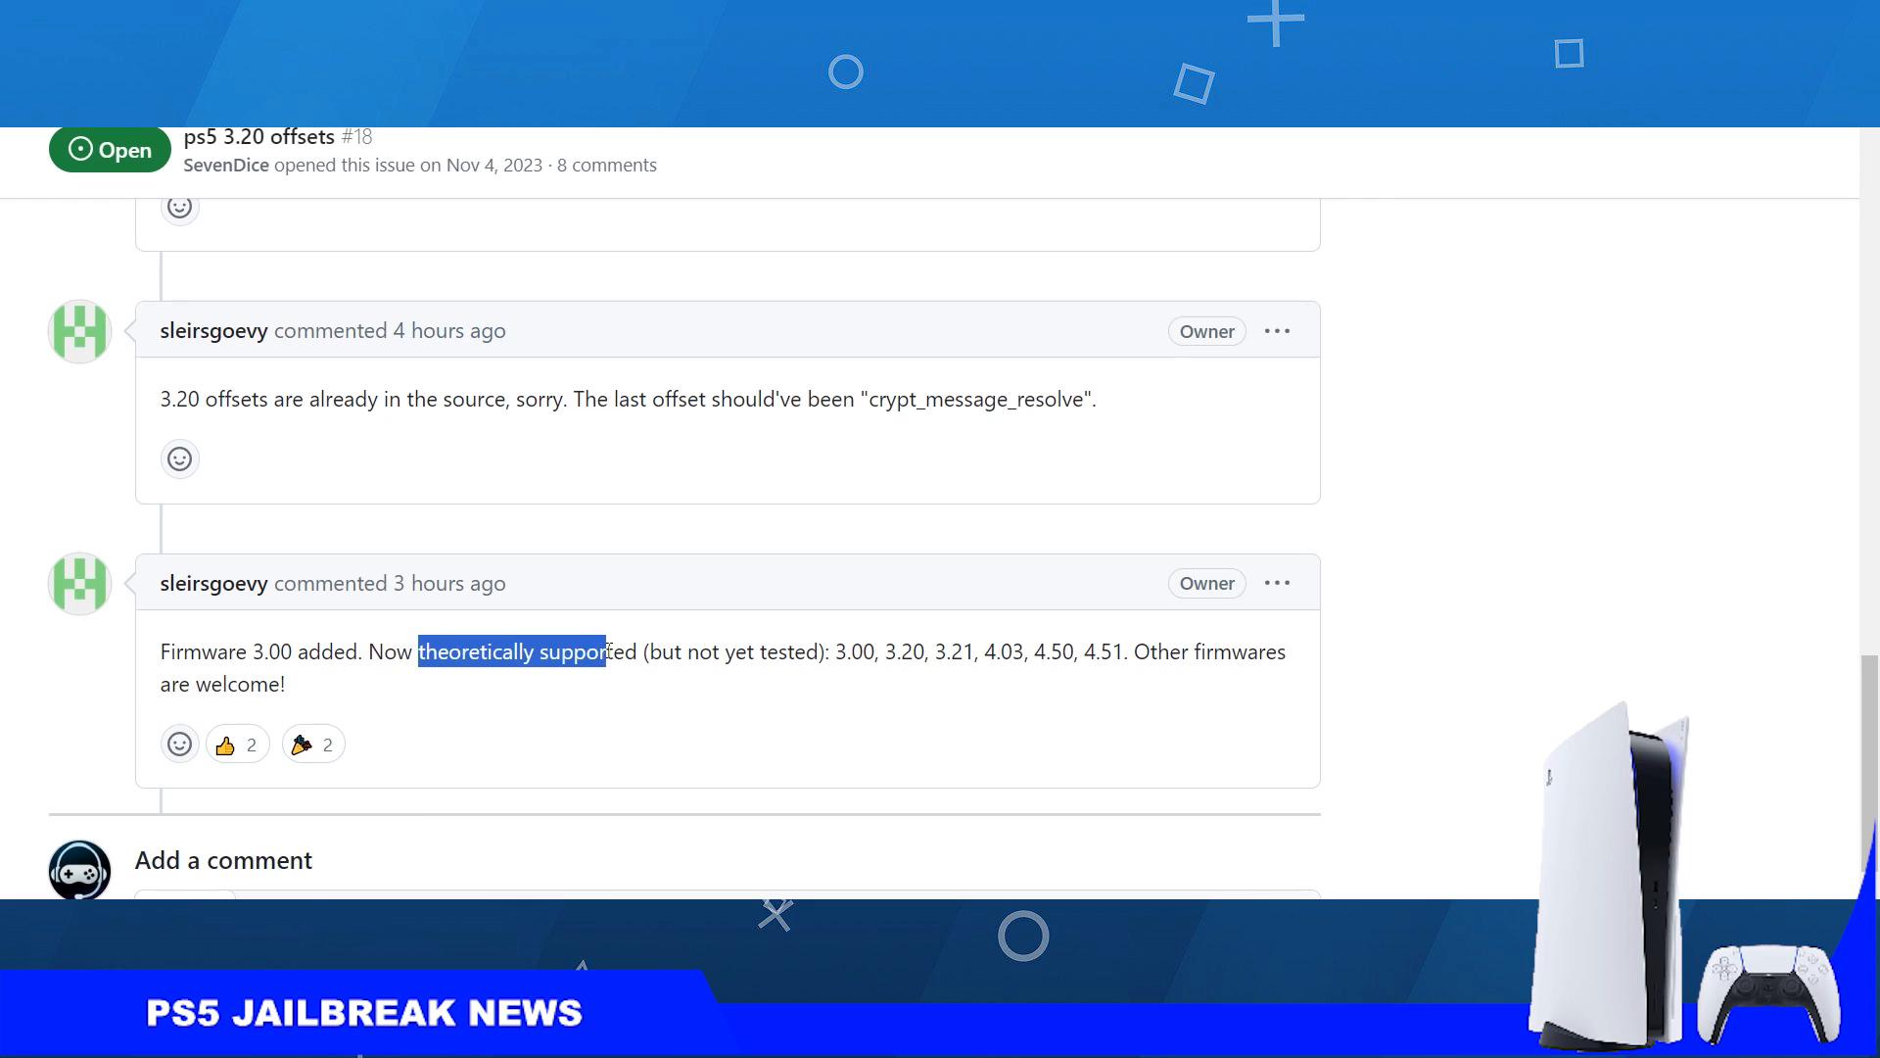
{"action": "left_click", "coordinate": [845, 671]}
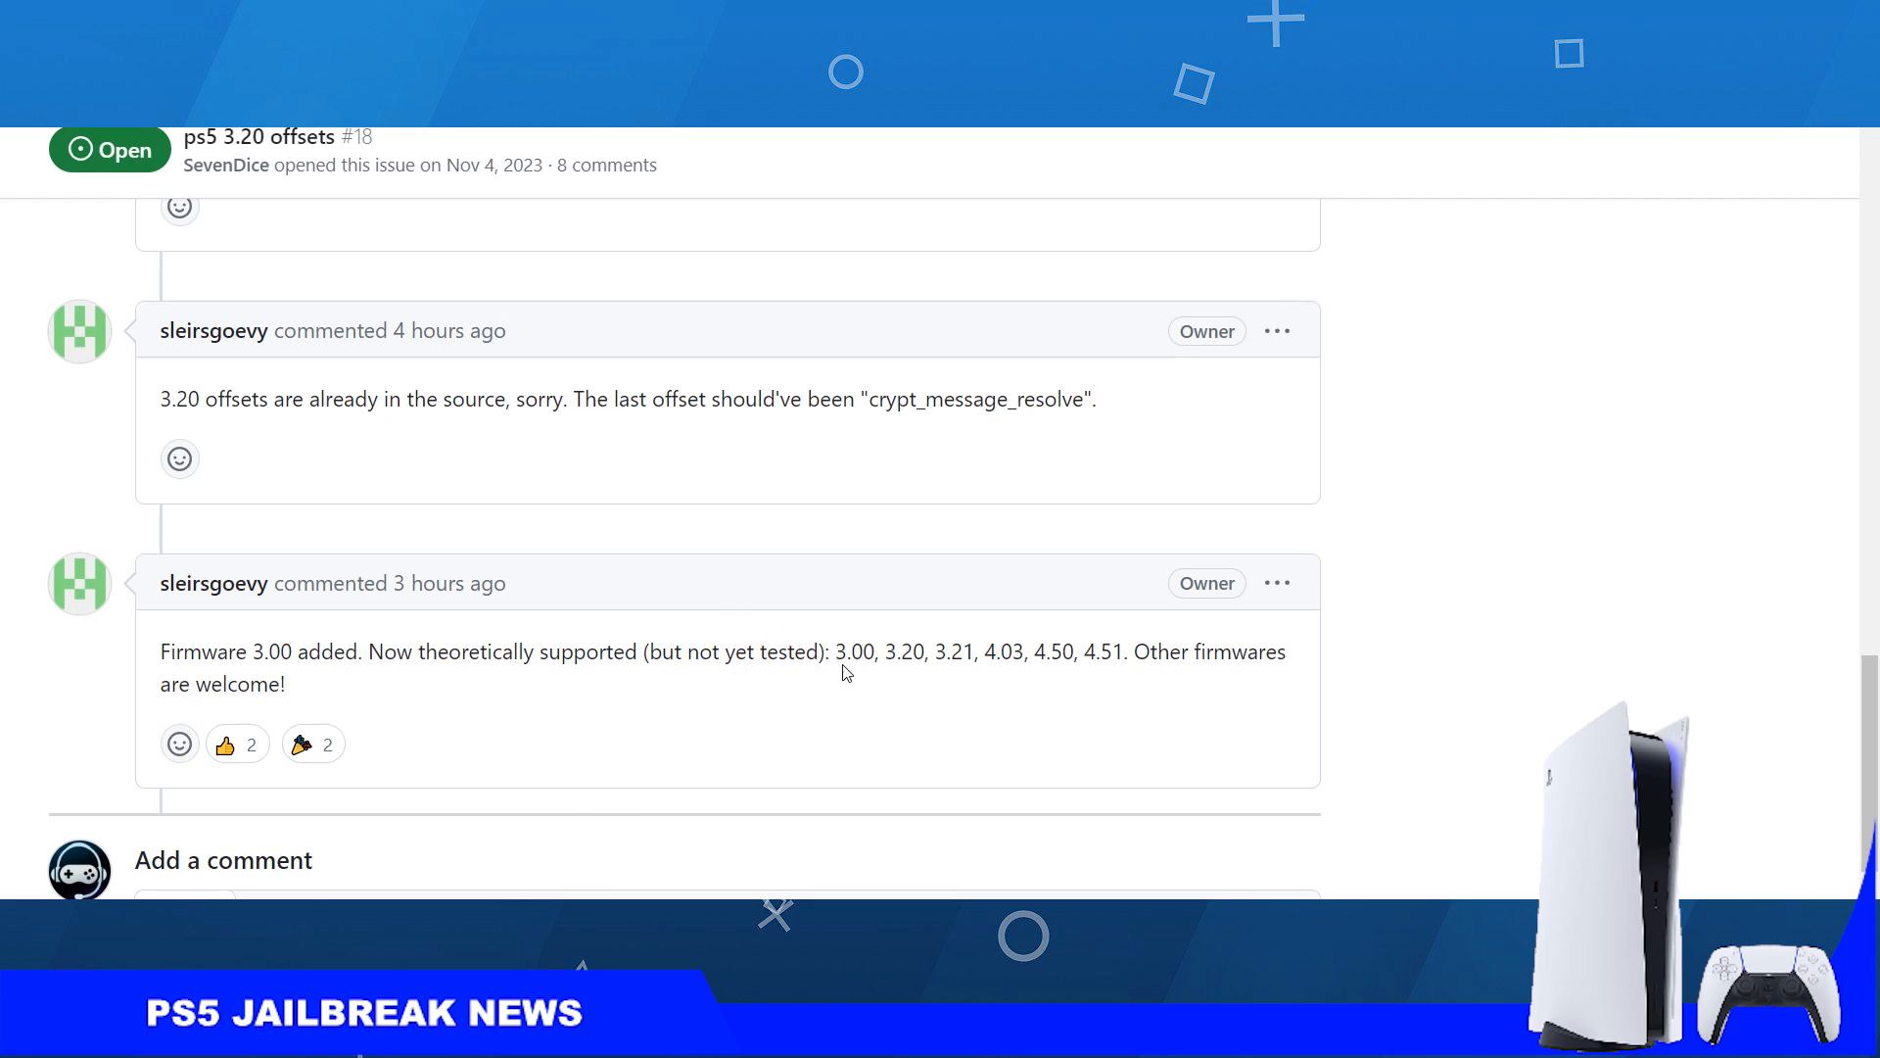
{"action": "double_click", "coordinate": [848, 650]}
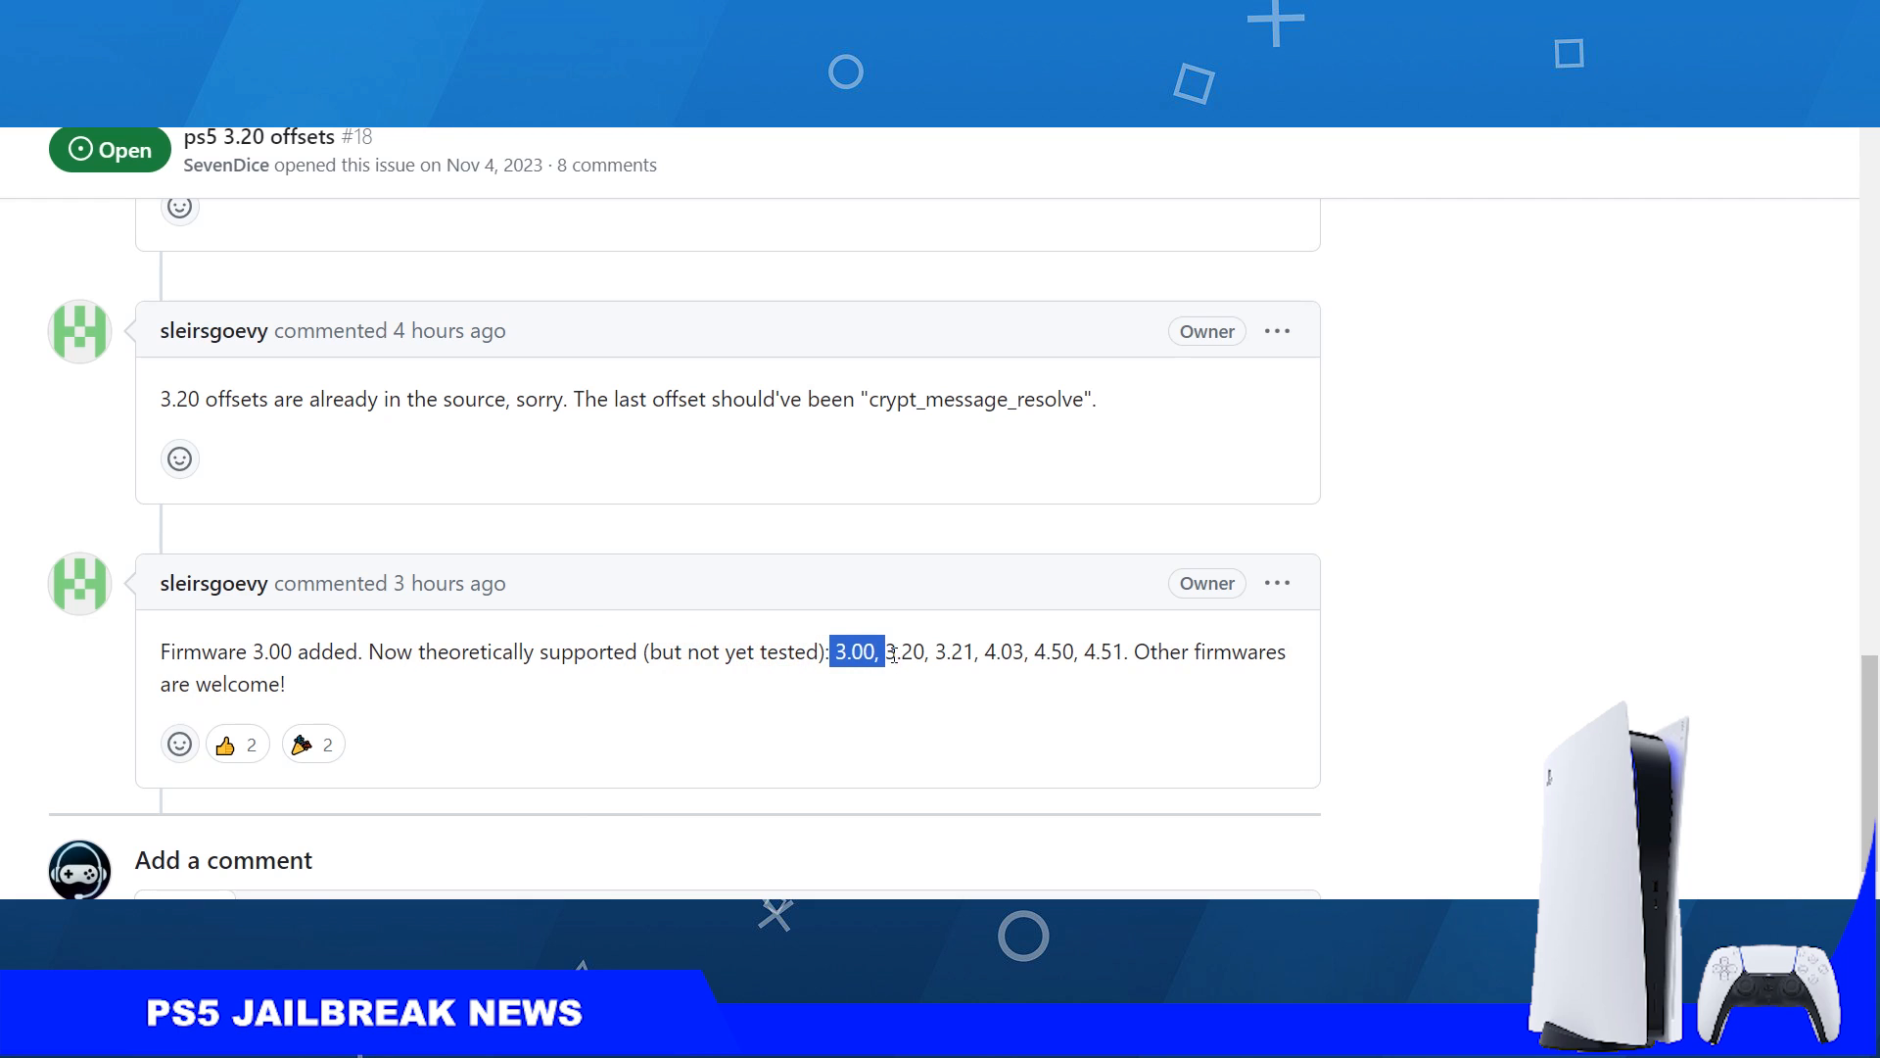
{"action": "left_click_drag", "start_coordinate": [852, 650], "coordinate": [1077, 650]}
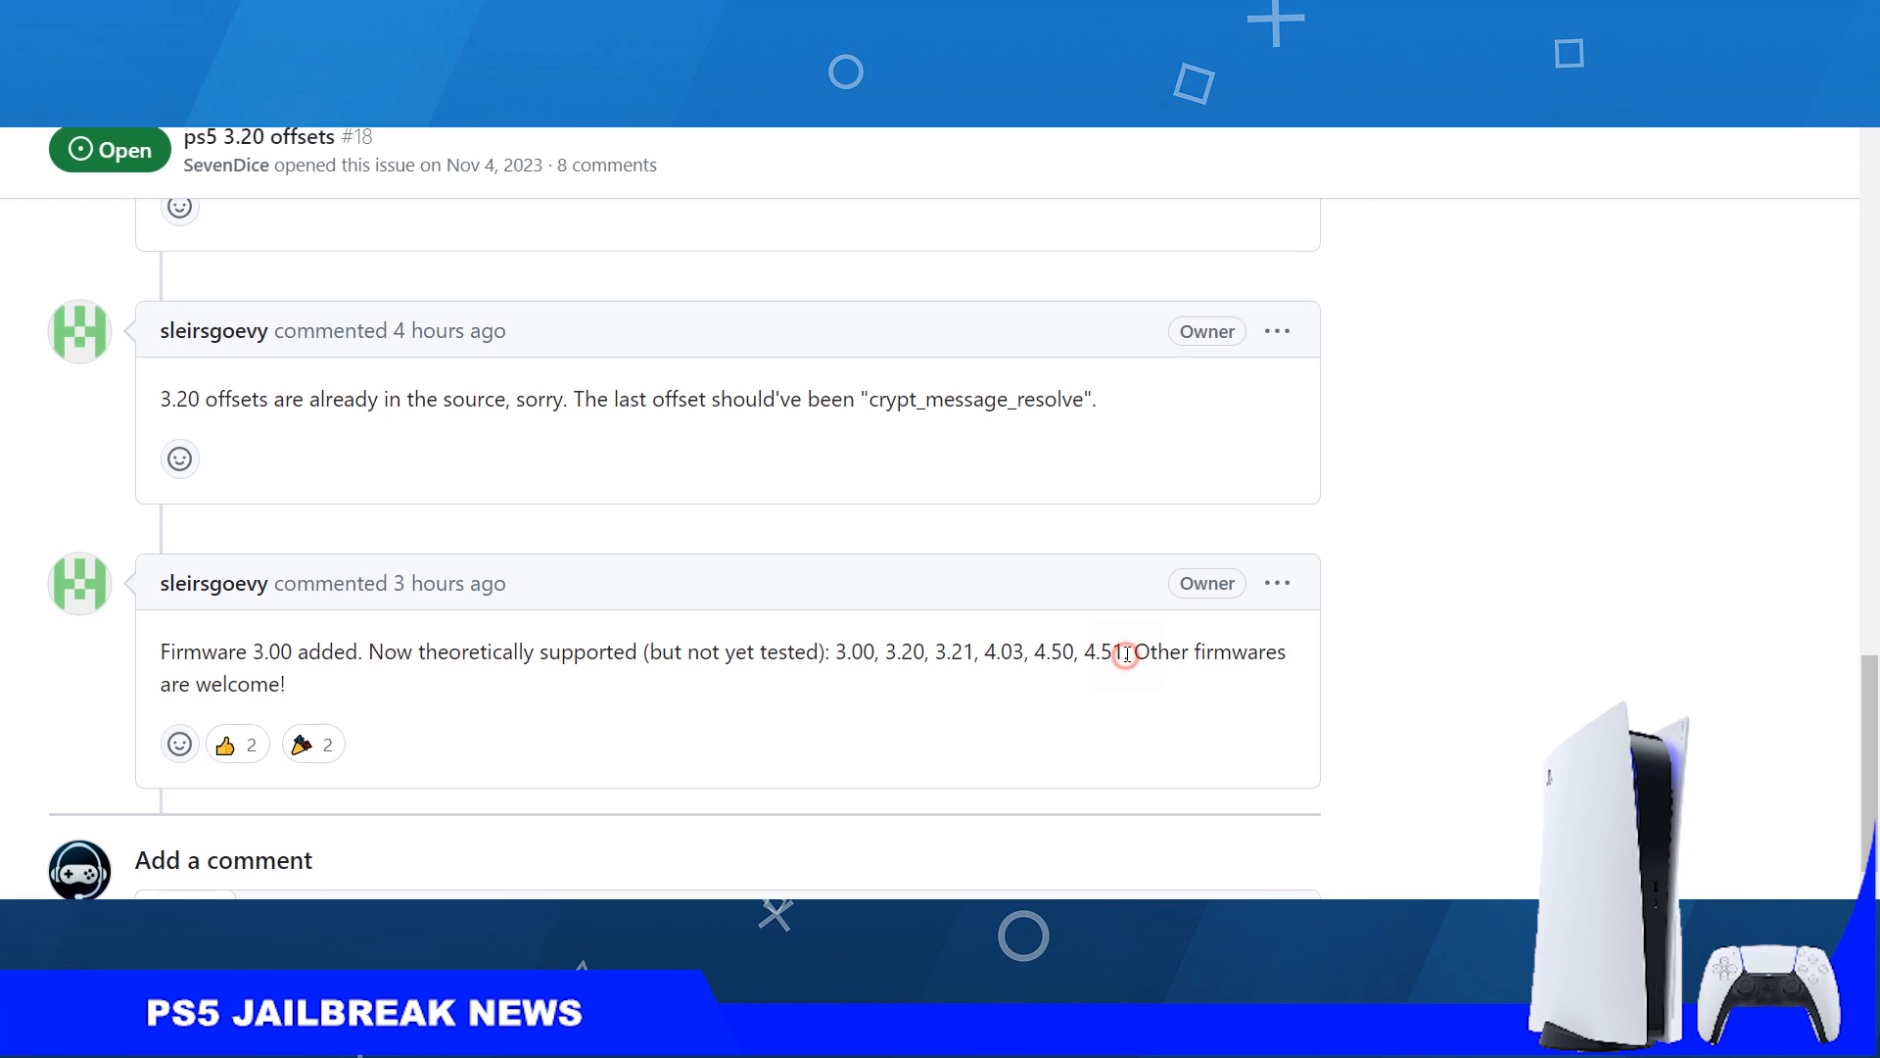
{"action": "left_click_drag", "start_coordinate": [836, 650], "coordinate": [1124, 651]}
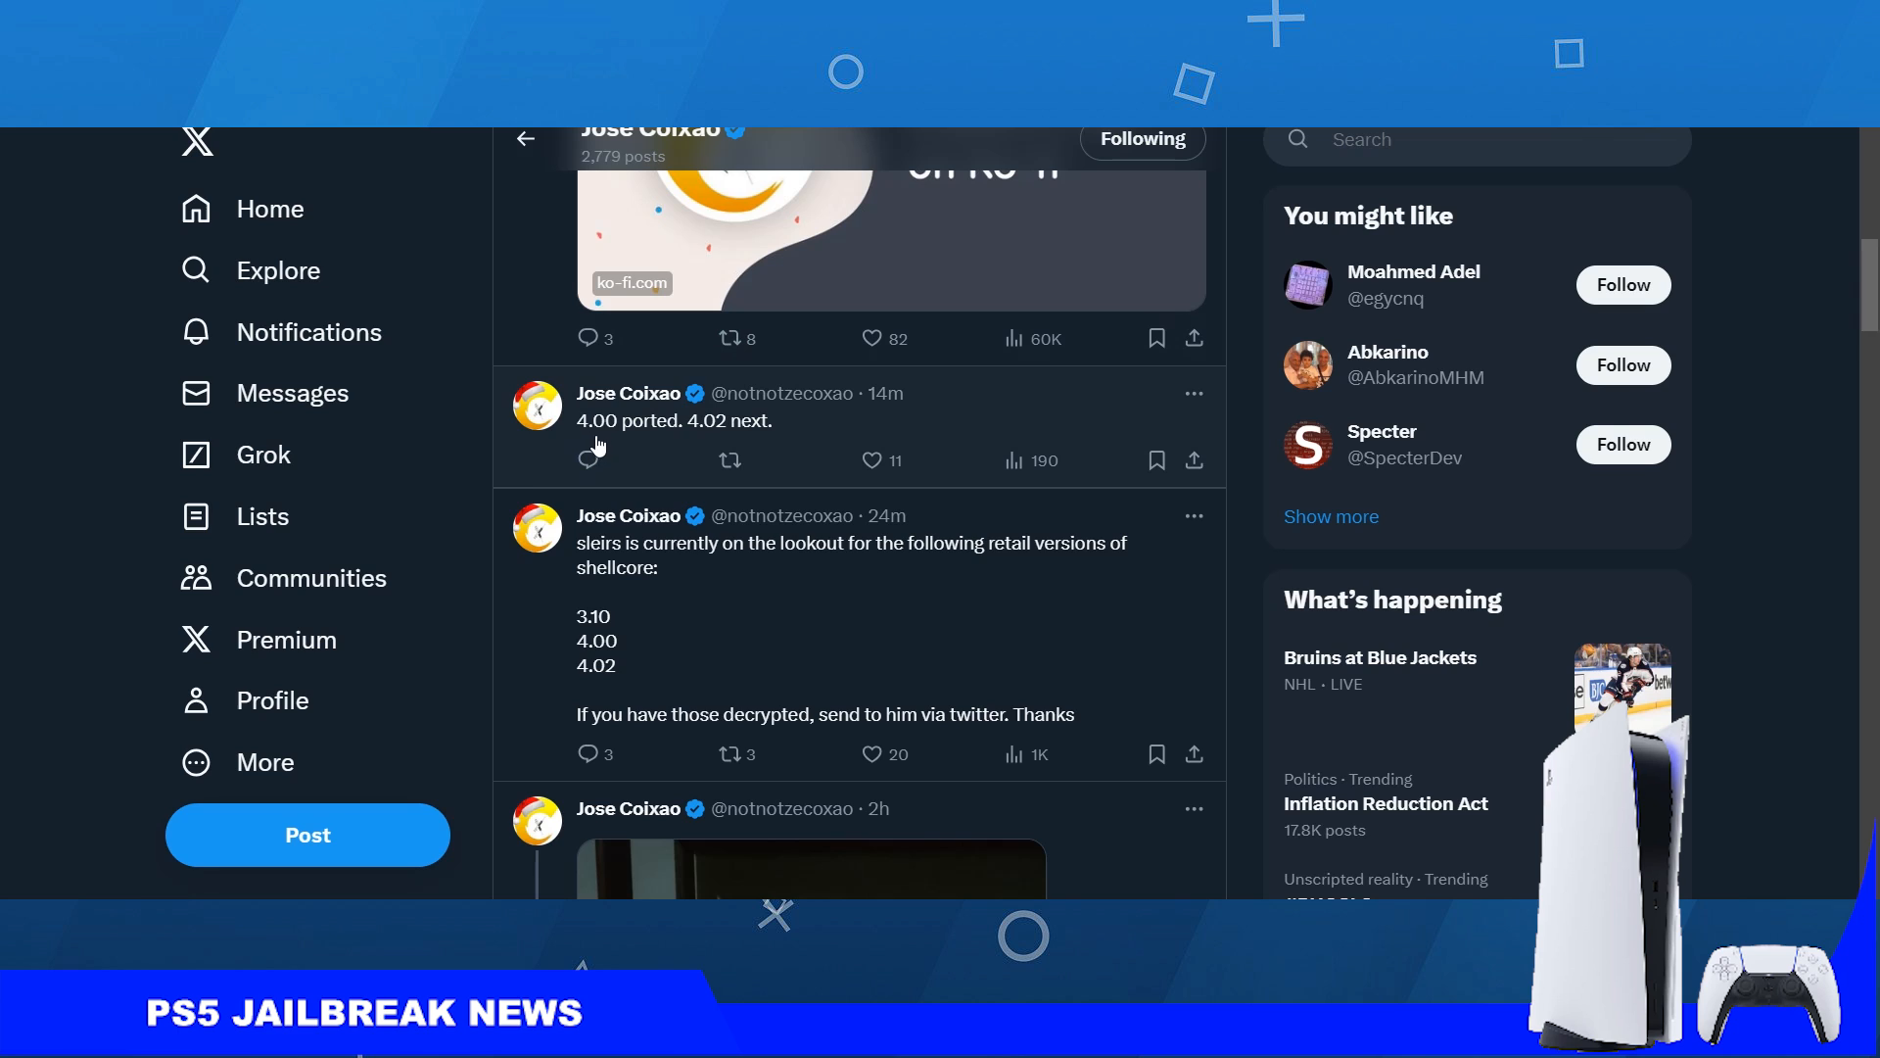
{"action": "mouse_move", "coordinate": [693, 453]}
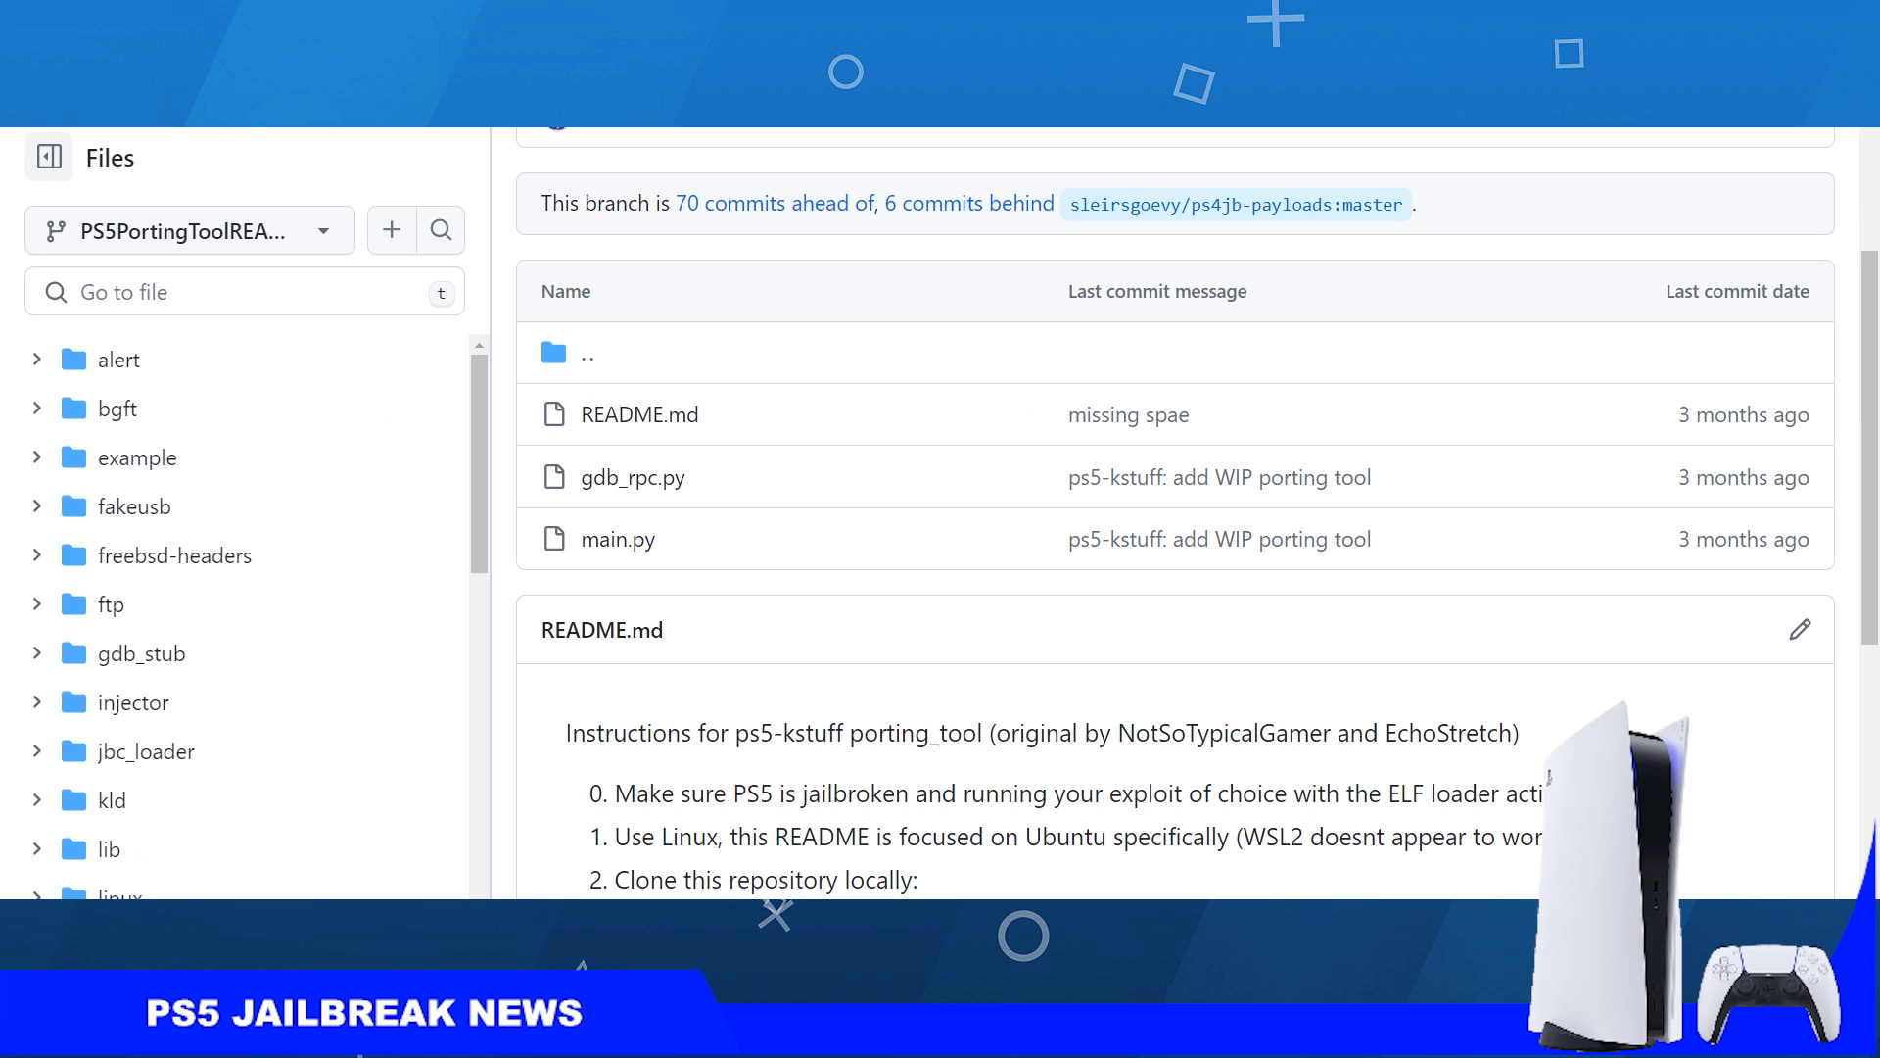
- Scroll to the README's numbered steps and highlight WSL2 in step 1
{"action": "scroll", "scroll_direction": "down", "scroll_amount": 3}
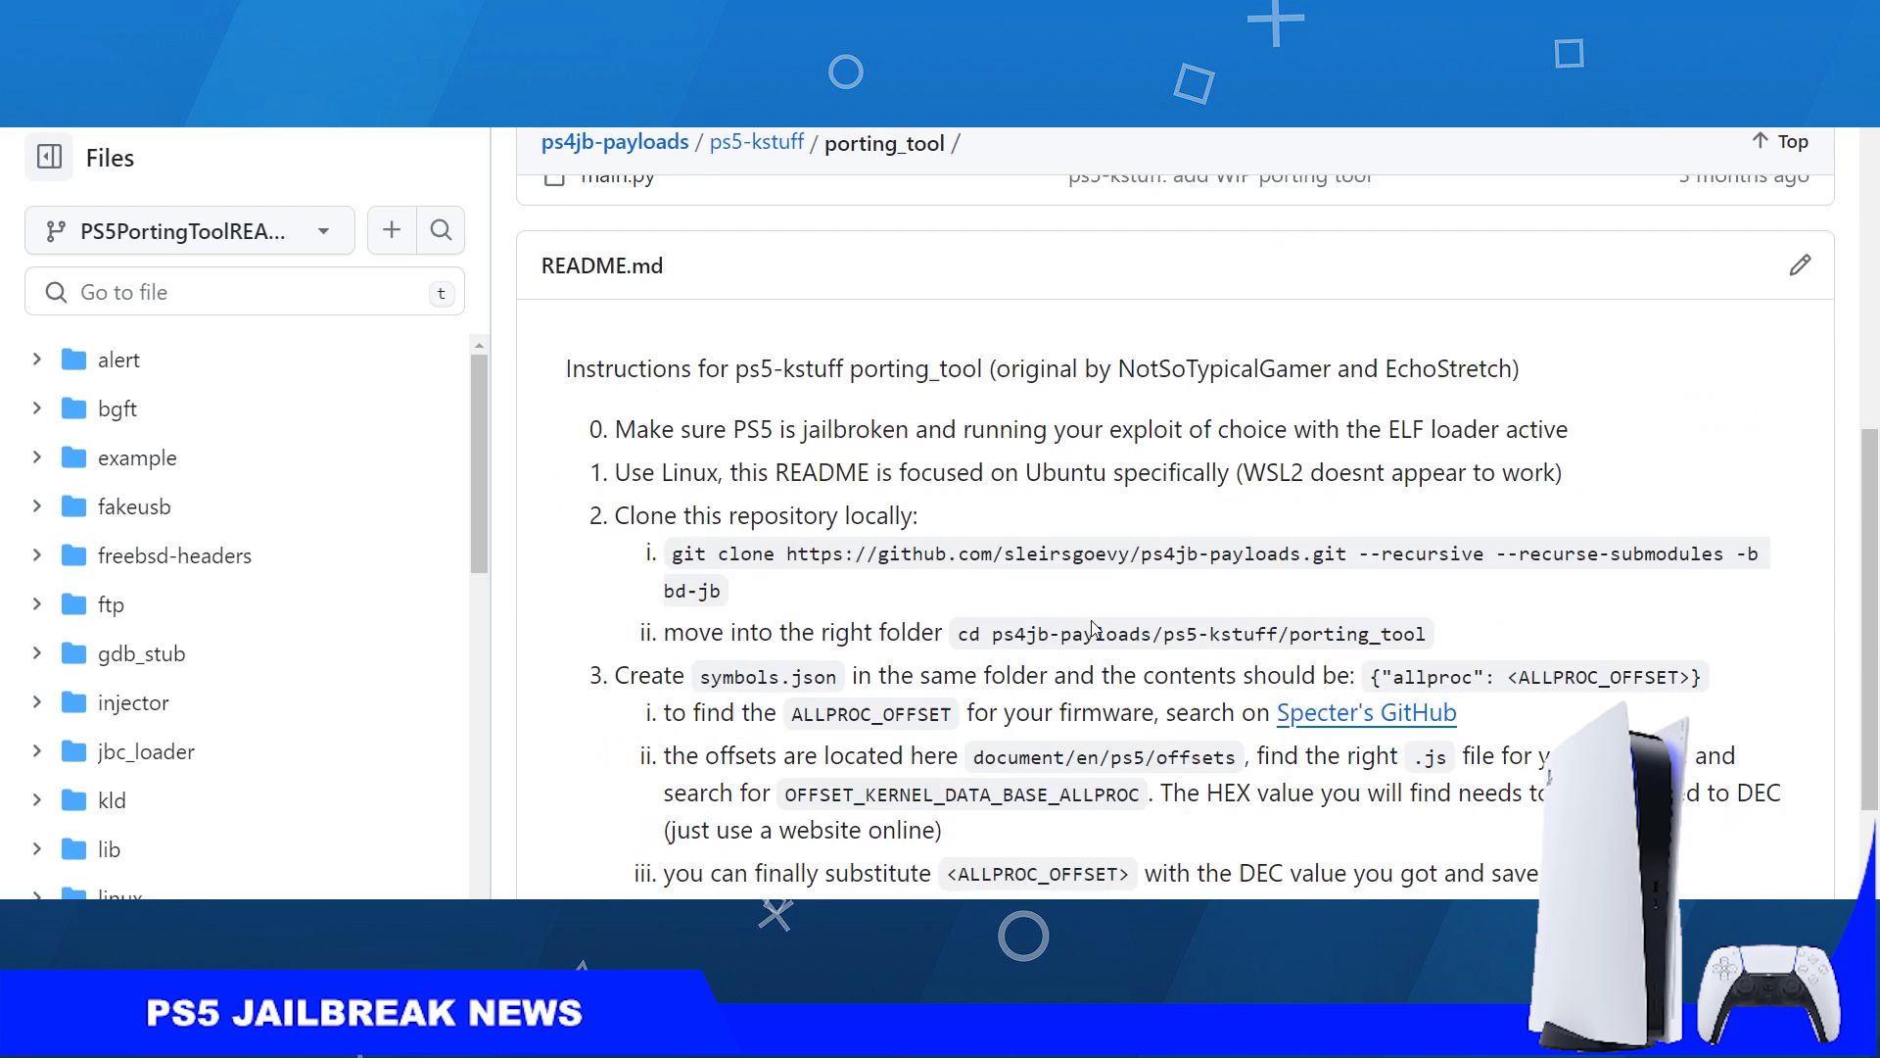
{"action": "scroll", "scroll_direction": "down", "scroll_amount": 3}
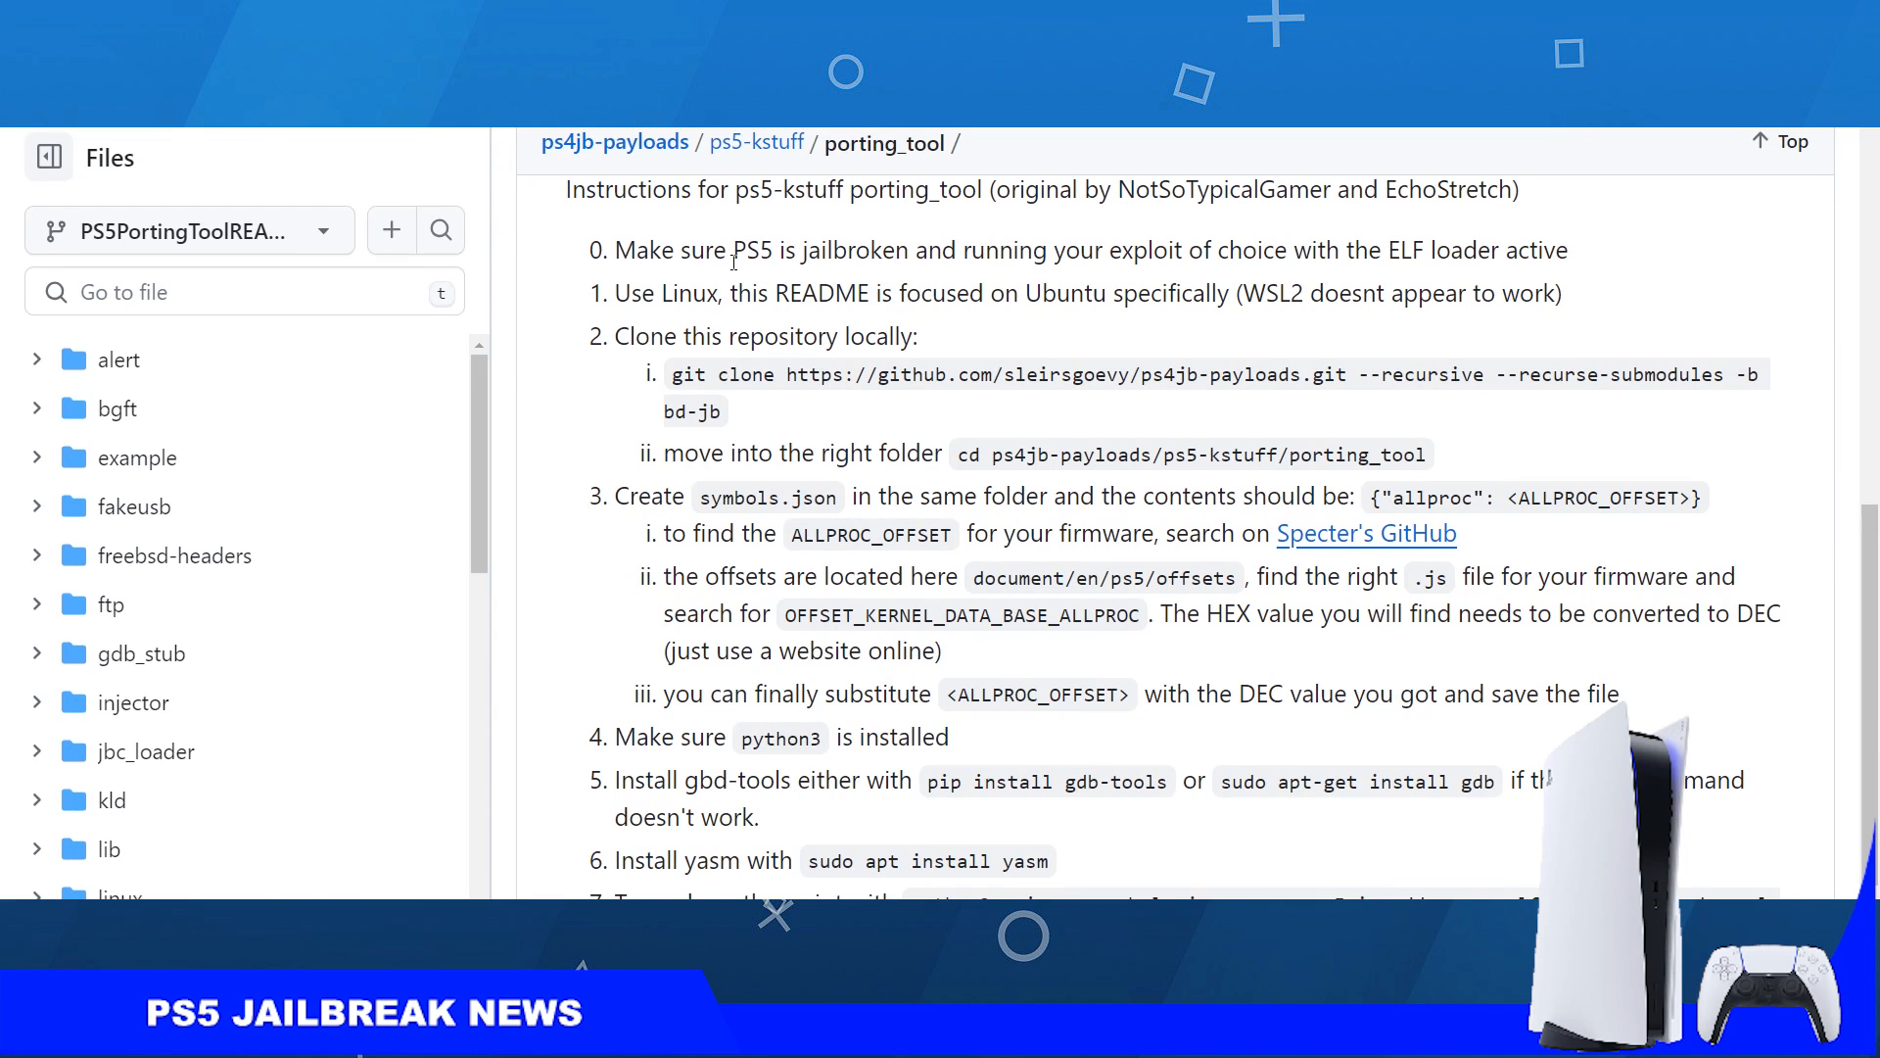
{"action": "mouse_move", "coordinate": [1381, 260]}
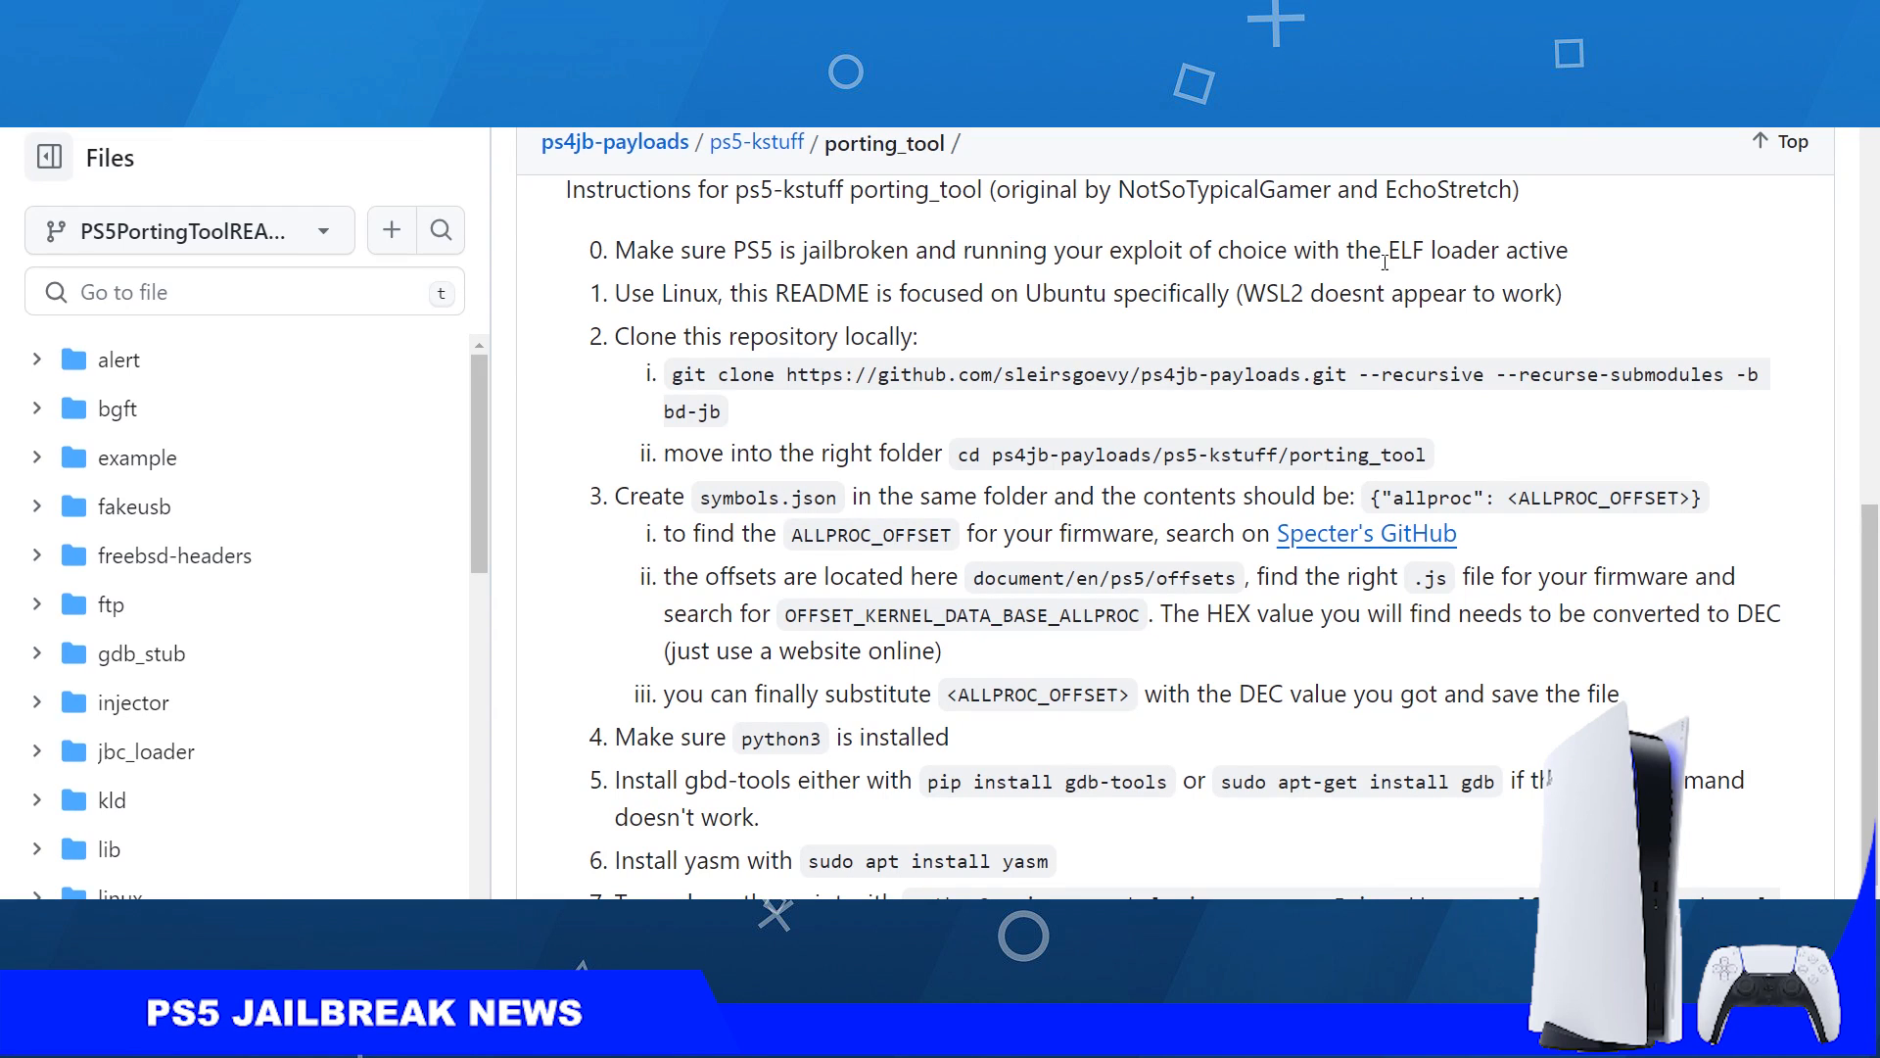
{"action": "mouse_move", "coordinate": [1616, 265]}
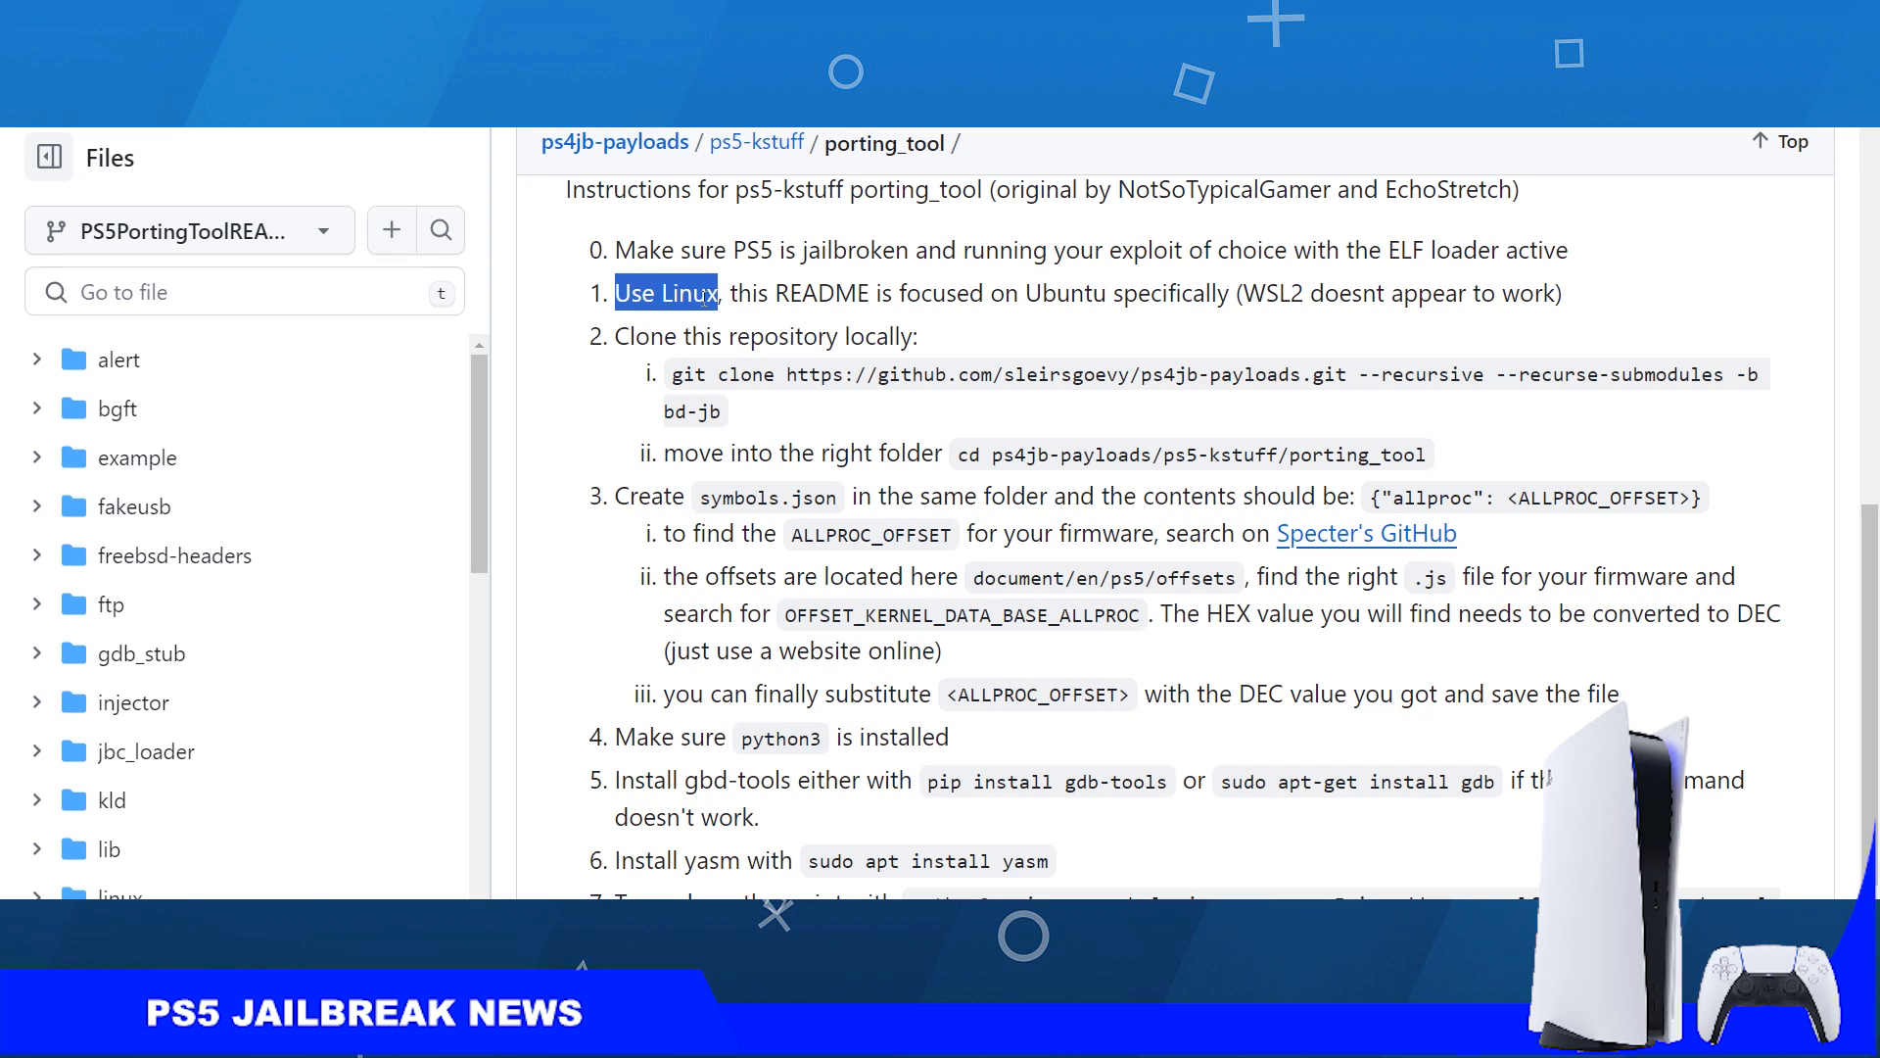
{"action": "left_click", "coordinate": [729, 292]}
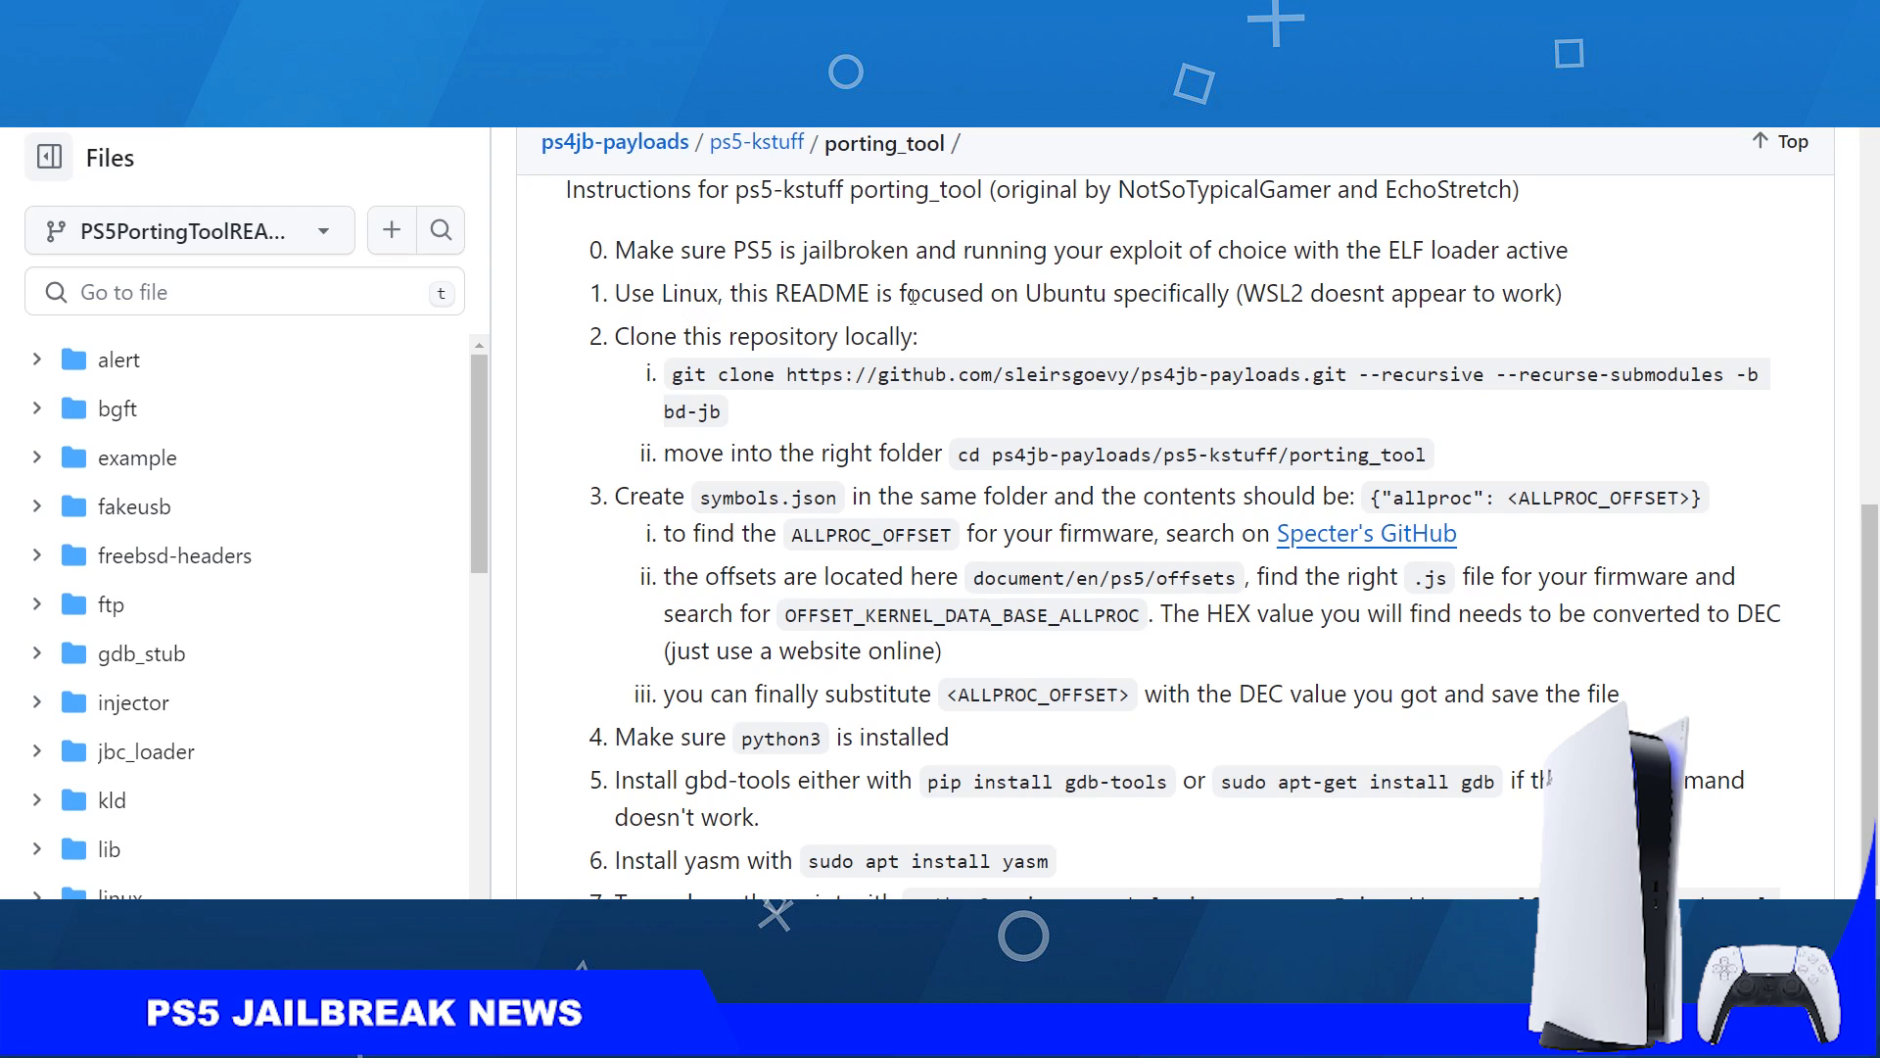
{"action": "left_click", "coordinate": [1245, 294]}
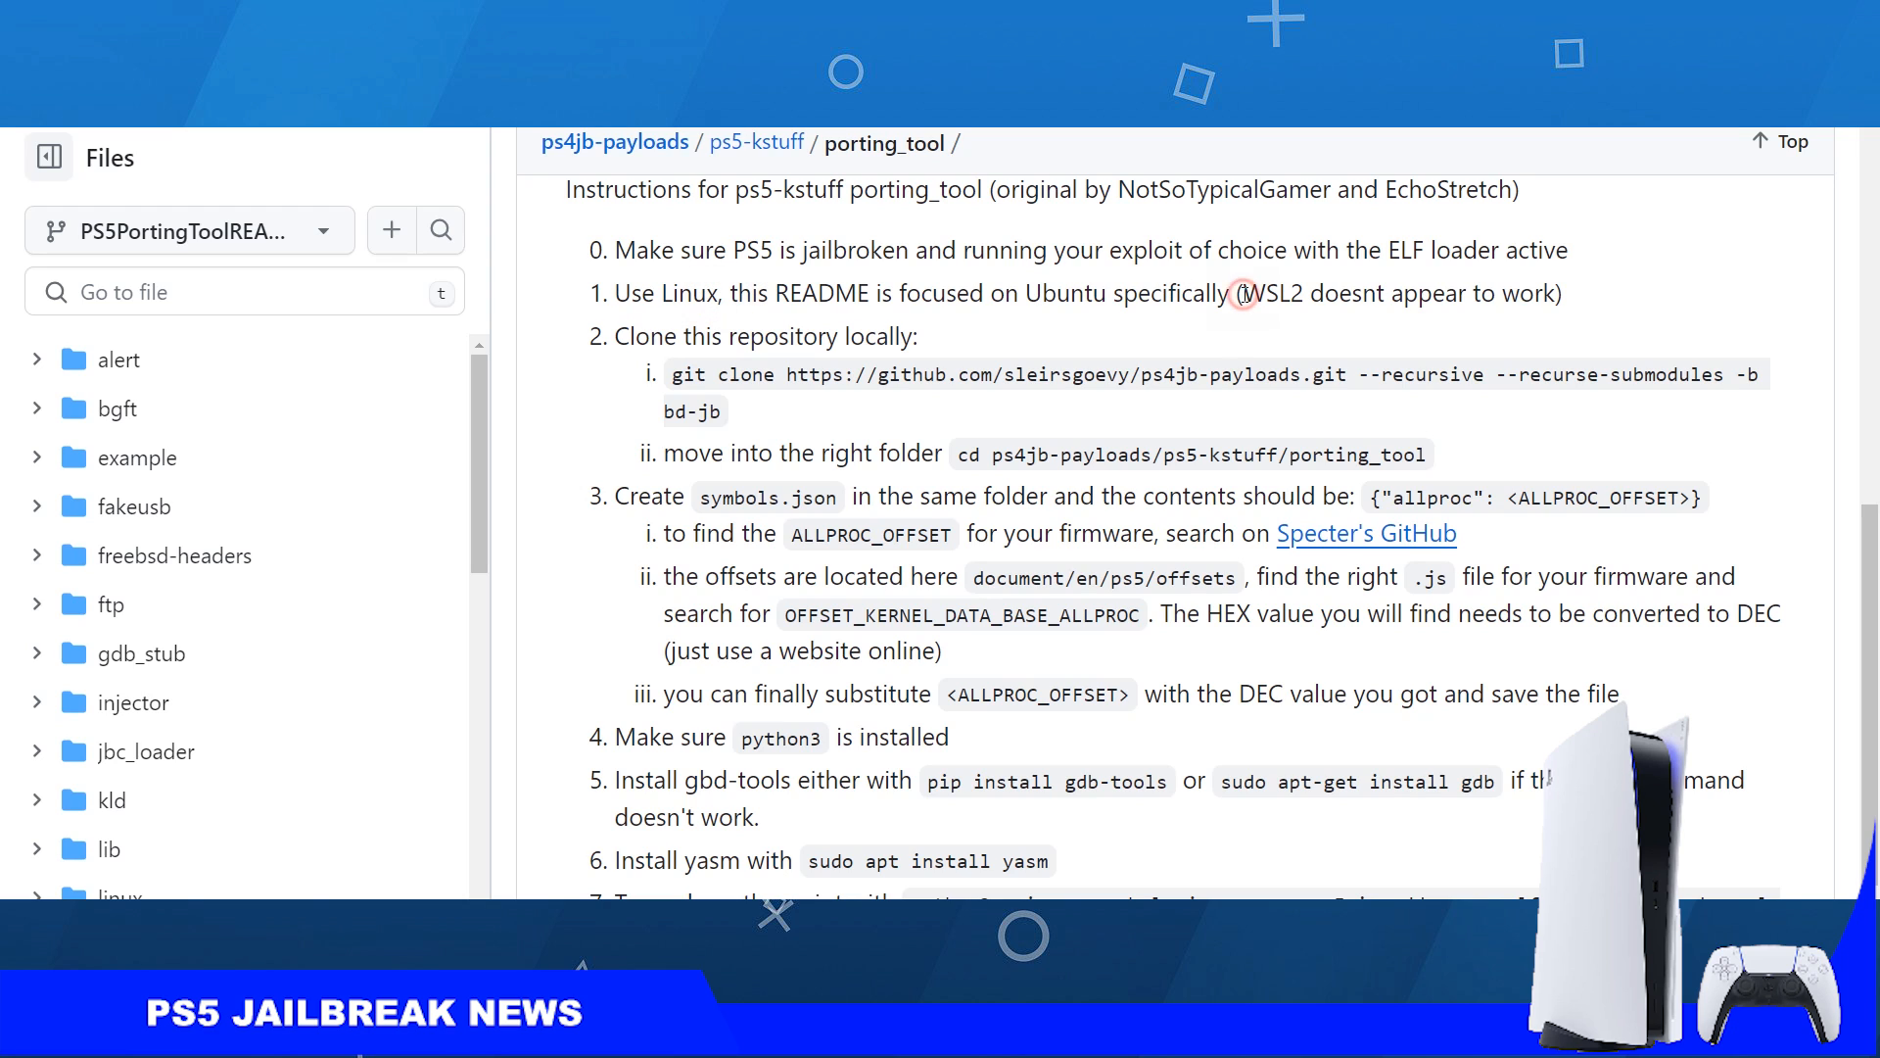
{"action": "double_click", "coordinate": [1275, 294]}
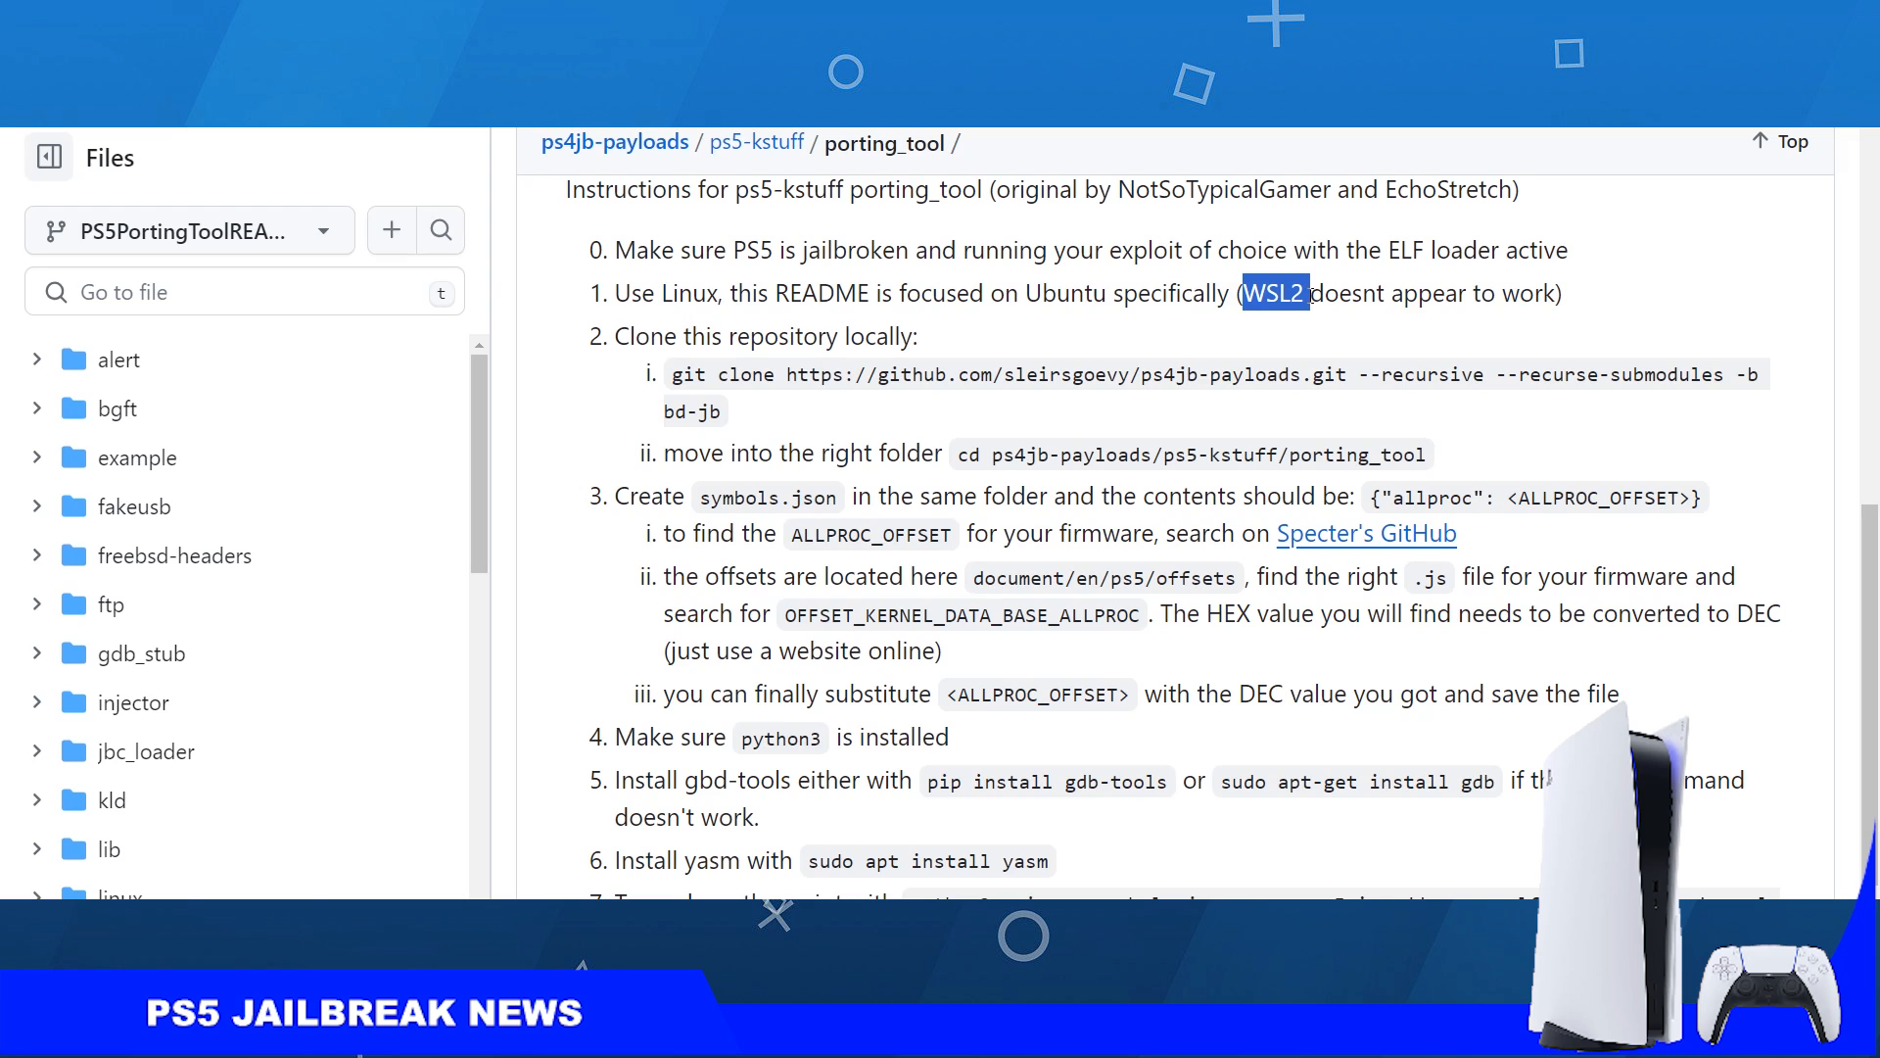
{"action": "left_click", "coordinate": [1259, 297]}
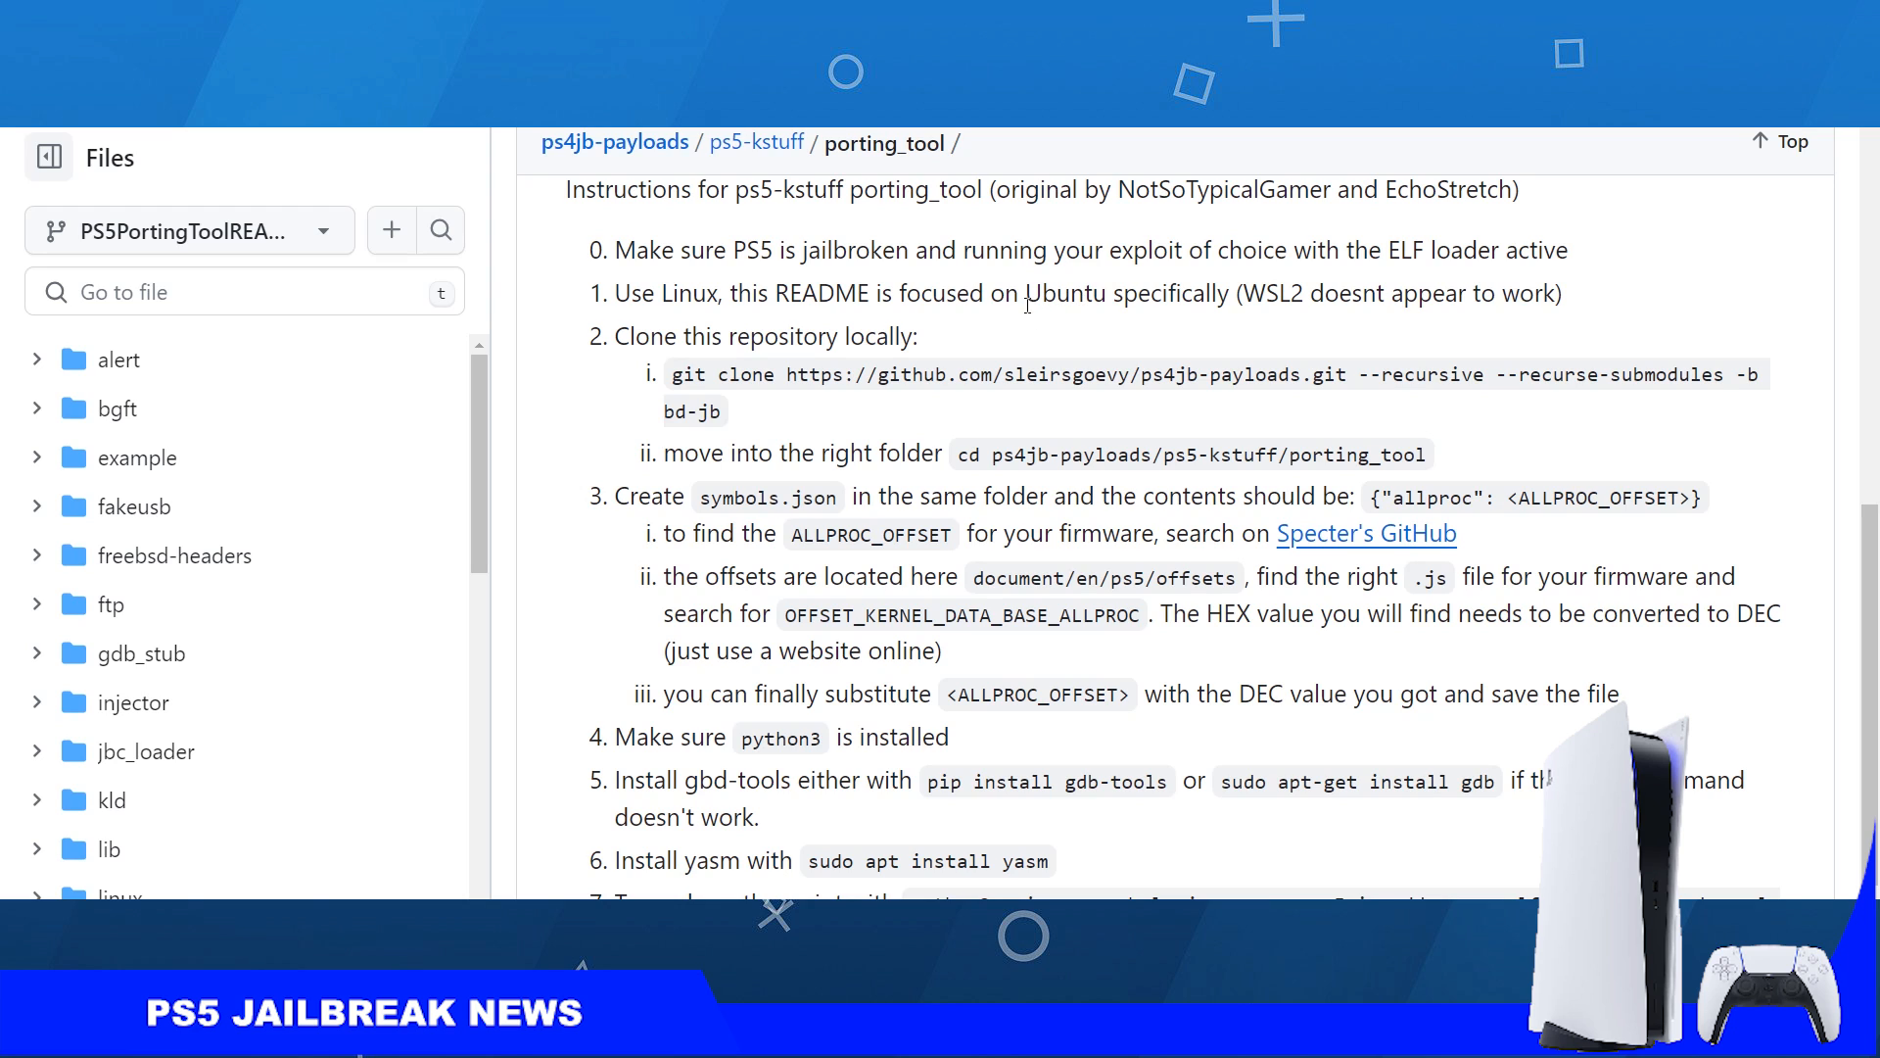
{"action": "mouse_move", "coordinate": [1025, 304]}
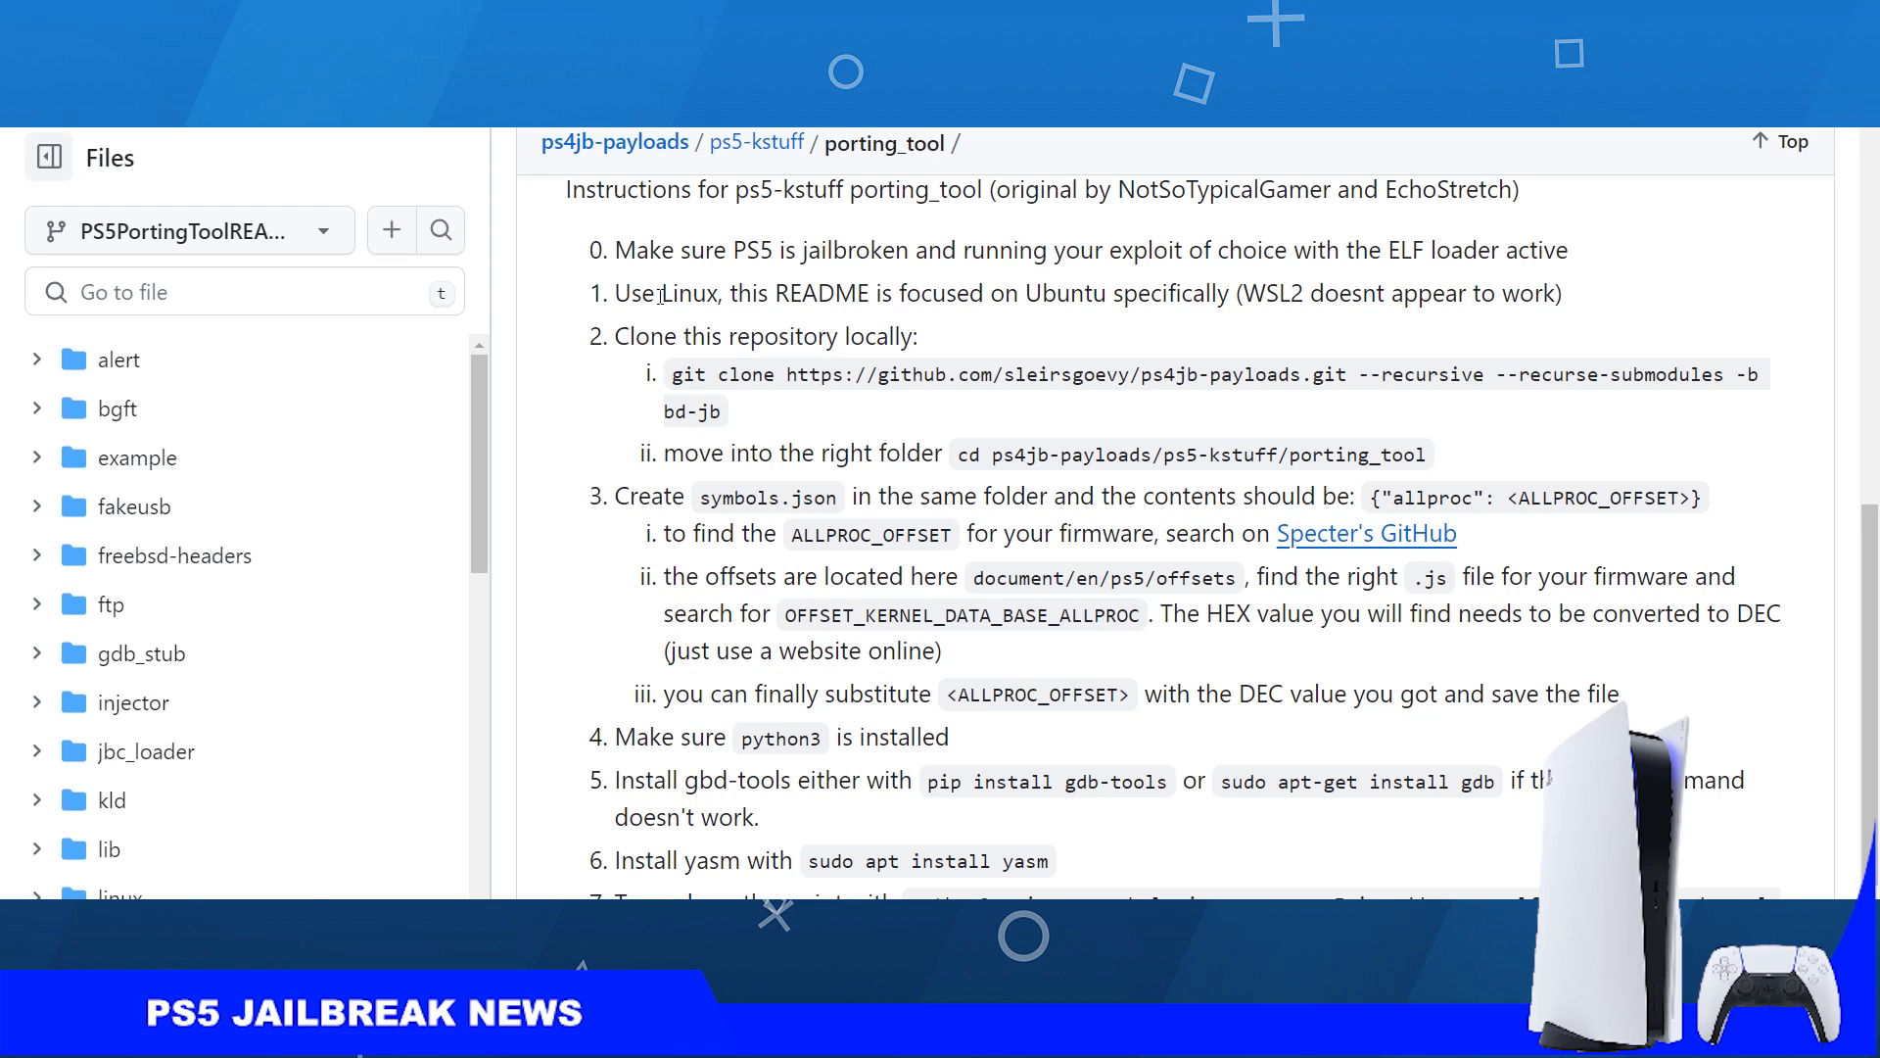
{"action": "mouse_move", "coordinate": [639, 345]}
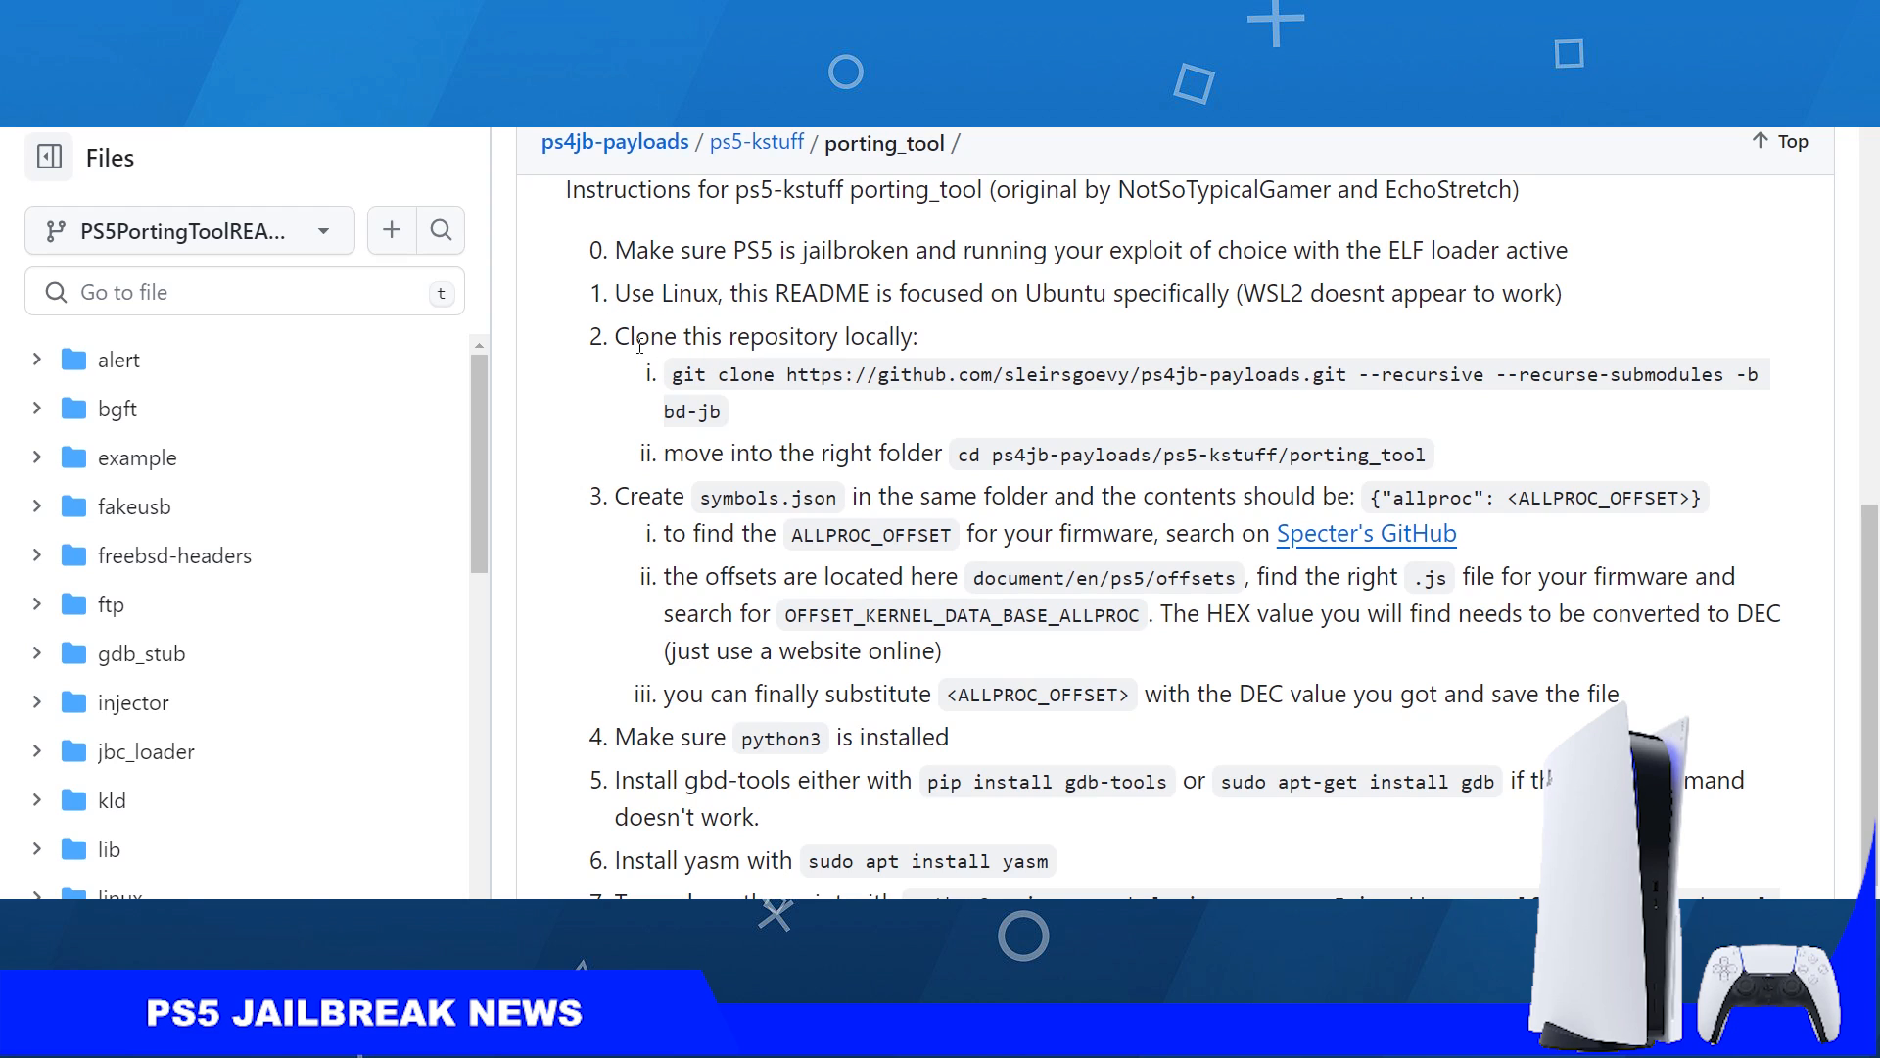
{"action": "mouse_move", "coordinate": [720, 376]}
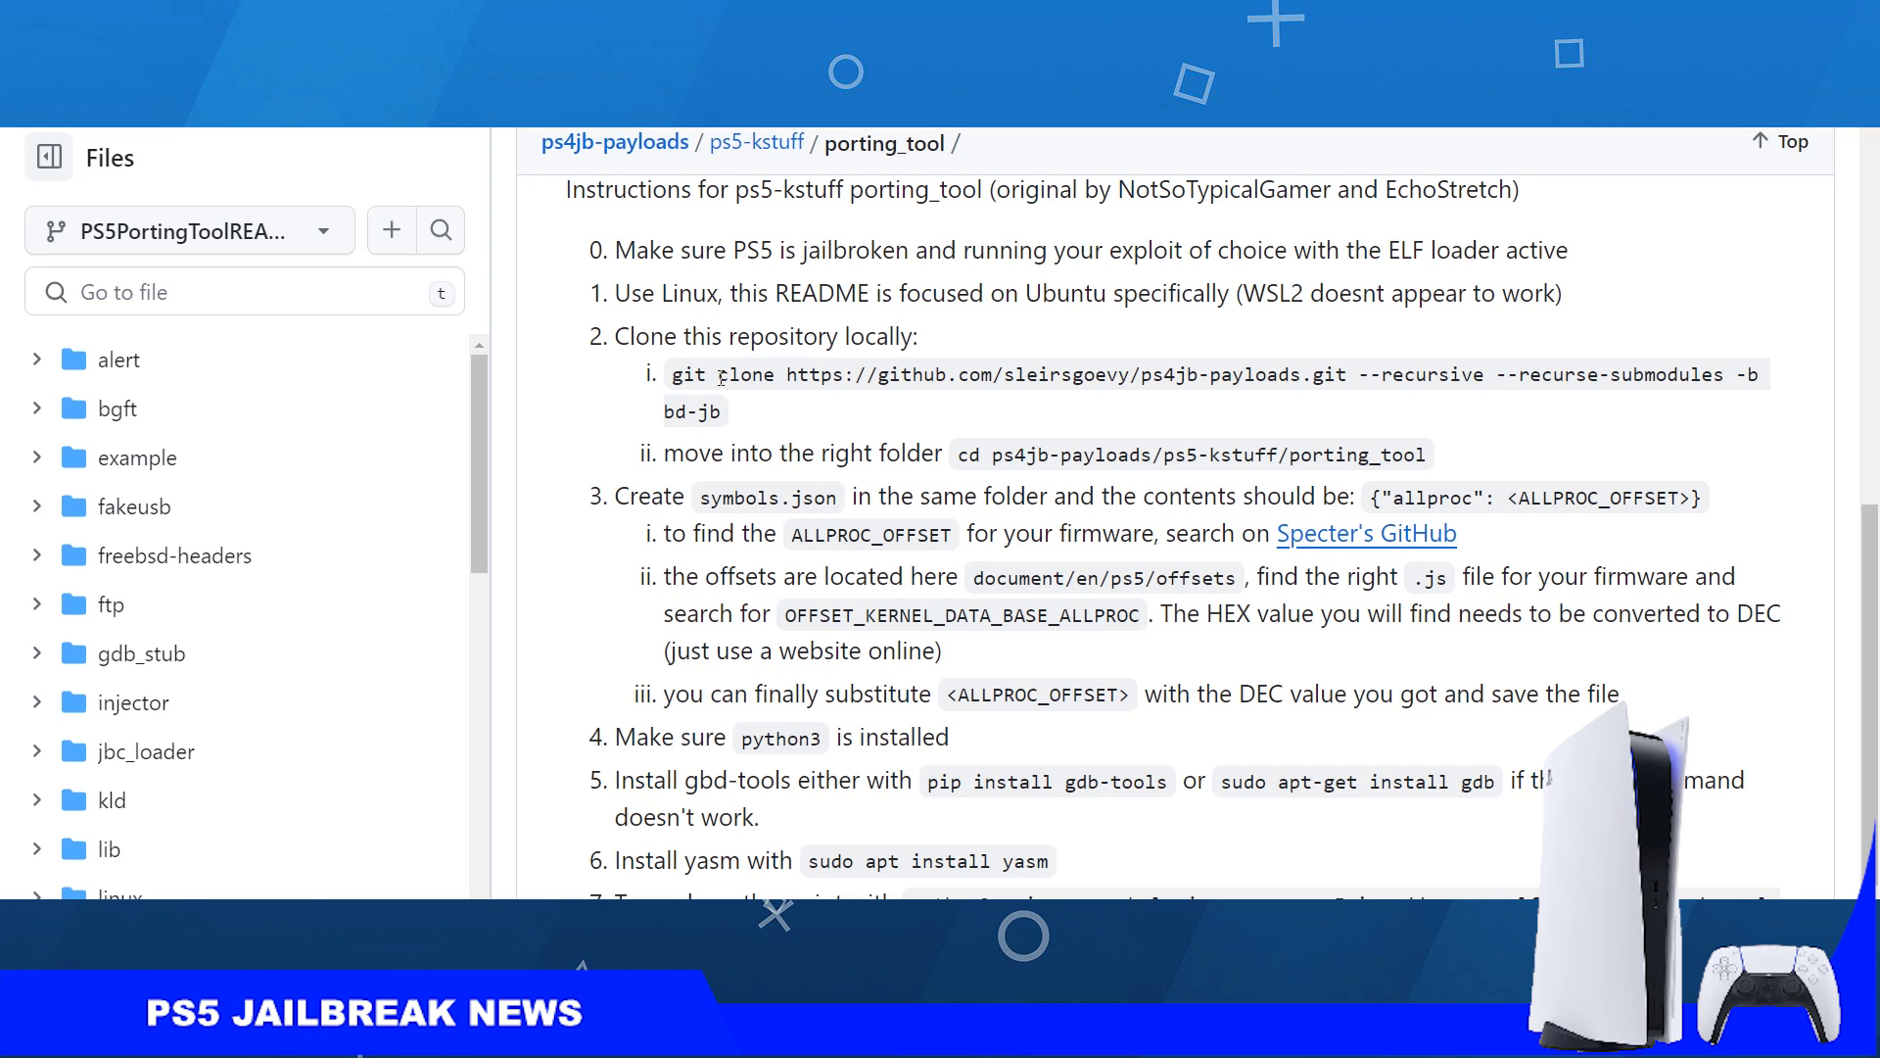
{"action": "left_click_drag", "start_coordinate": [1134, 372], "coordinate": [1261, 372]}
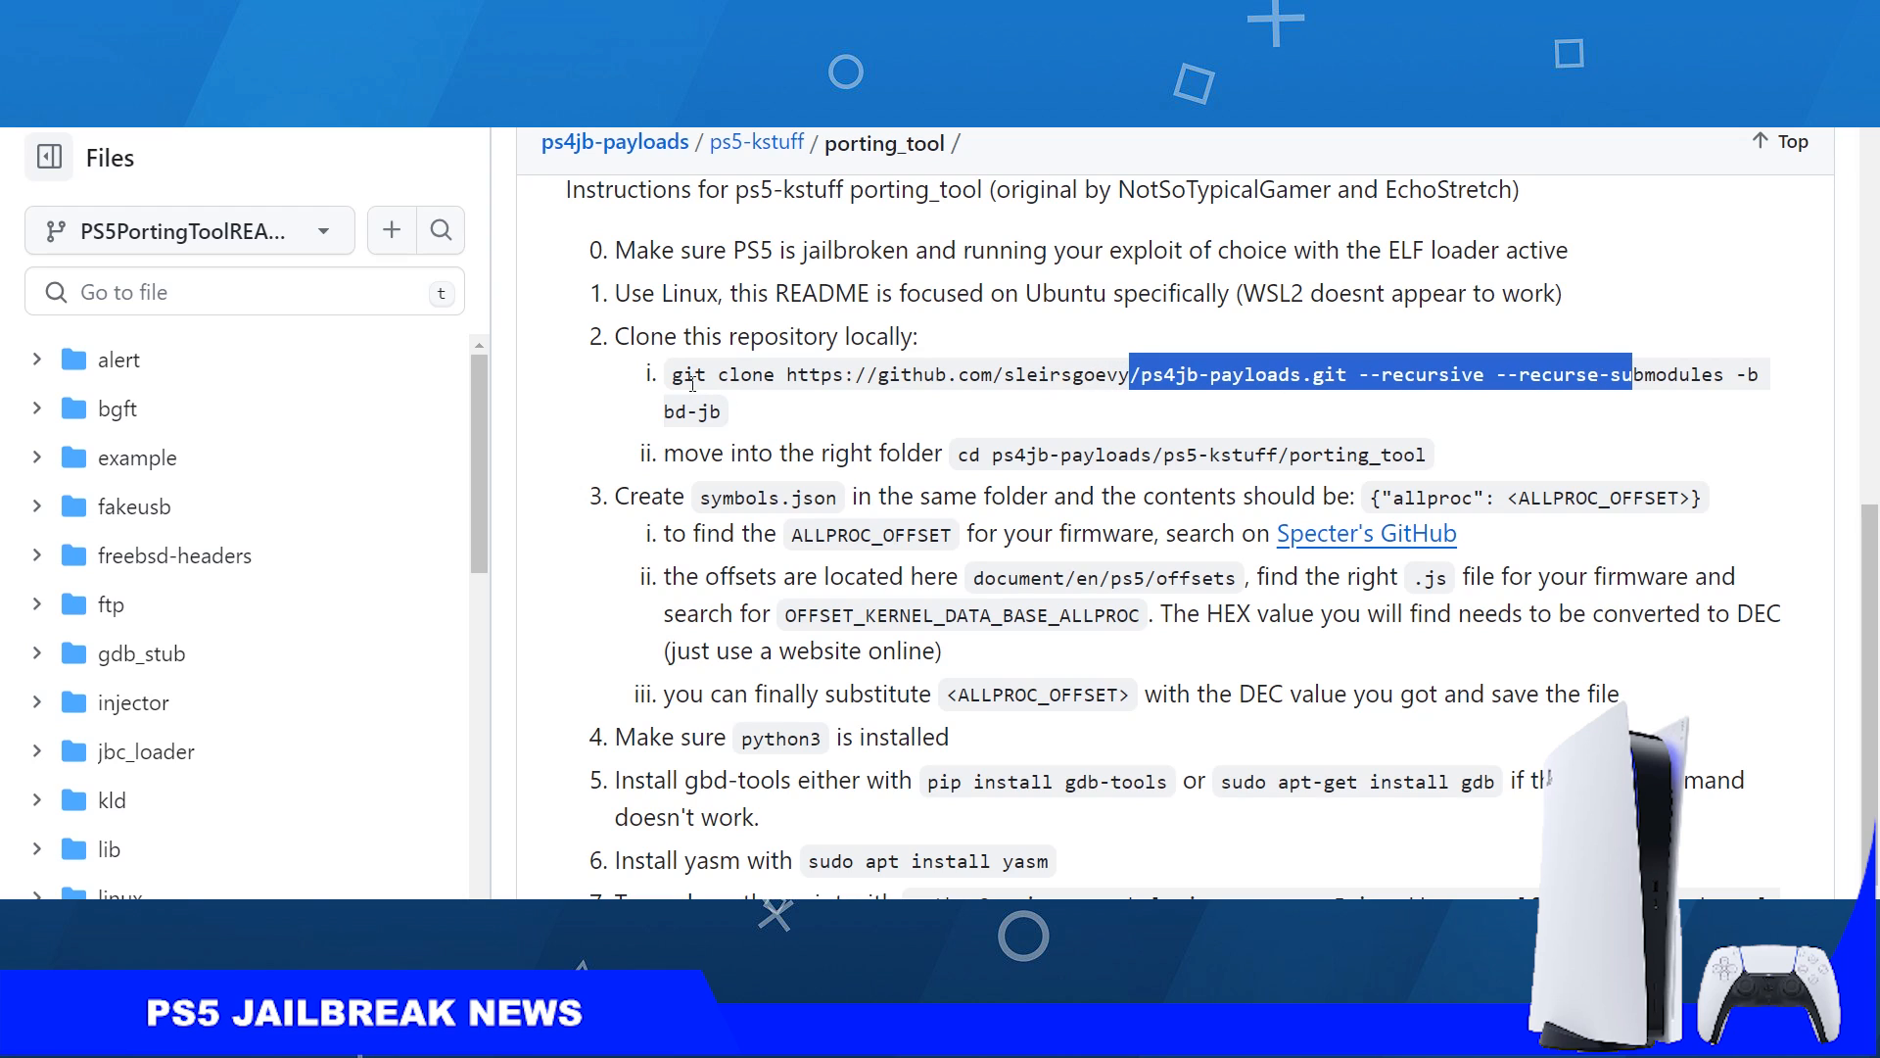
{"action": "left_click", "coordinate": [672, 376]}
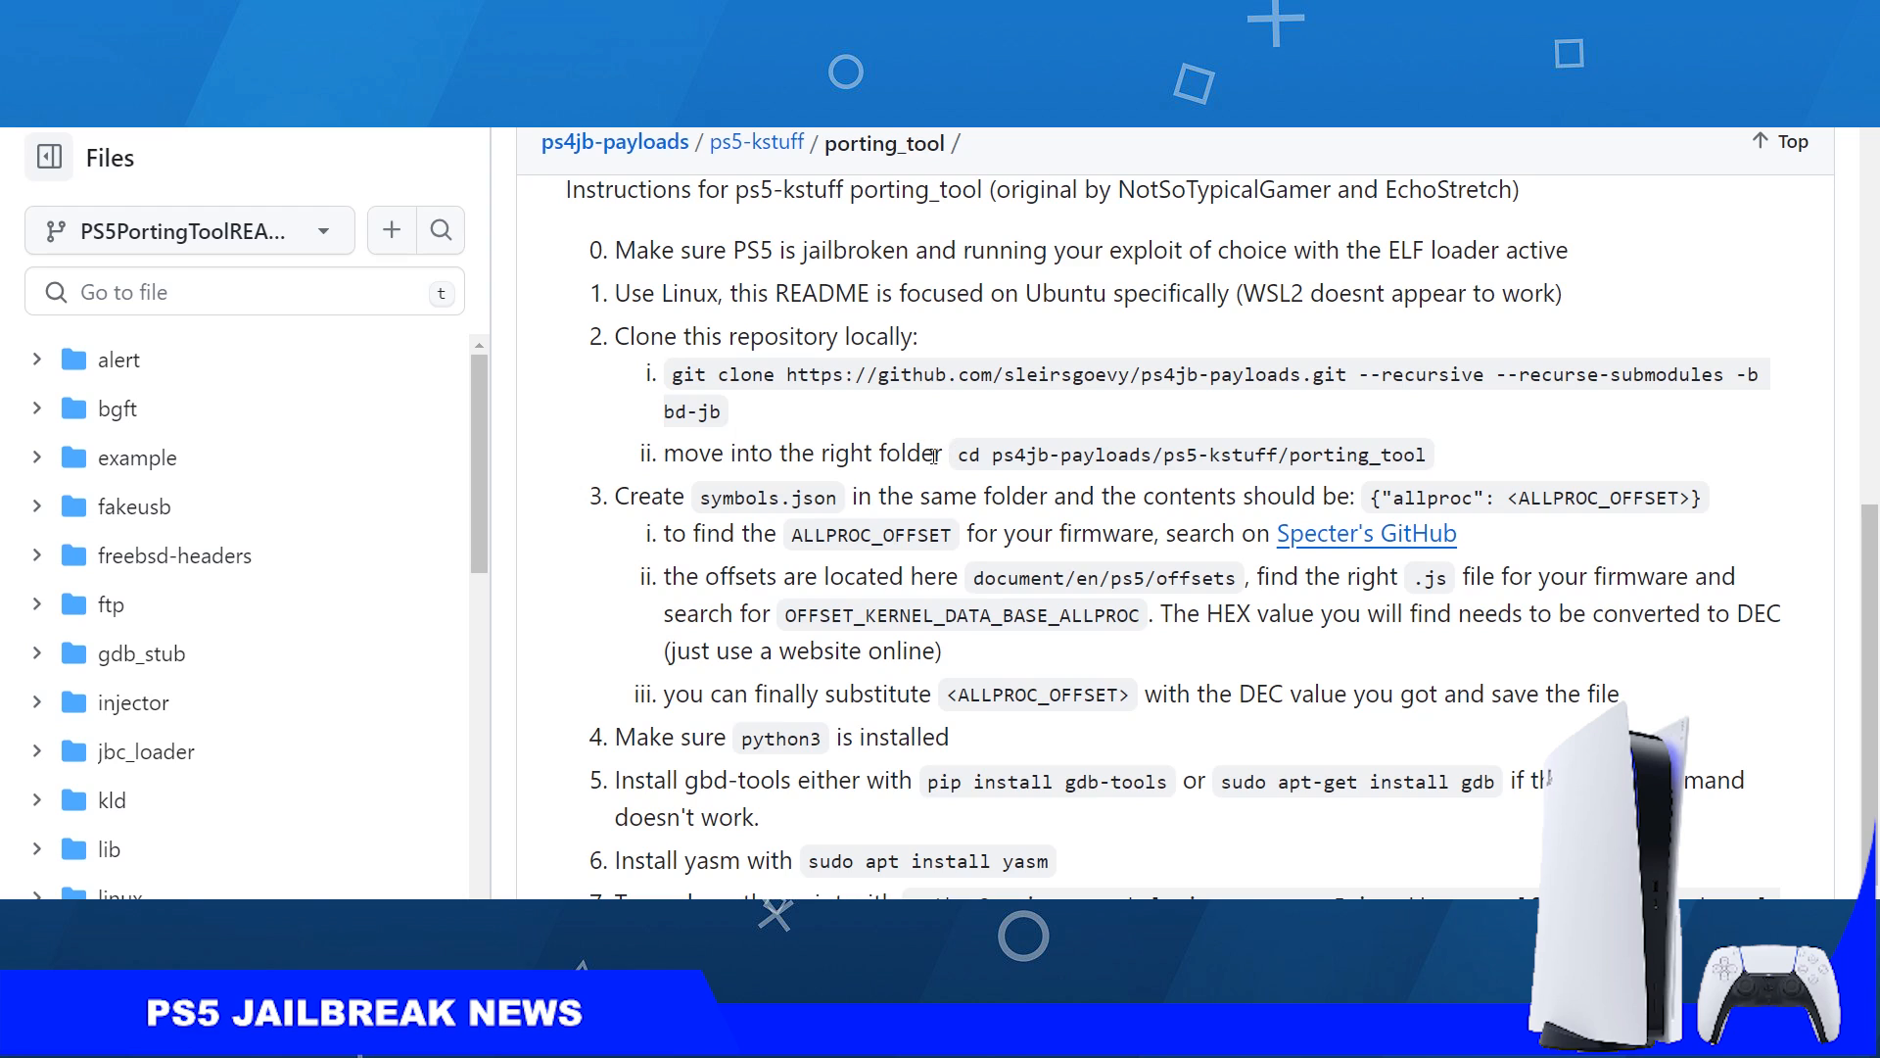
{"action": "double_click", "coordinate": [966, 453]}
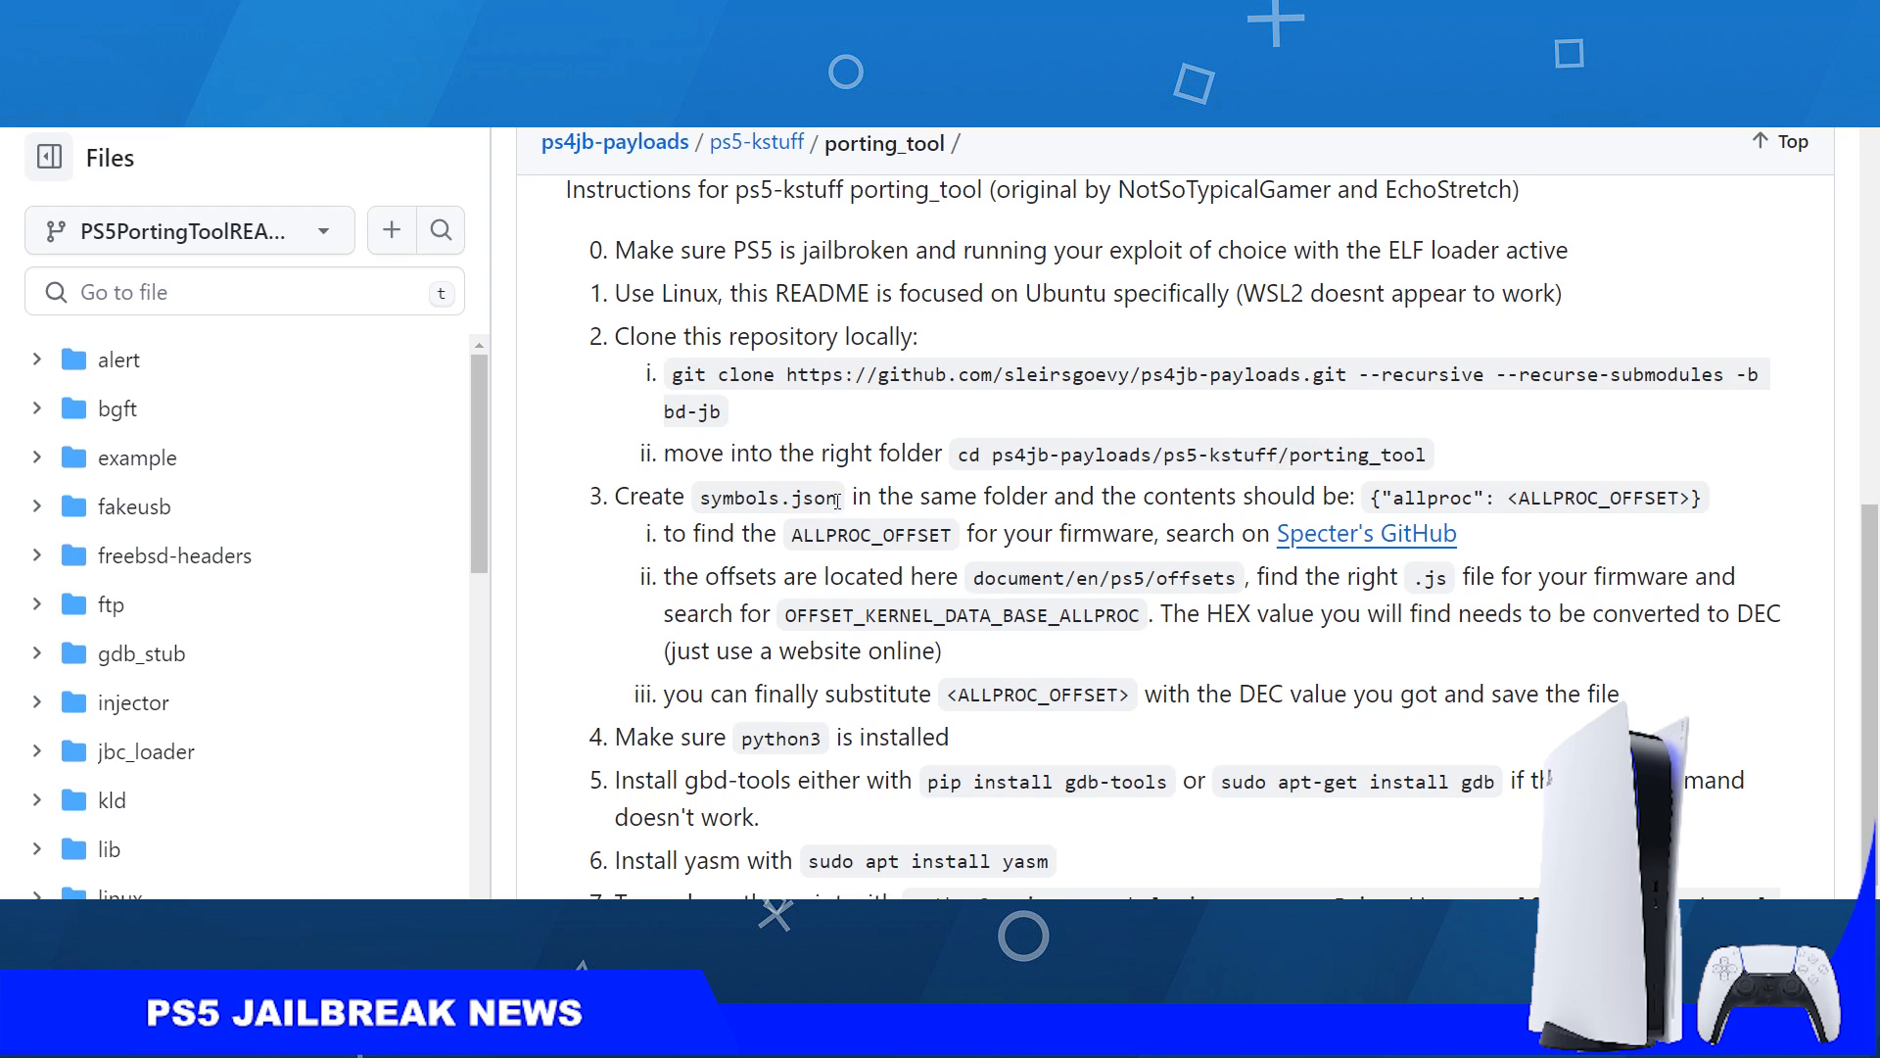
- Highlight symbols.json and the allproc JSON contents in step 3
{"action": "double_click", "coordinate": [805, 495]}
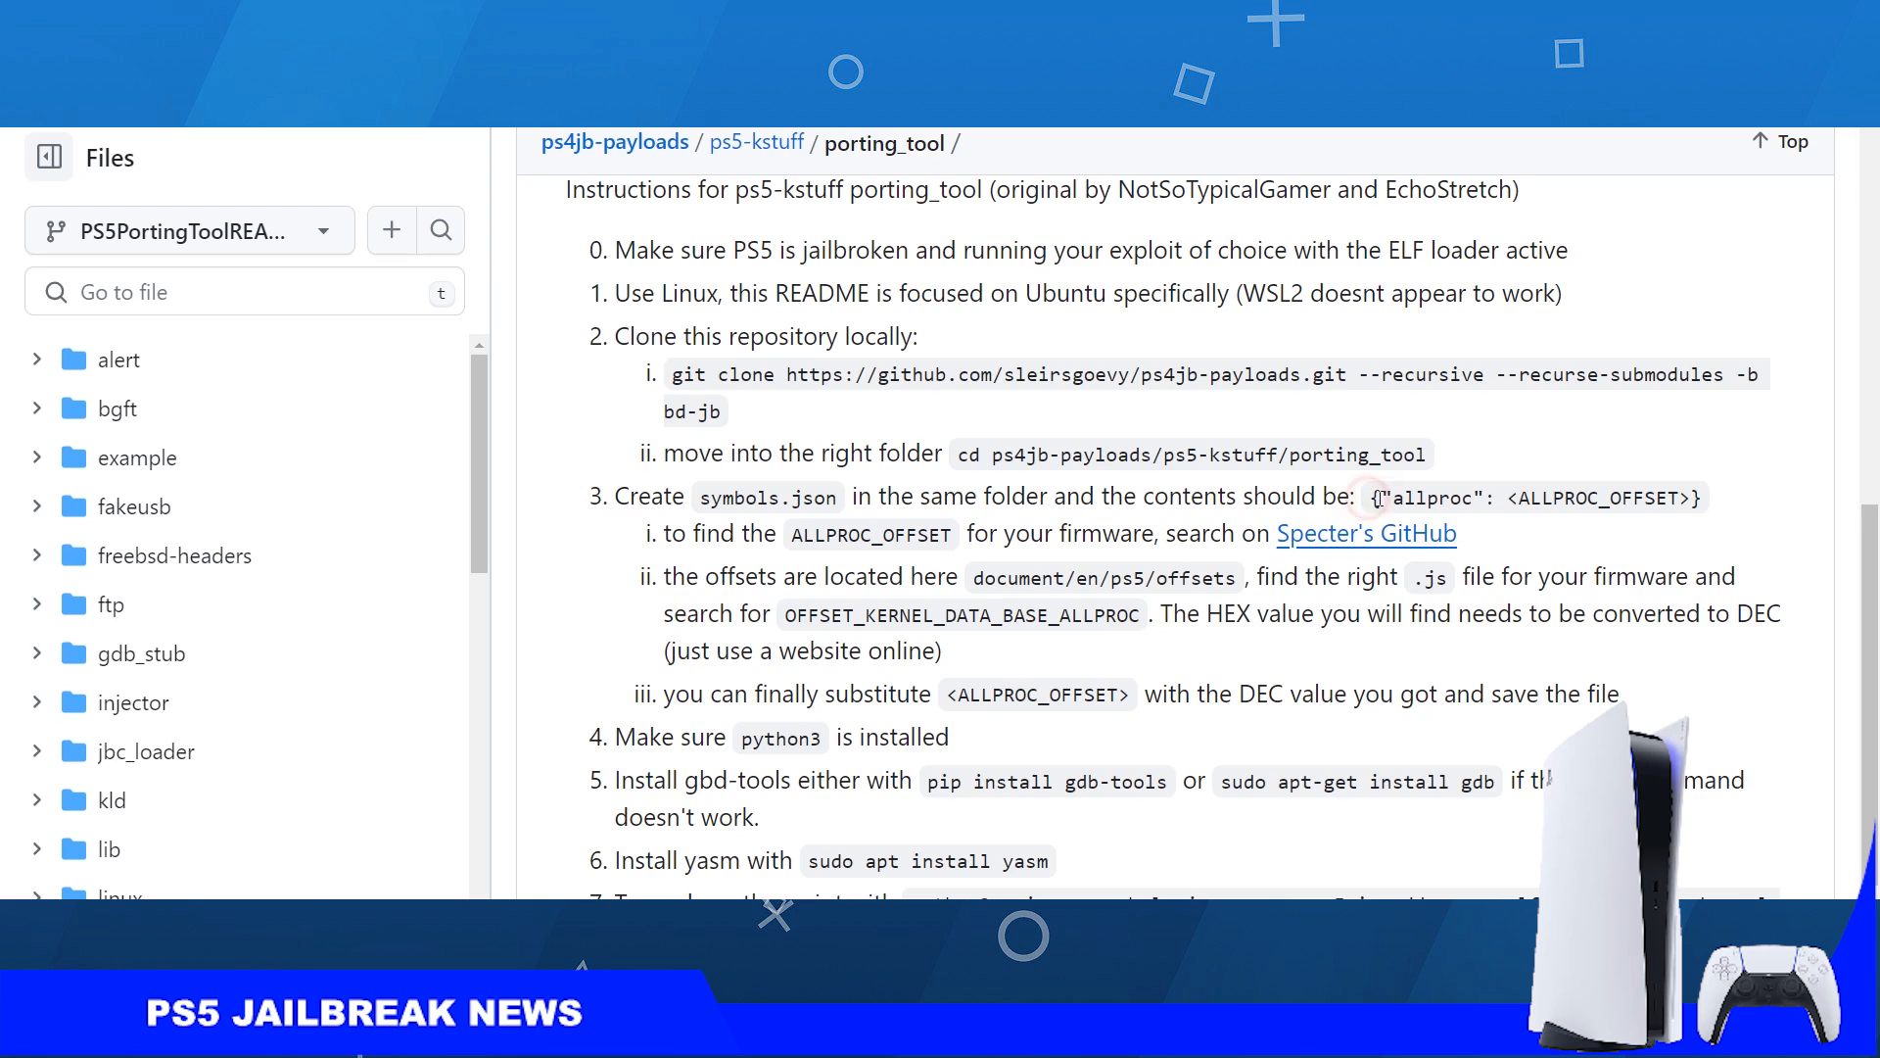
{"action": "double_click", "coordinate": [1535, 496]}
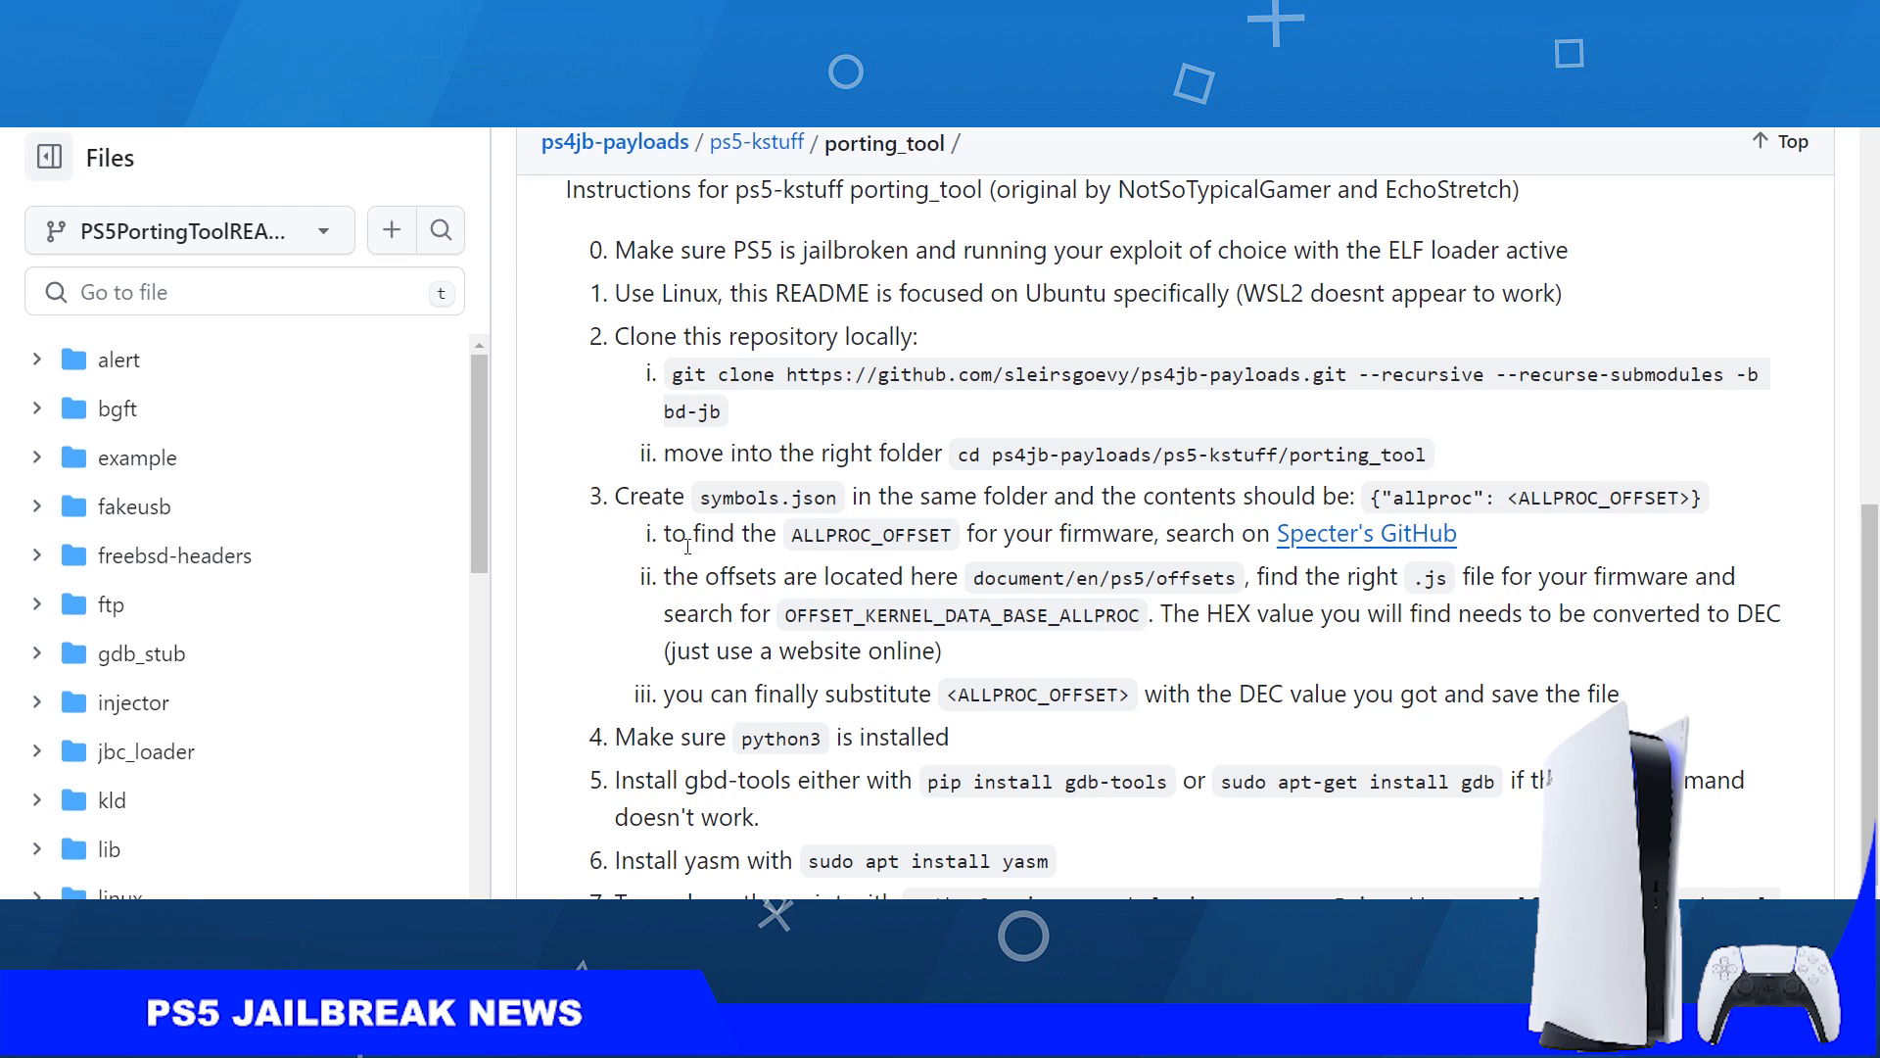
{"action": "mouse_move", "coordinate": [807, 562]}
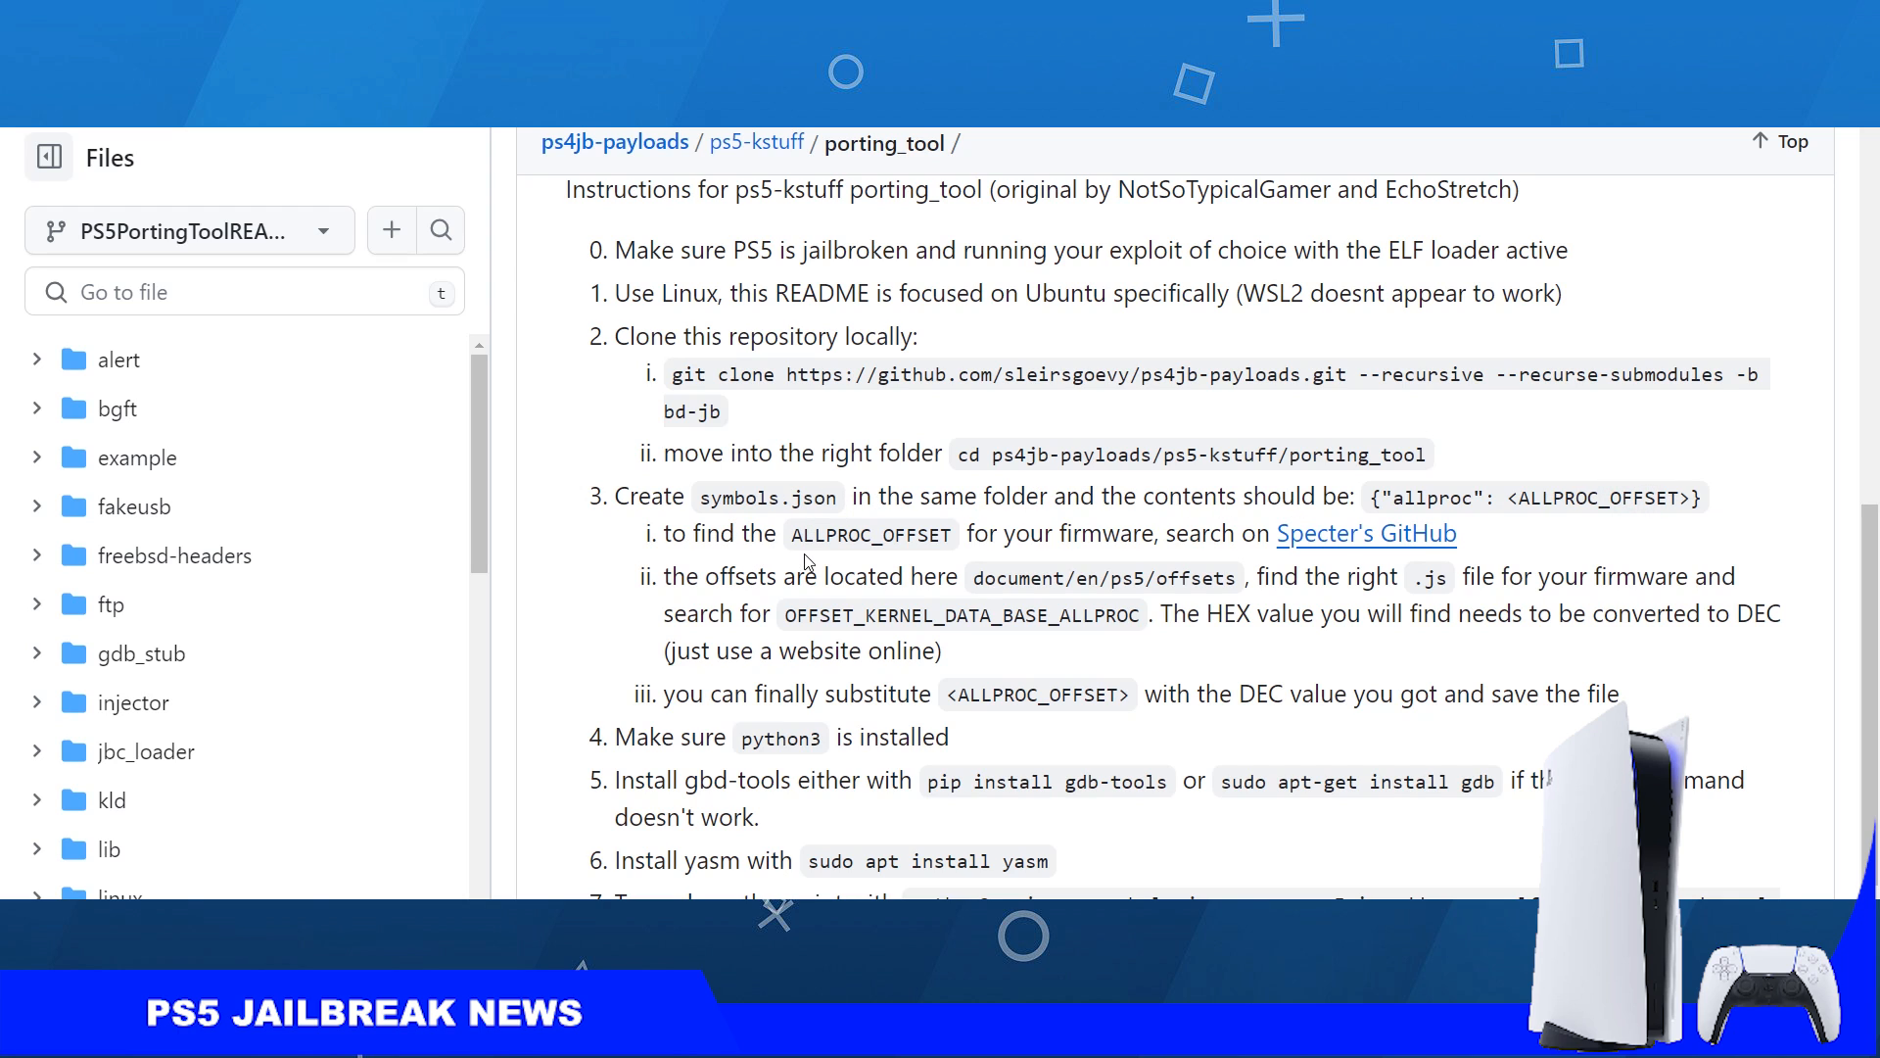
{"action": "mouse_move", "coordinate": [901, 540]}
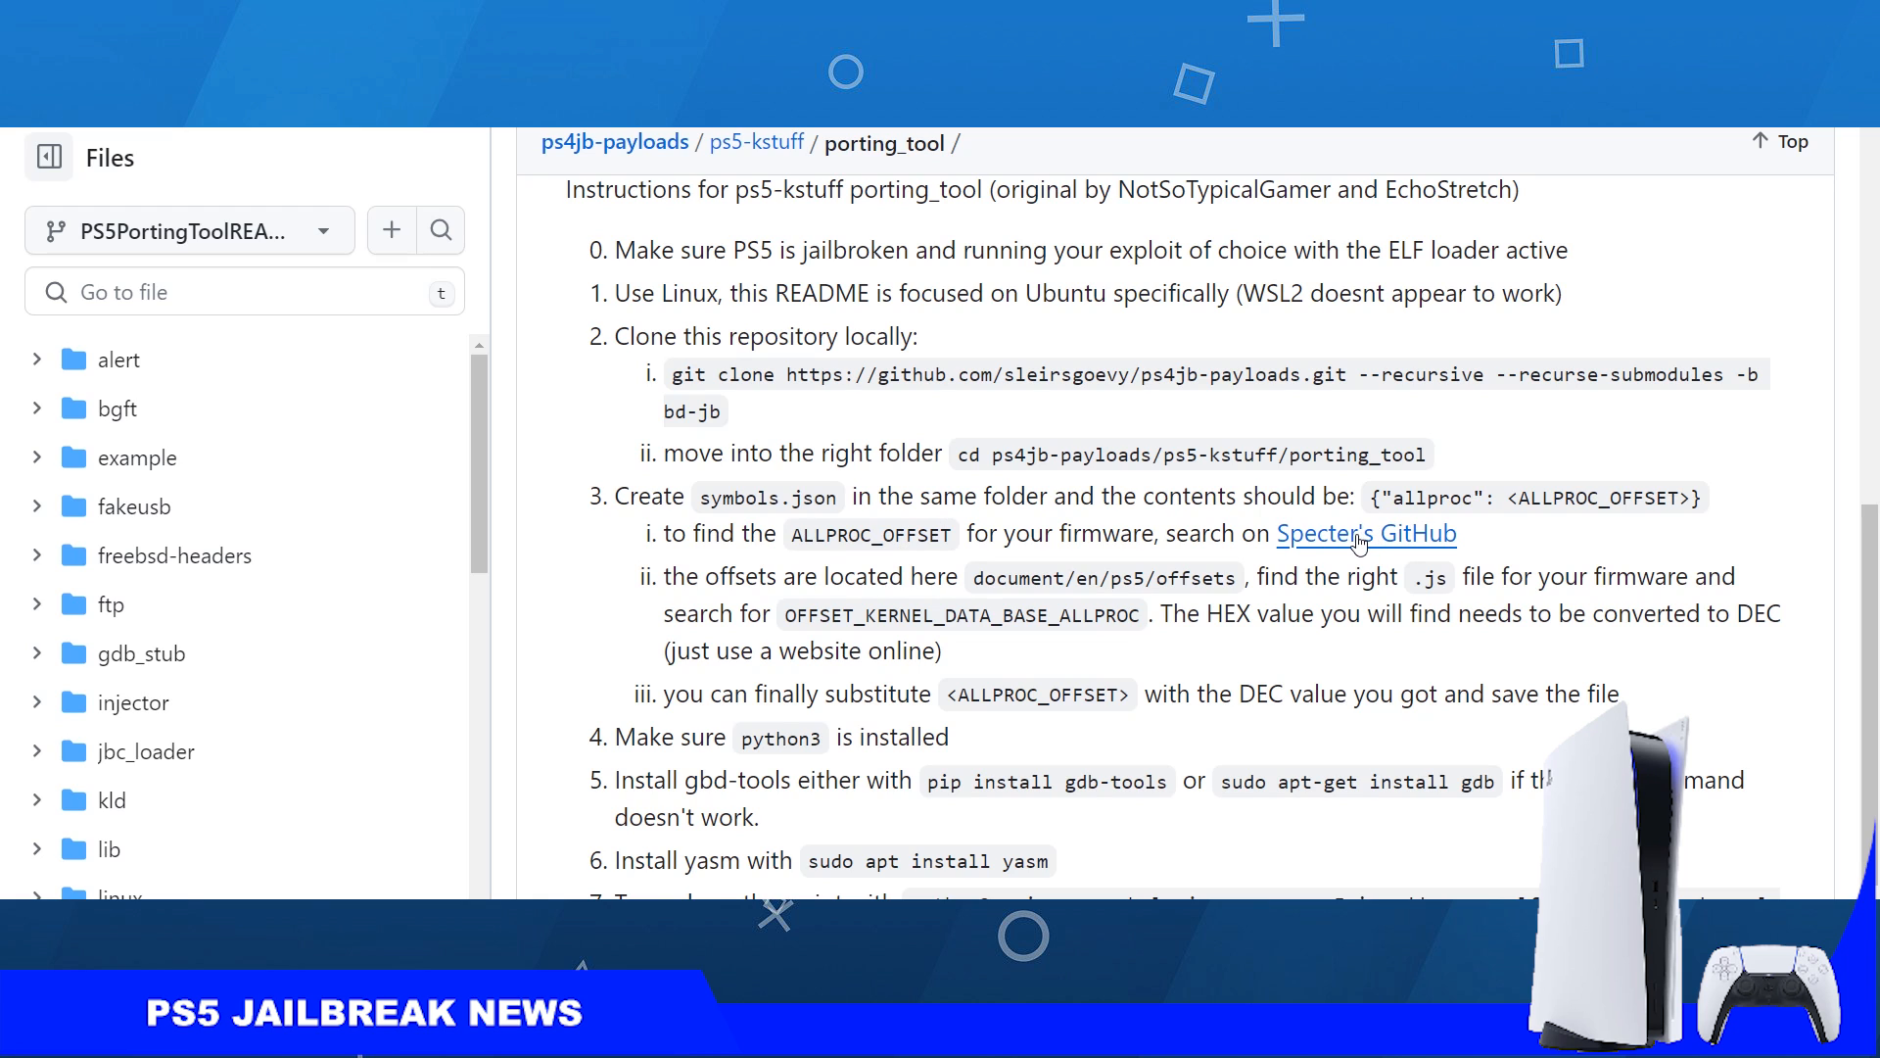
{"action": "mouse_move", "coordinate": [1355, 548]}
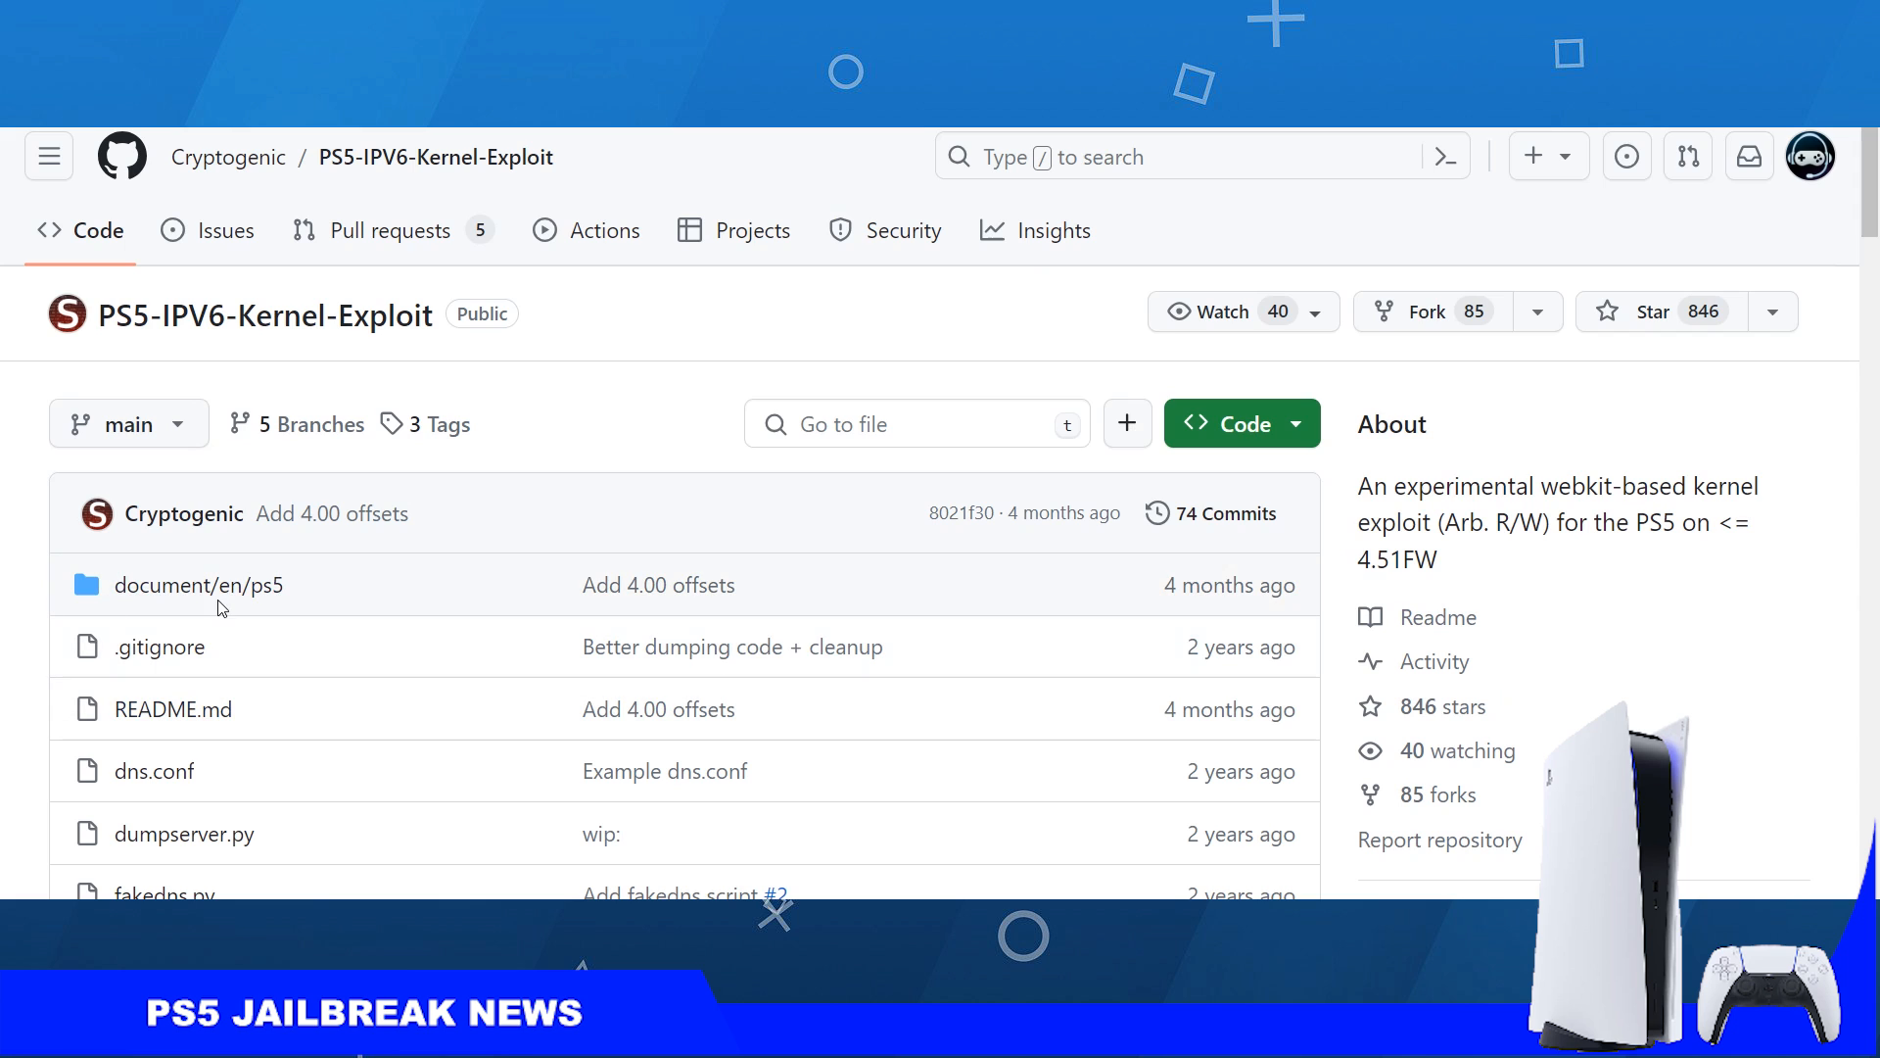
- Browse the exploit's document/en/ps5 offsets folder listing firmware files 3.00.js through 4.51.js, then go back up
{"action": "left_click", "coordinate": [200, 586]}
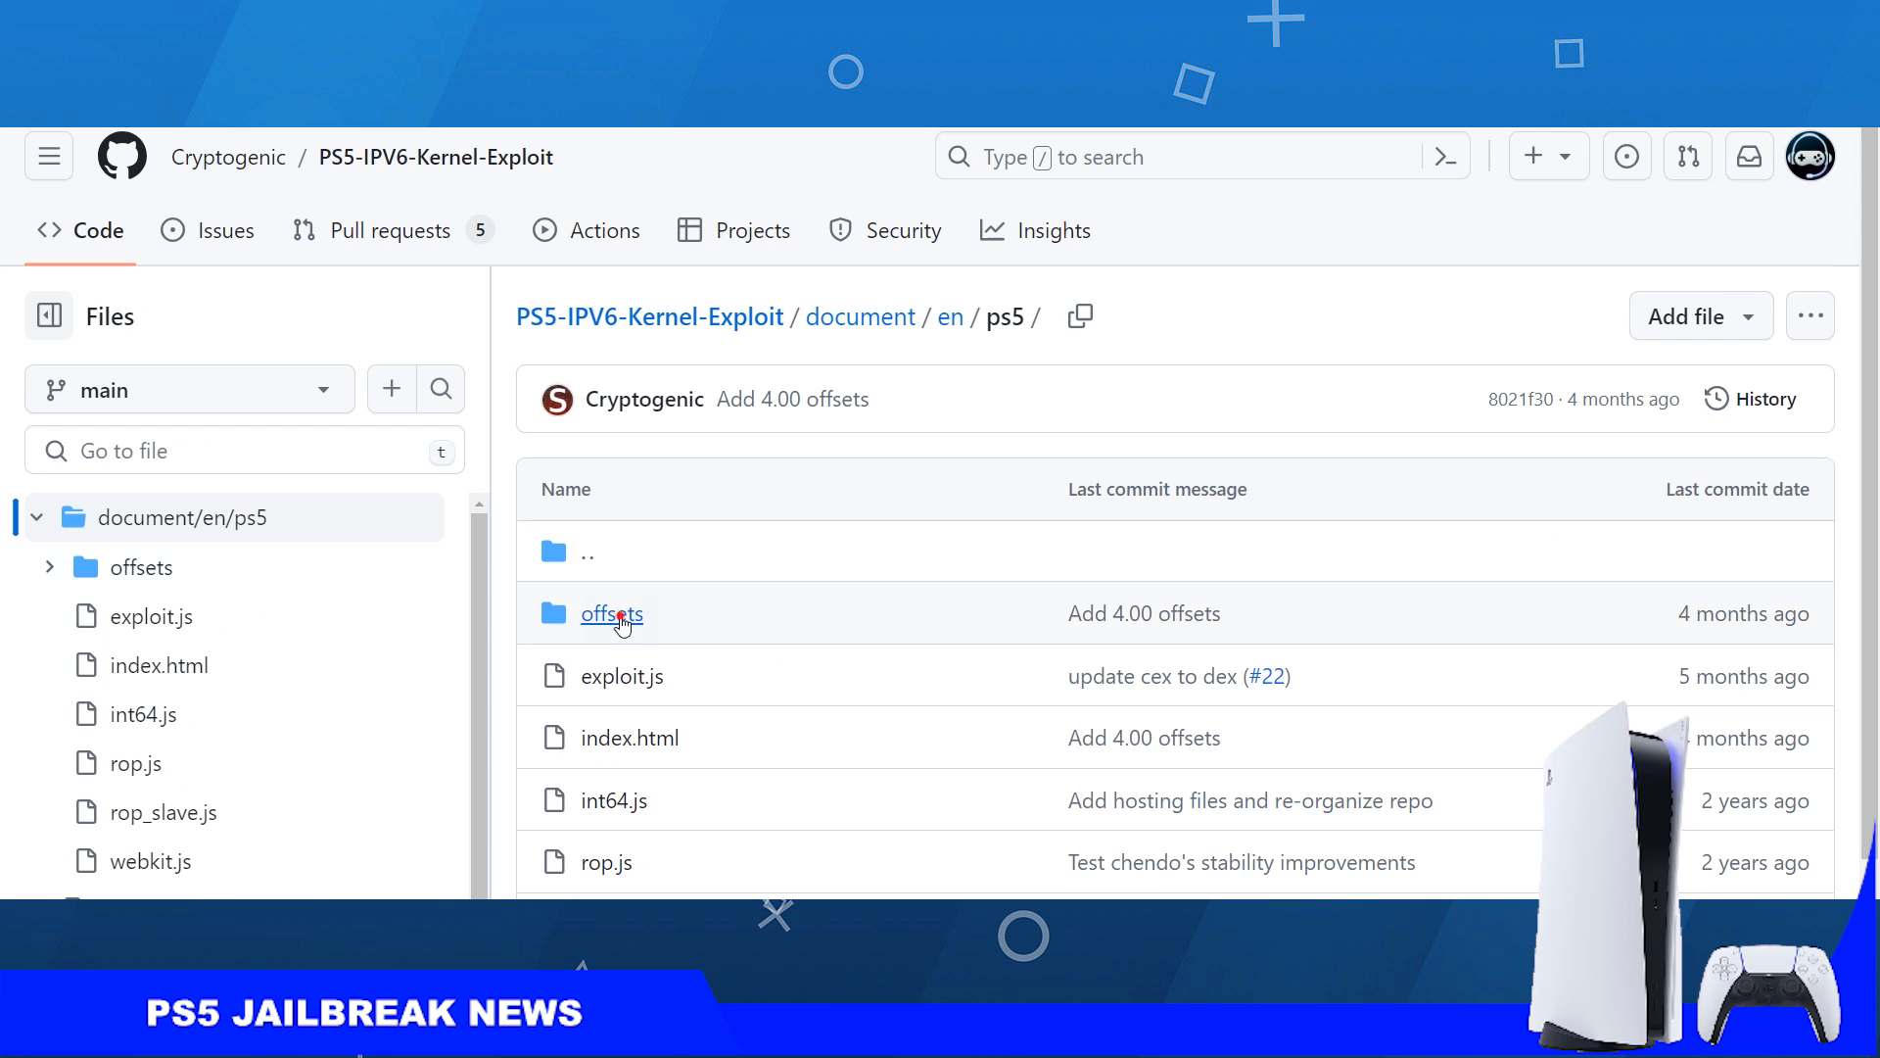
{"action": "left_click", "coordinate": [611, 614]}
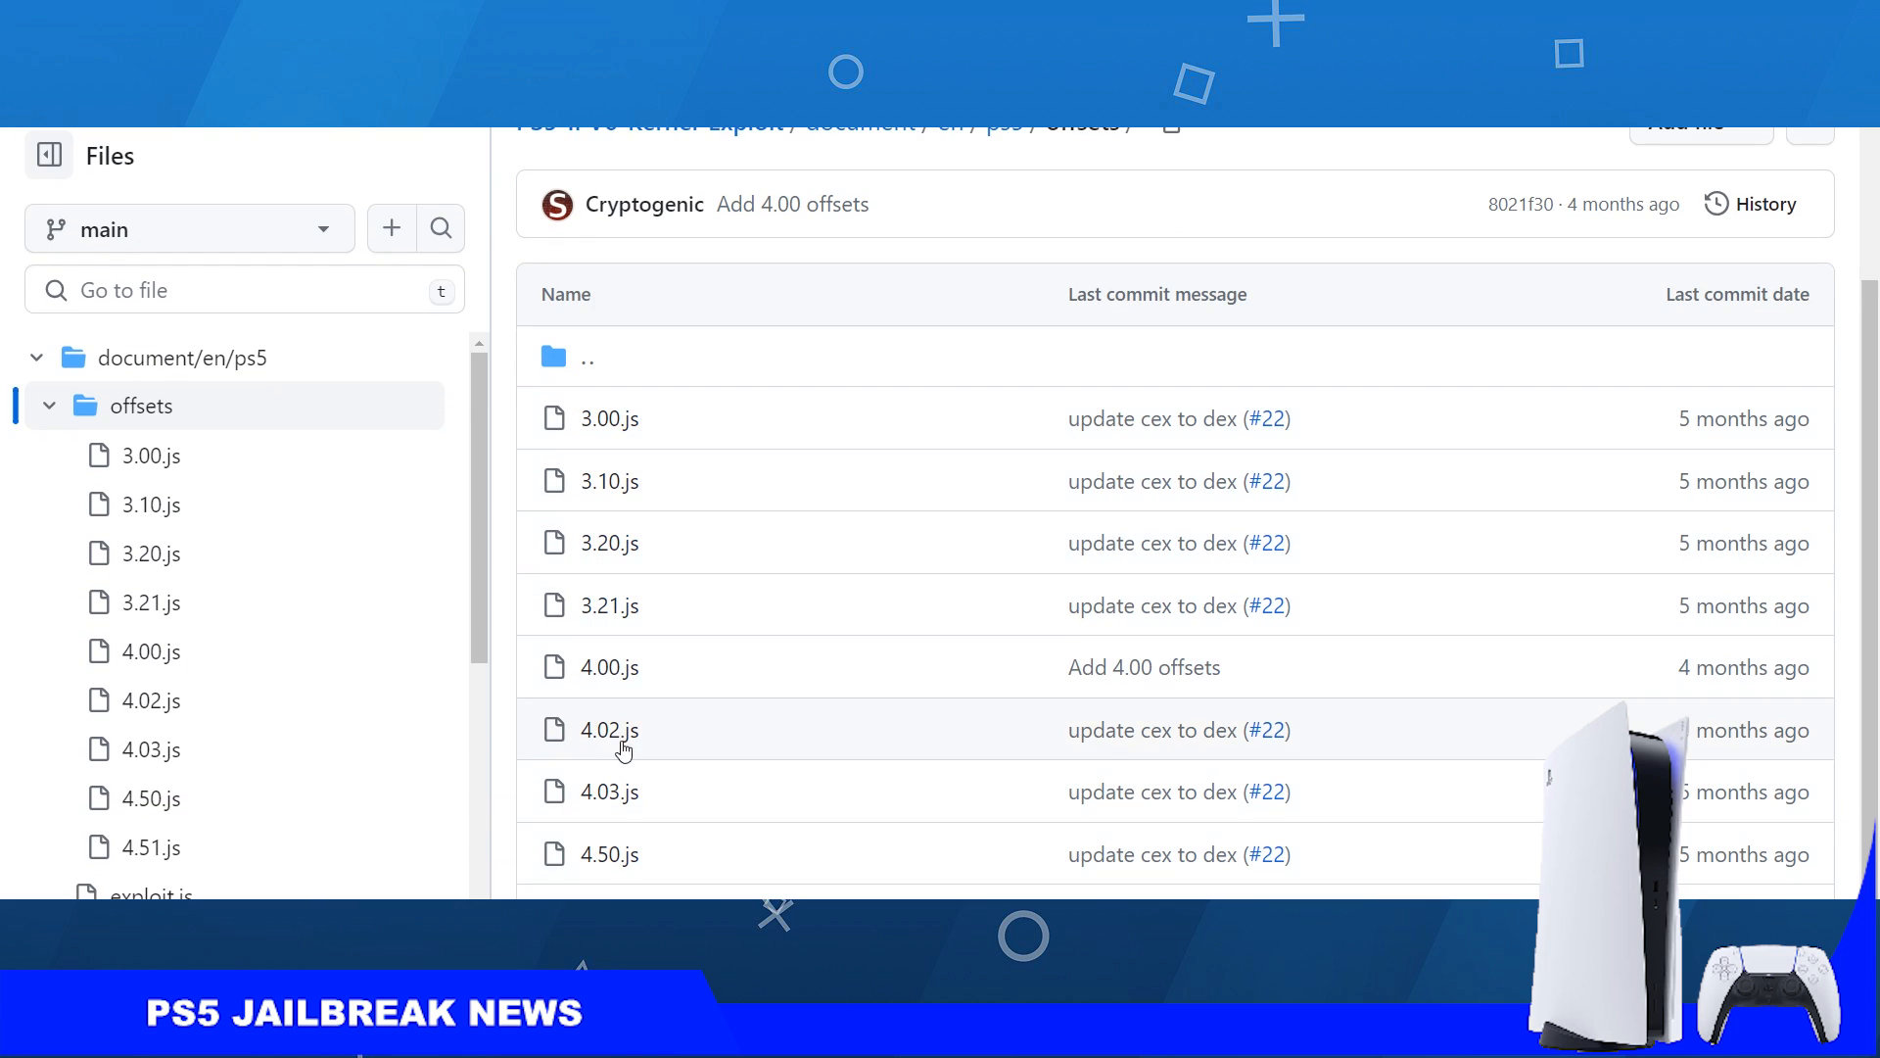
{"action": "mouse_move", "coordinate": [645, 729]}
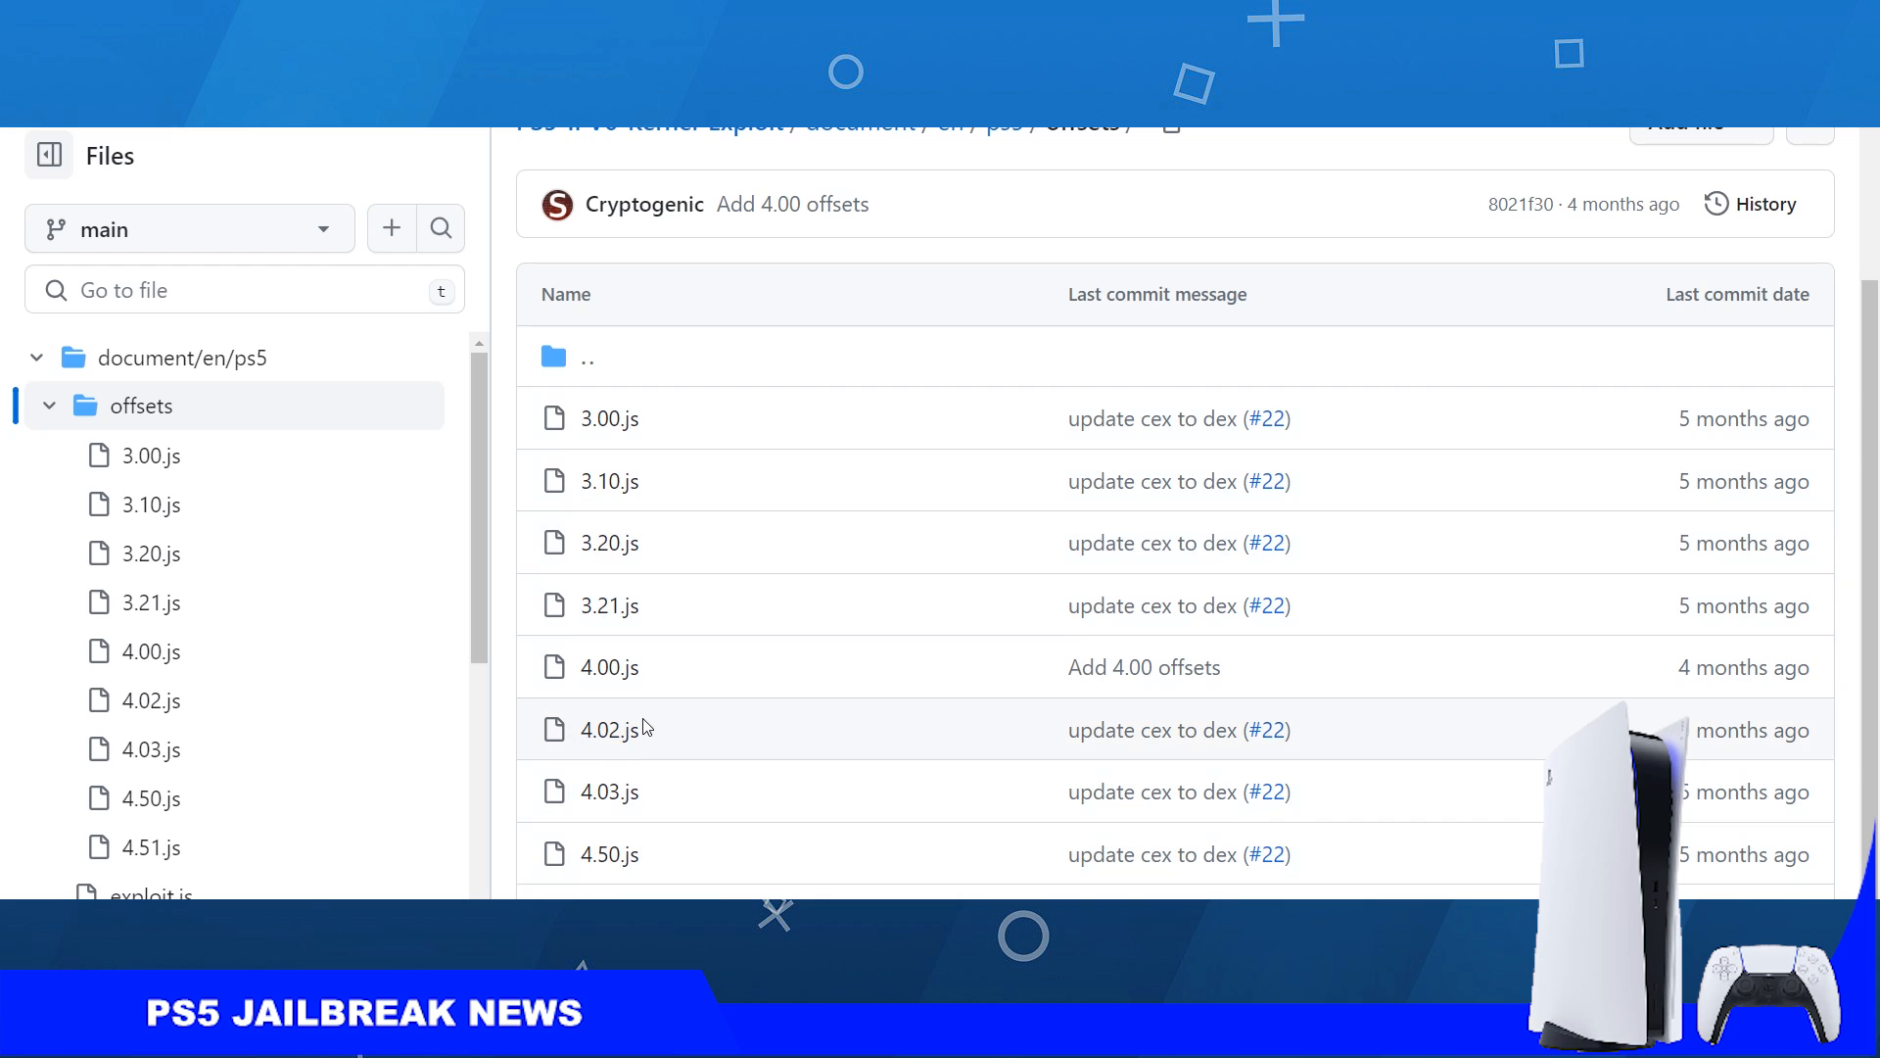
{"action": "mouse_move", "coordinate": [580, 684]}
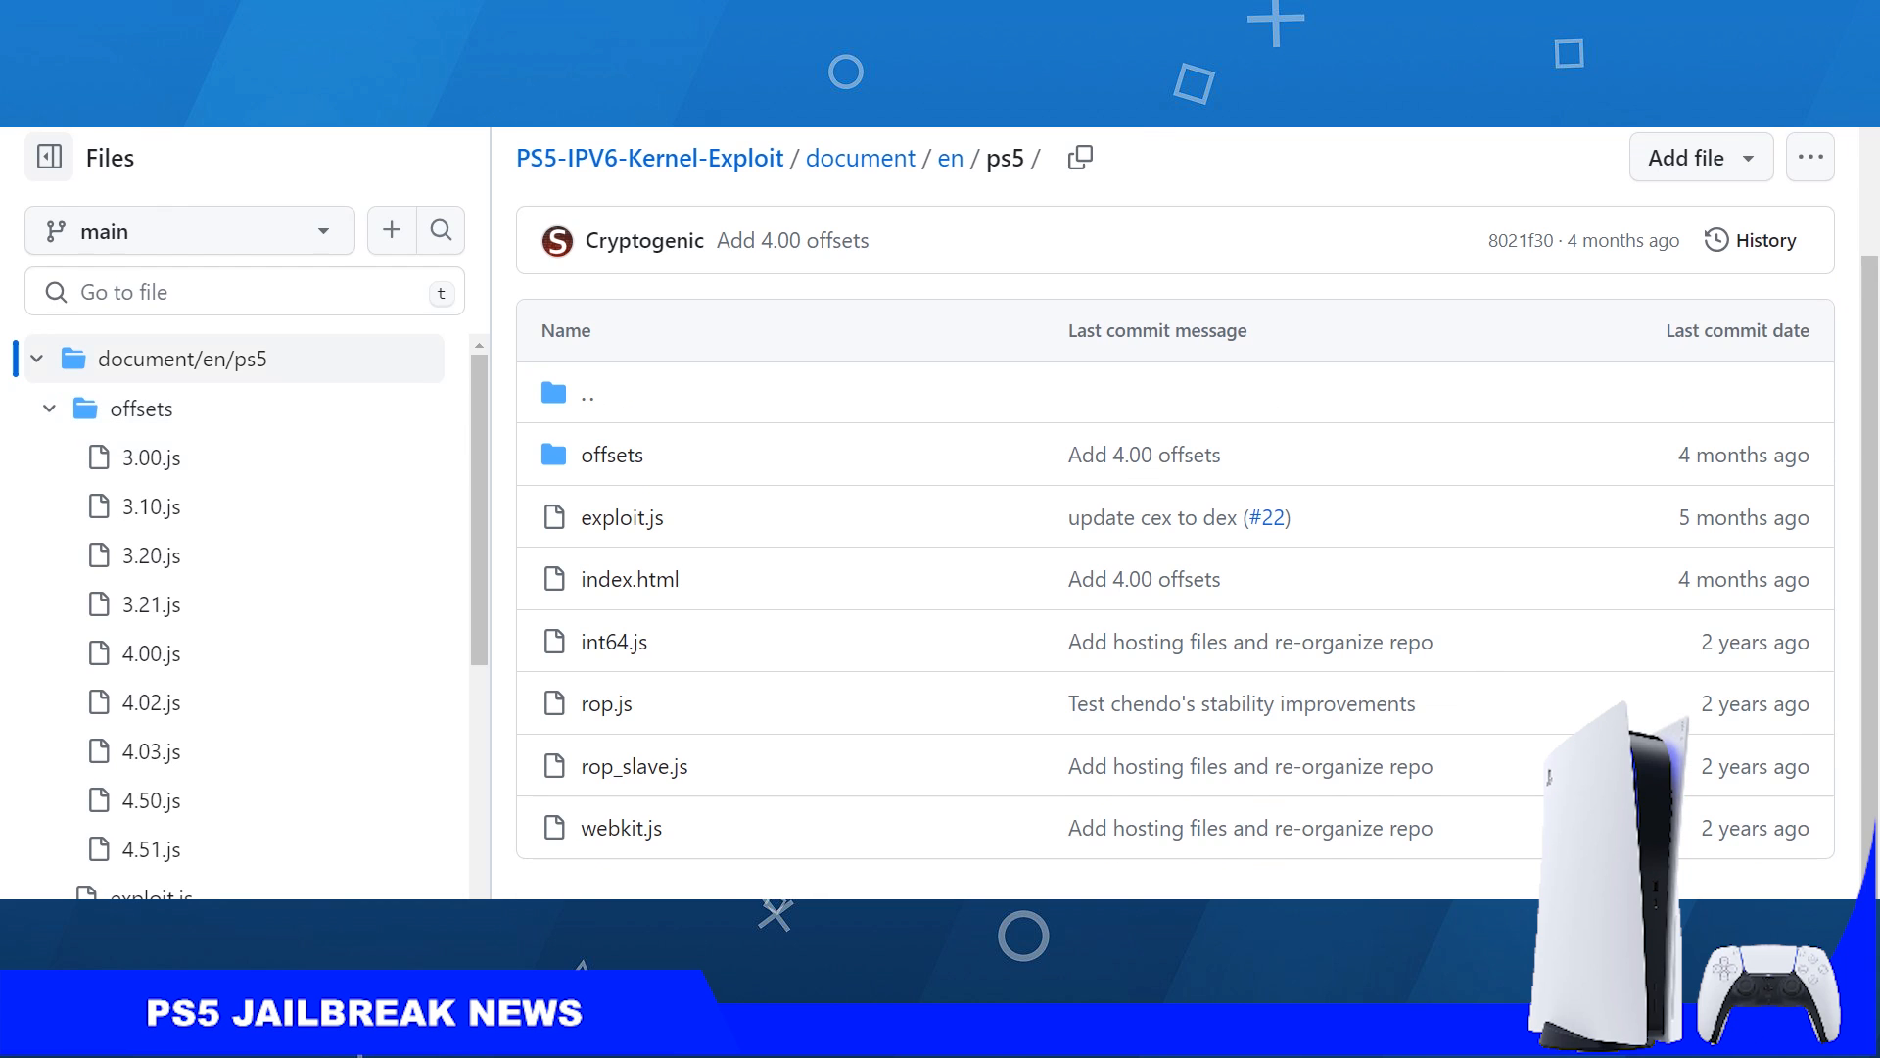
{"action": "left_click", "coordinate": [650, 157]}
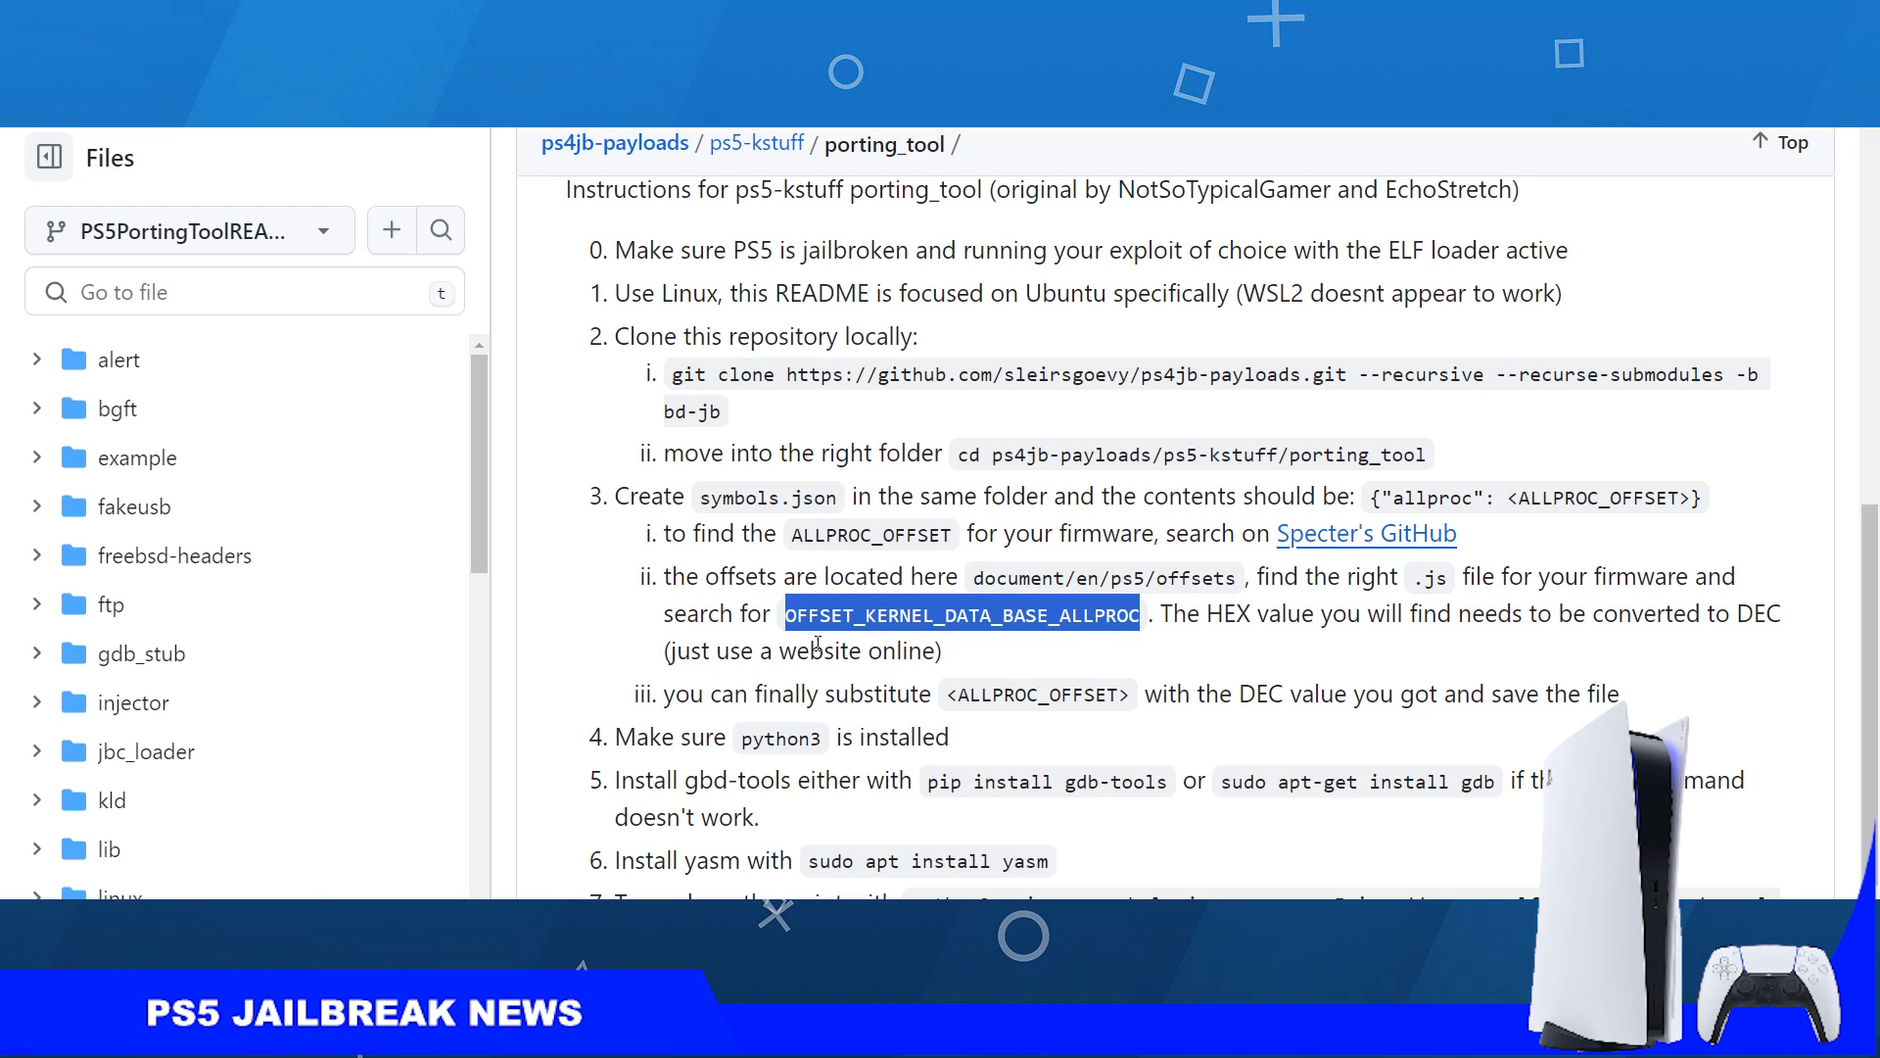
{"action": "mouse_move", "coordinate": [1148, 672]}
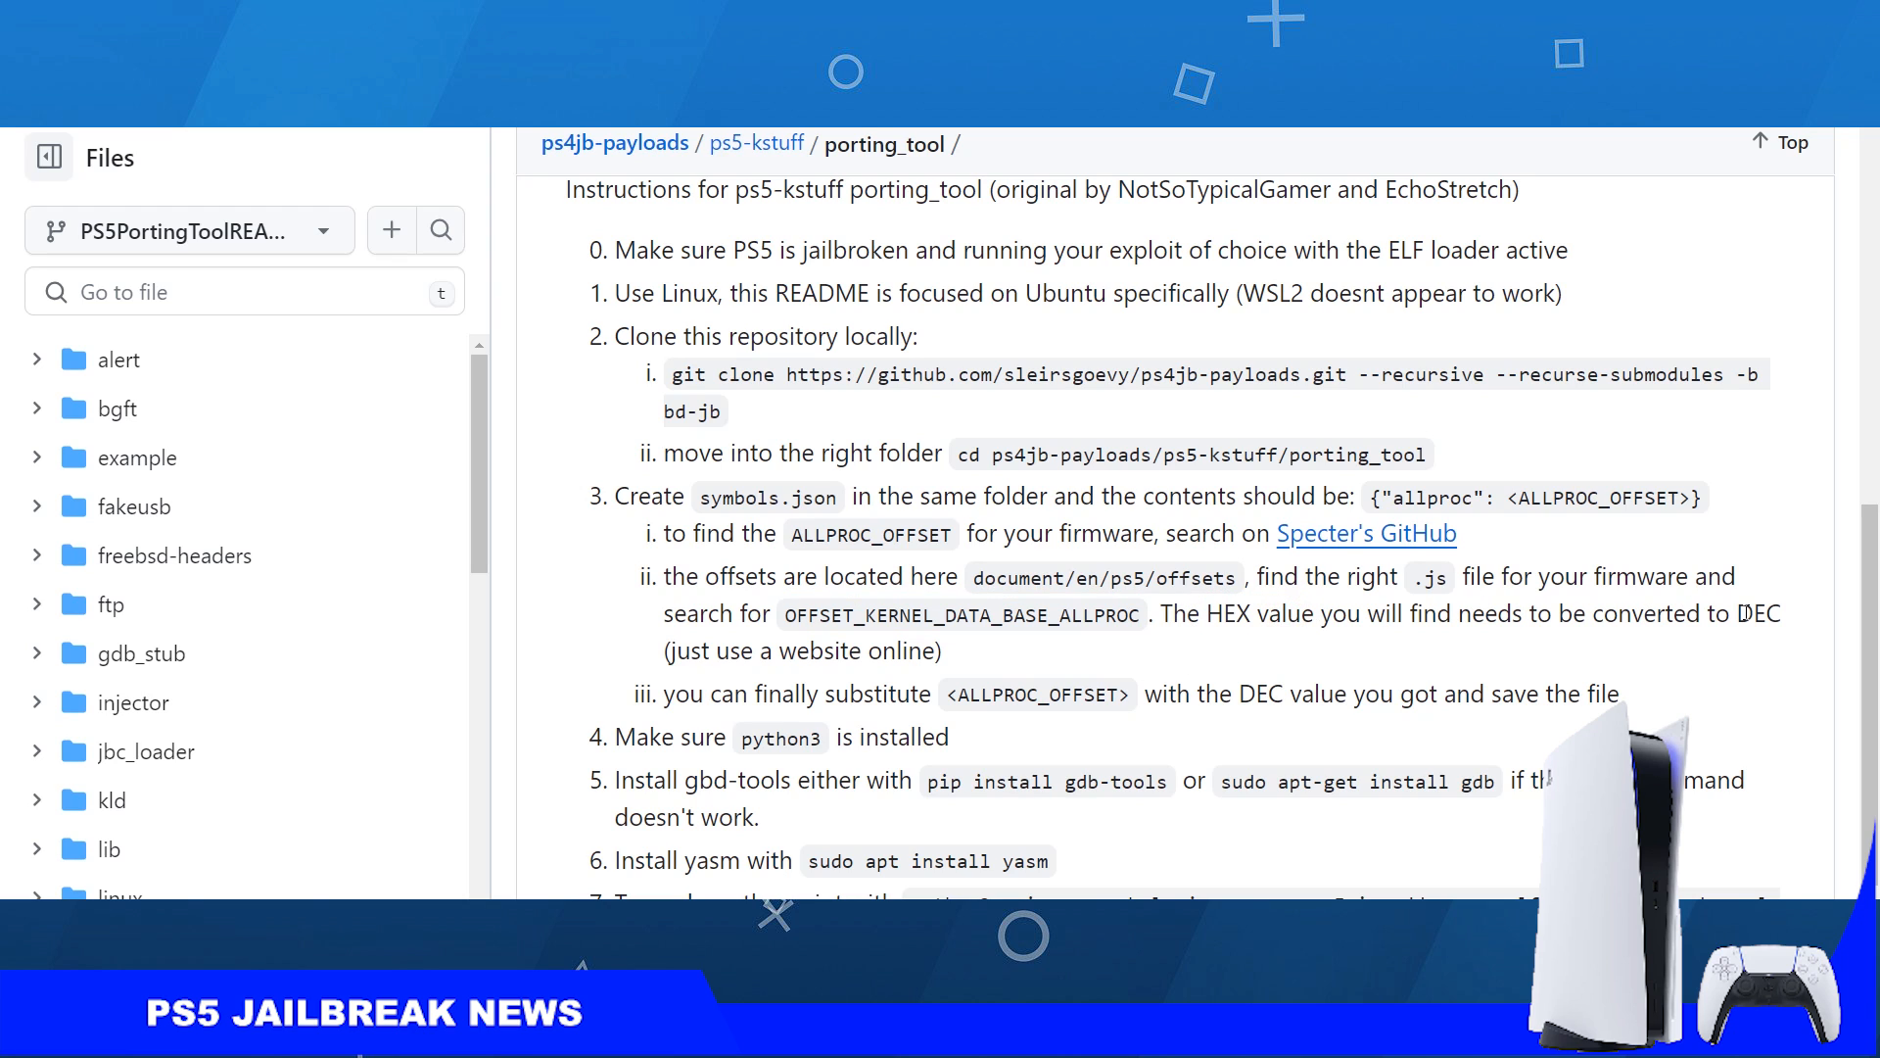
- Highlight DEC and OFFSET_KERNEL_DATA_BASE_ALLPROC in the README's offset instructions
{"action": "double_click", "coordinate": [1759, 613]}
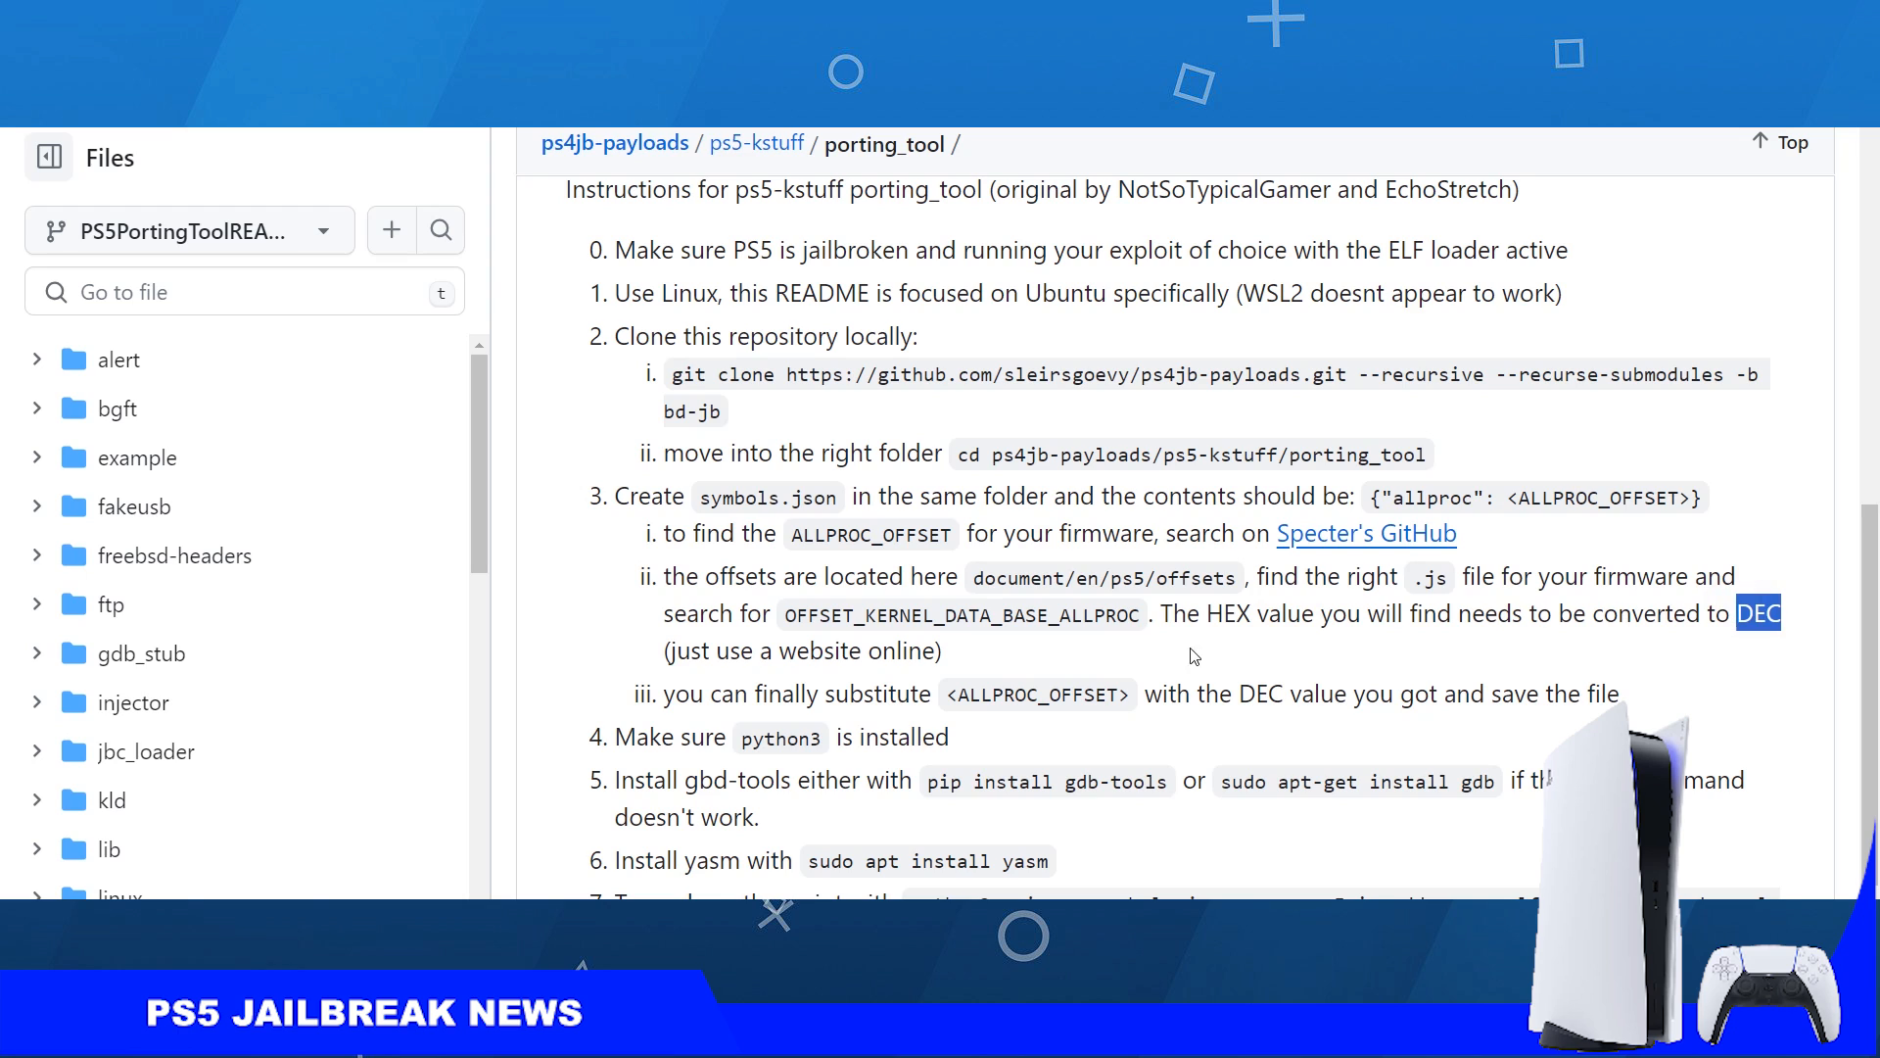
{"action": "mouse_move", "coordinate": [1010, 644]}
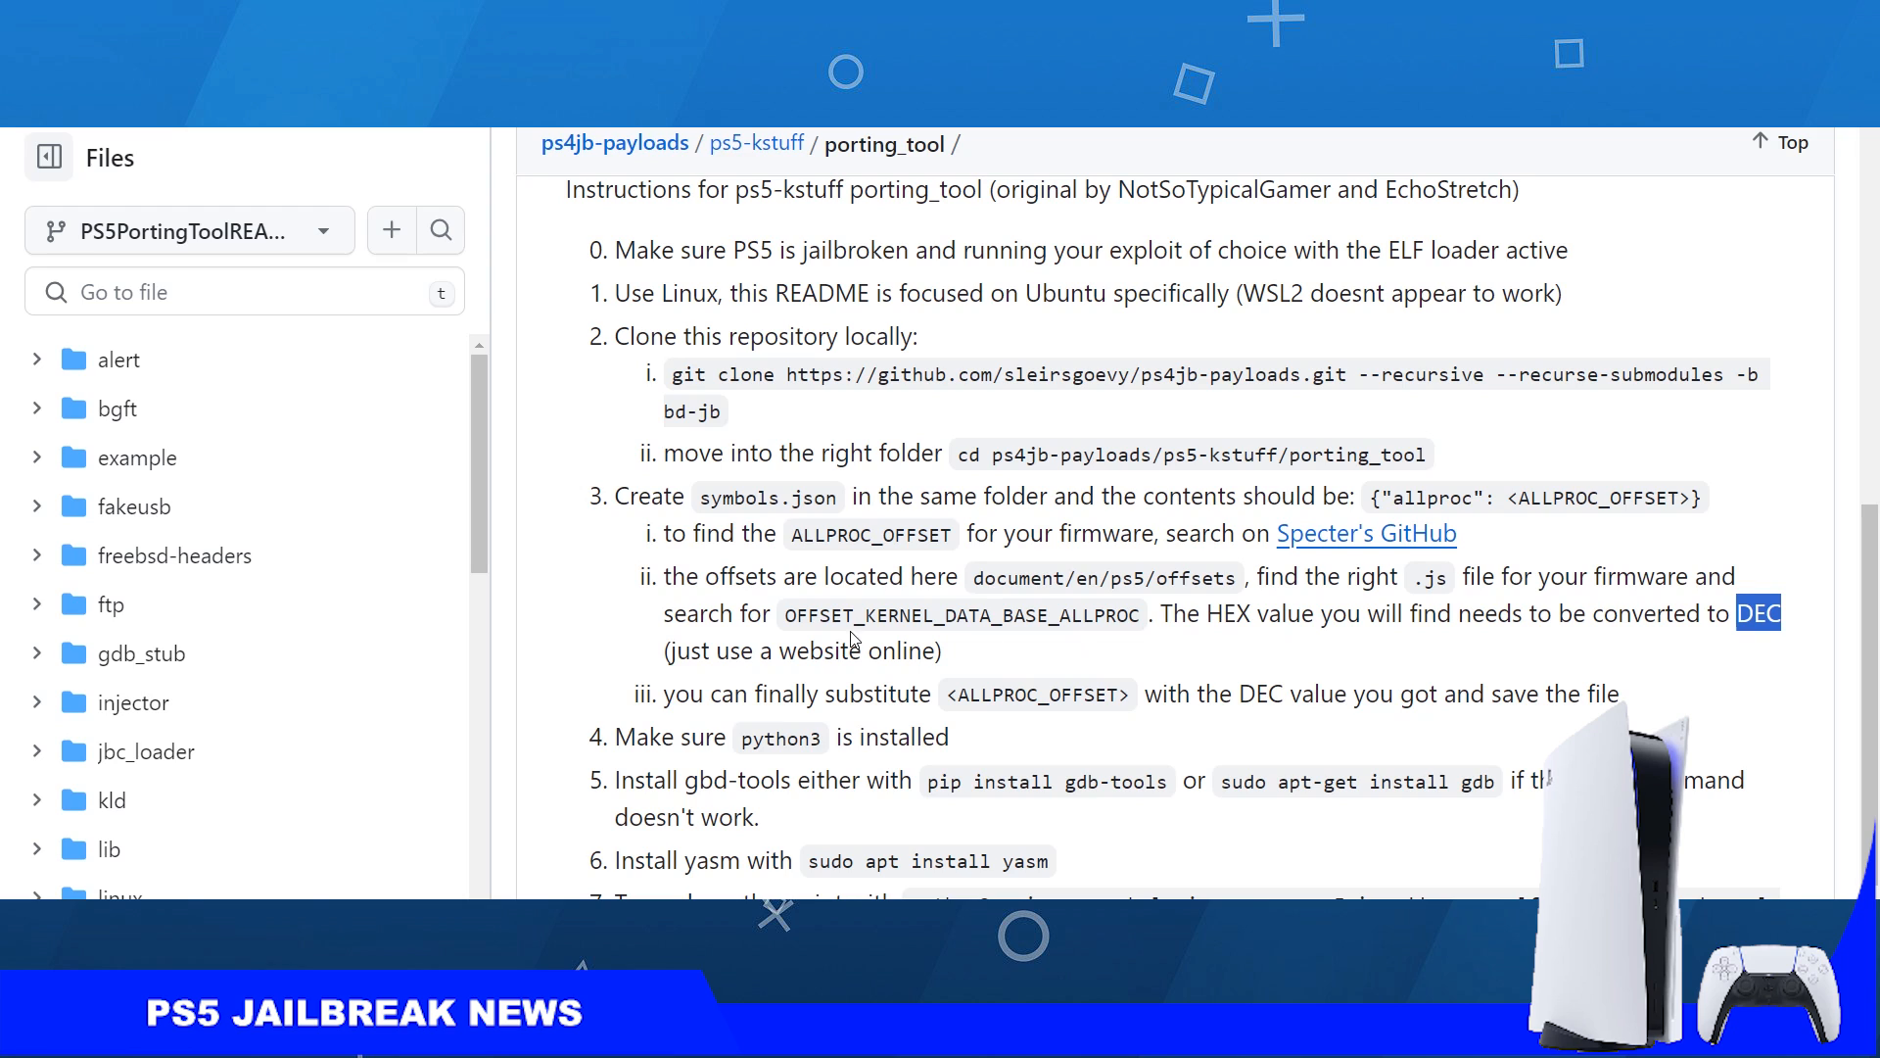
{"action": "mouse_move", "coordinate": [983, 645]}
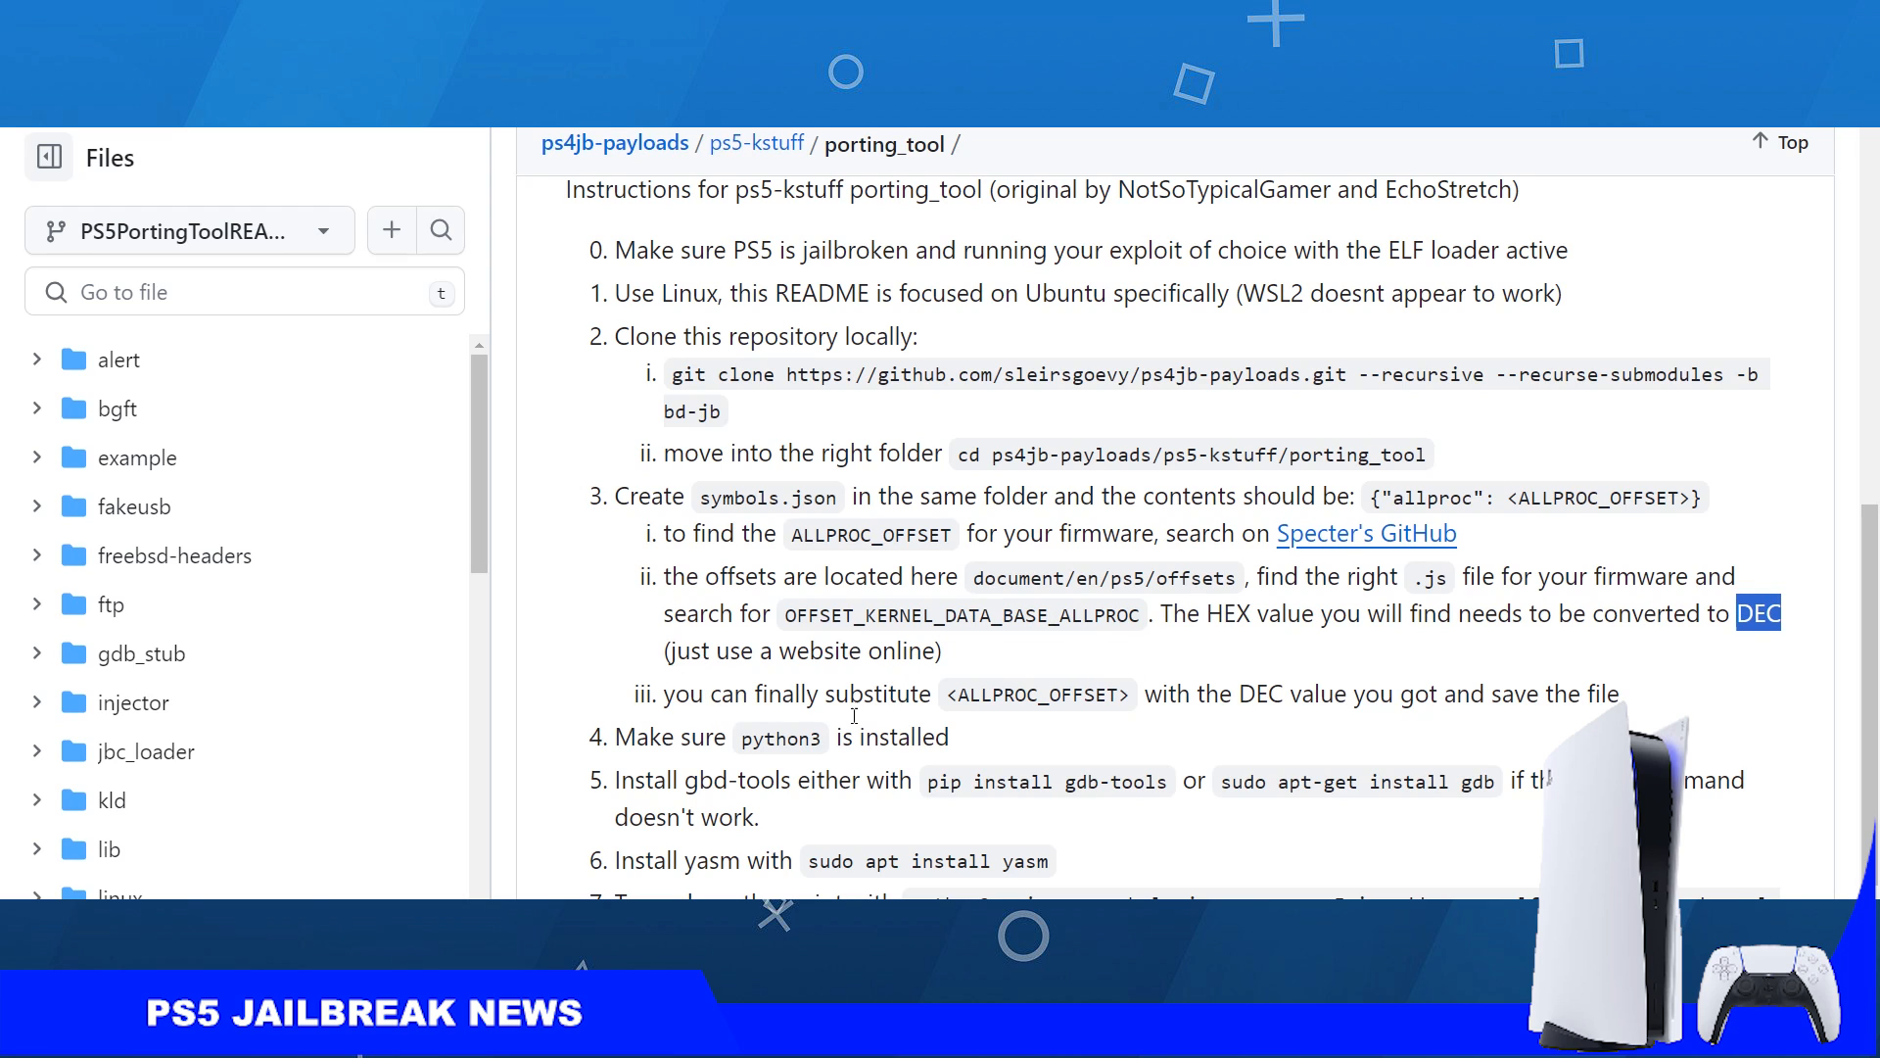
{"action": "double_click", "coordinate": [1037, 693]}
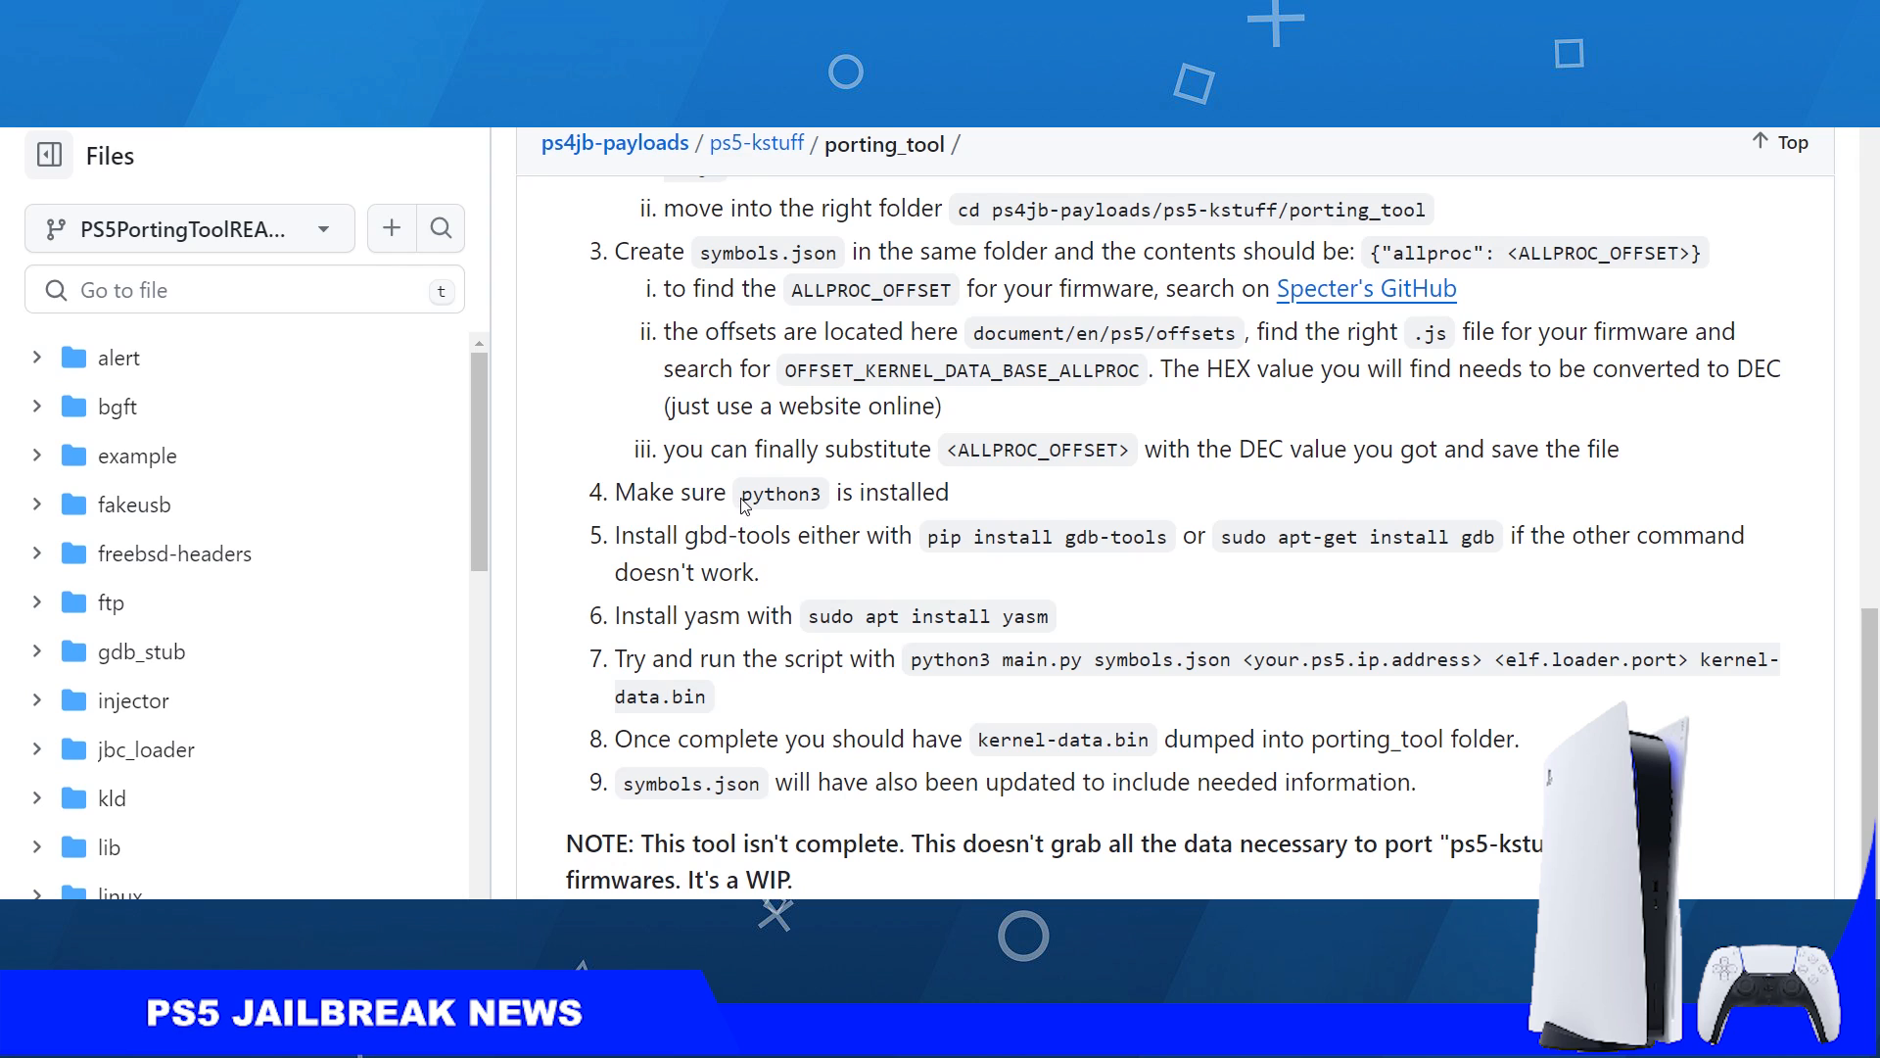
- Highlight python3, gbd-tools and yasm in install steps 4–6
{"action": "double_click", "coordinate": [772, 492]}
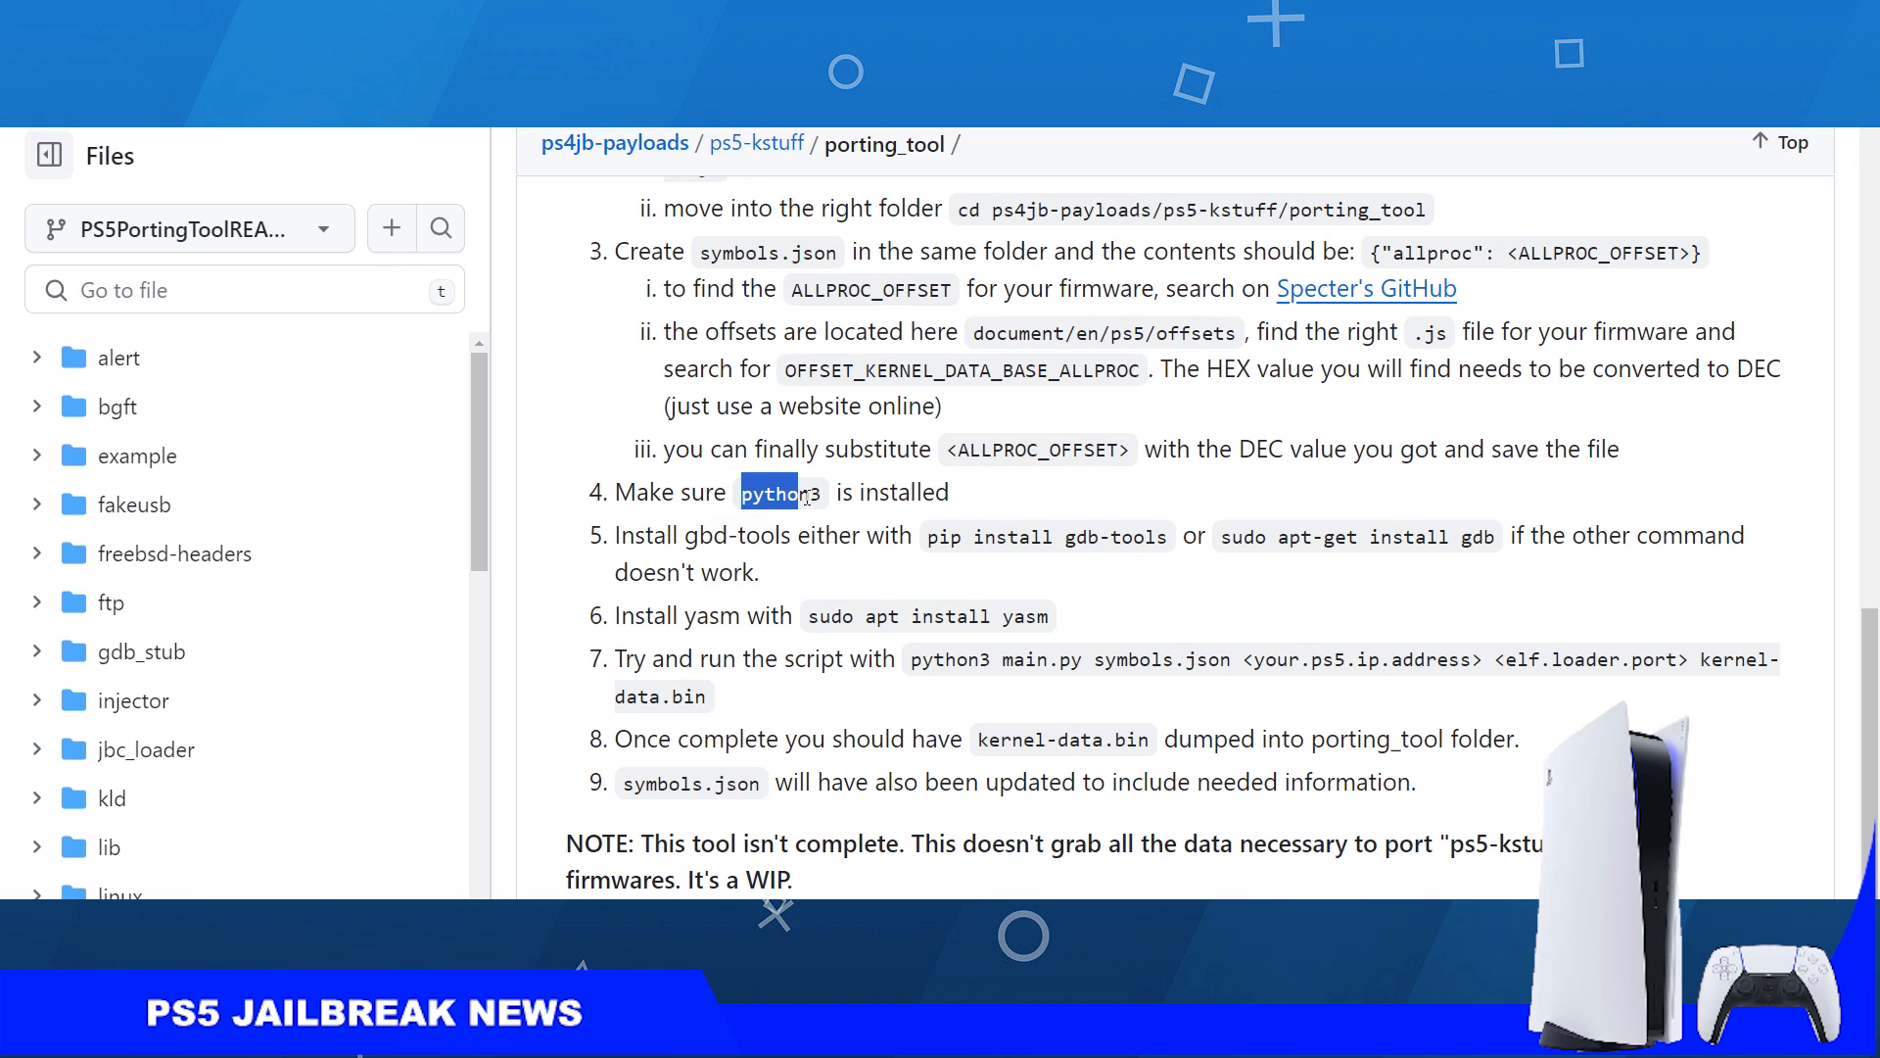
{"action": "double_click", "coordinate": [735, 535]}
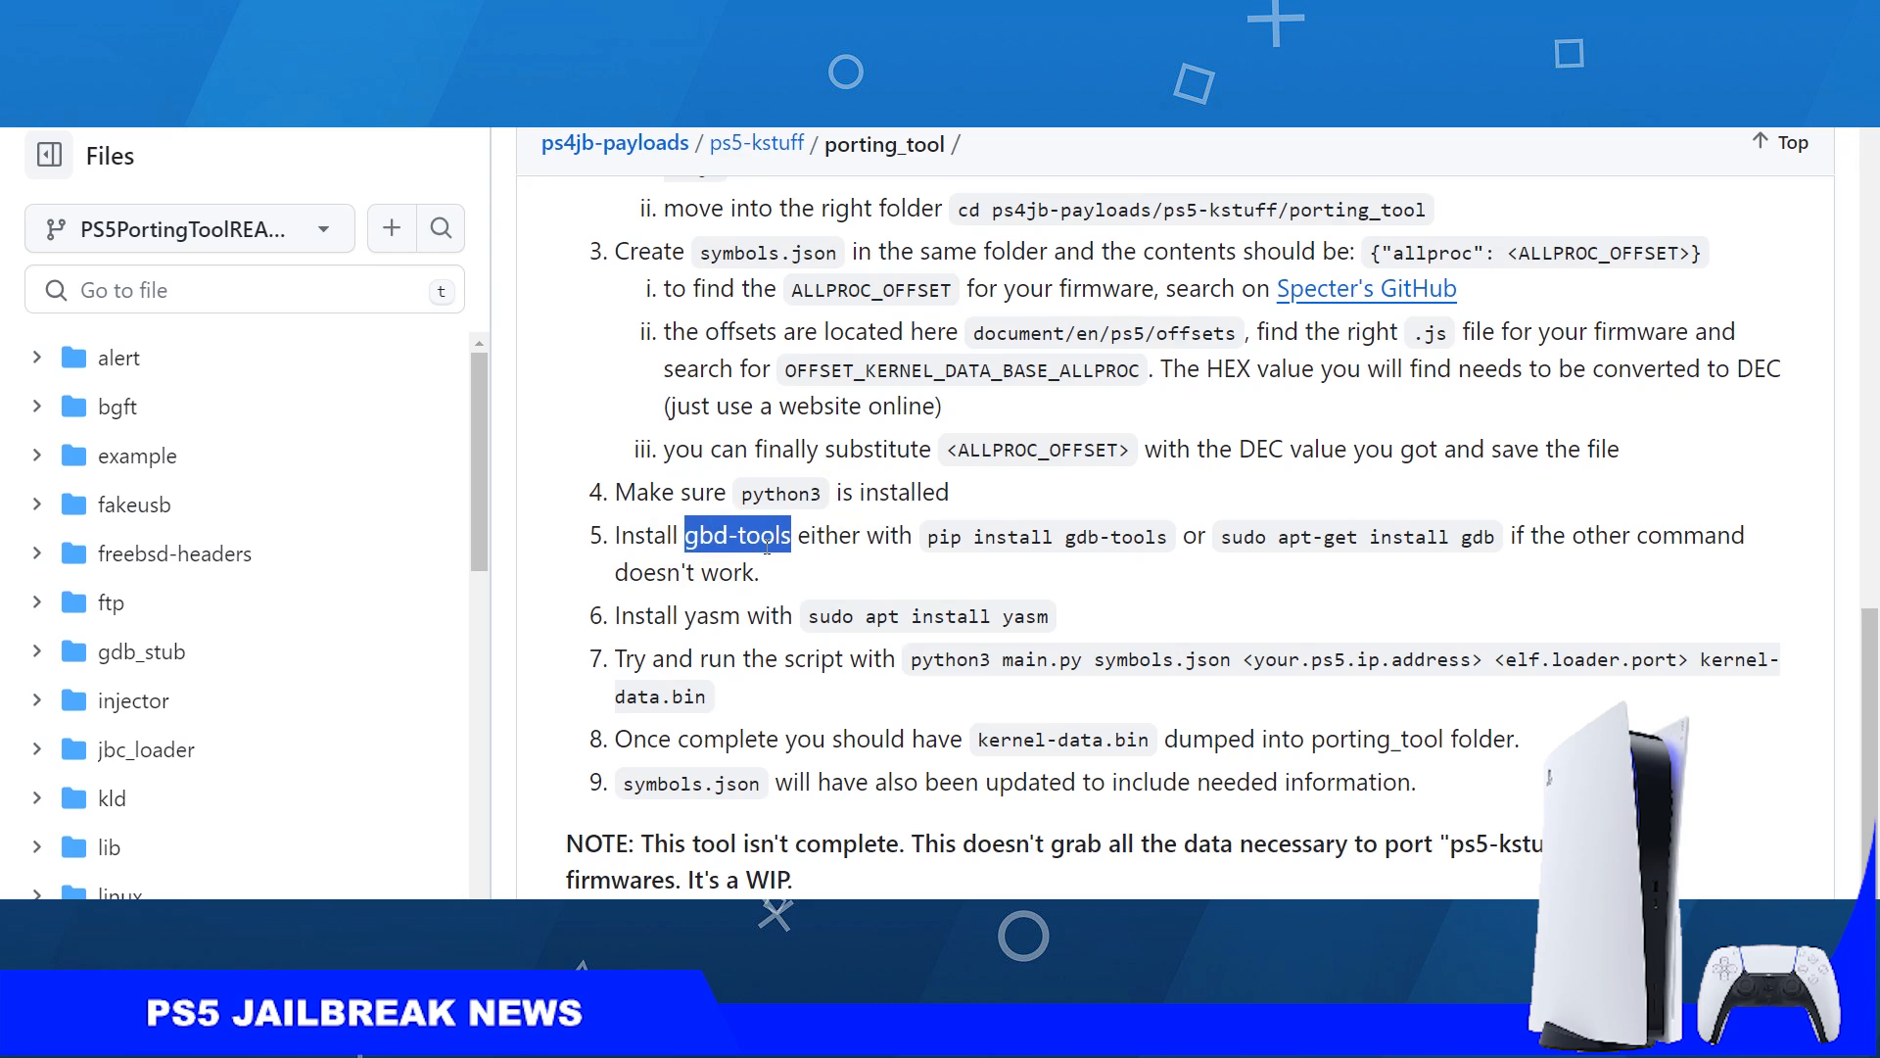
{"action": "left_click", "coordinate": [719, 617]}
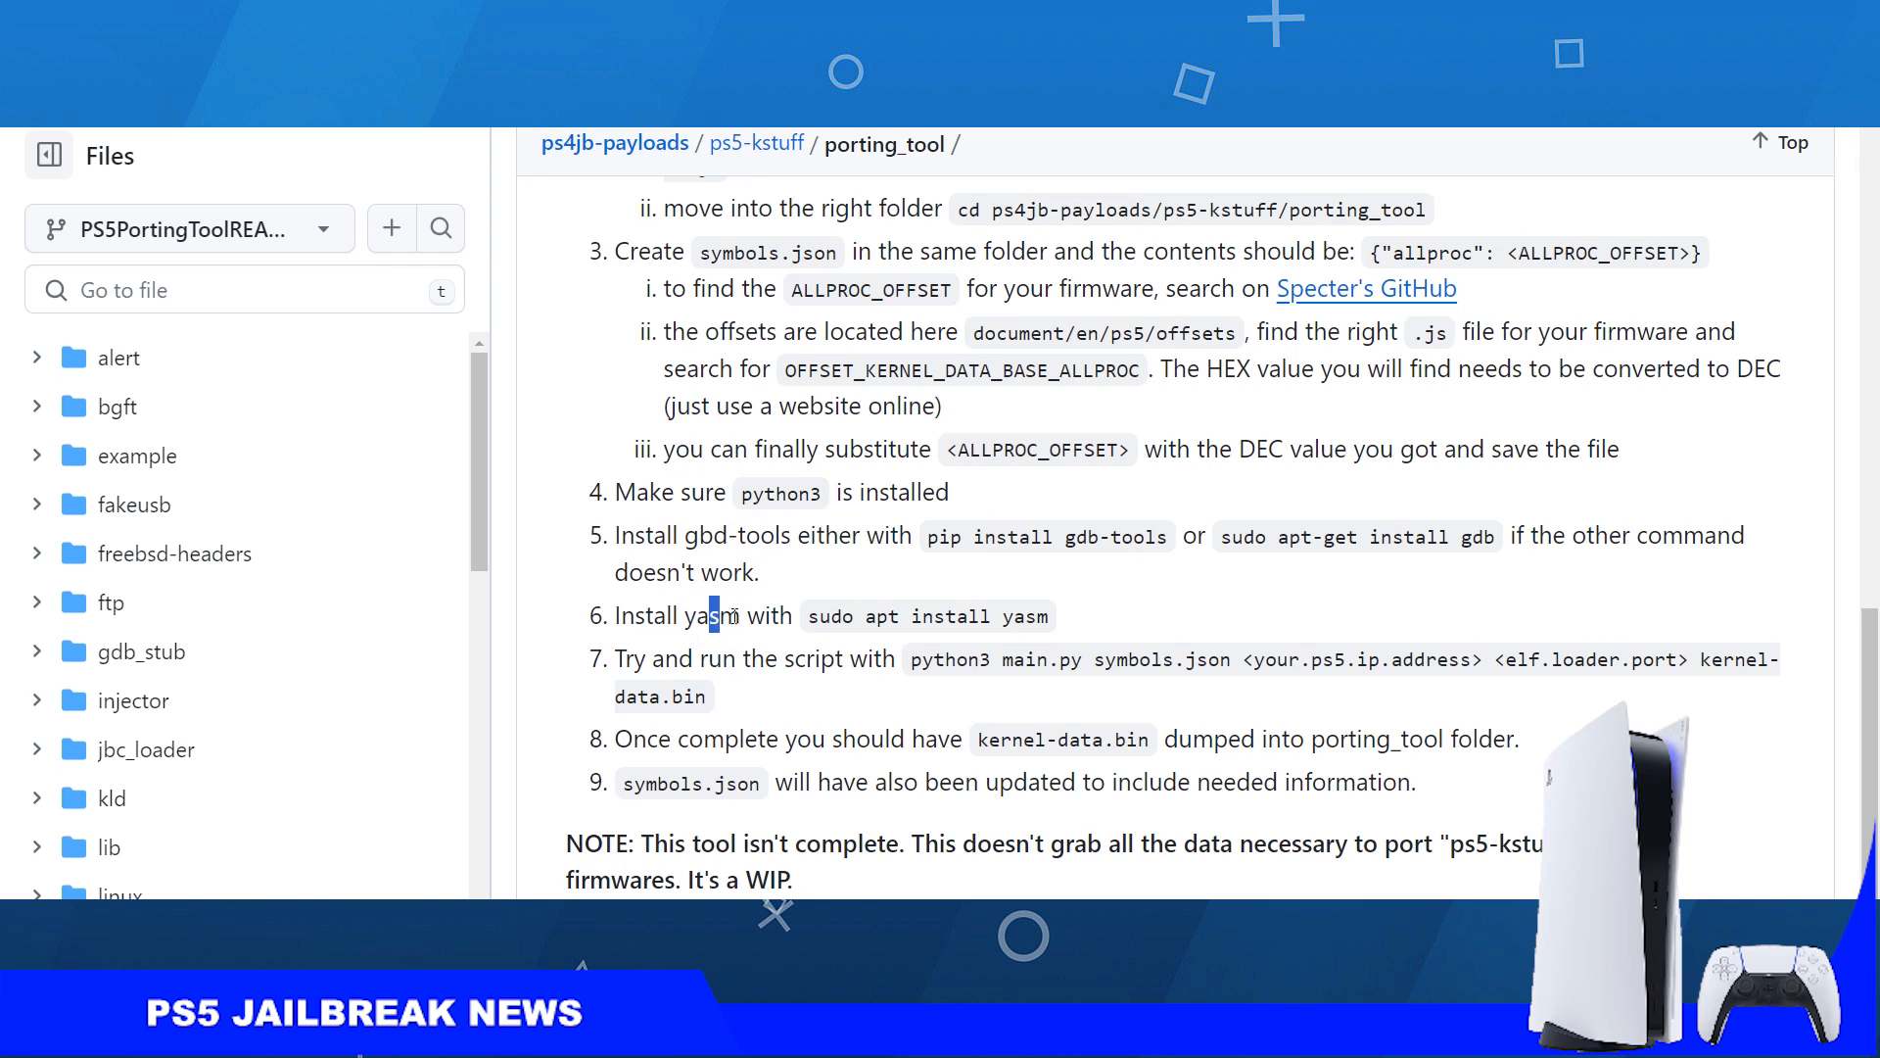
{"action": "left_click_drag", "start_coordinate": [723, 615], "coordinate": [1044, 615]}
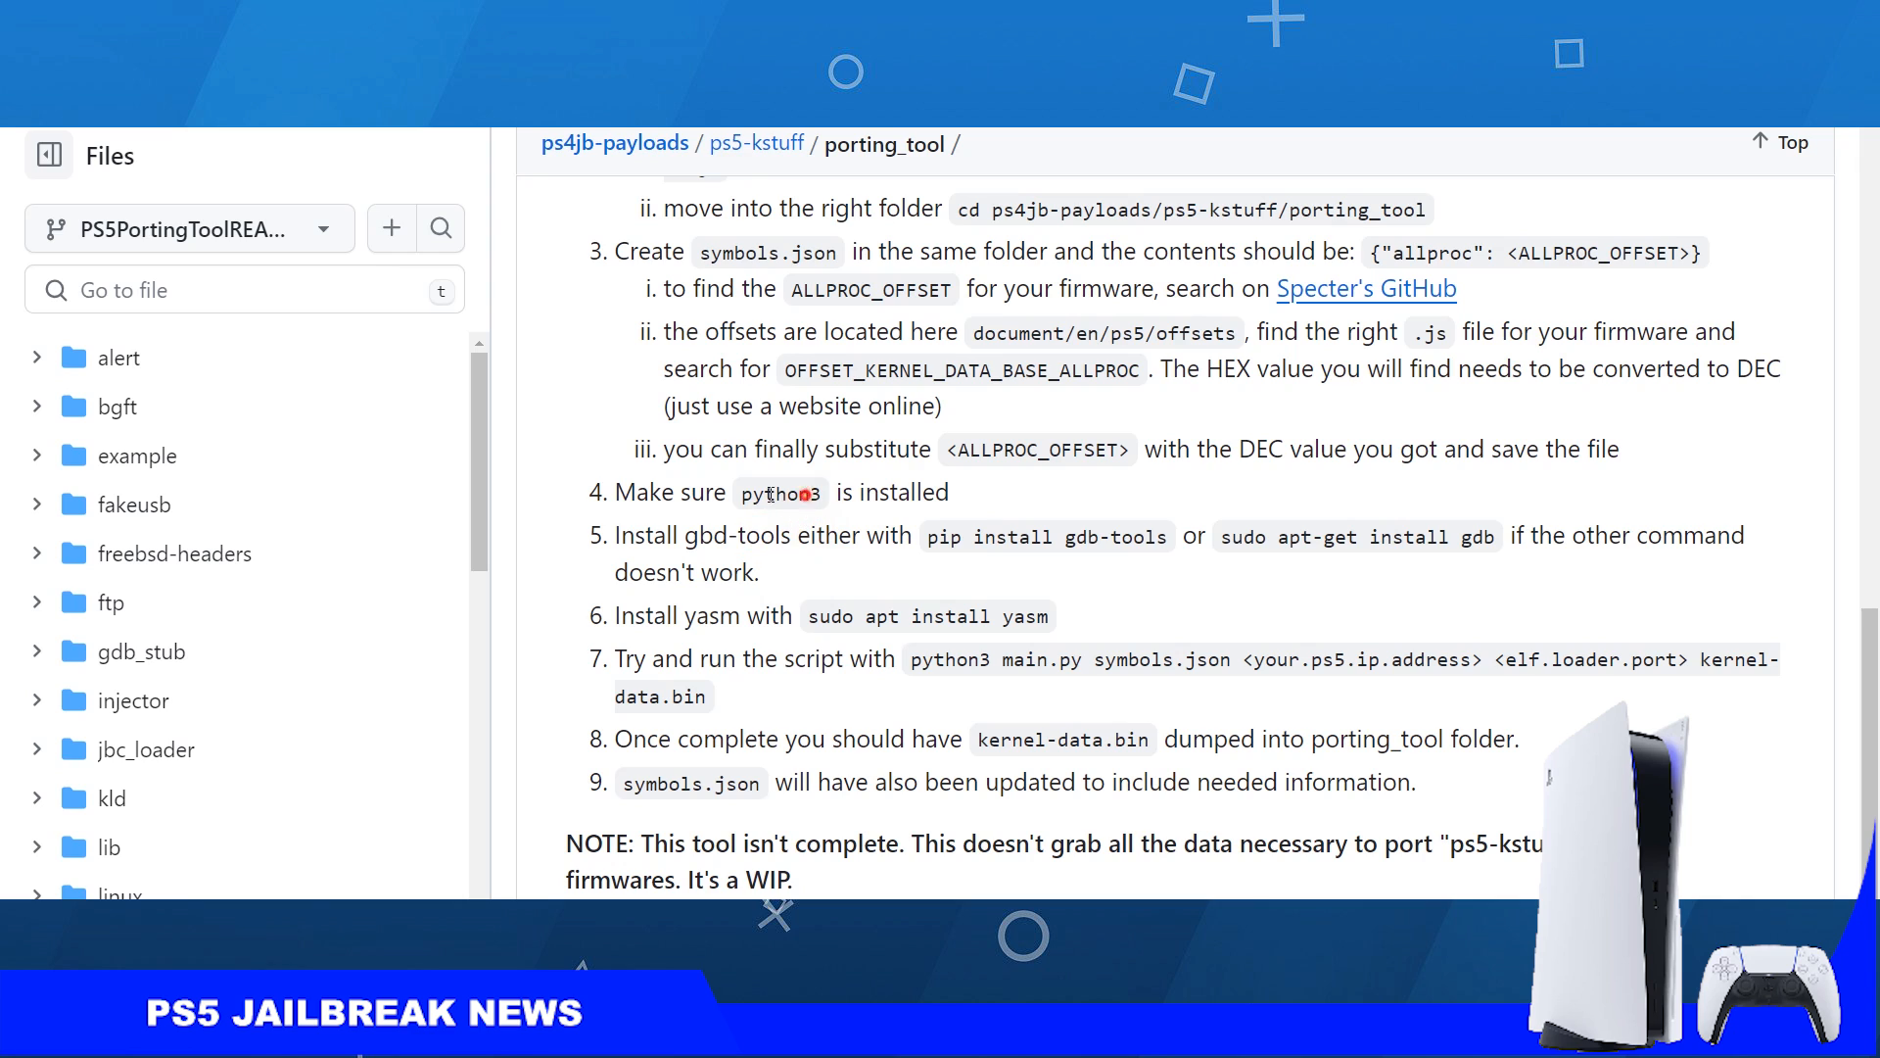
- Highlight python3, main.py and the PS5 IP address placeholder in the run-script command
{"action": "double_click", "coordinate": [768, 492]}
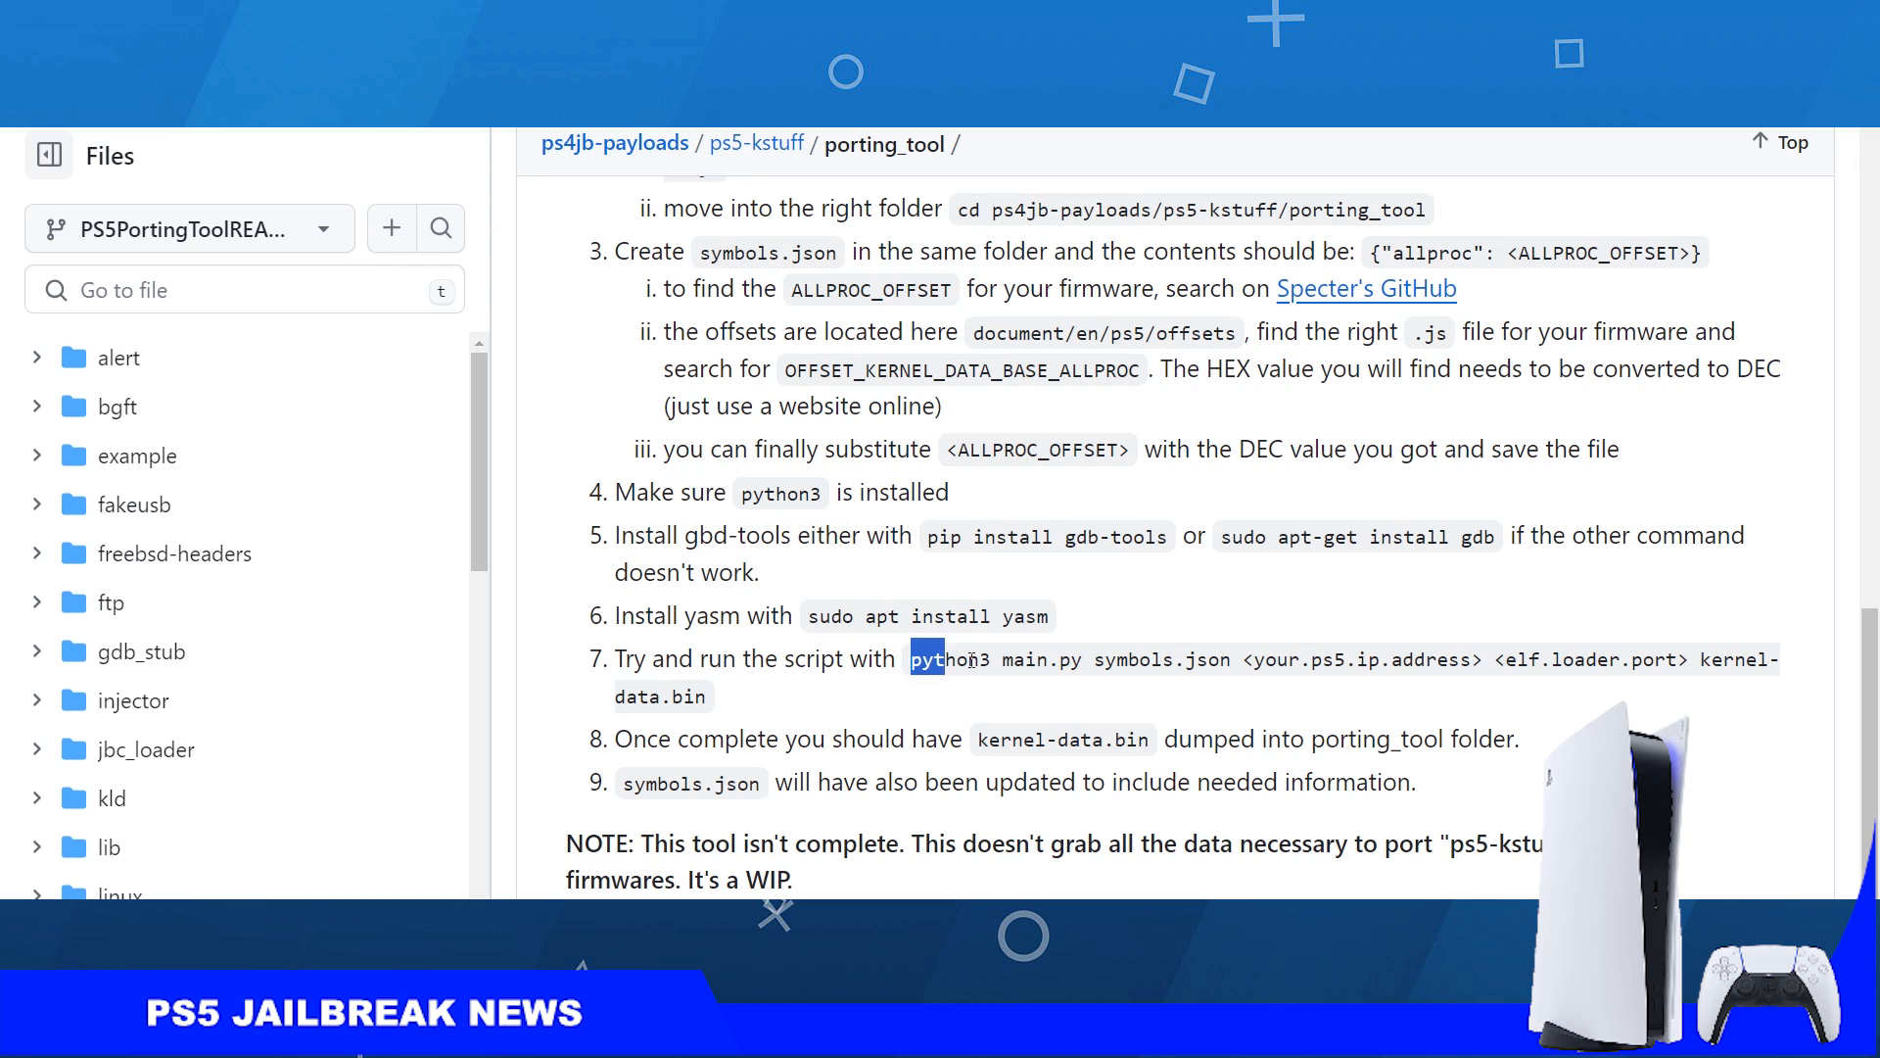
{"action": "double_click", "coordinate": [989, 659]}
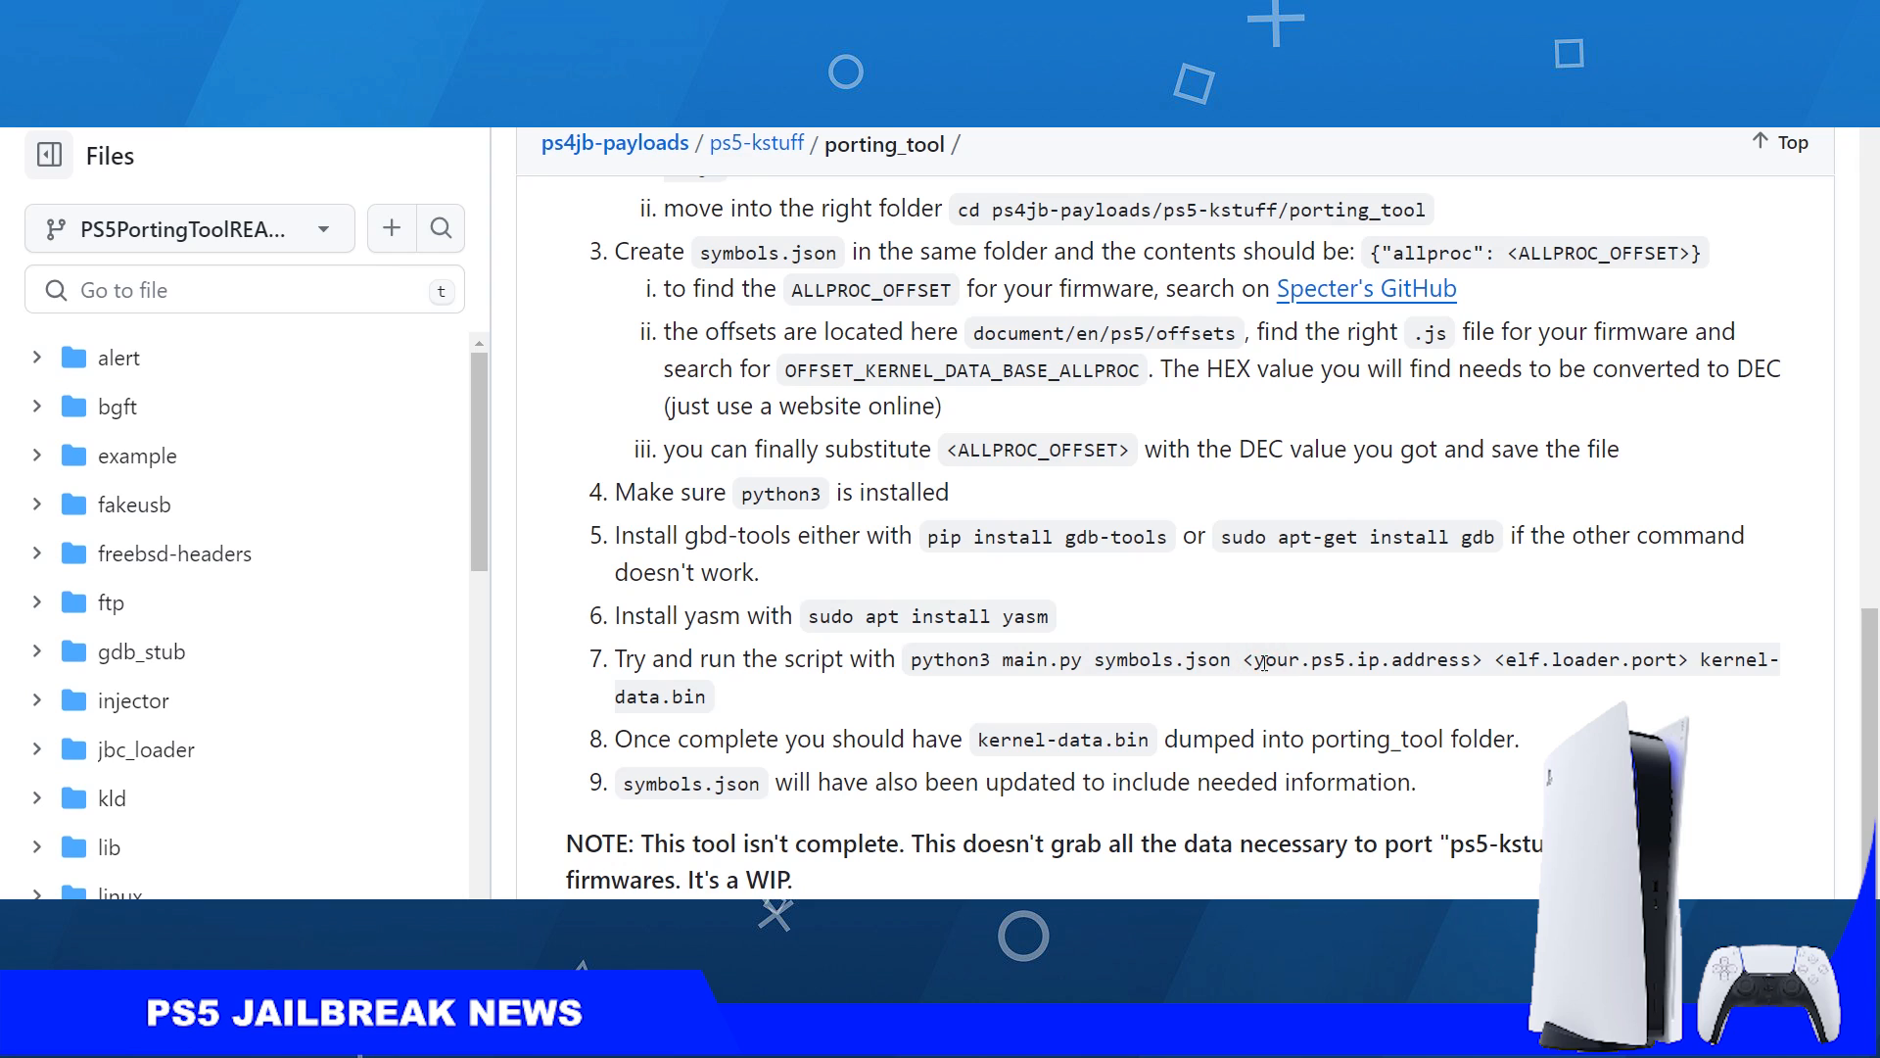
{"action": "double_click", "coordinate": [1360, 660]}
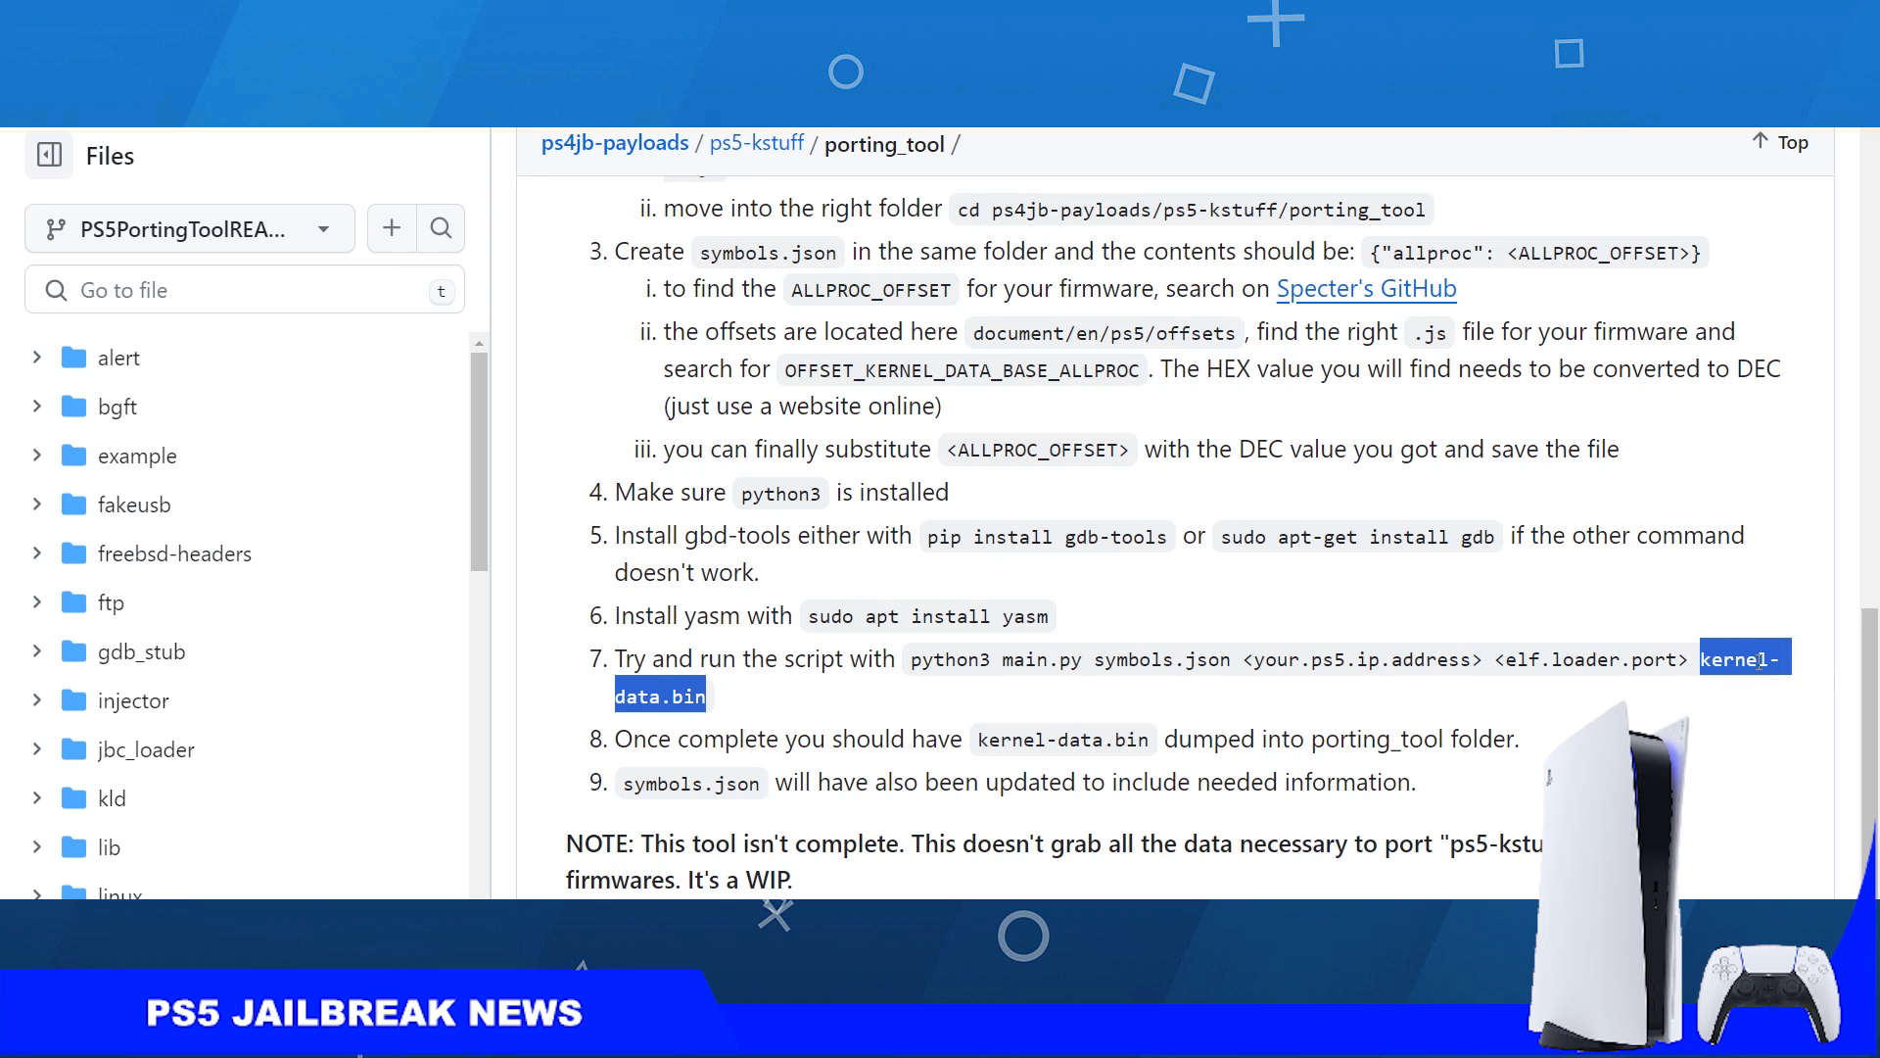
{"action": "mouse_move", "coordinate": [1170, 753]}
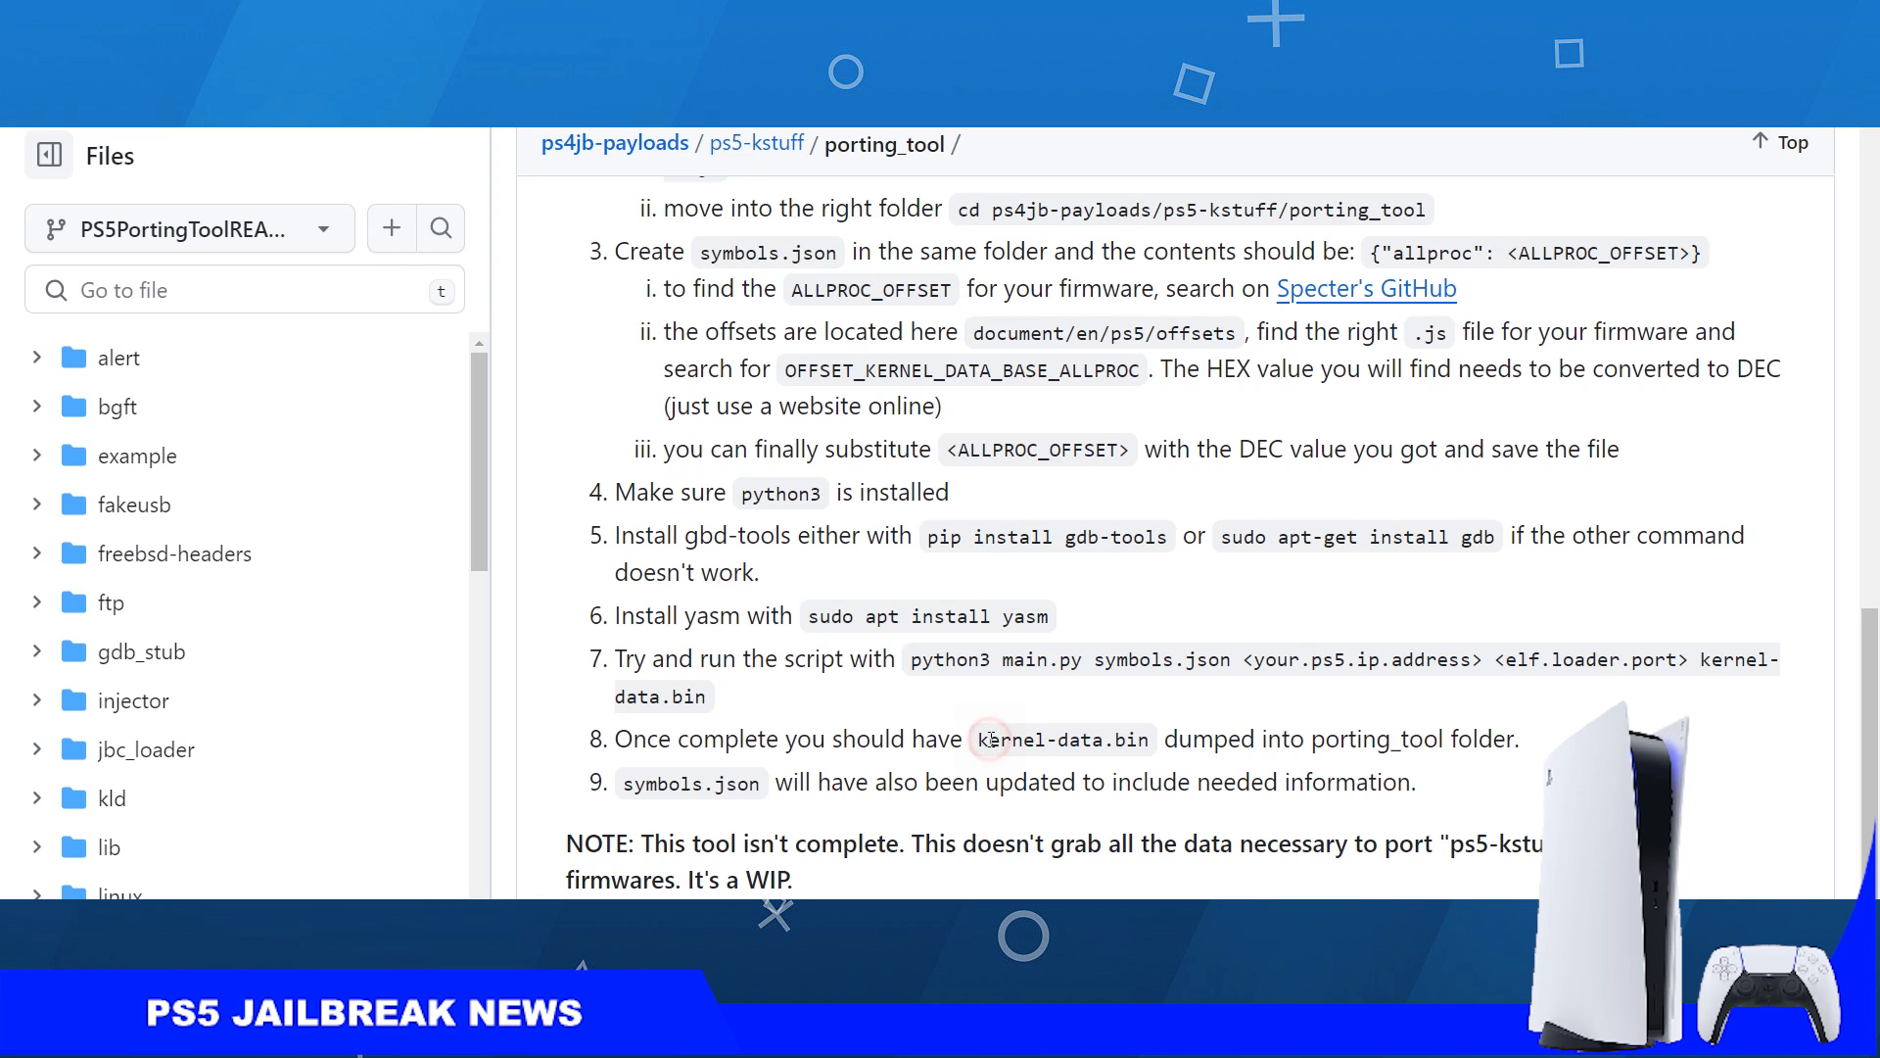
{"action": "mouse_move", "coordinate": [1181, 717]}
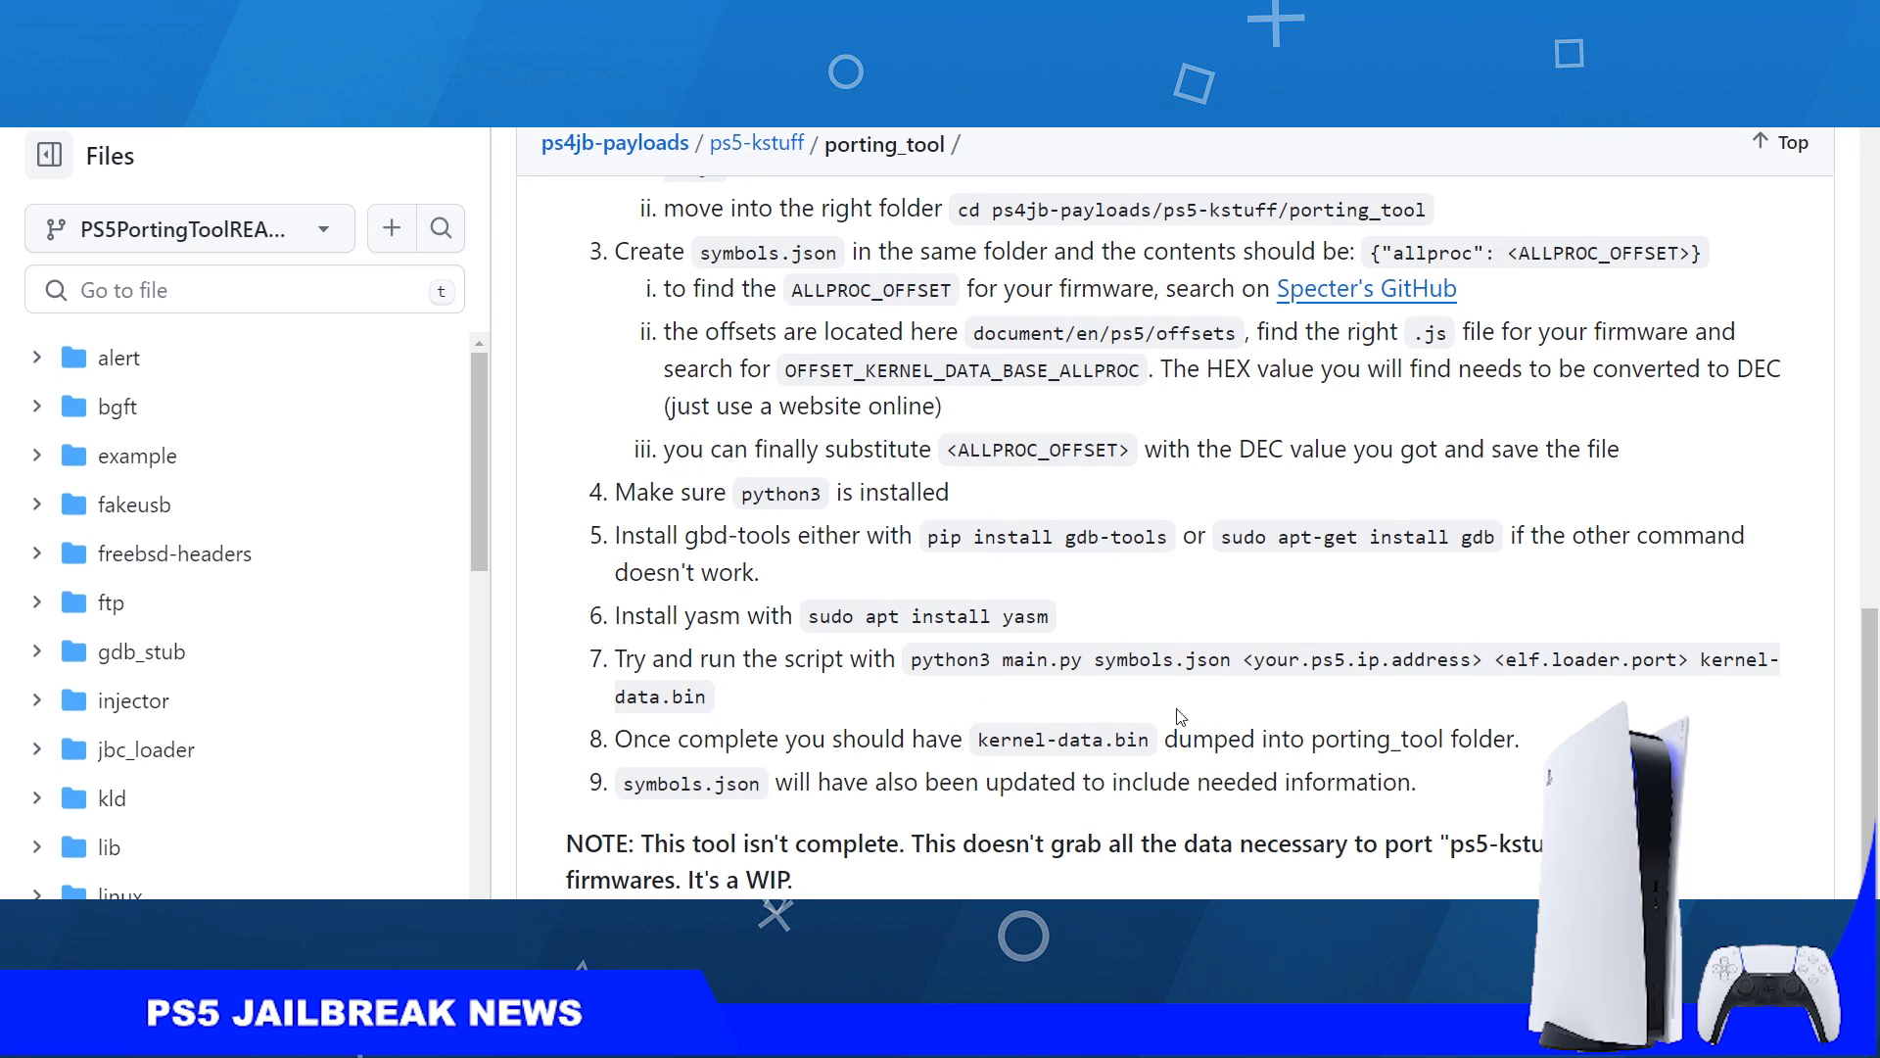
{"action": "mouse_move", "coordinate": [1573, 701]}
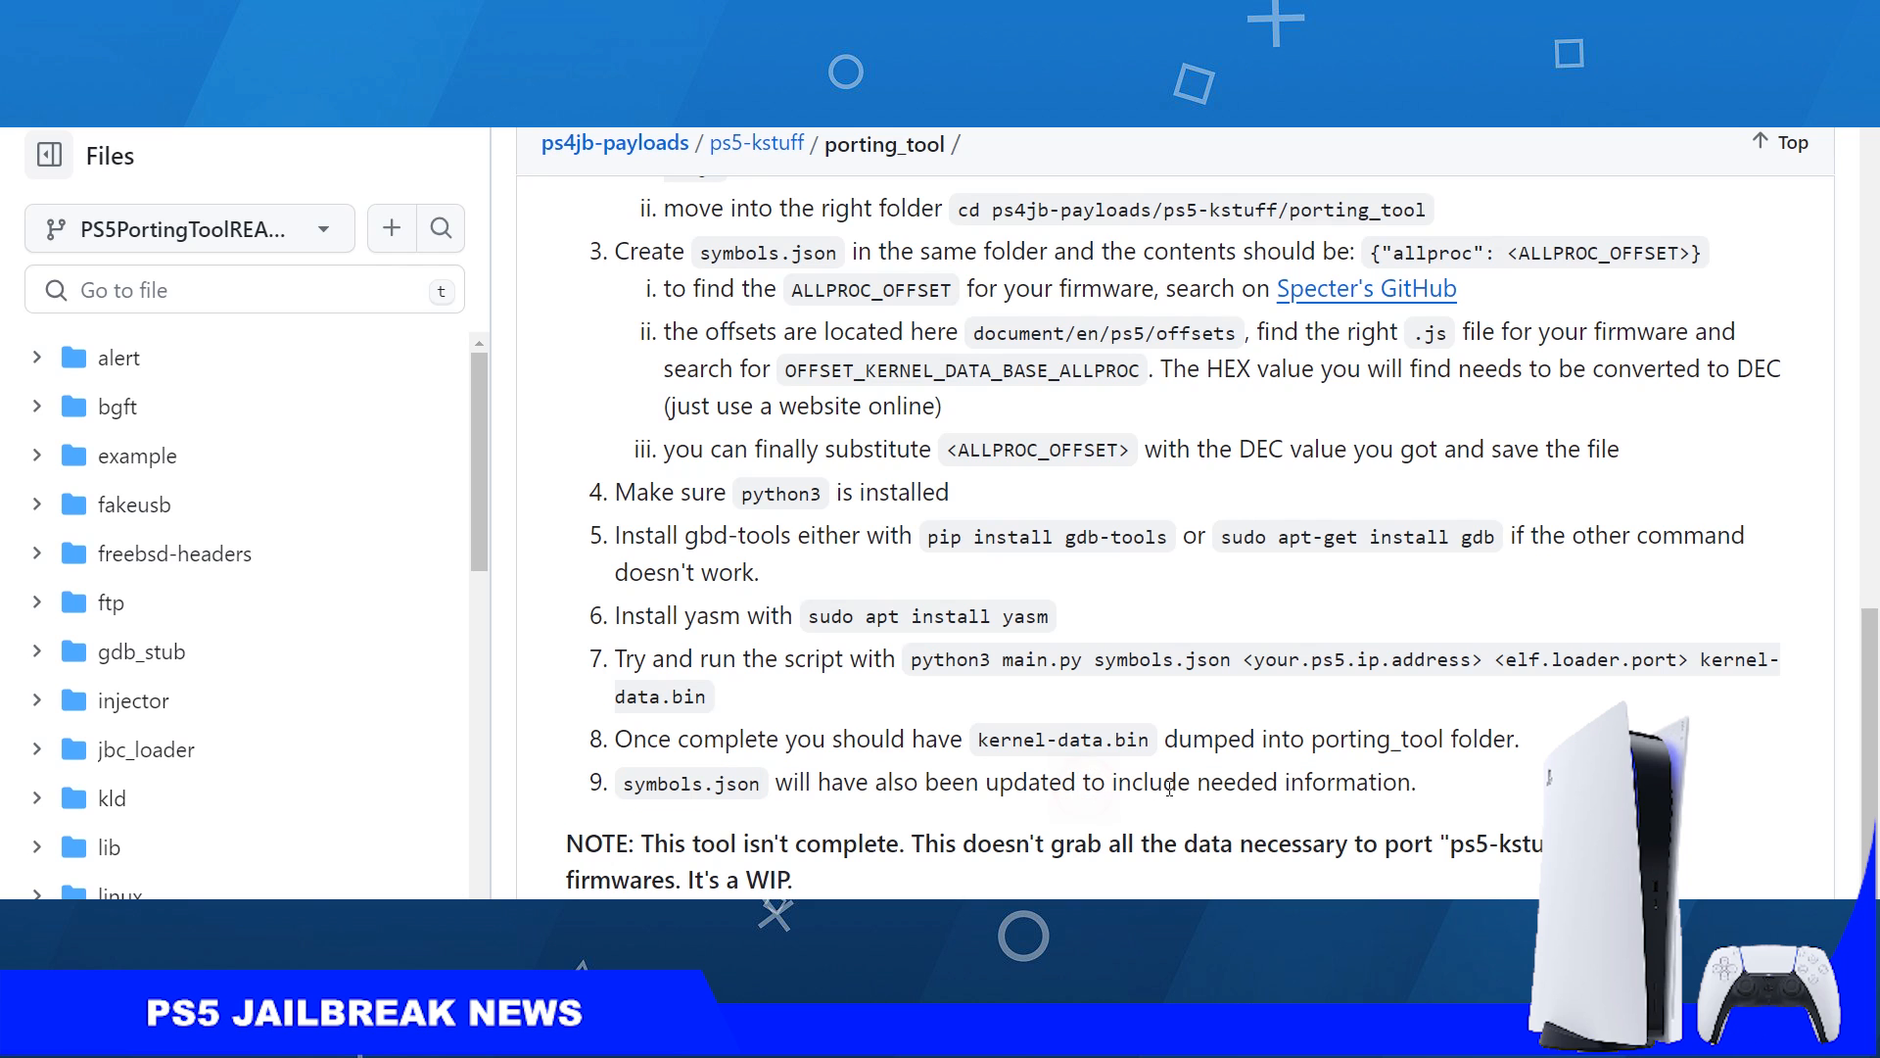
{"action": "mouse_move", "coordinate": [981, 735]}
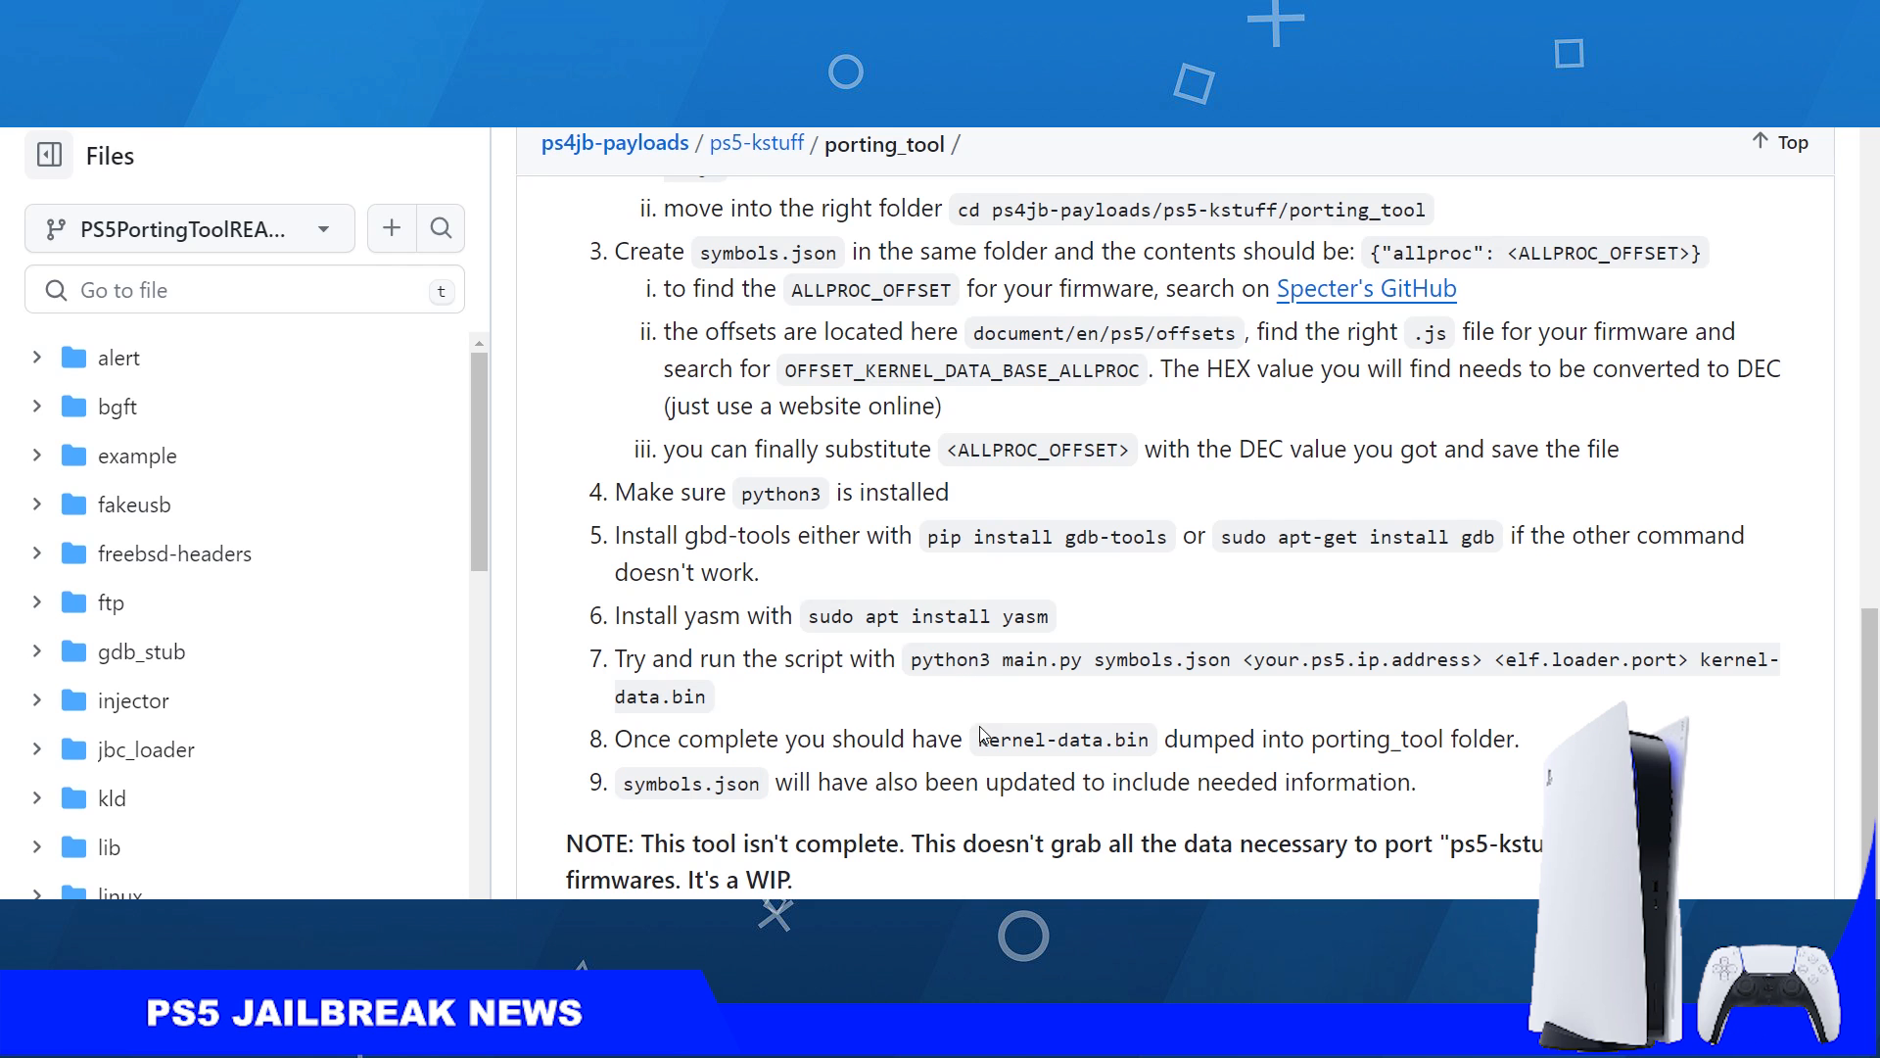
- Scroll back up to the README's title, prerequisites and clone instructions
{"action": "scroll", "scroll_direction": "up", "scroll_amount": 3}
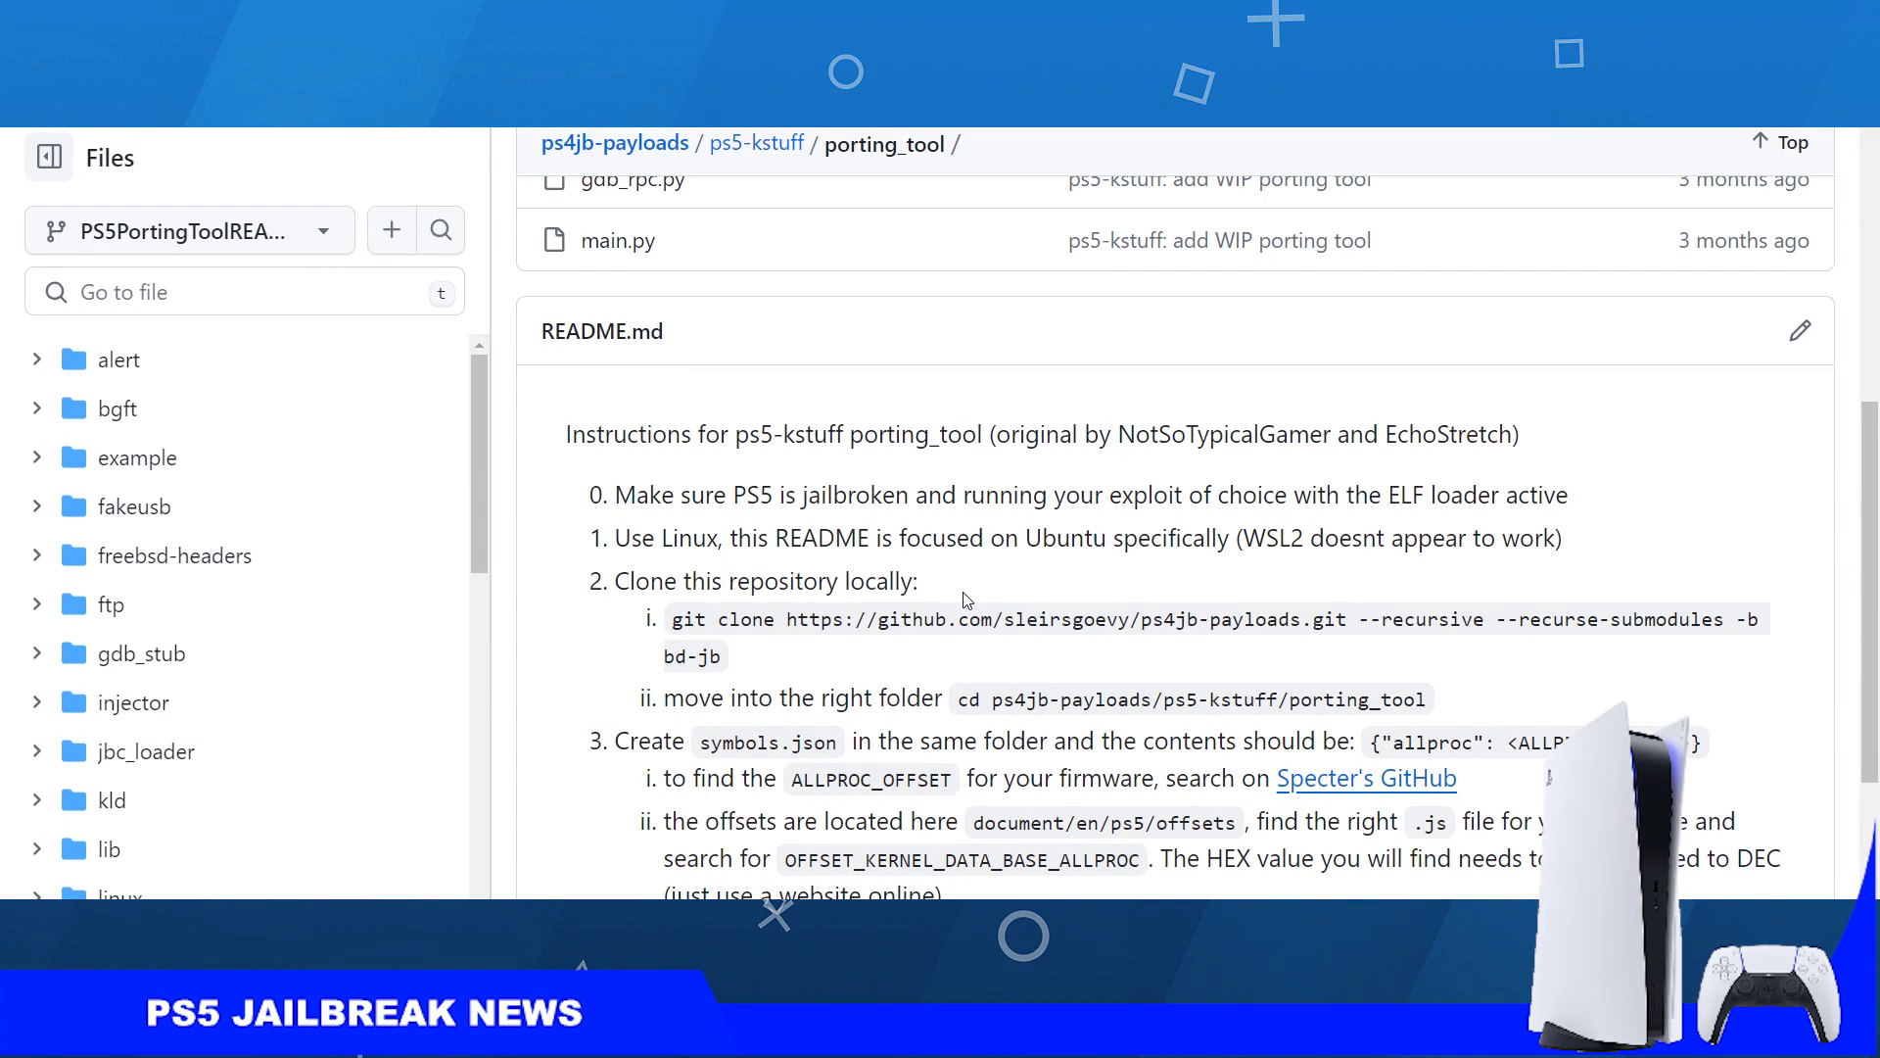
{"action": "mouse_move", "coordinate": [1028, 519]}
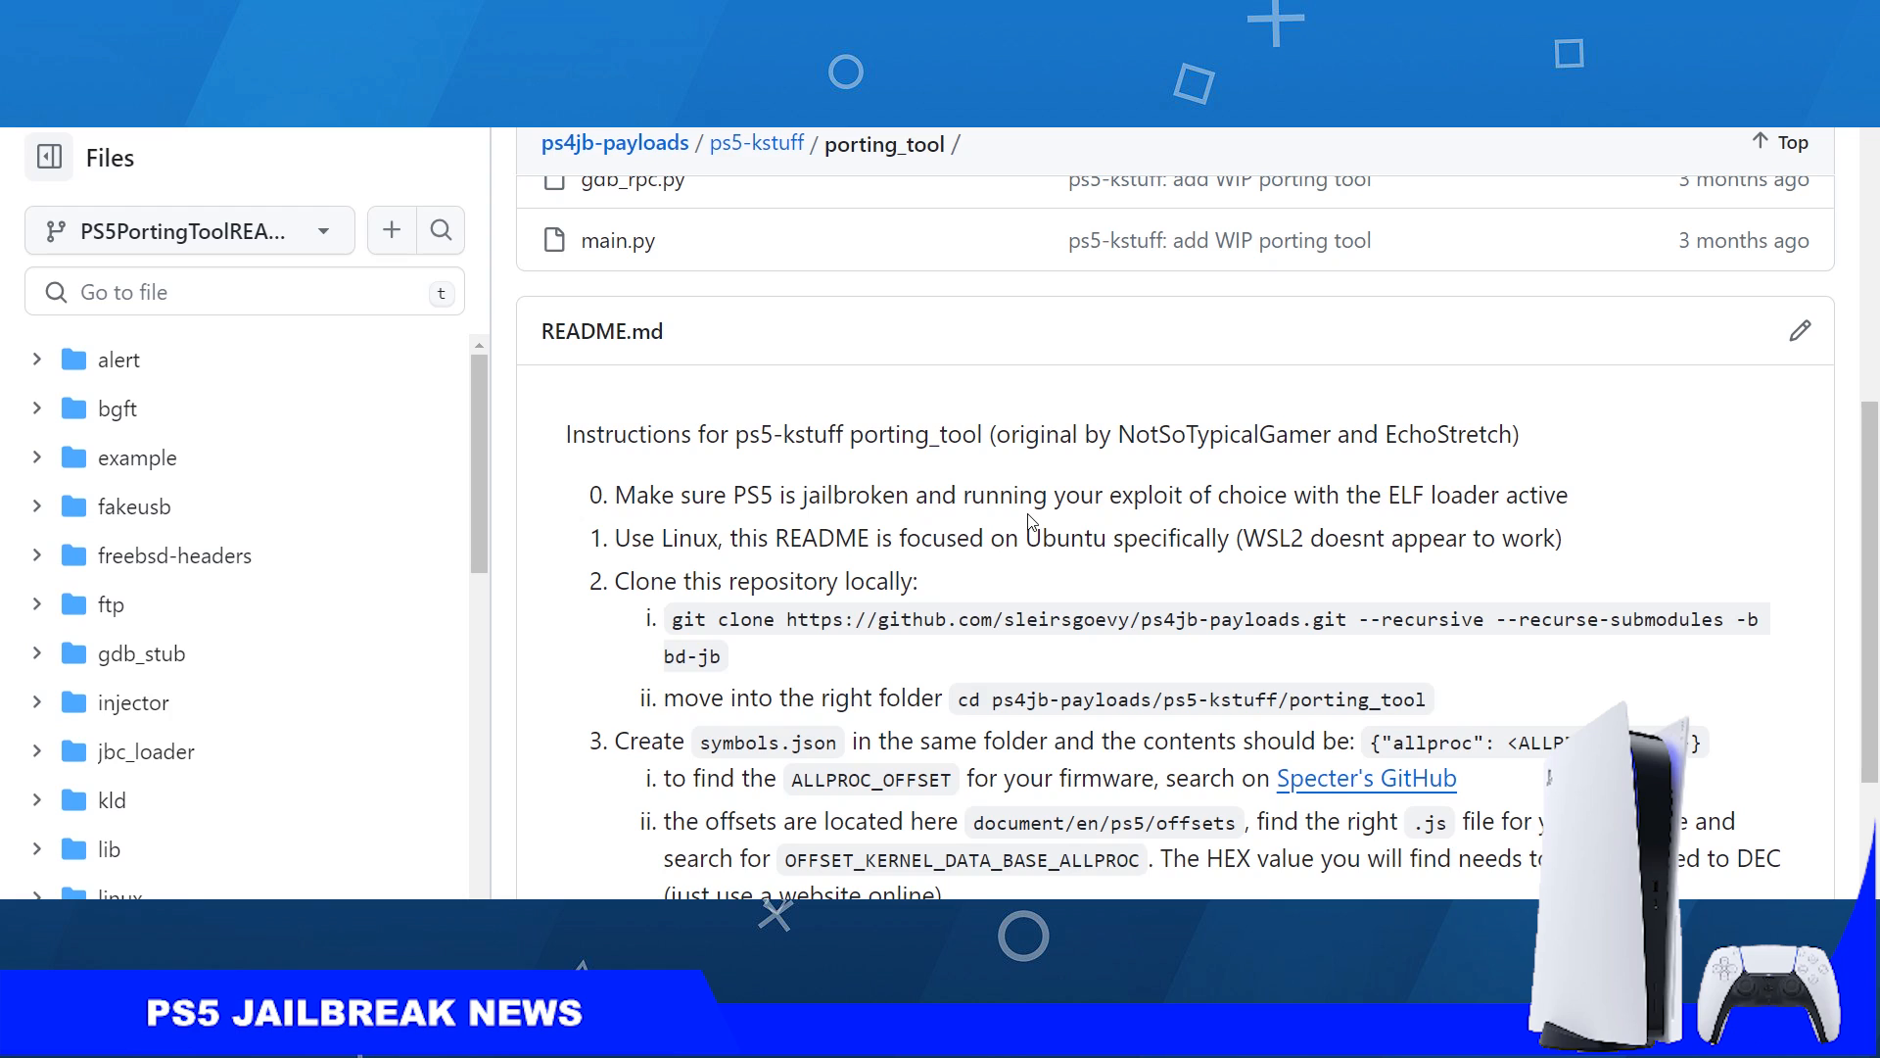
{"action": "mouse_move", "coordinate": [1034, 523]}
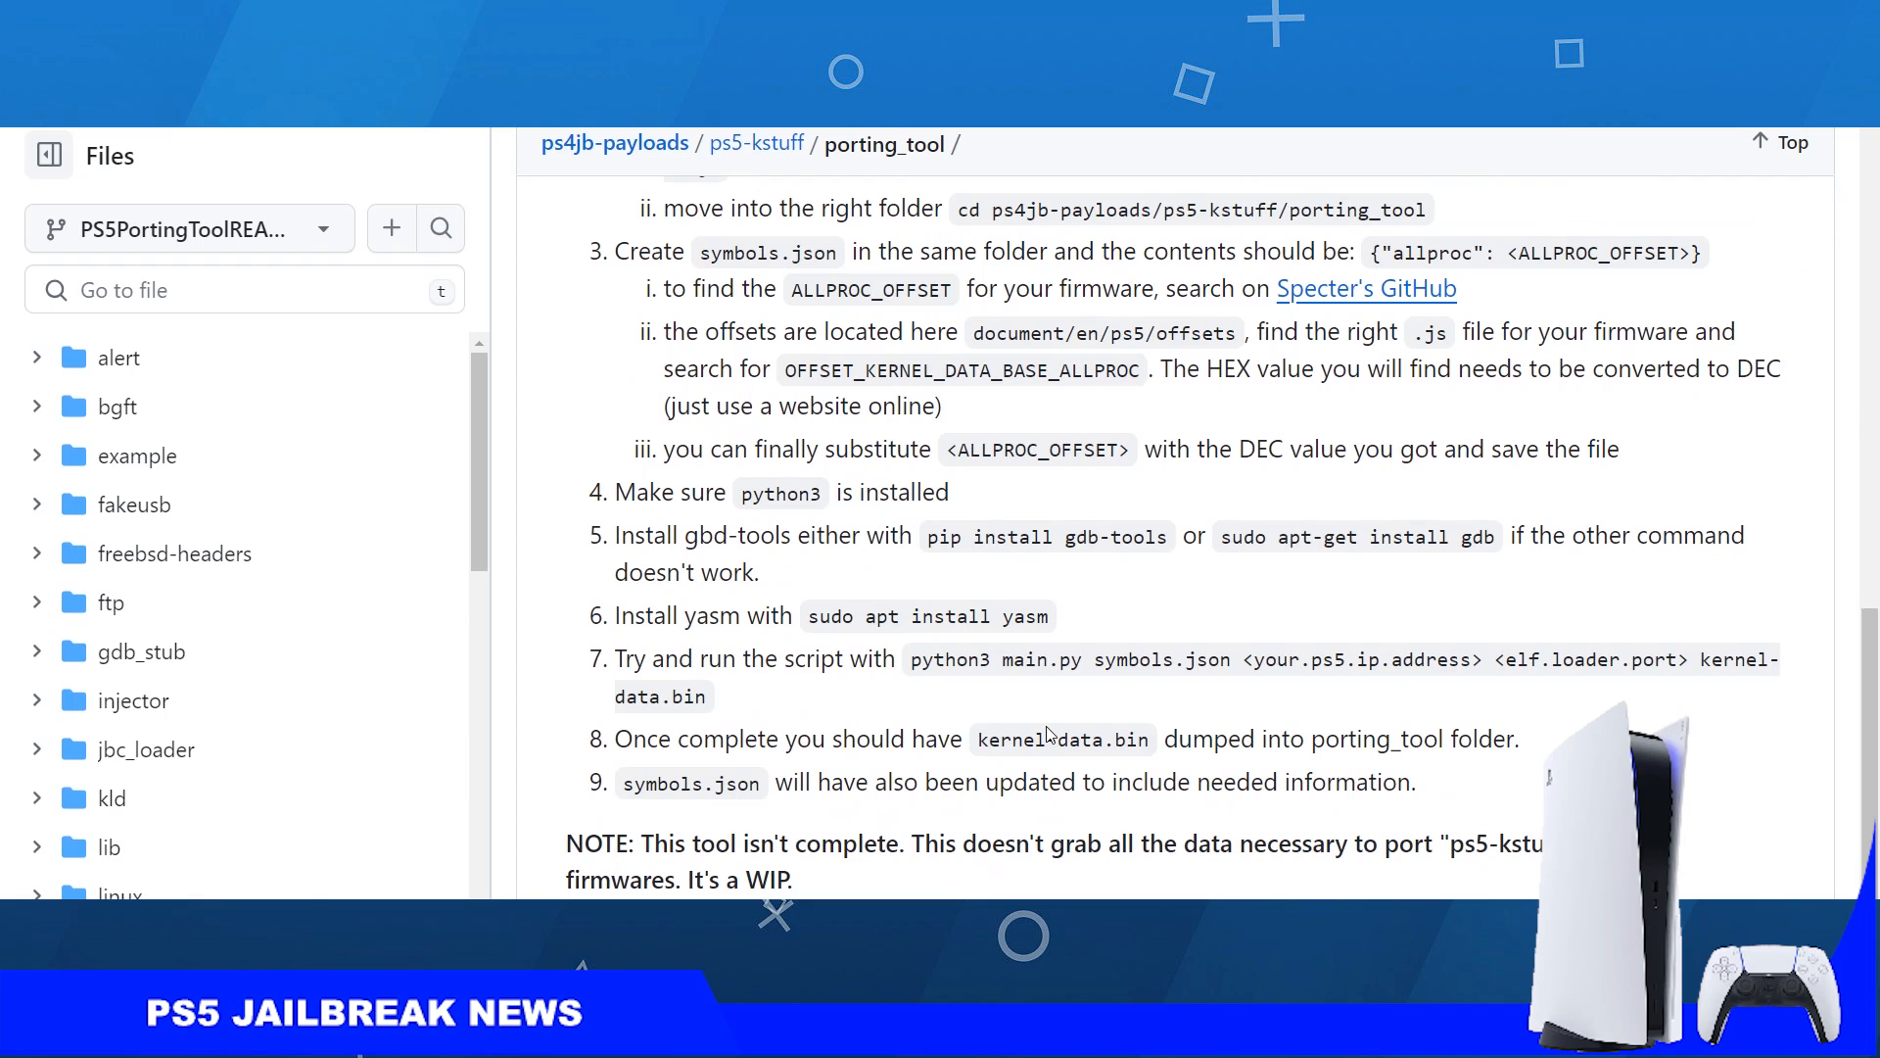
{"action": "mouse_move", "coordinate": [1055, 719]}
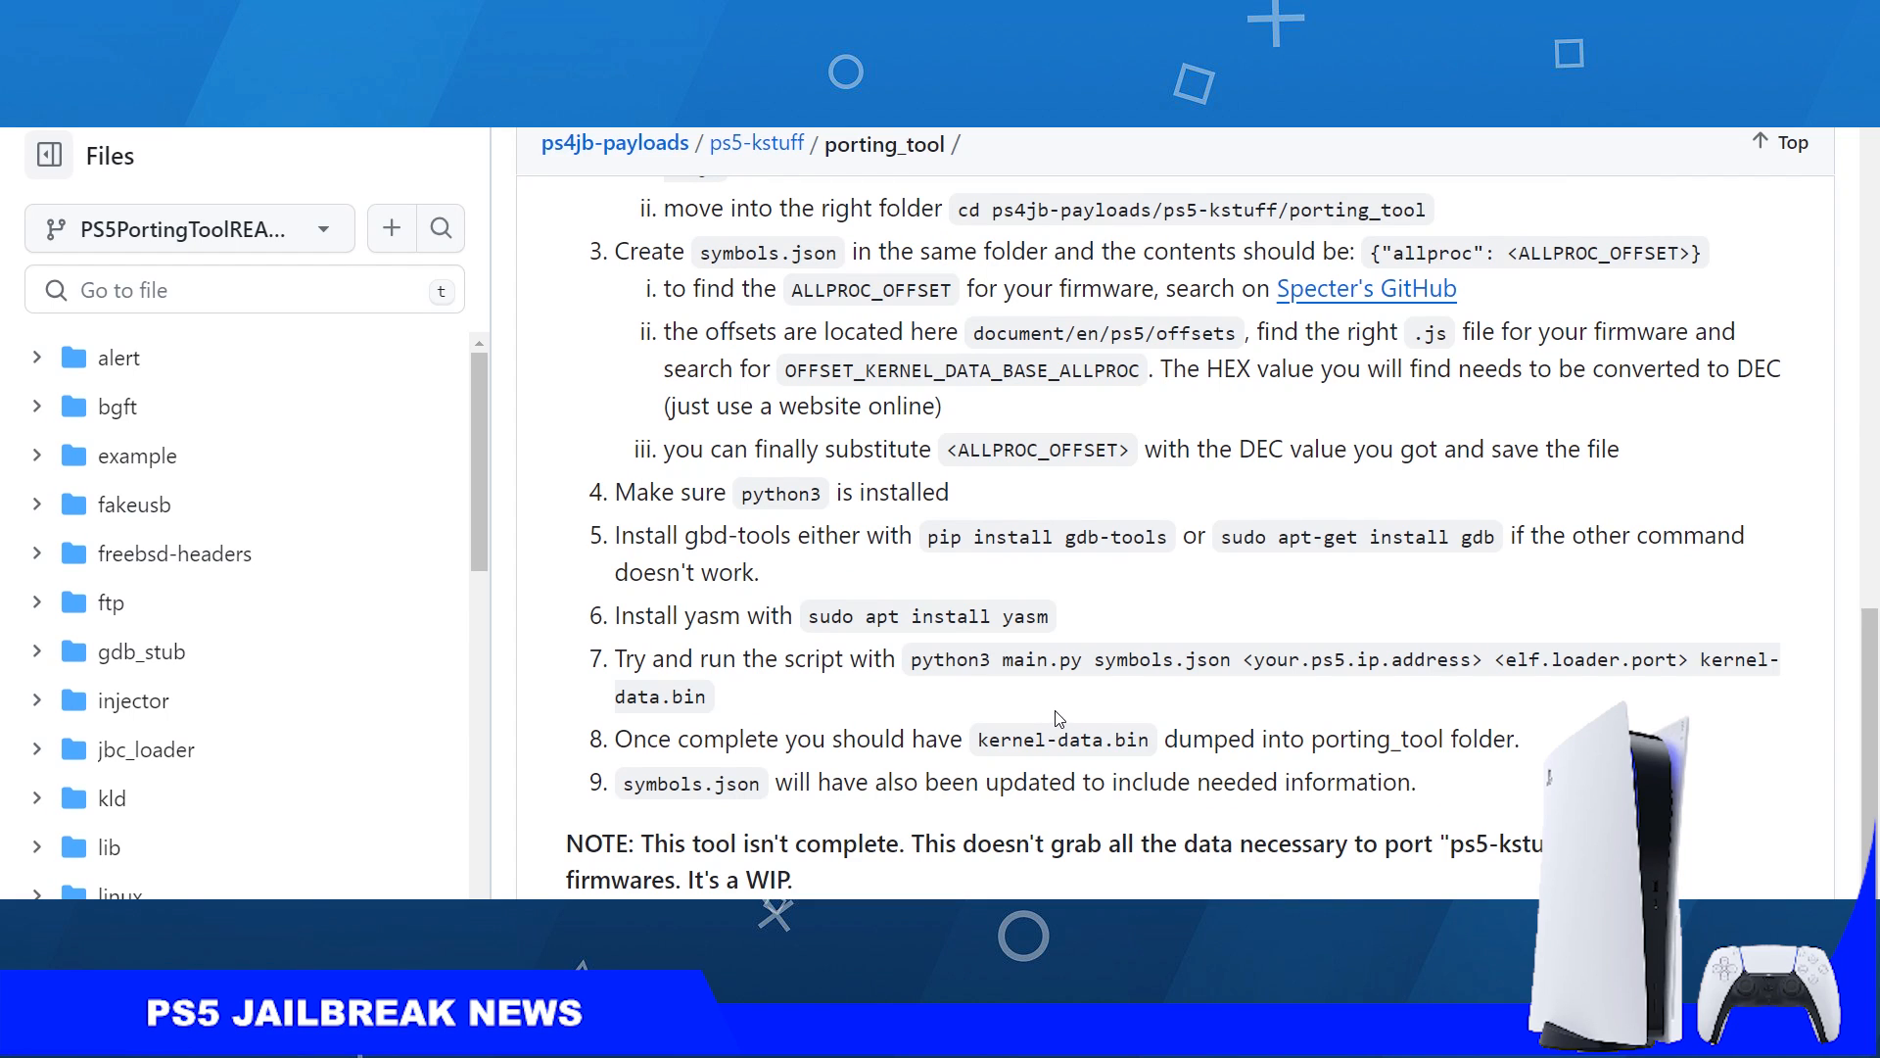
{"action": "mouse_move", "coordinate": [1081, 697]}
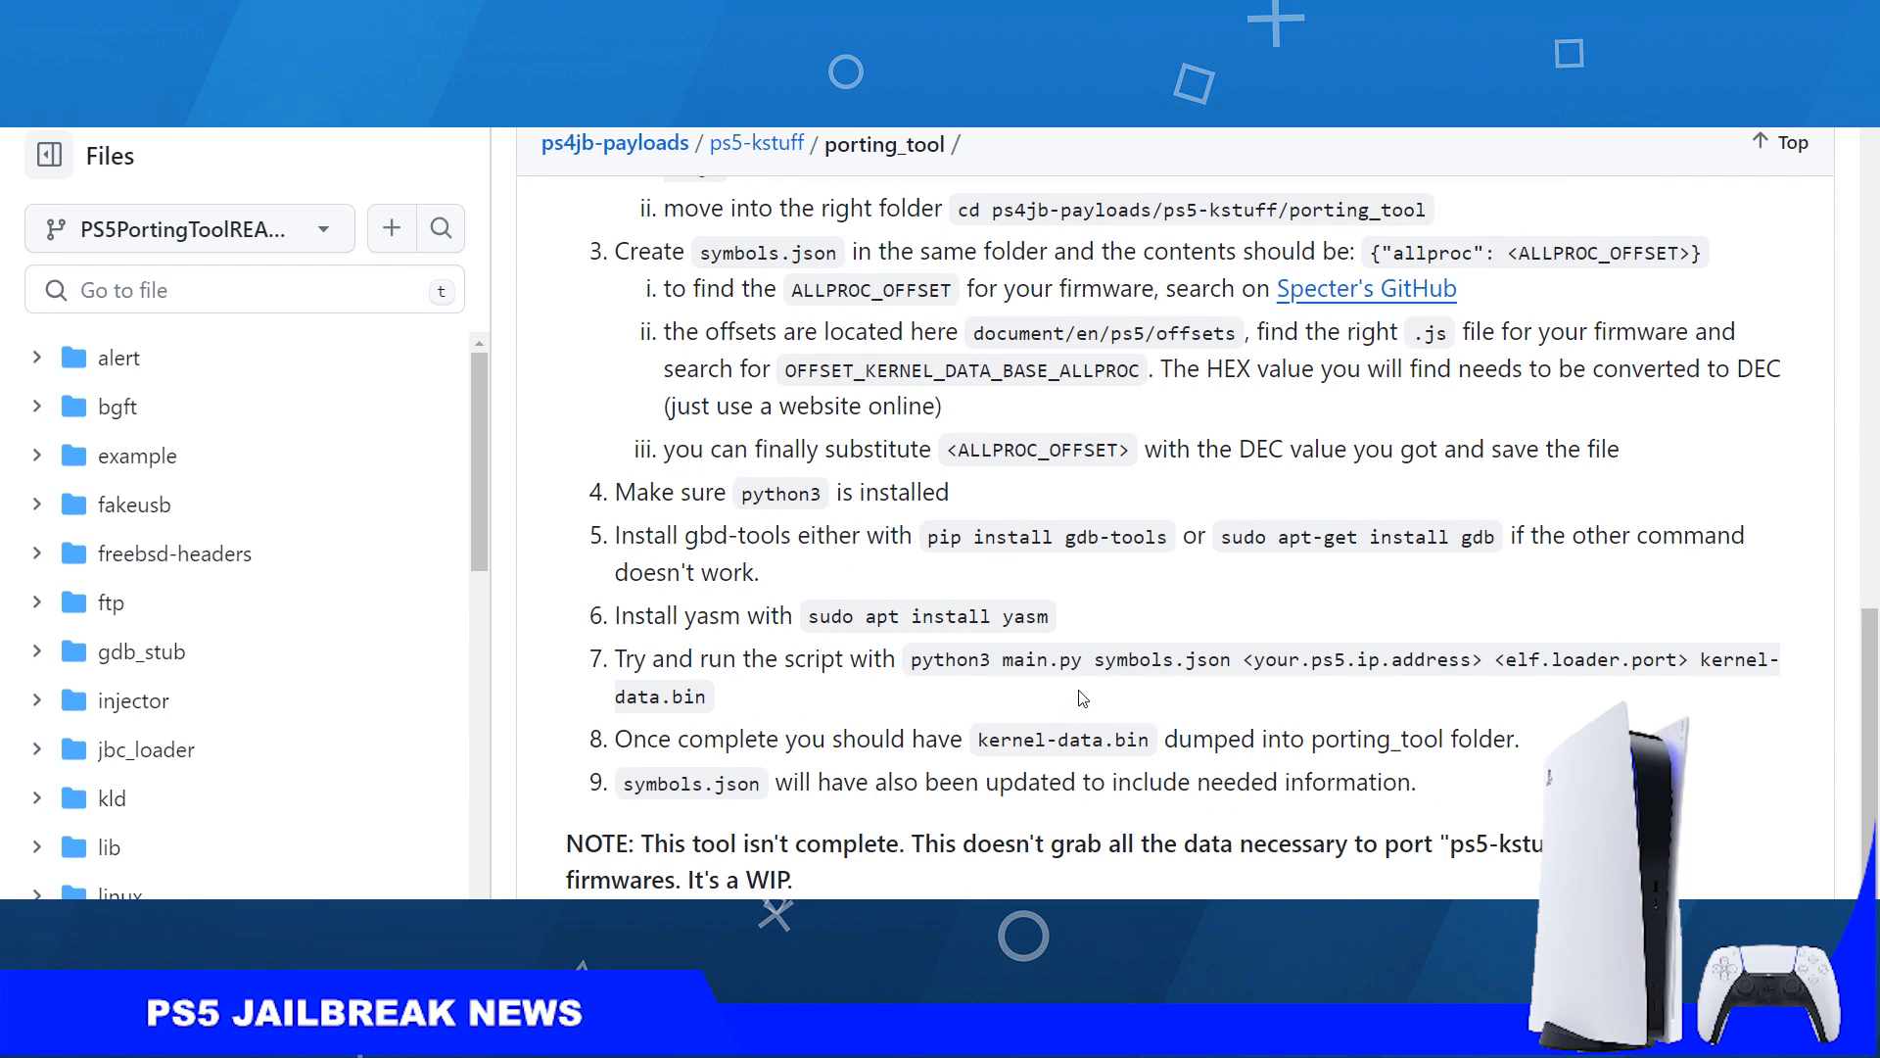
{"action": "mouse_move", "coordinate": [1073, 644]}
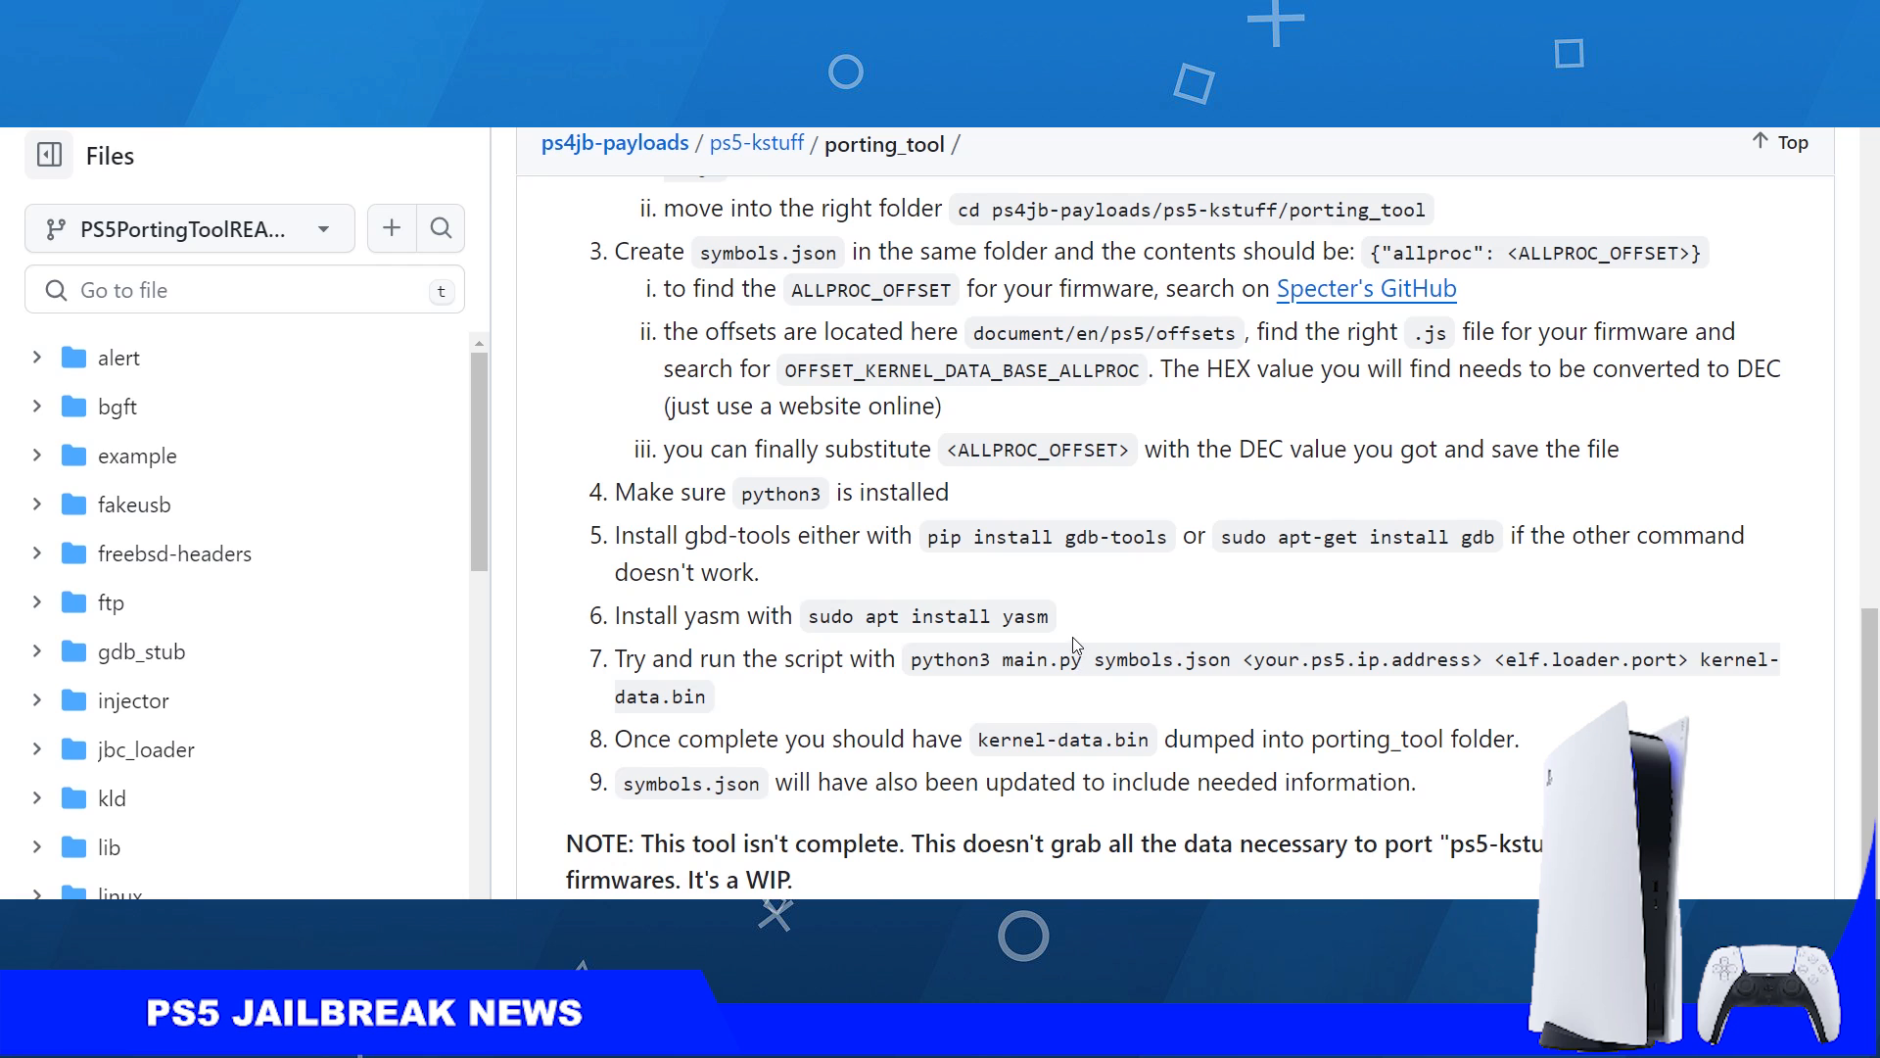
{"action": "scroll", "scroll_direction": "up", "scroll_amount": 3}
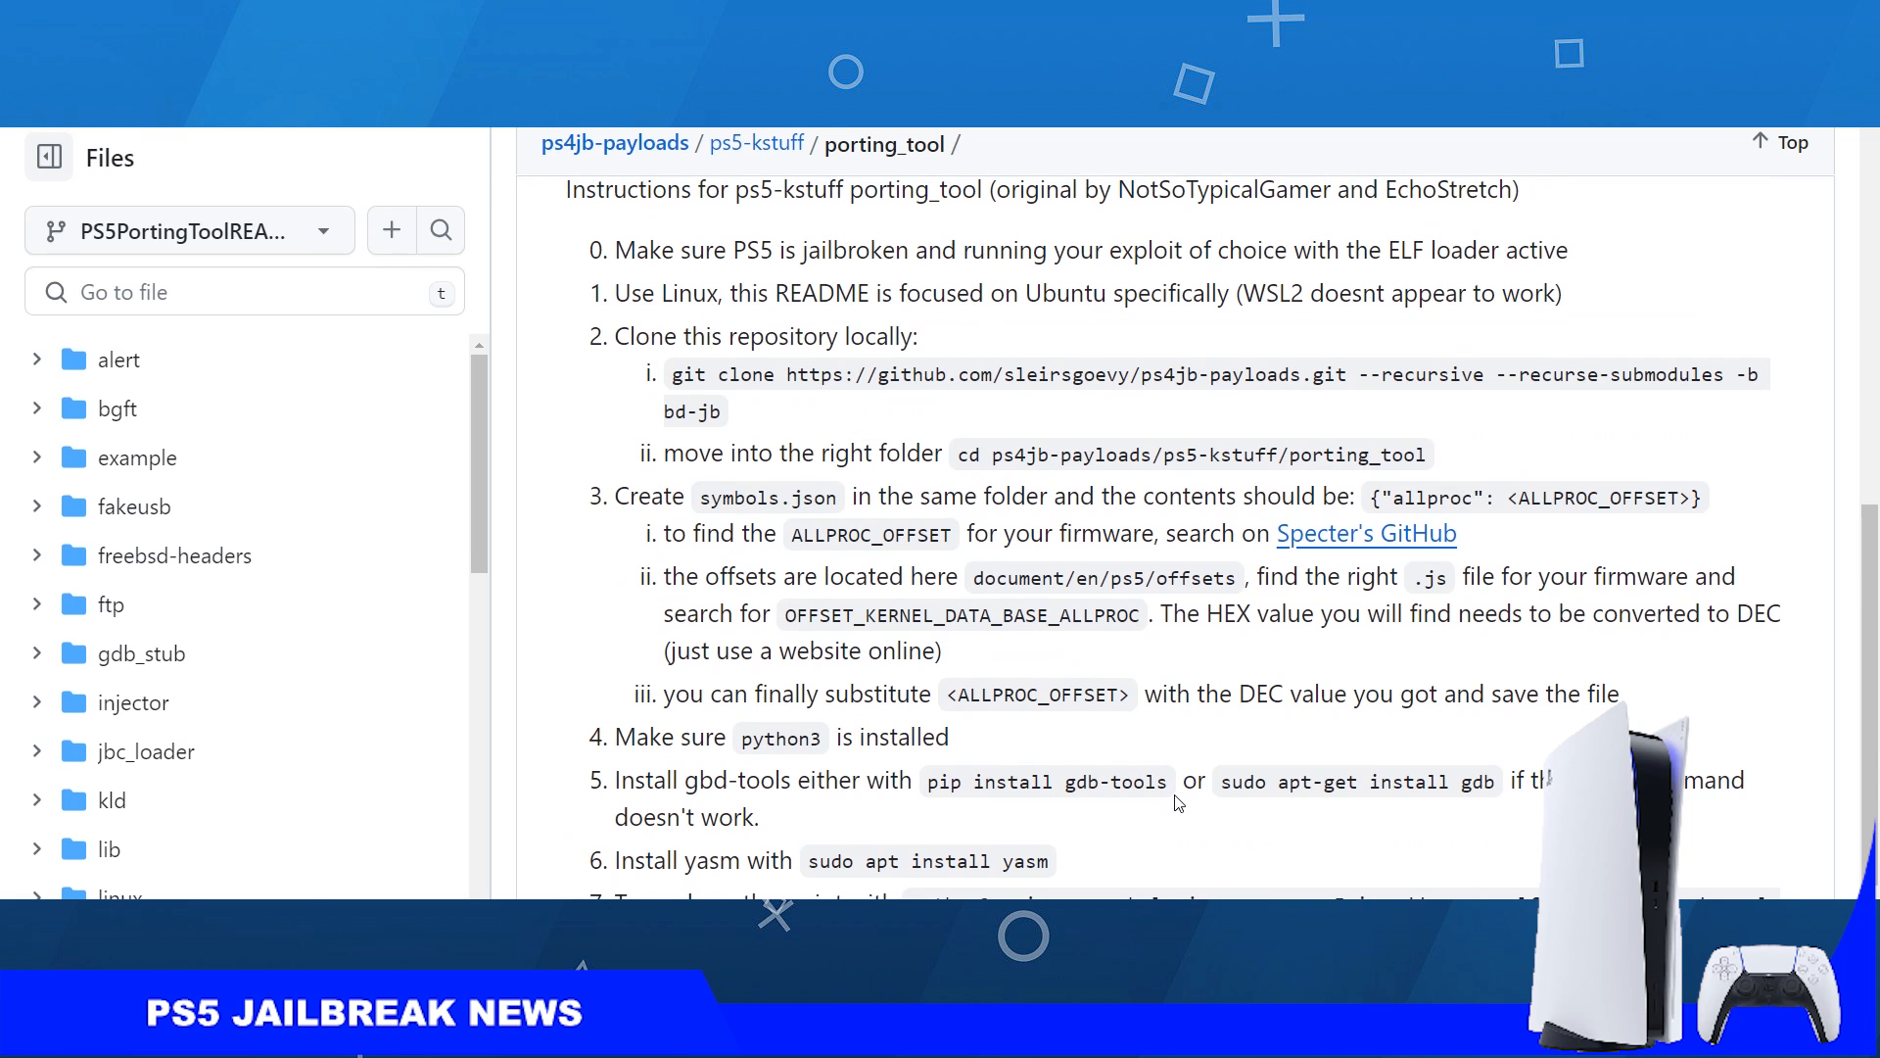
{"action": "mouse_move", "coordinate": [1069, 651]}
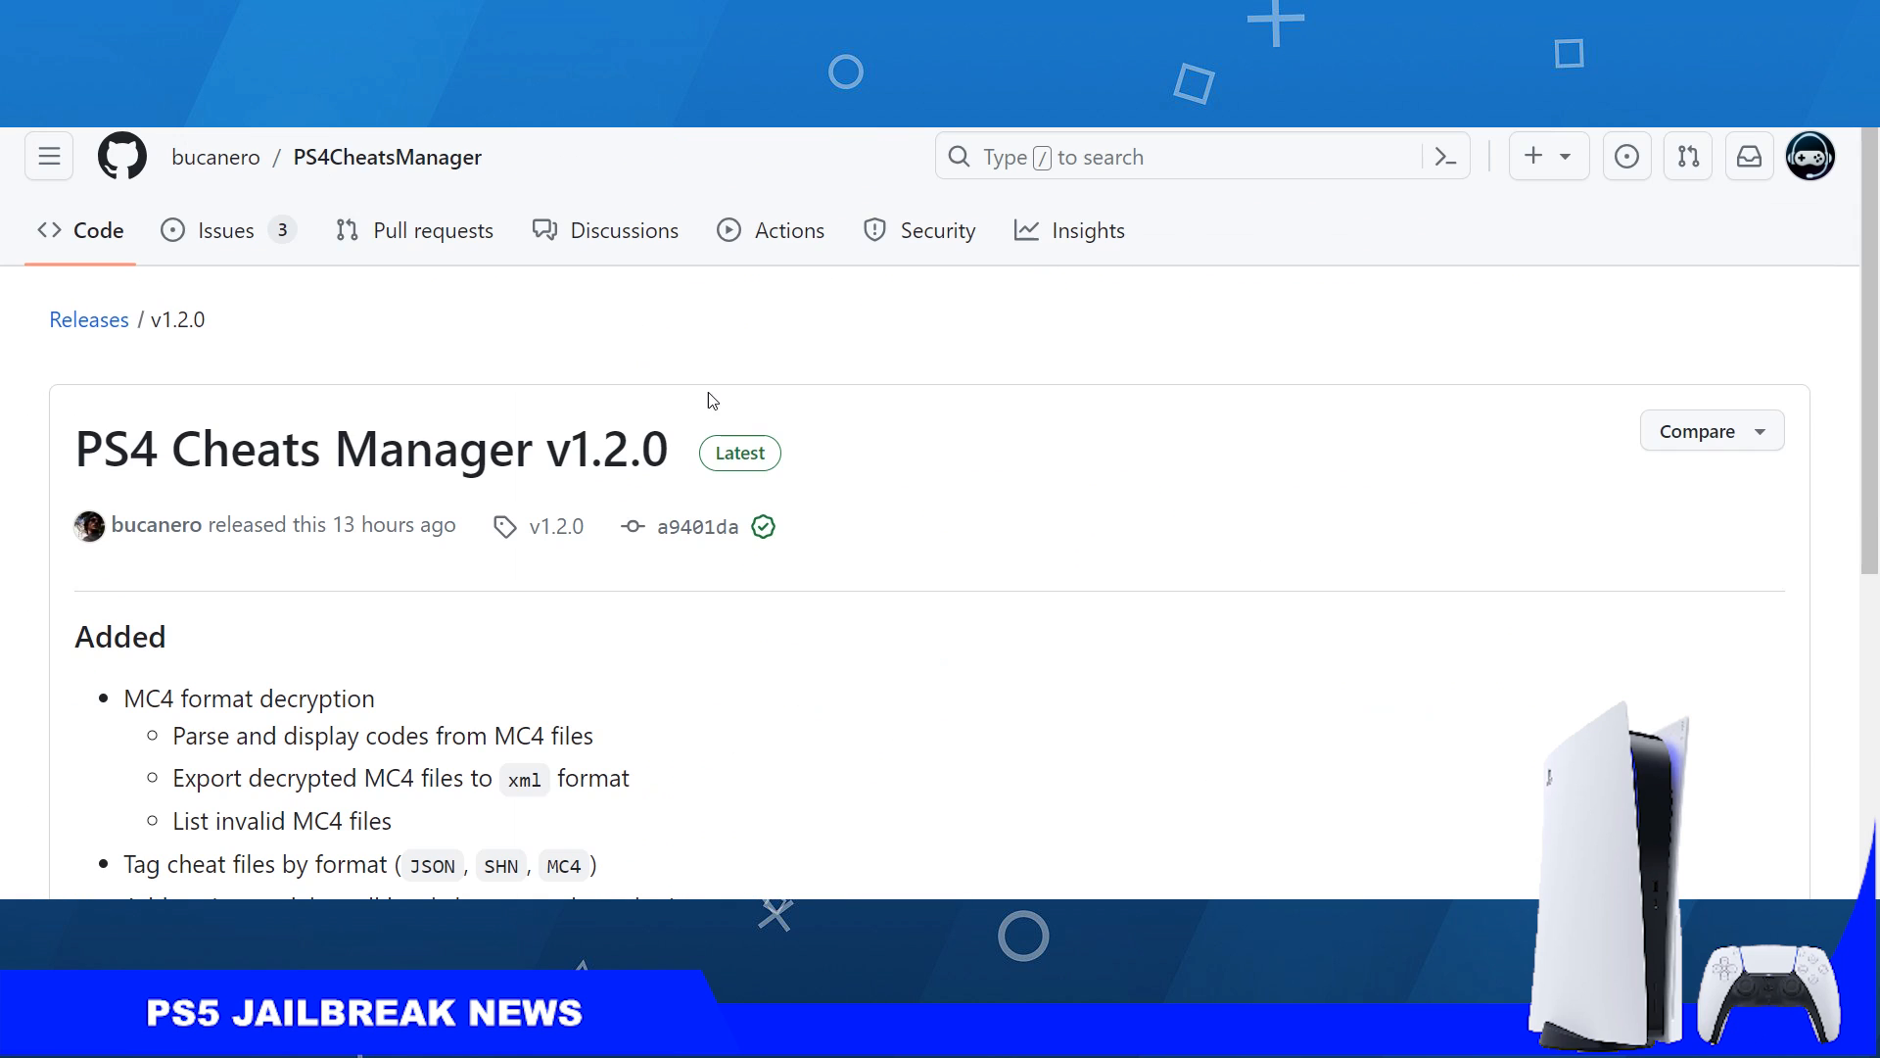
{"action": "mouse_move", "coordinate": [1034, 558]}
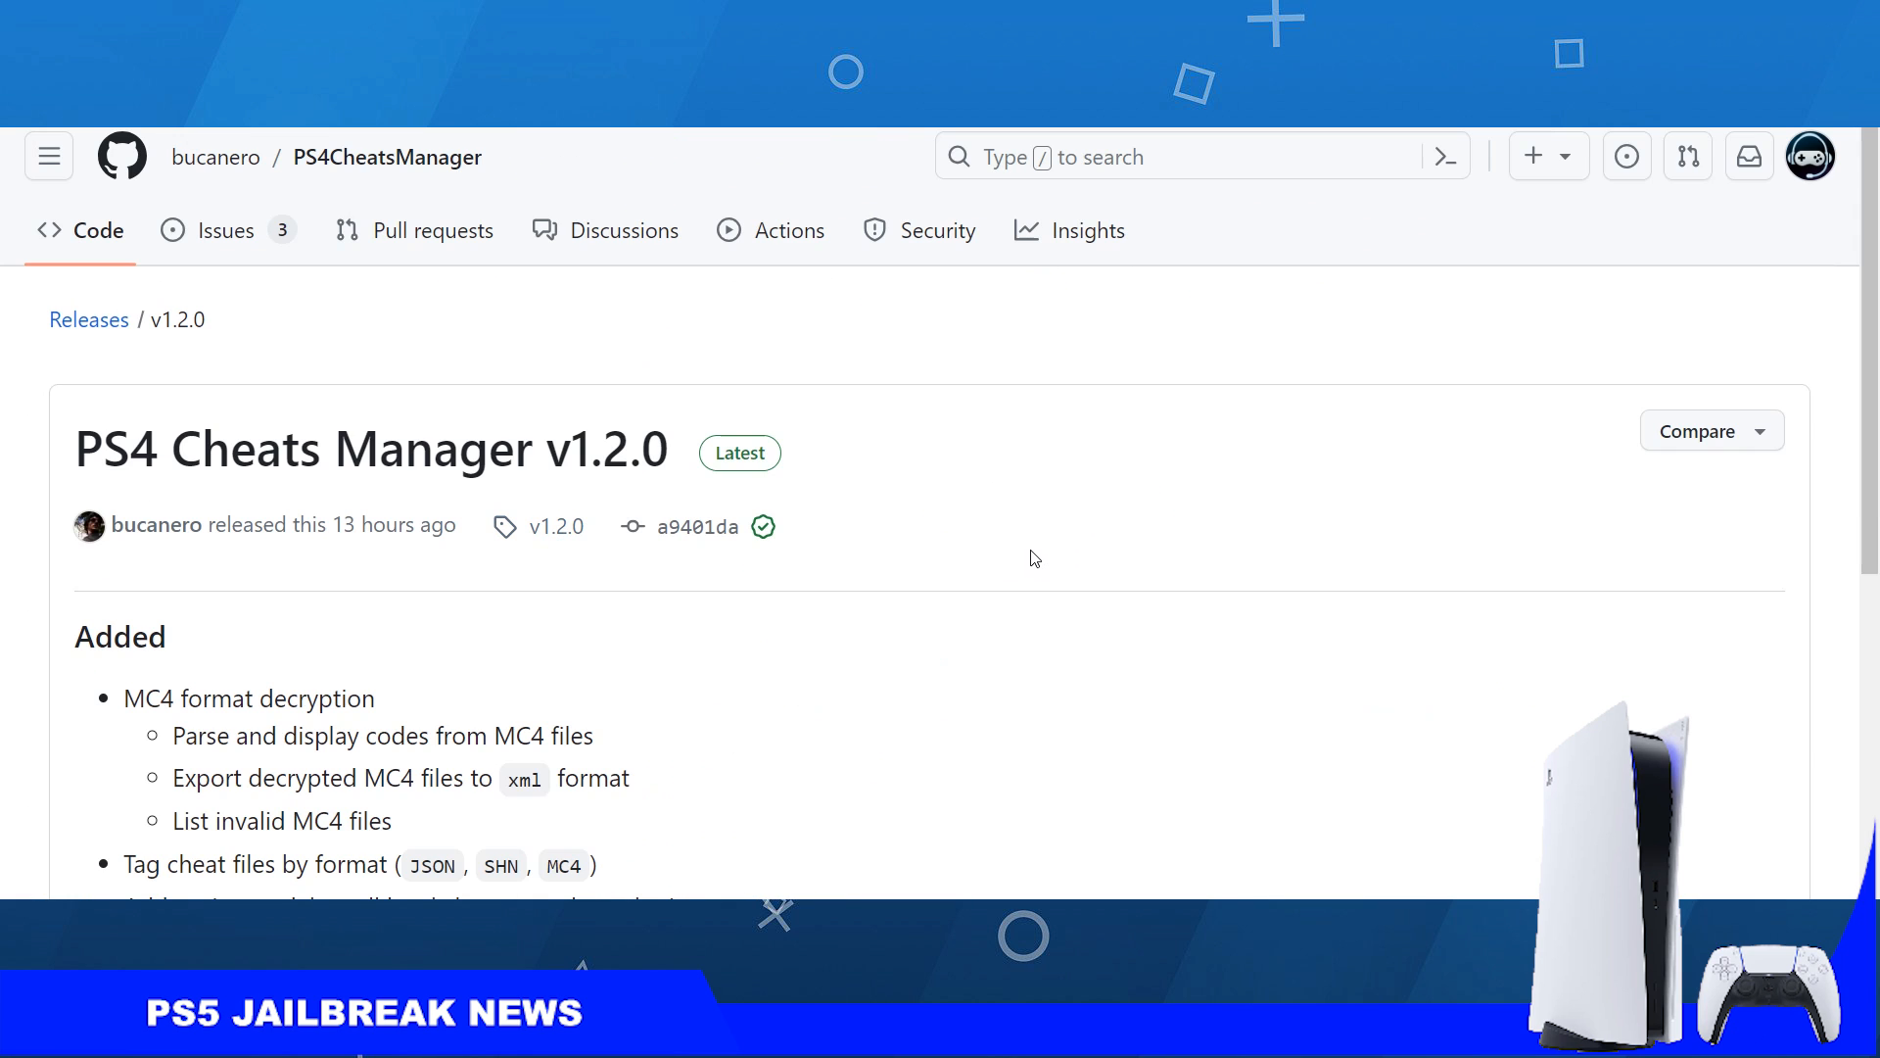
{"action": "mouse_move", "coordinate": [468, 488]}
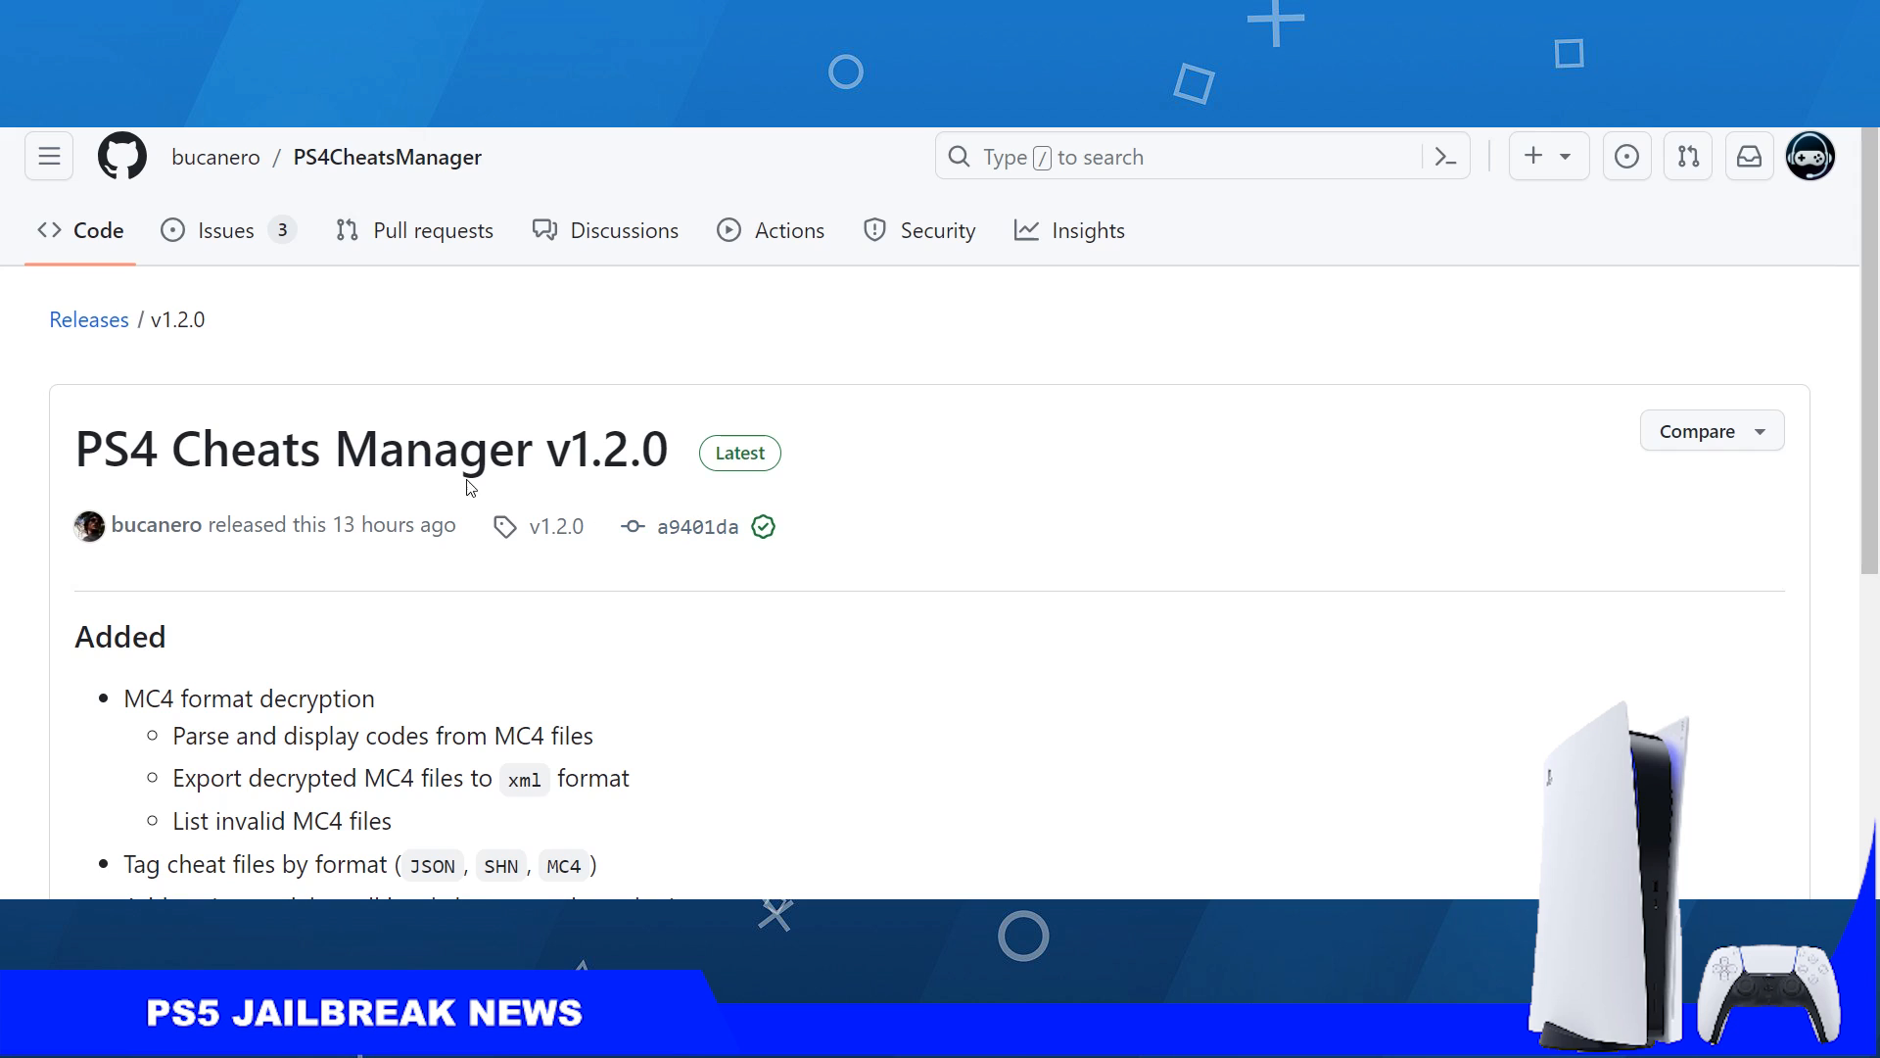
{"action": "mouse_move", "coordinate": [1008, 580]}
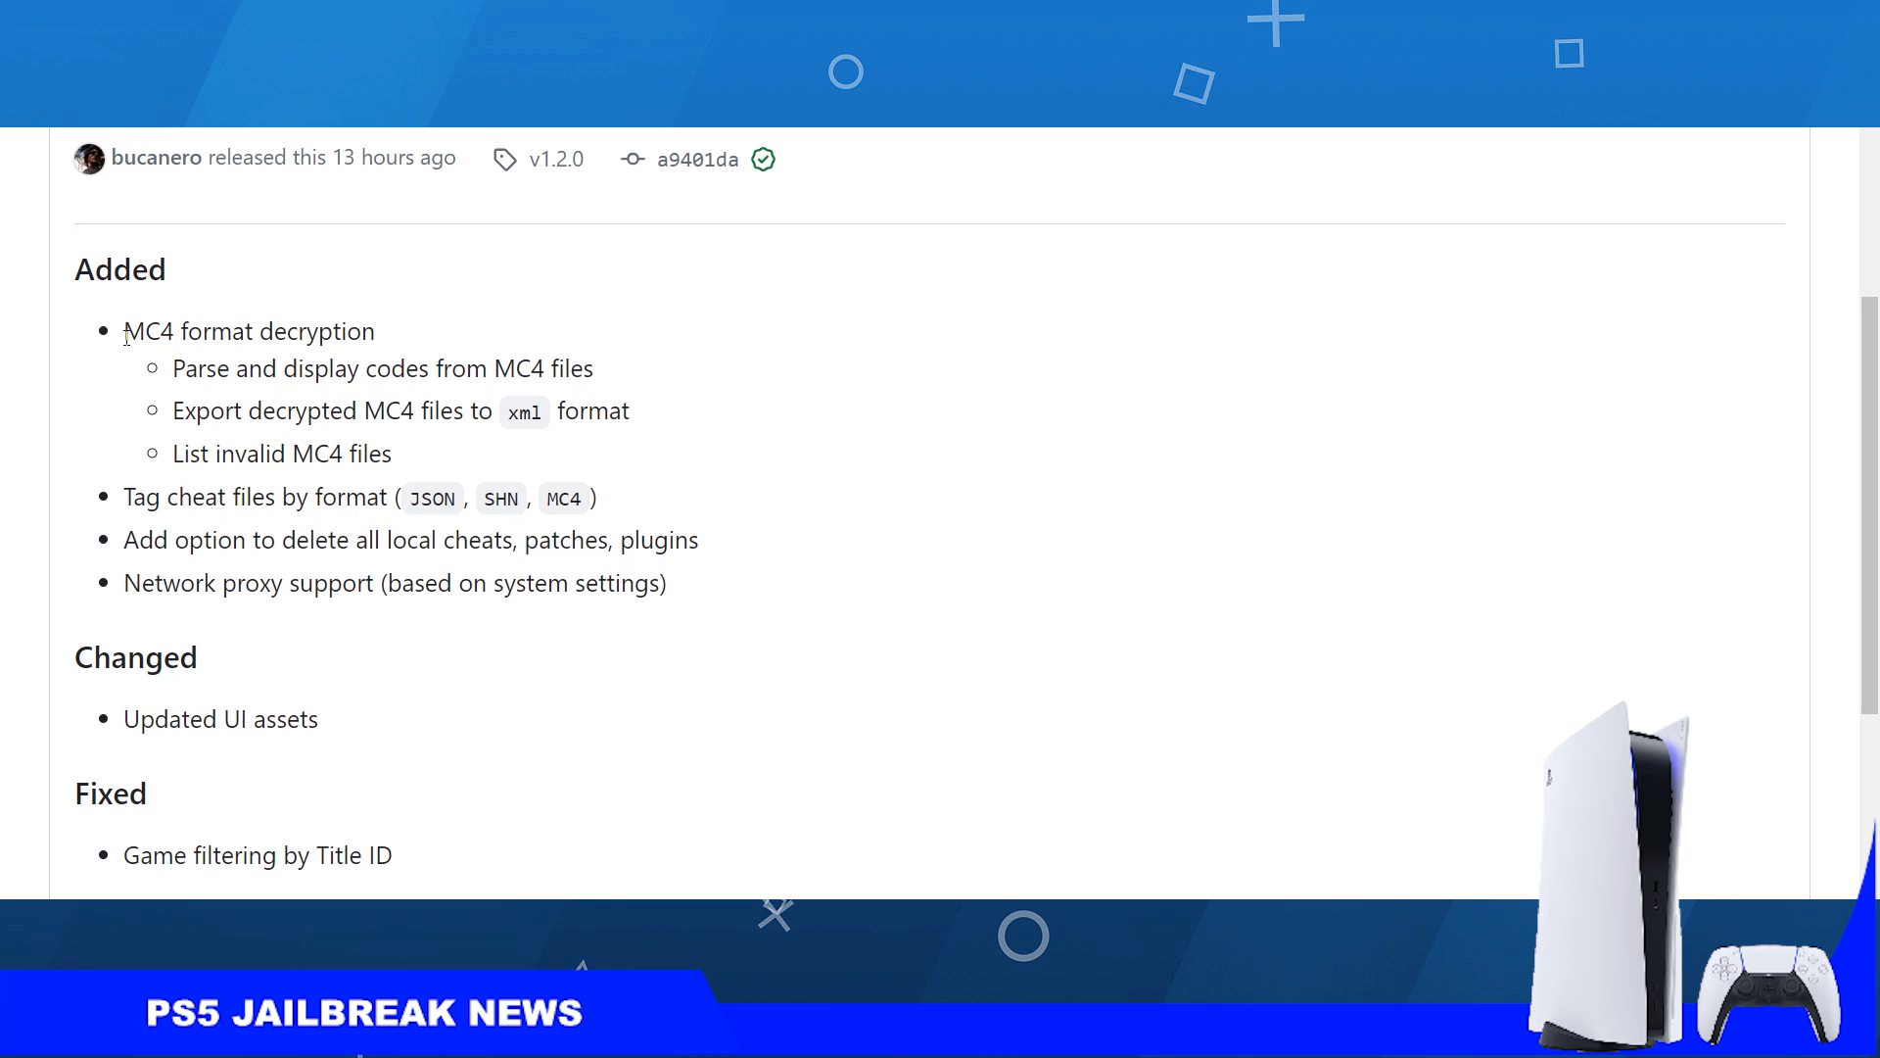
{"action": "mouse_move", "coordinate": [391, 341]}
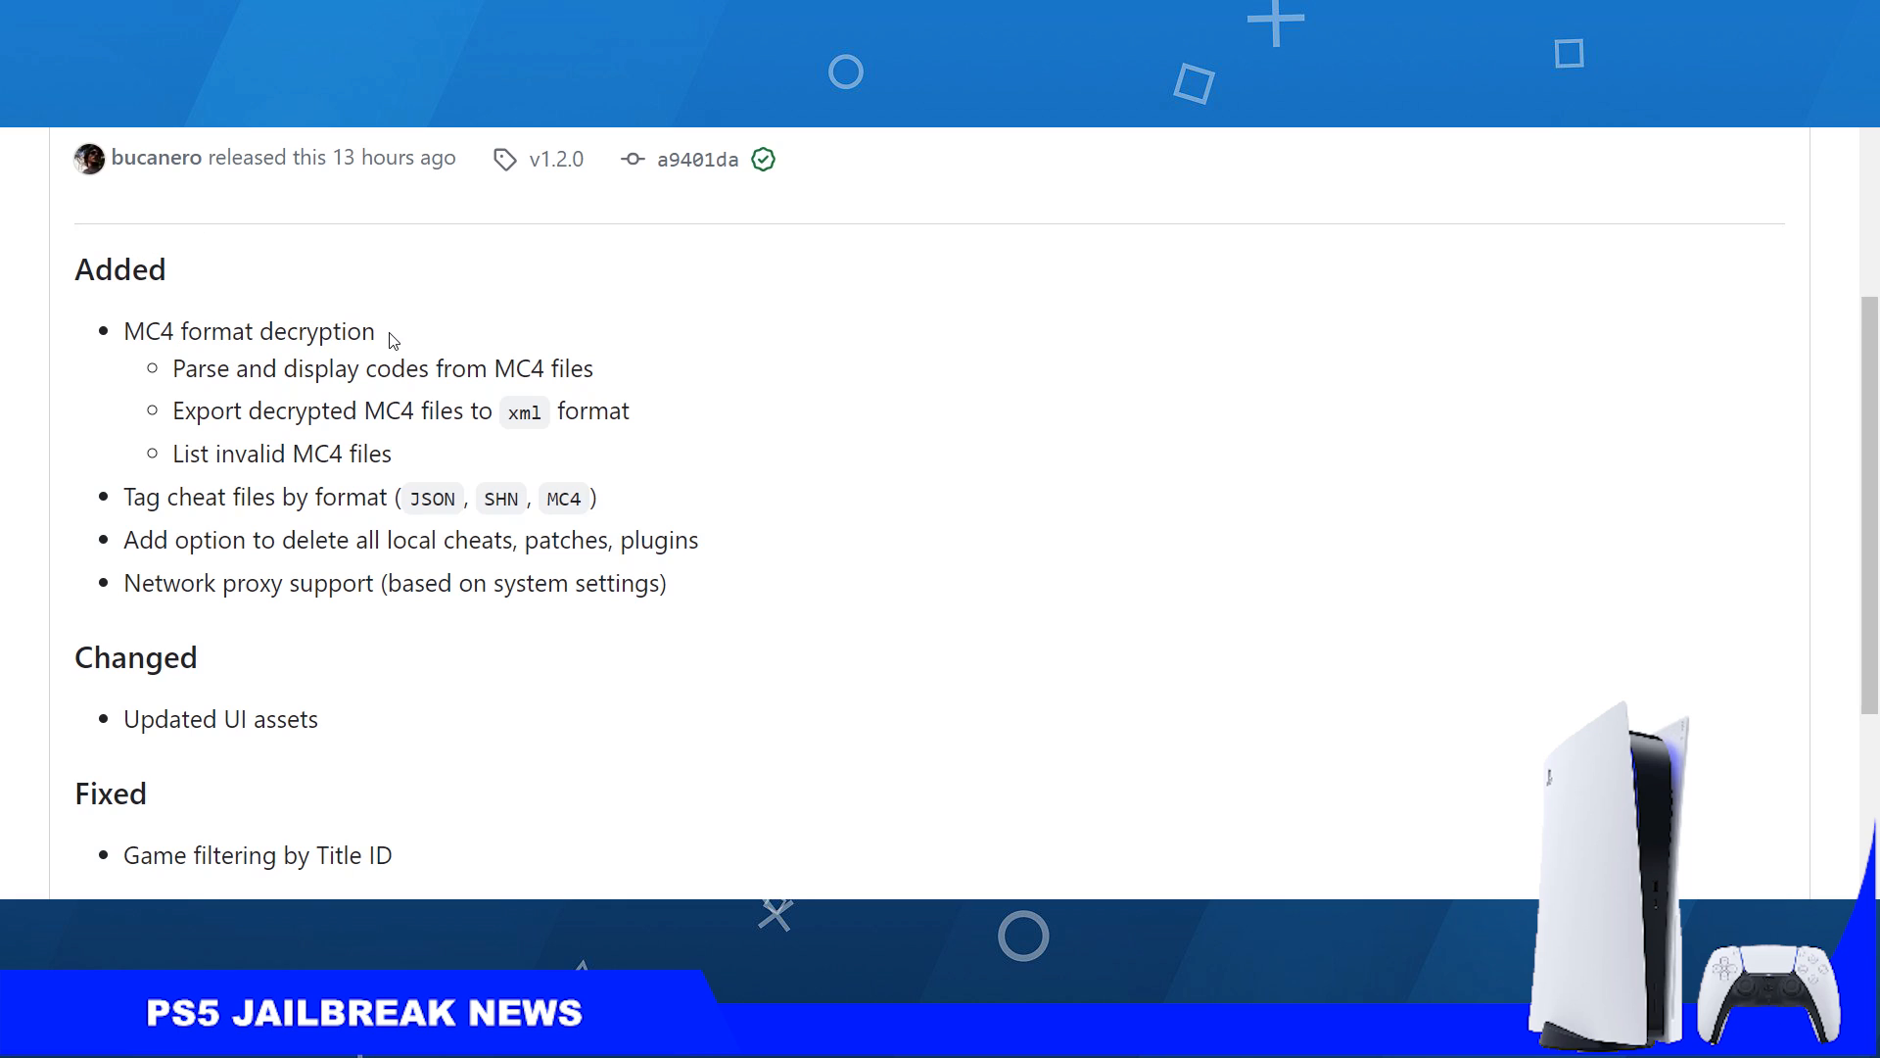
{"action": "mouse_move", "coordinate": [399, 341]}
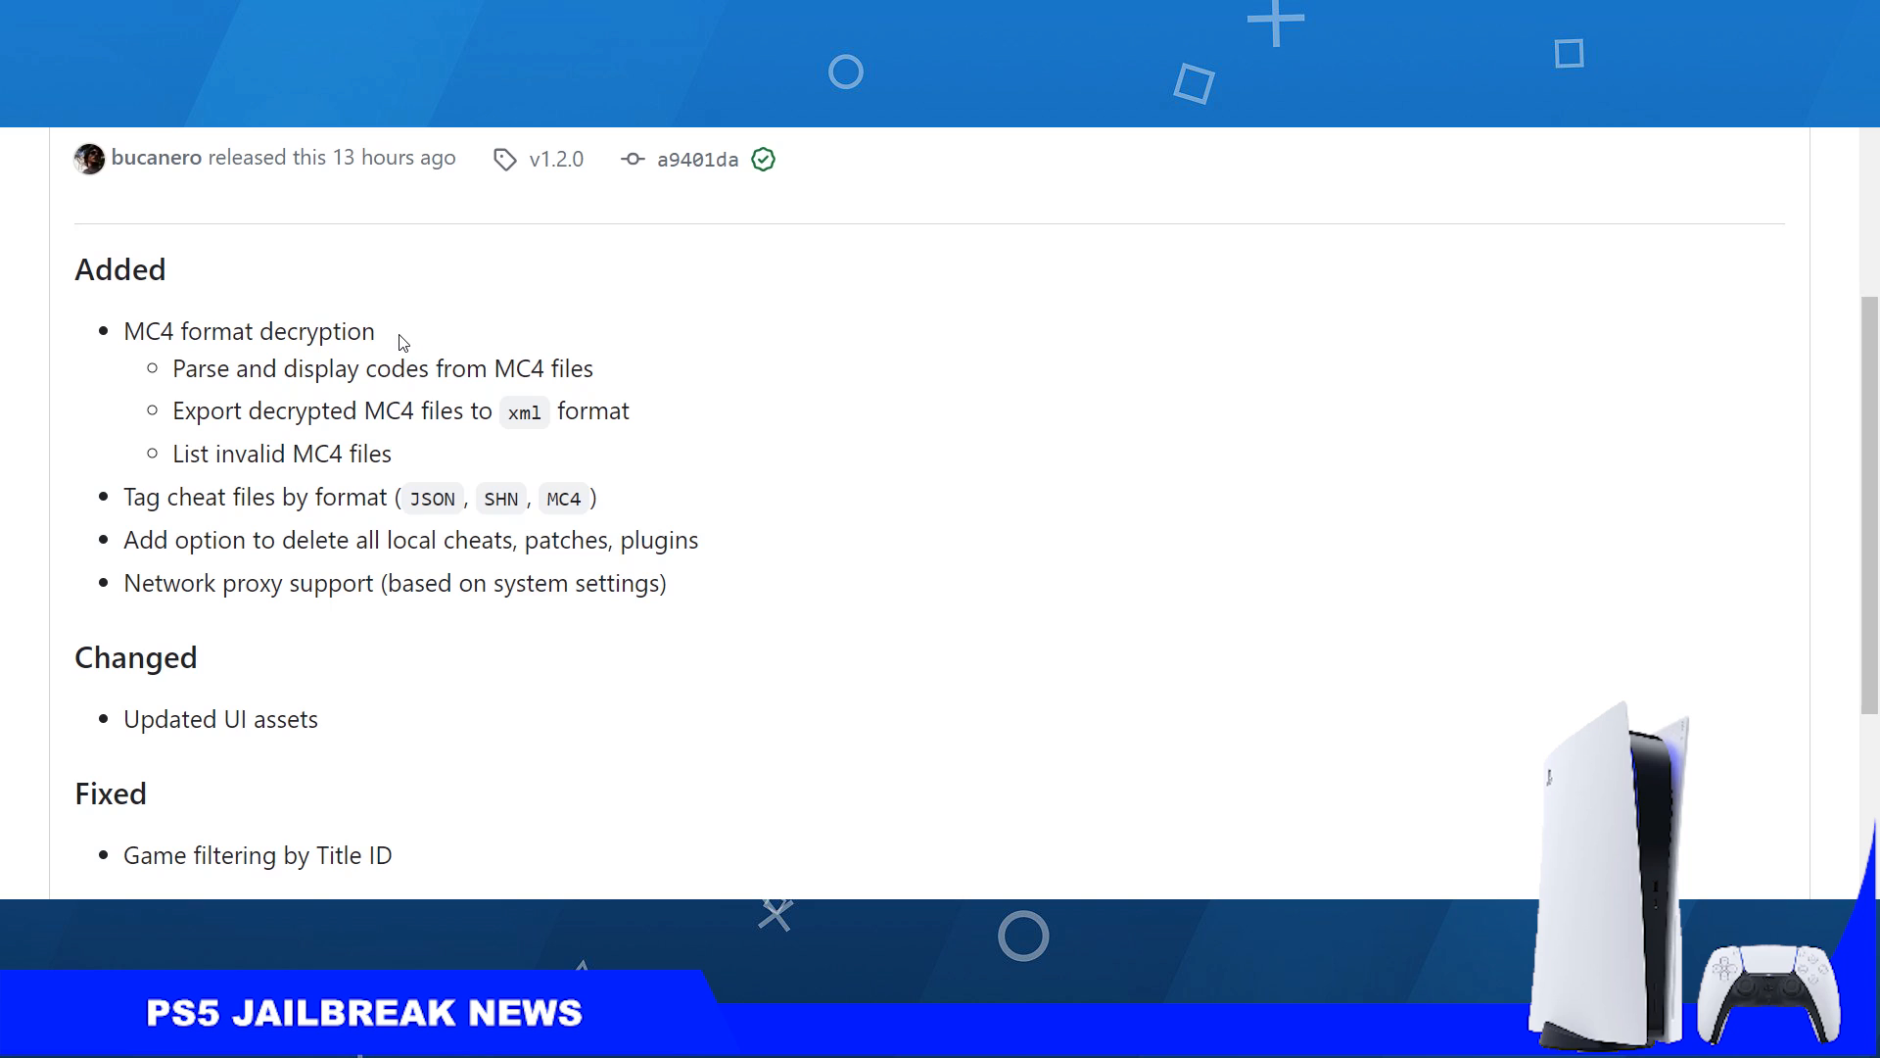
{"action": "double_click", "coordinate": [249, 333]}
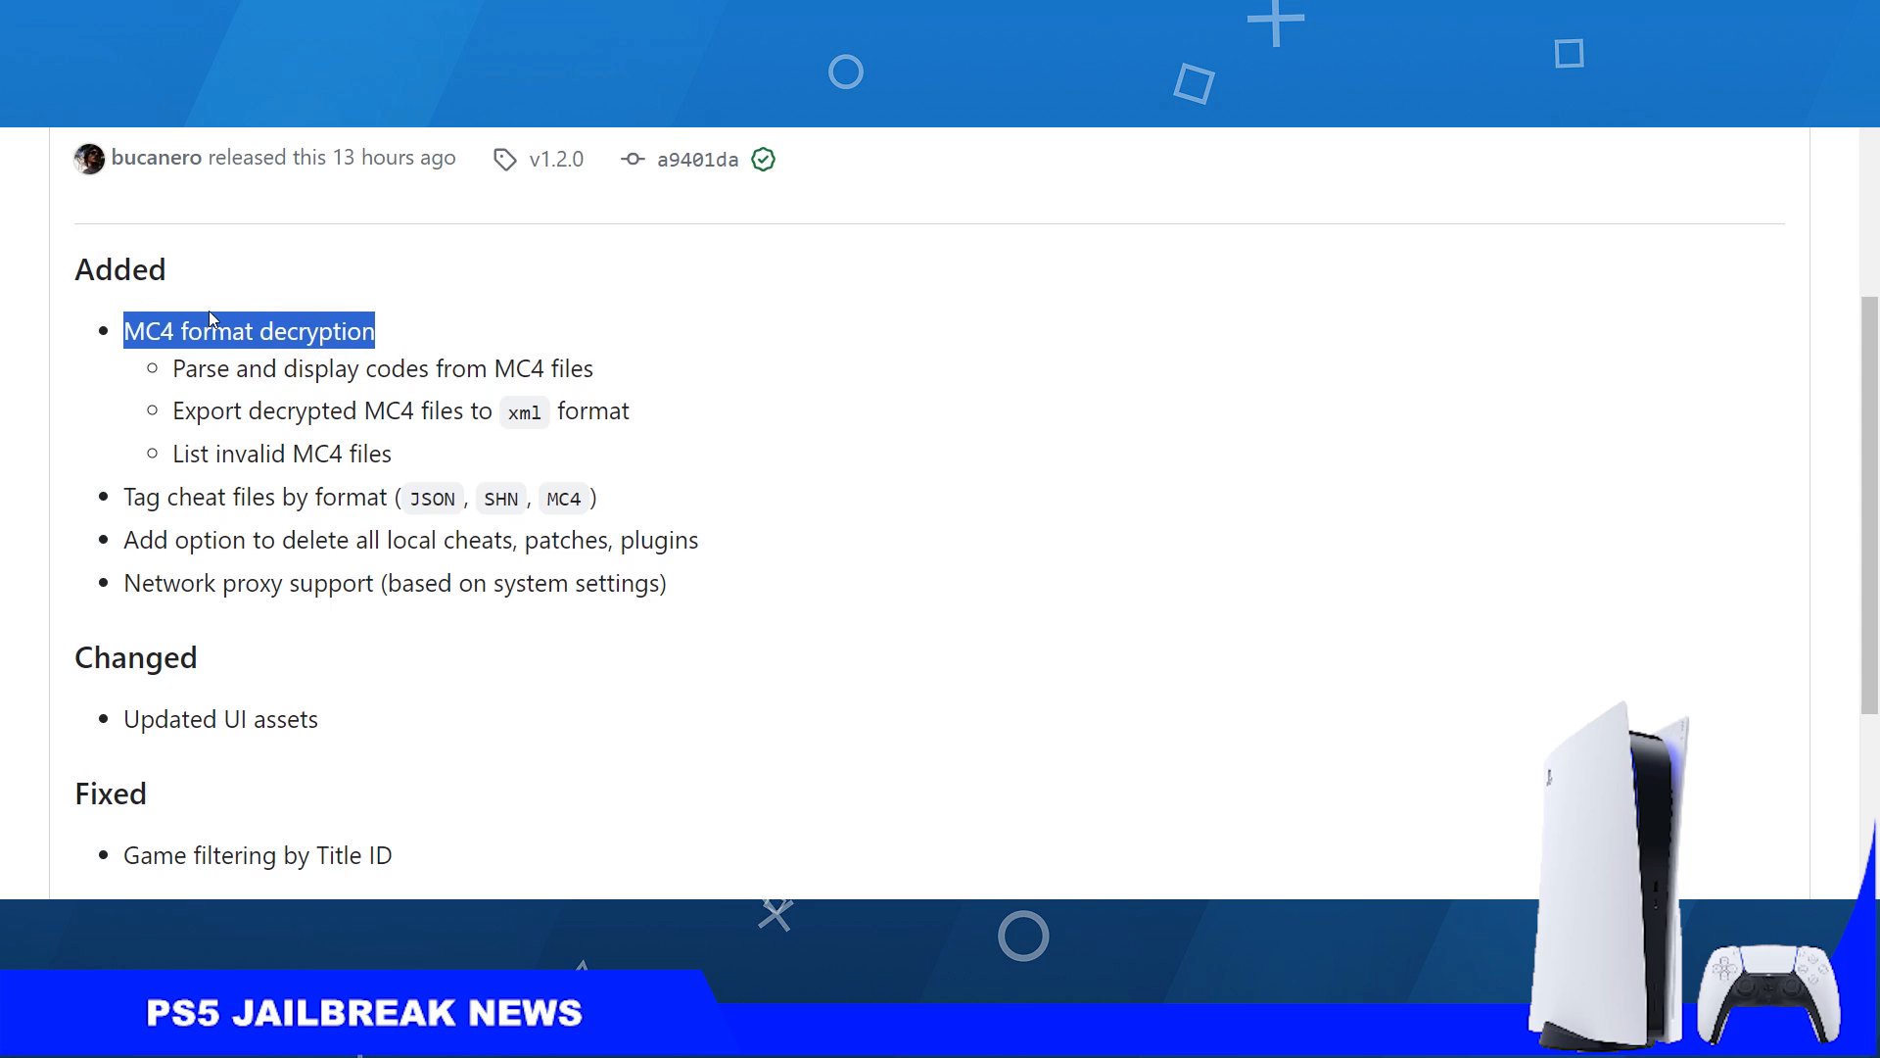
{"action": "scroll", "scroll_direction": "up", "scroll_amount": 3}
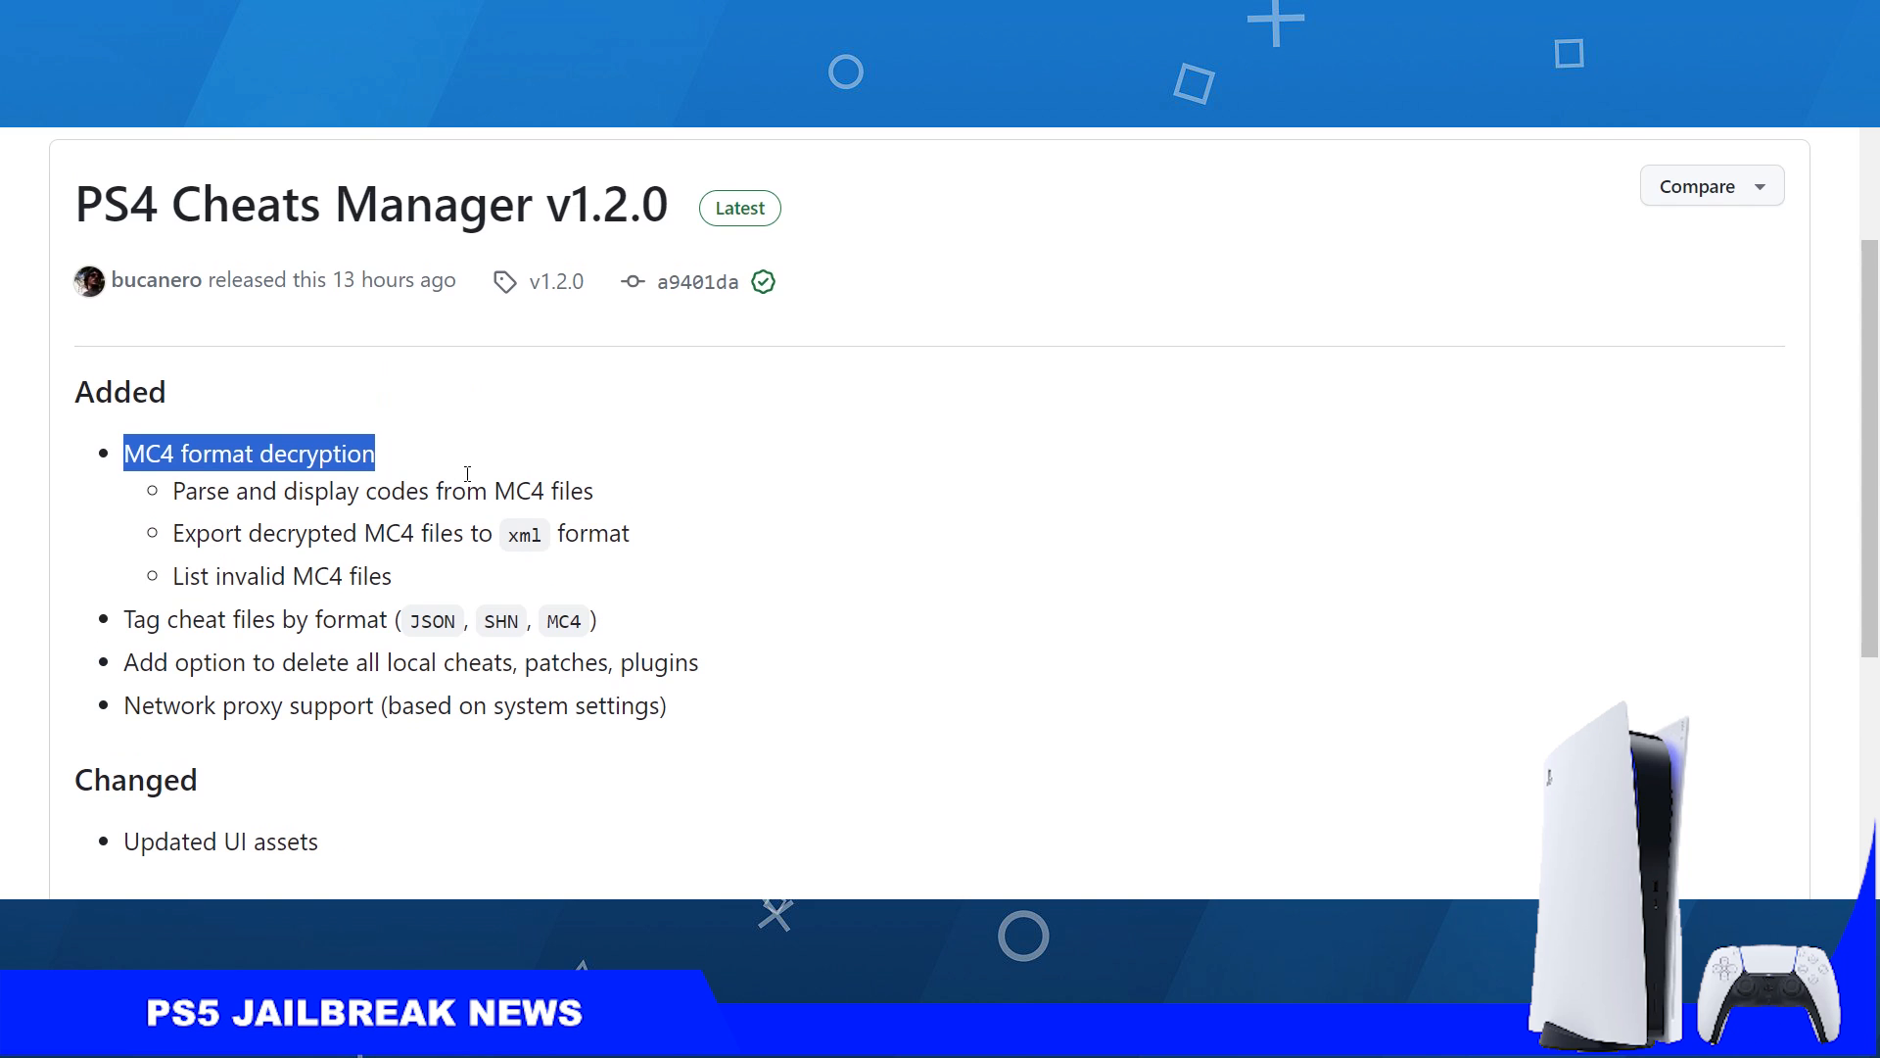
{"action": "left_click", "coordinate": [221, 456]}
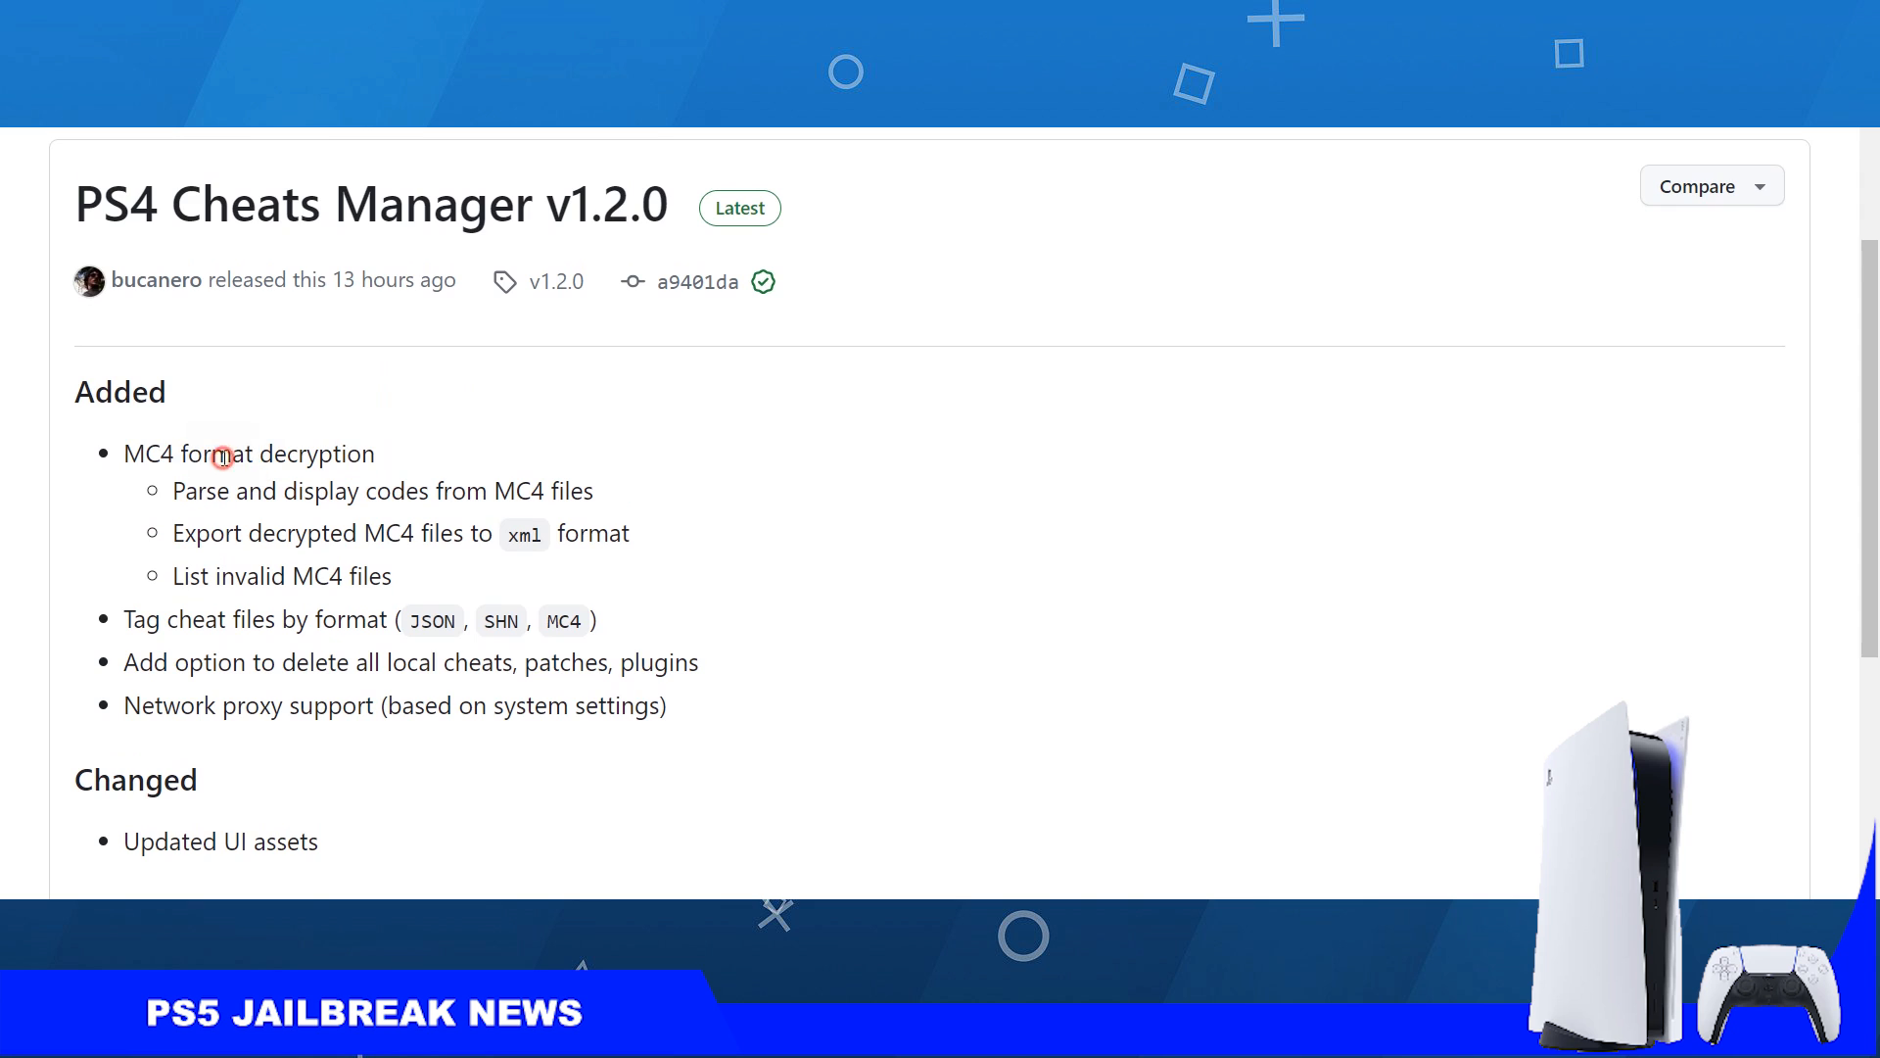
{"action": "mouse_move", "coordinate": [253, 584]}
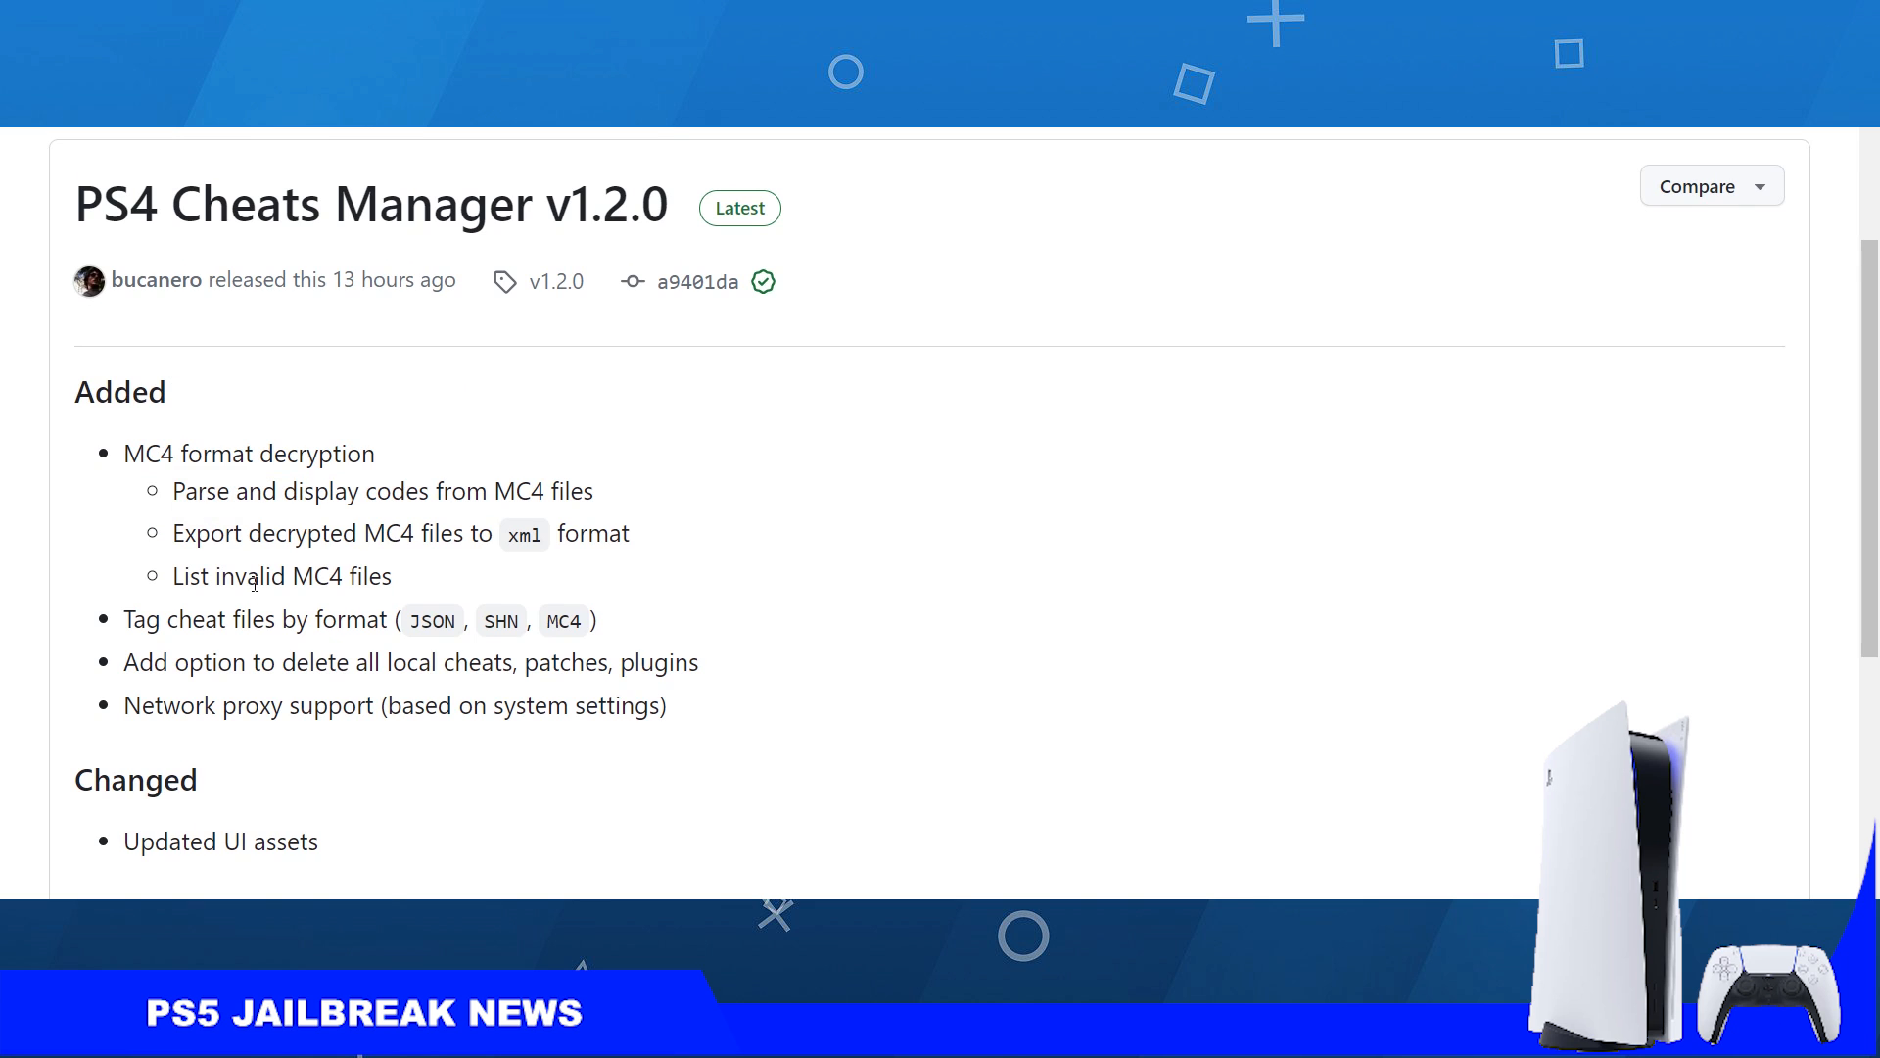
{"action": "scroll", "scroll_direction": "down", "scroll_amount": 3}
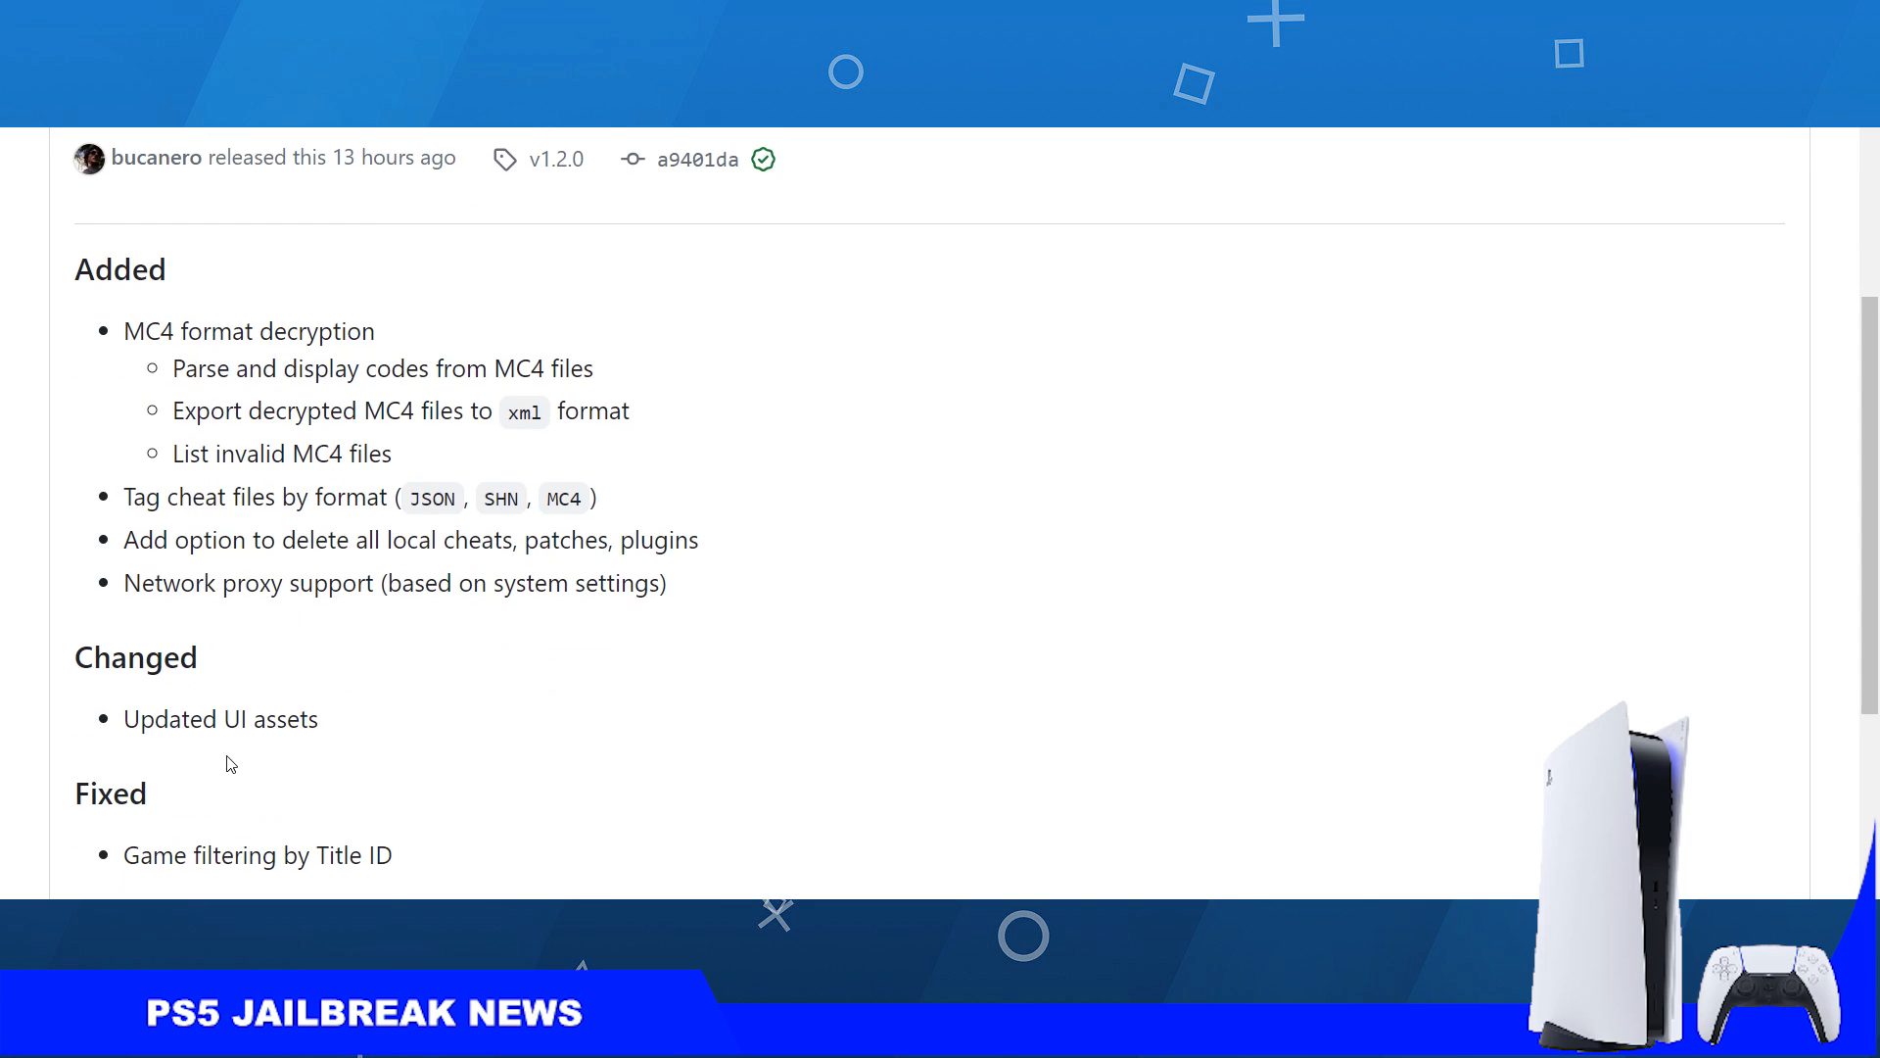
{"action": "double_click", "coordinate": [249, 331]}
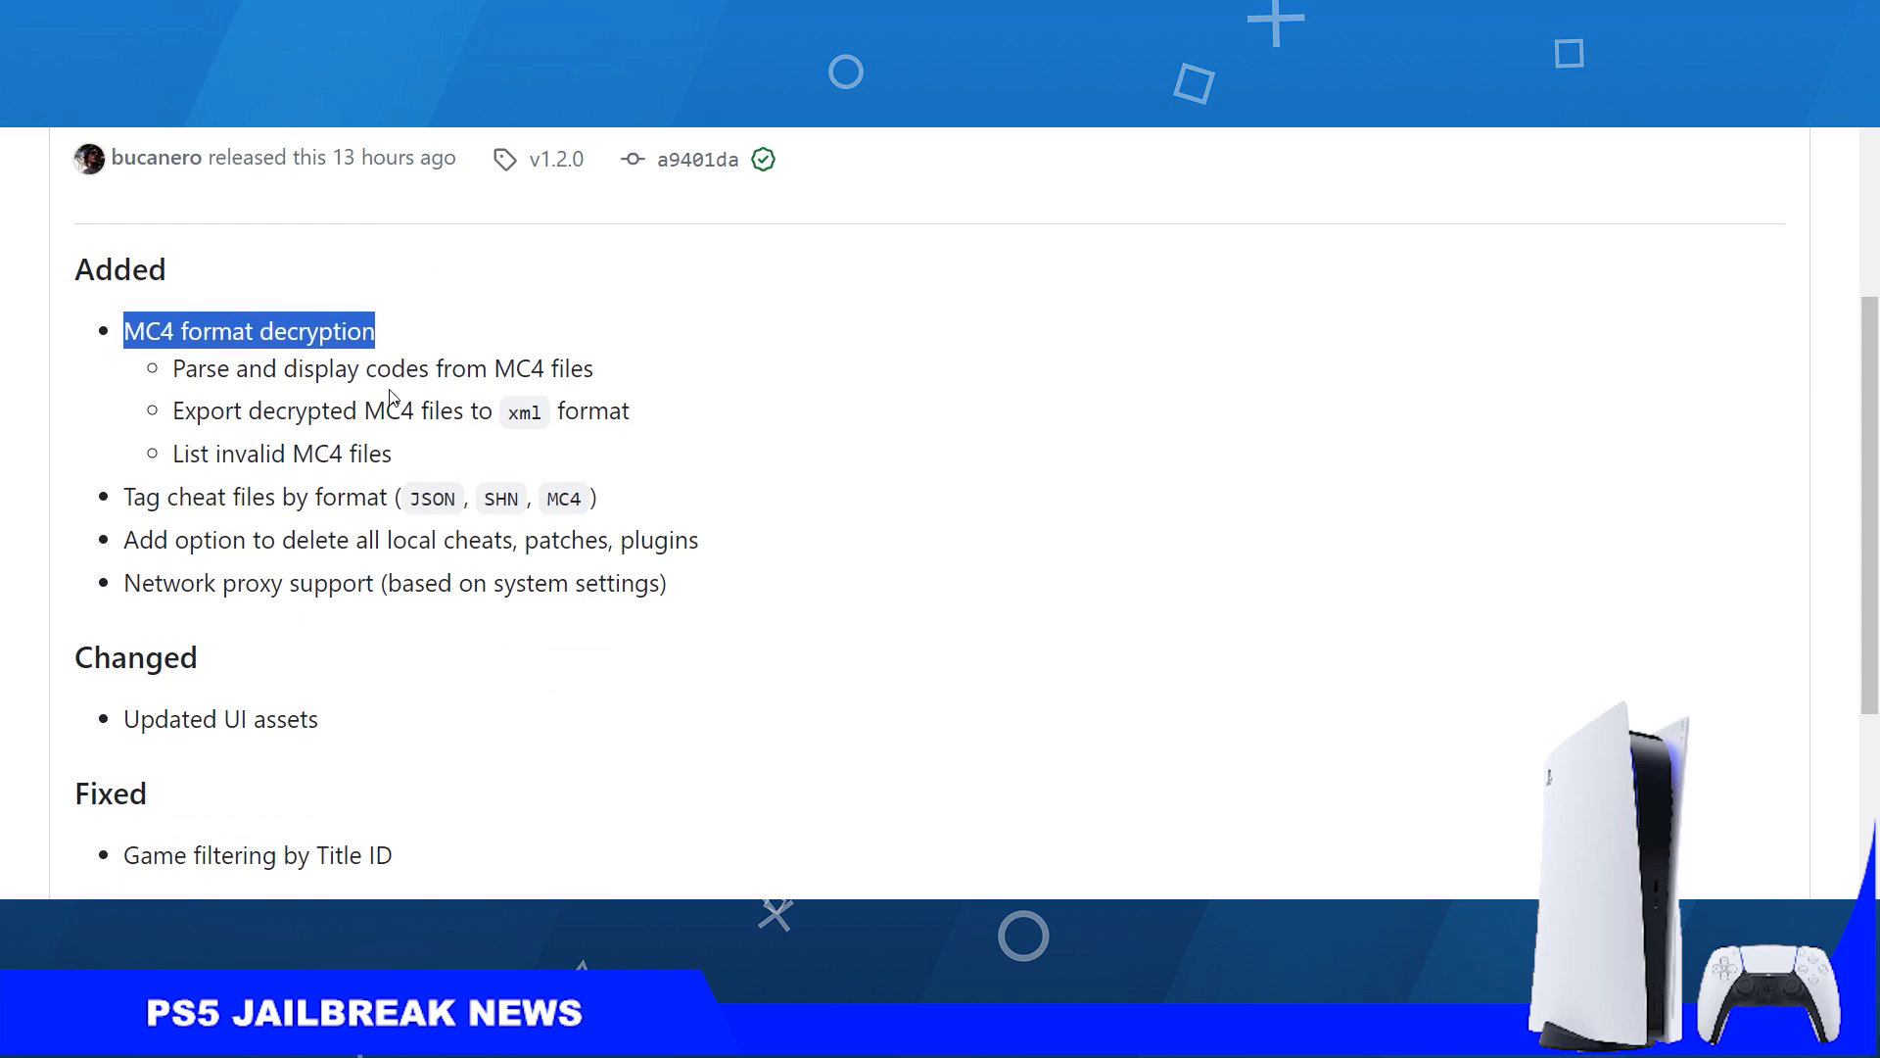
{"action": "left_click", "coordinate": [404, 370]}
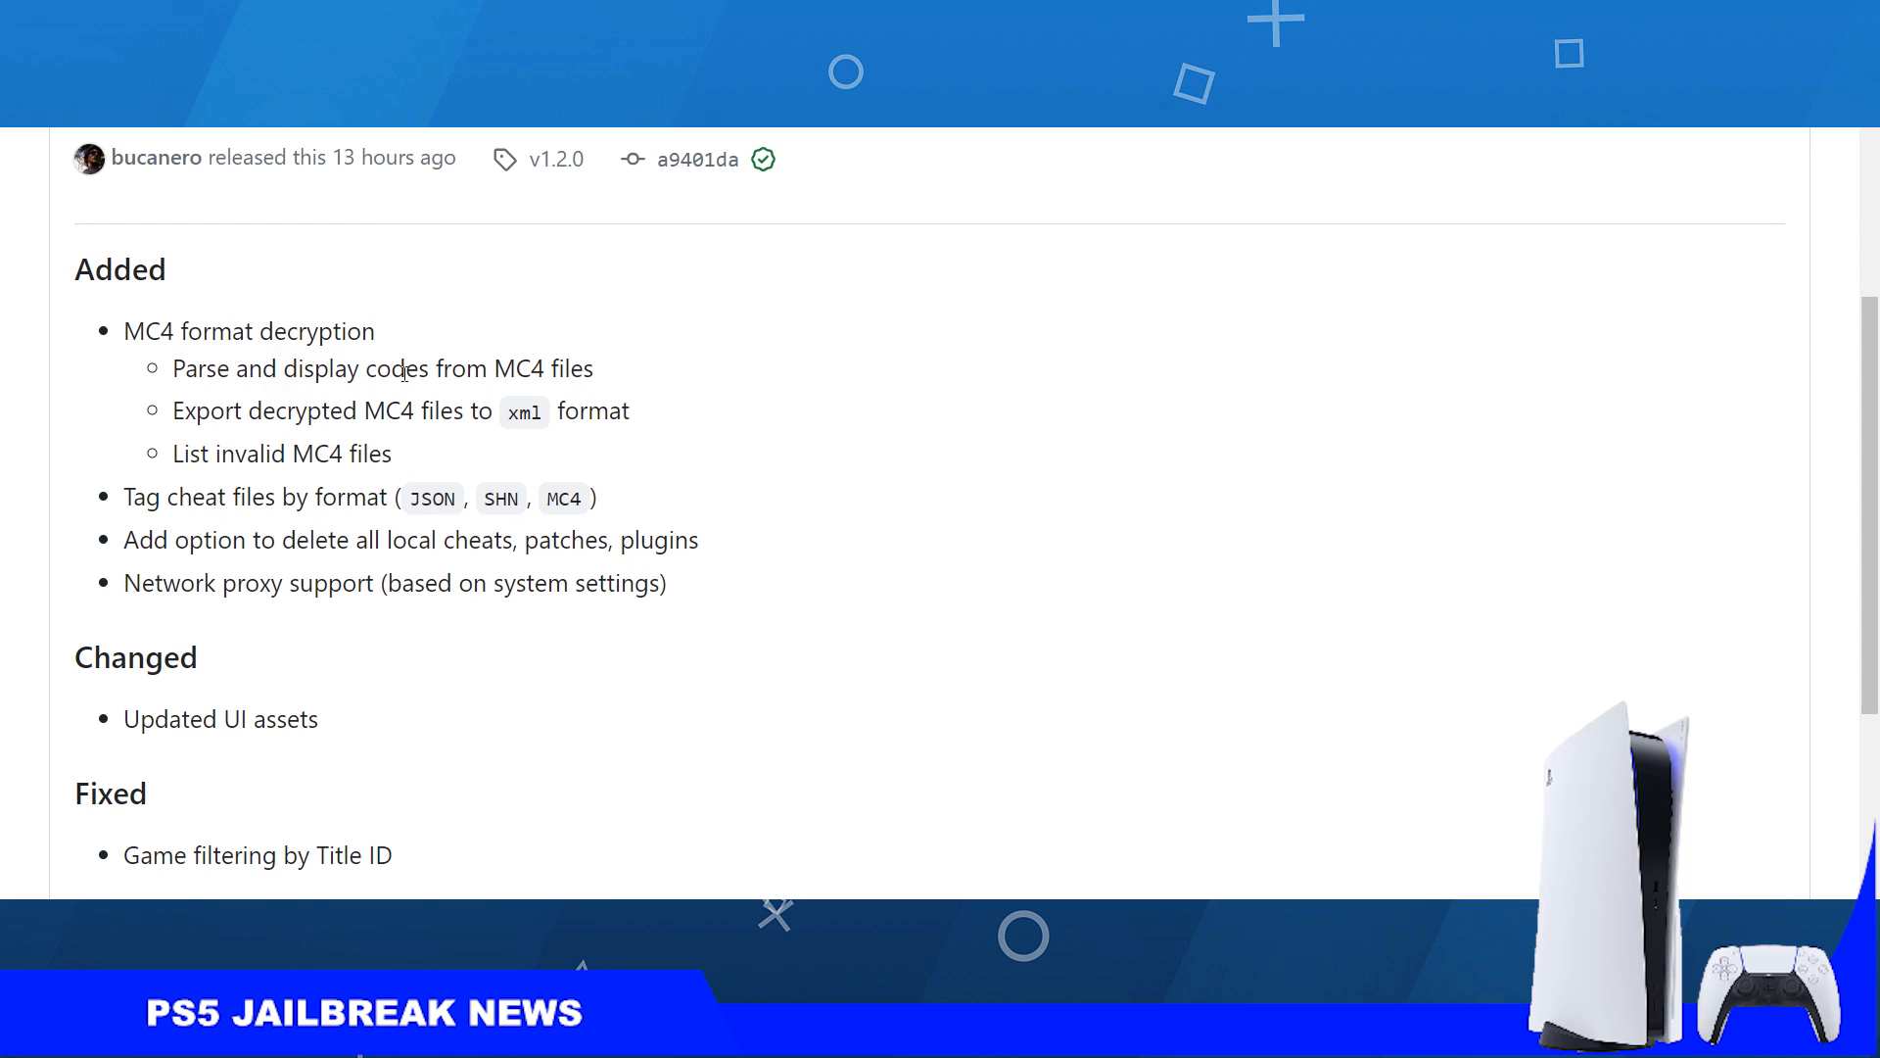
{"action": "mouse_move", "coordinate": [465, 434]}
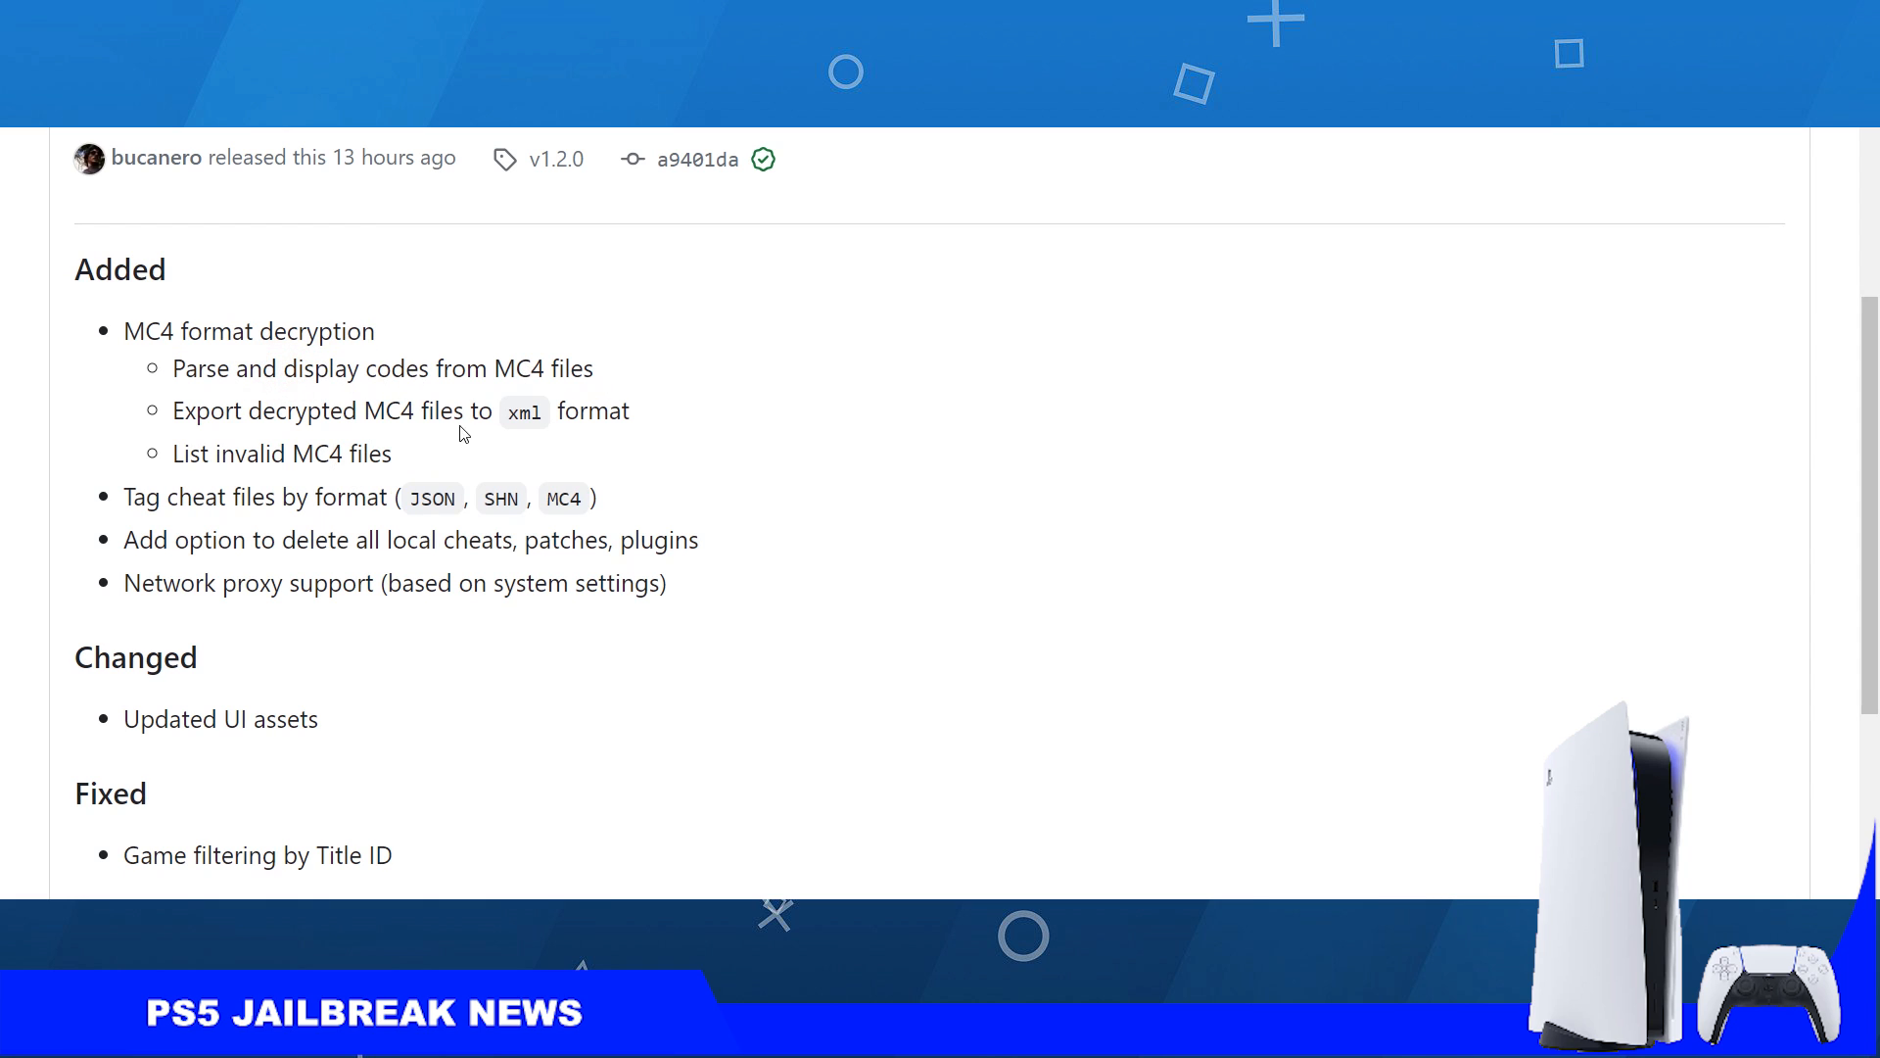
{"action": "mouse_move", "coordinate": [774, 435]}
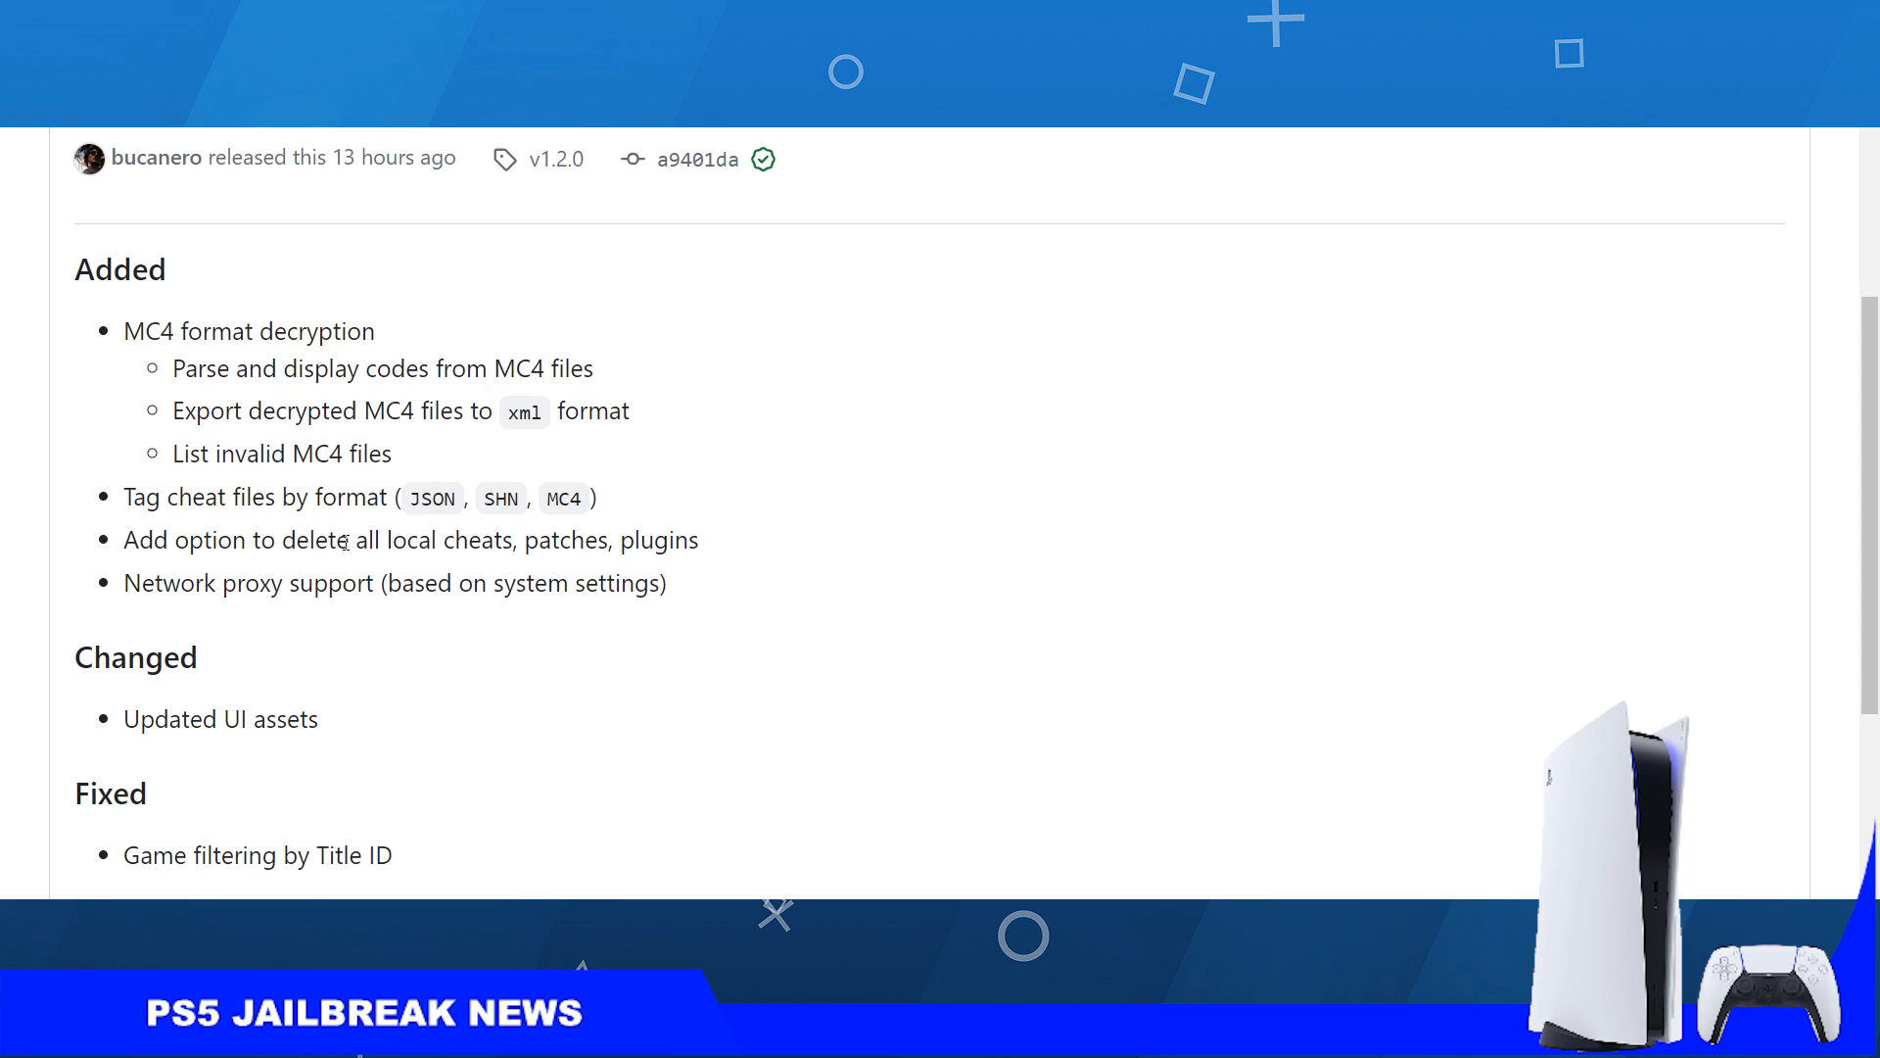
{"action": "triple_click", "coordinate": [411, 540]}
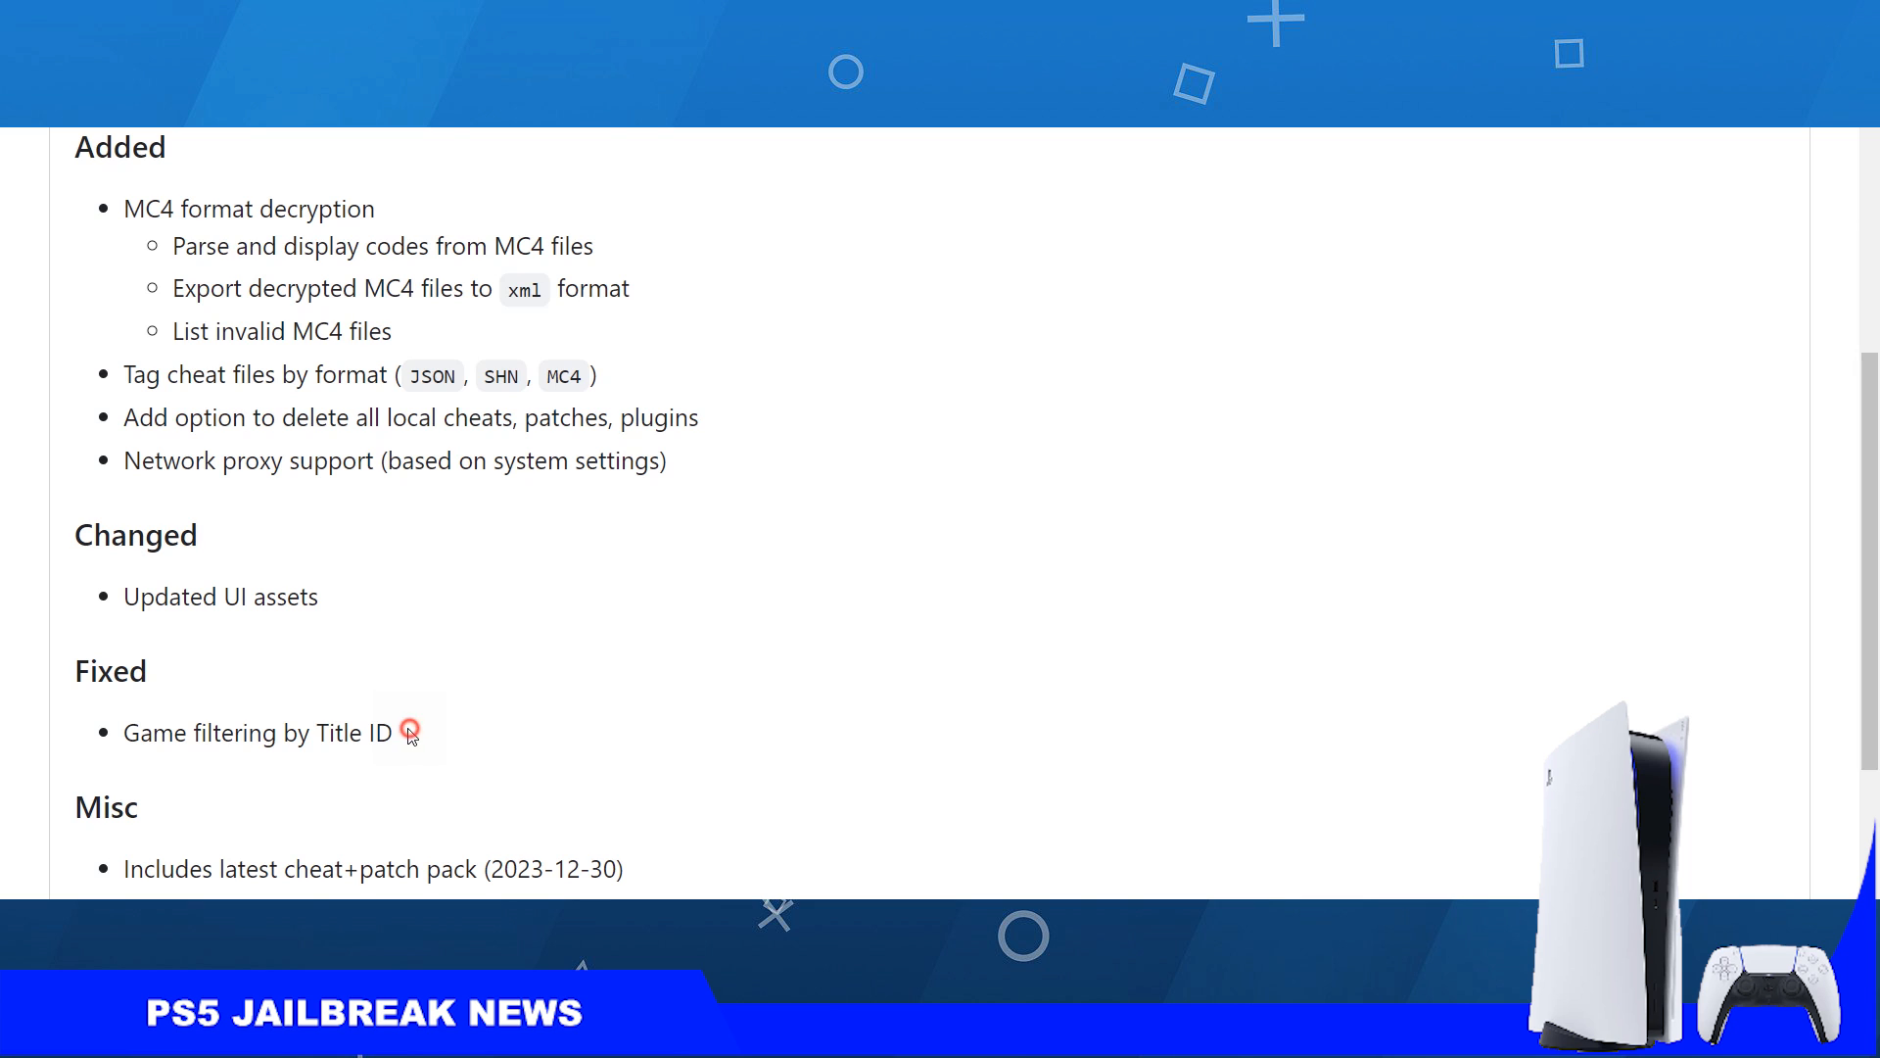
{"action": "scroll", "scroll_direction": "down", "scroll_amount": 3}
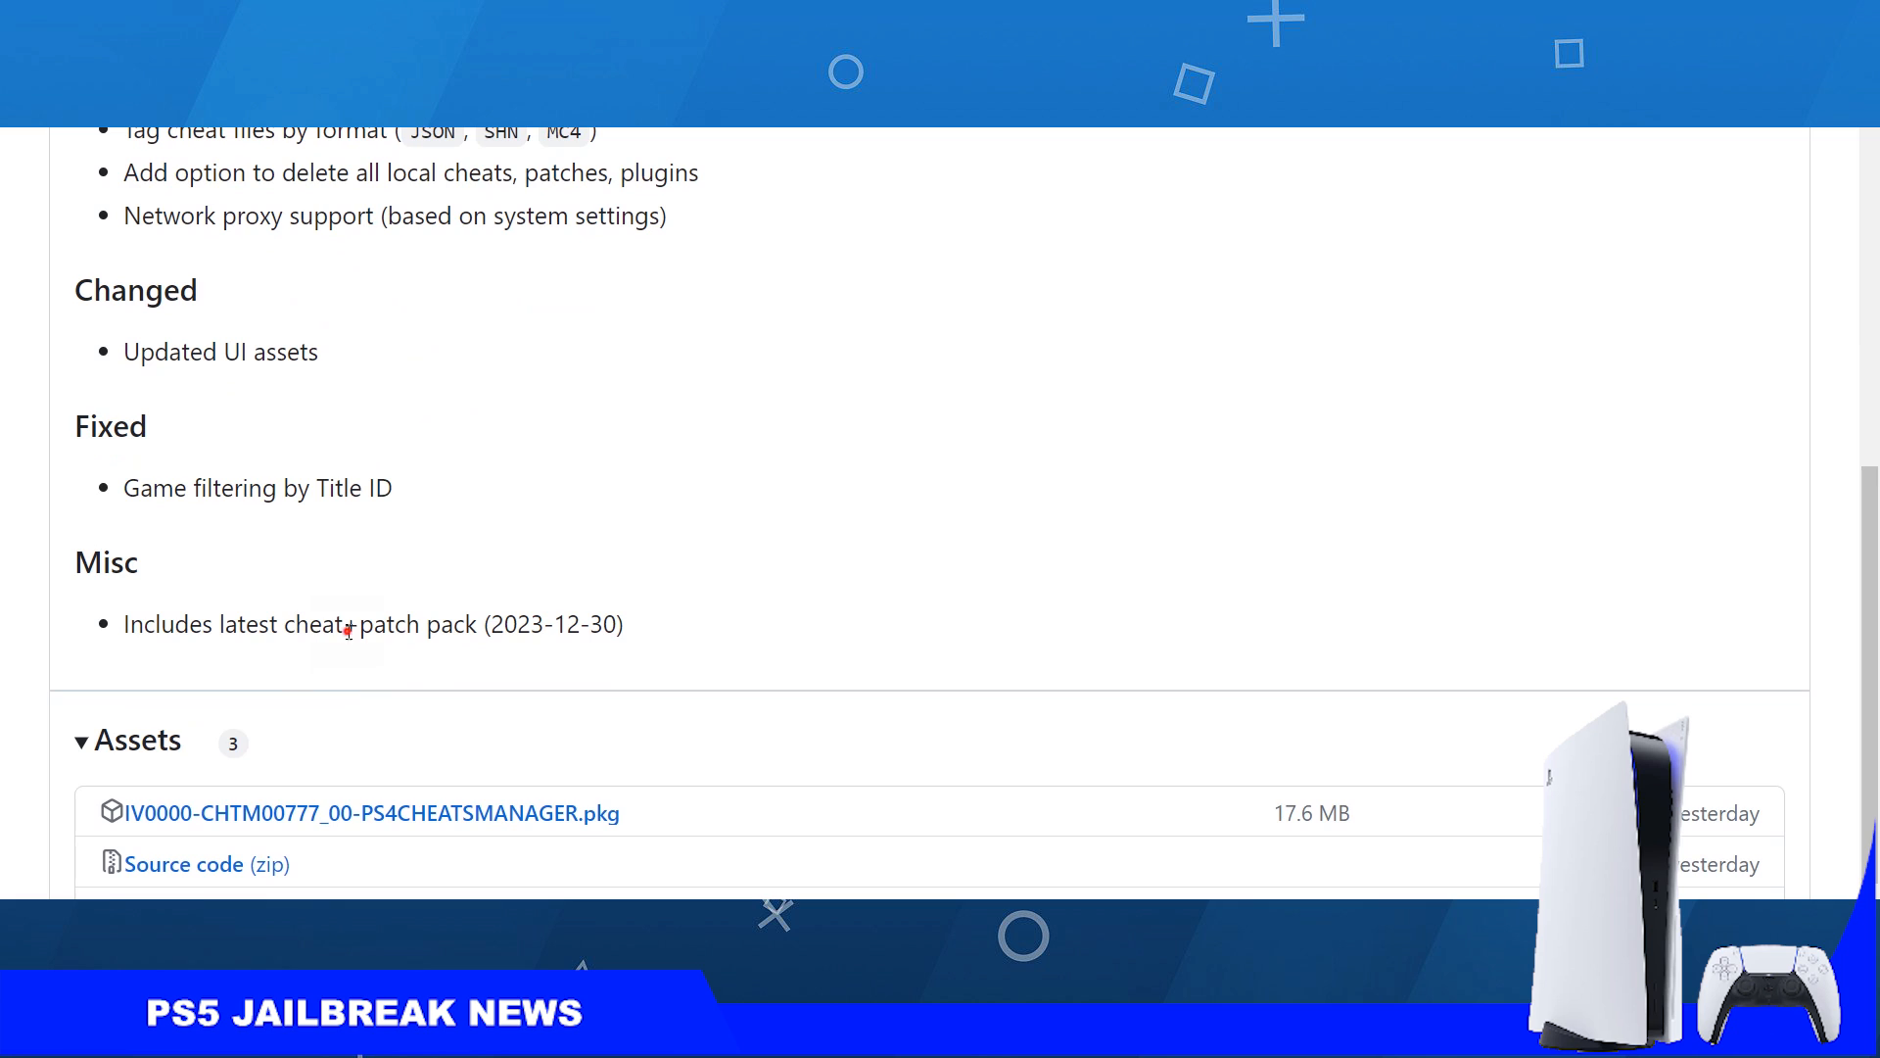
{"action": "triple_click", "coordinate": [349, 623]}
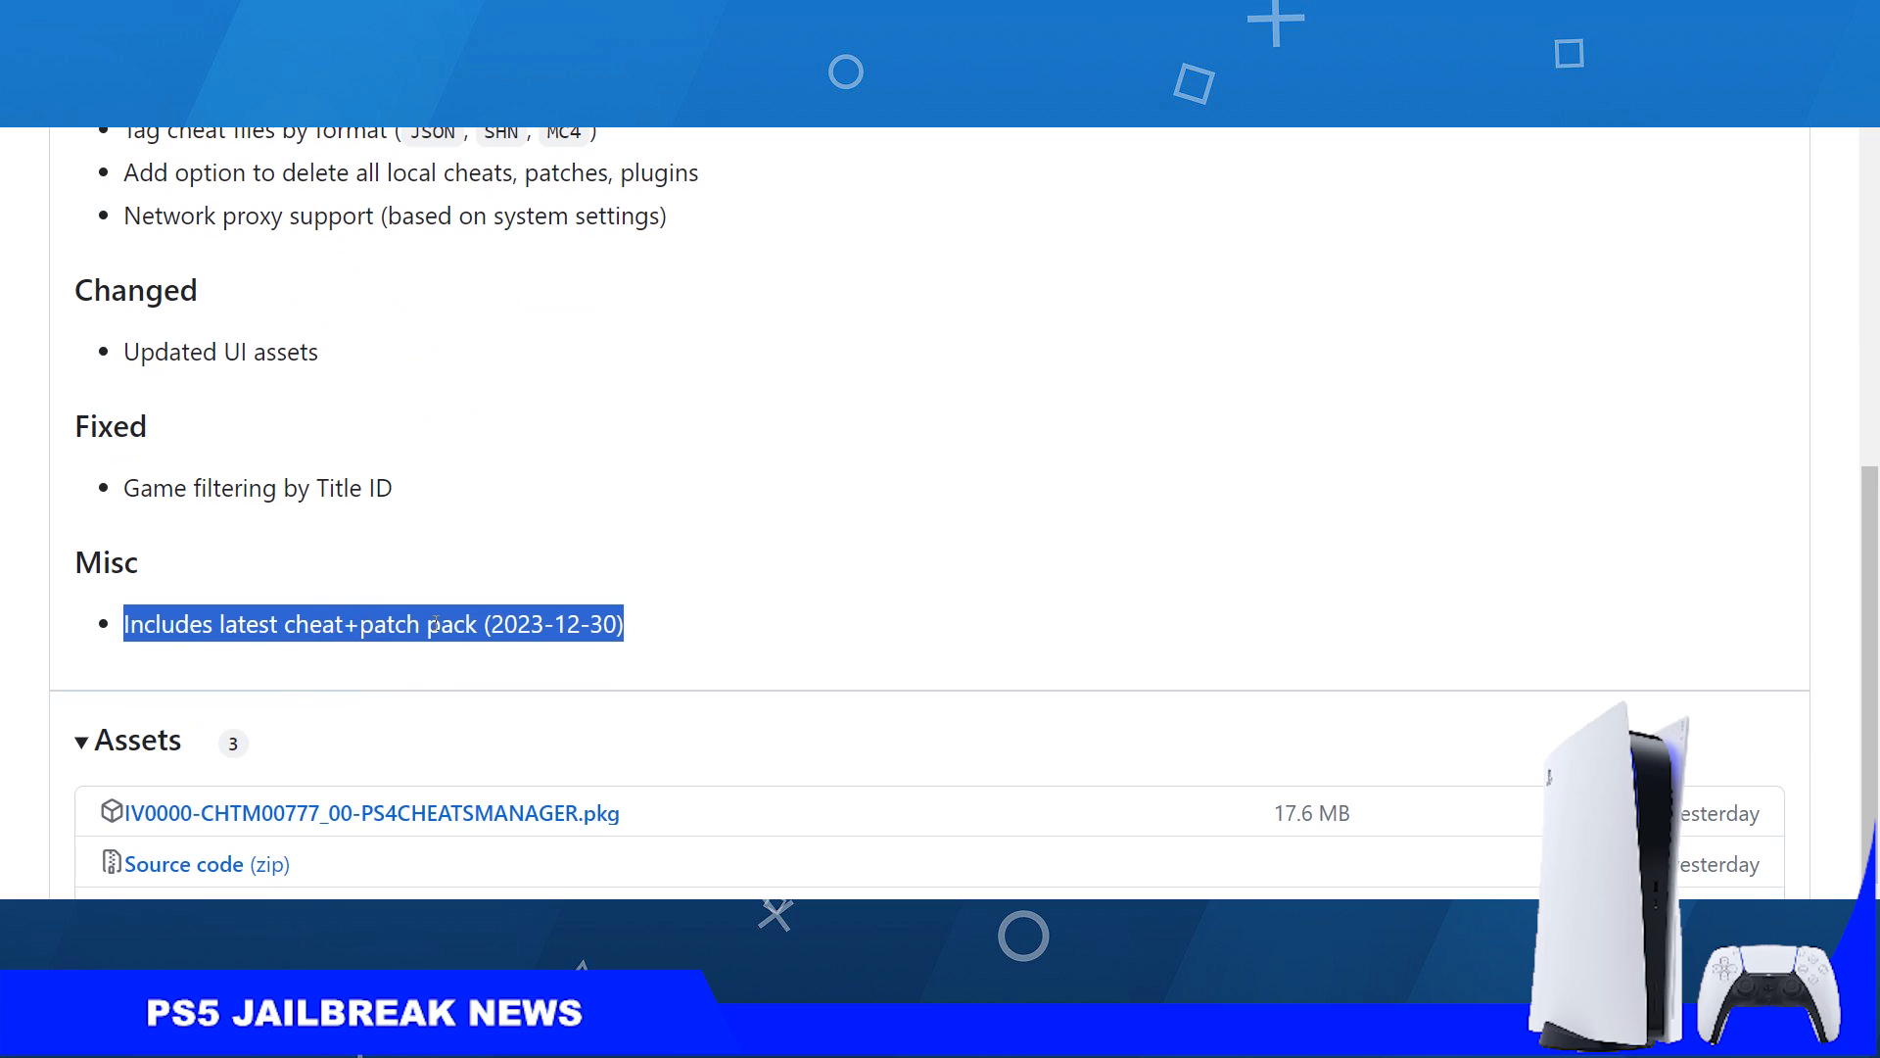
{"action": "mouse_move", "coordinate": [644, 625]}
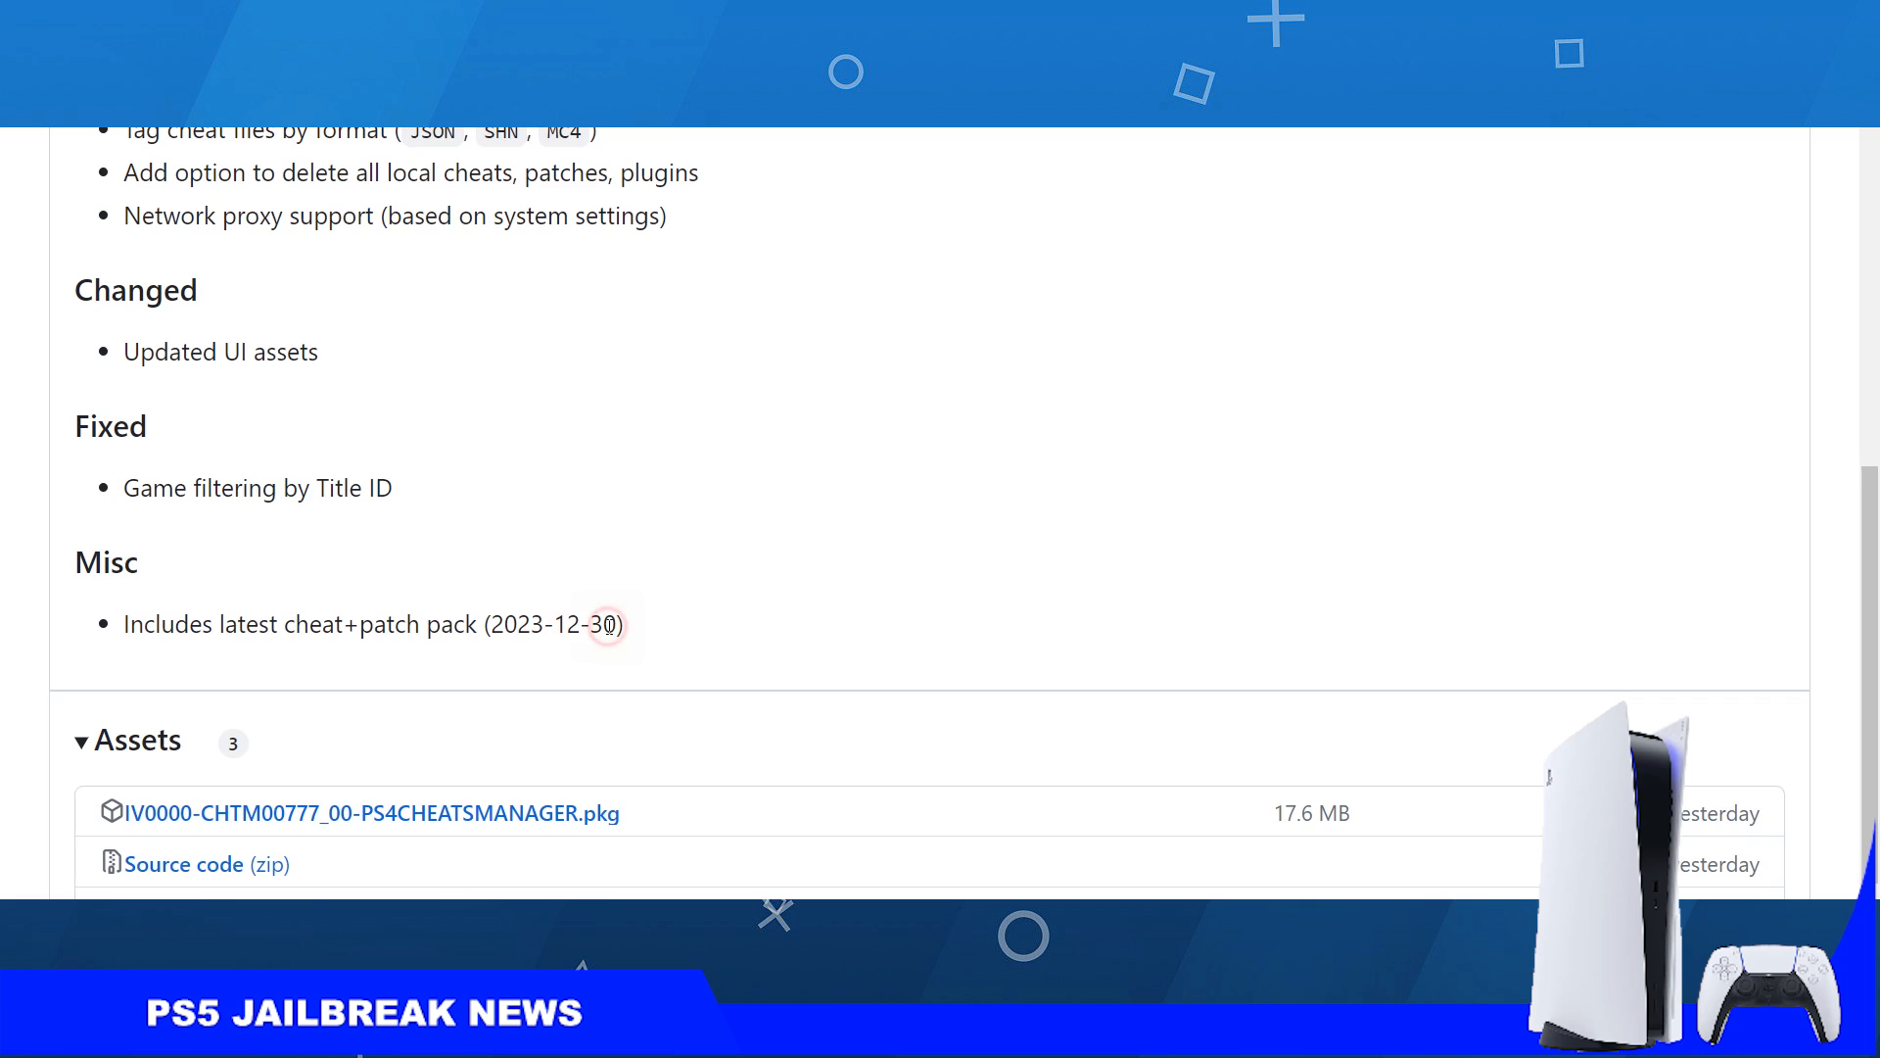
{"action": "double_click", "coordinate": [581, 622]}
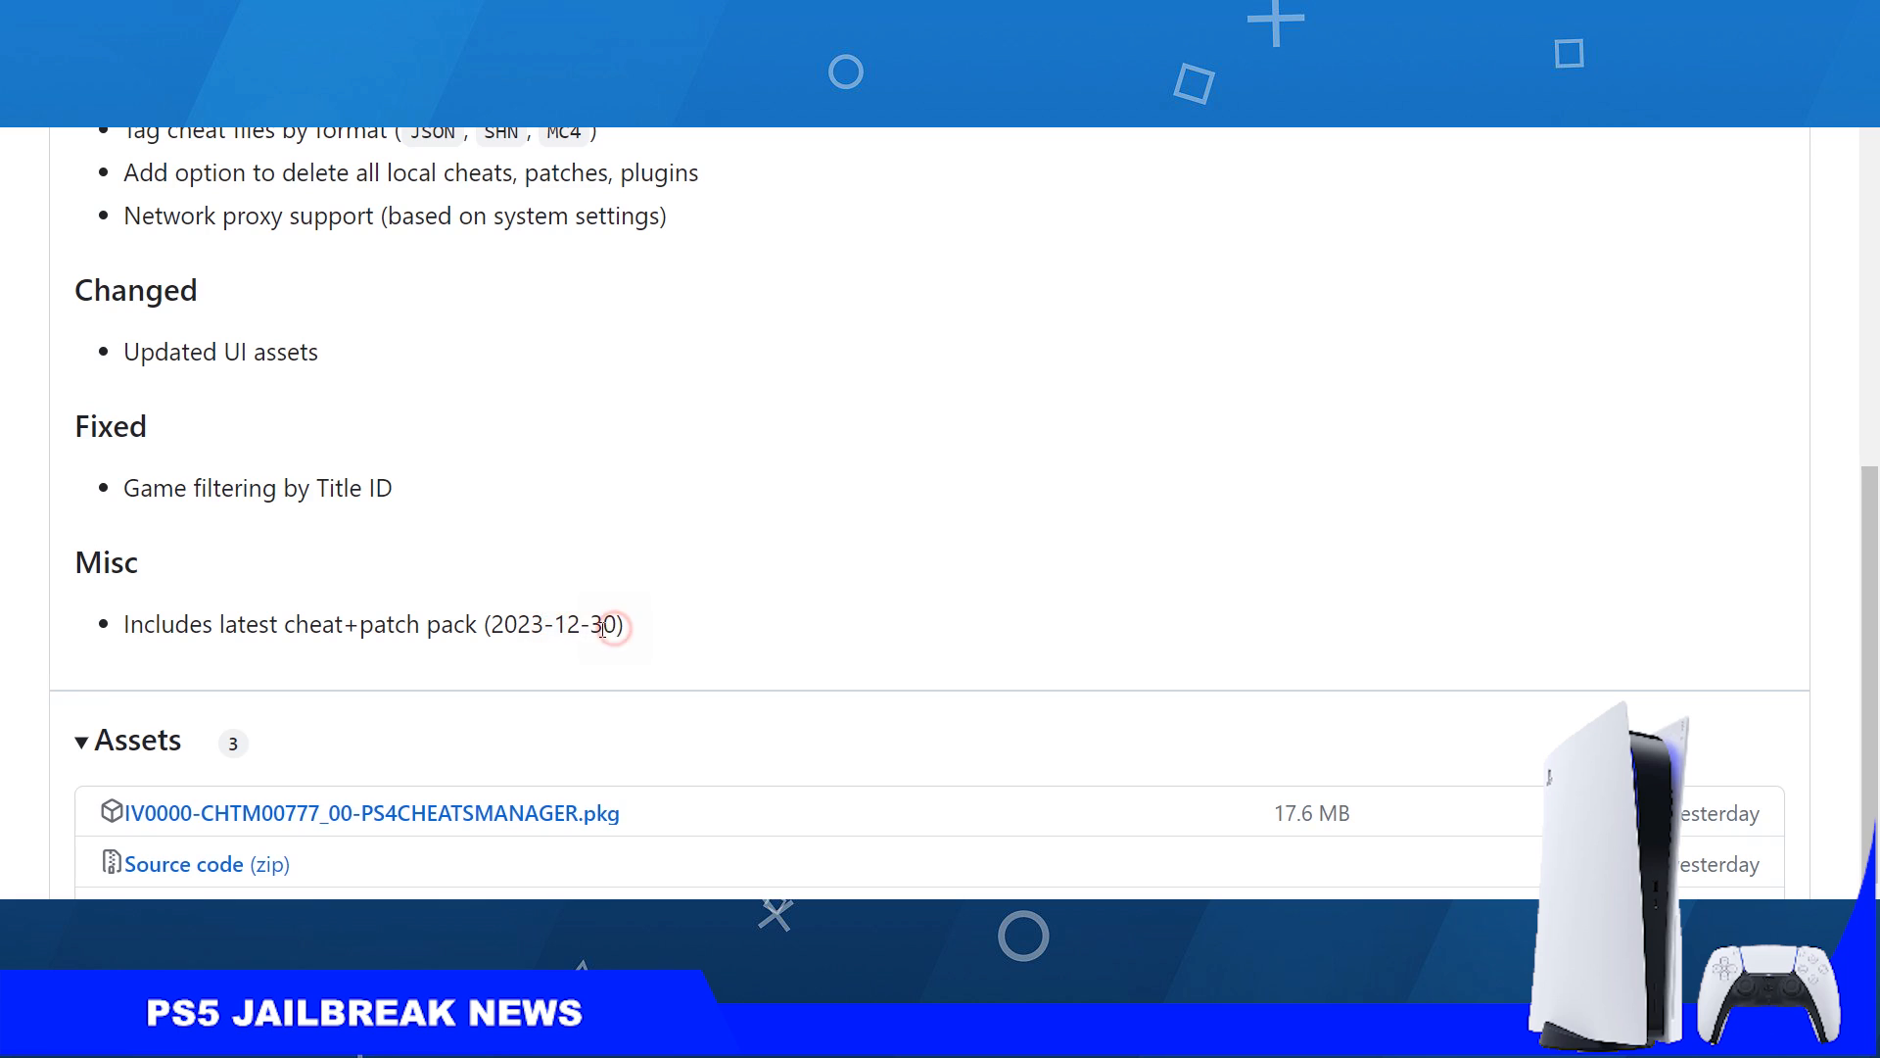
{"action": "double_click", "coordinate": [604, 623]}
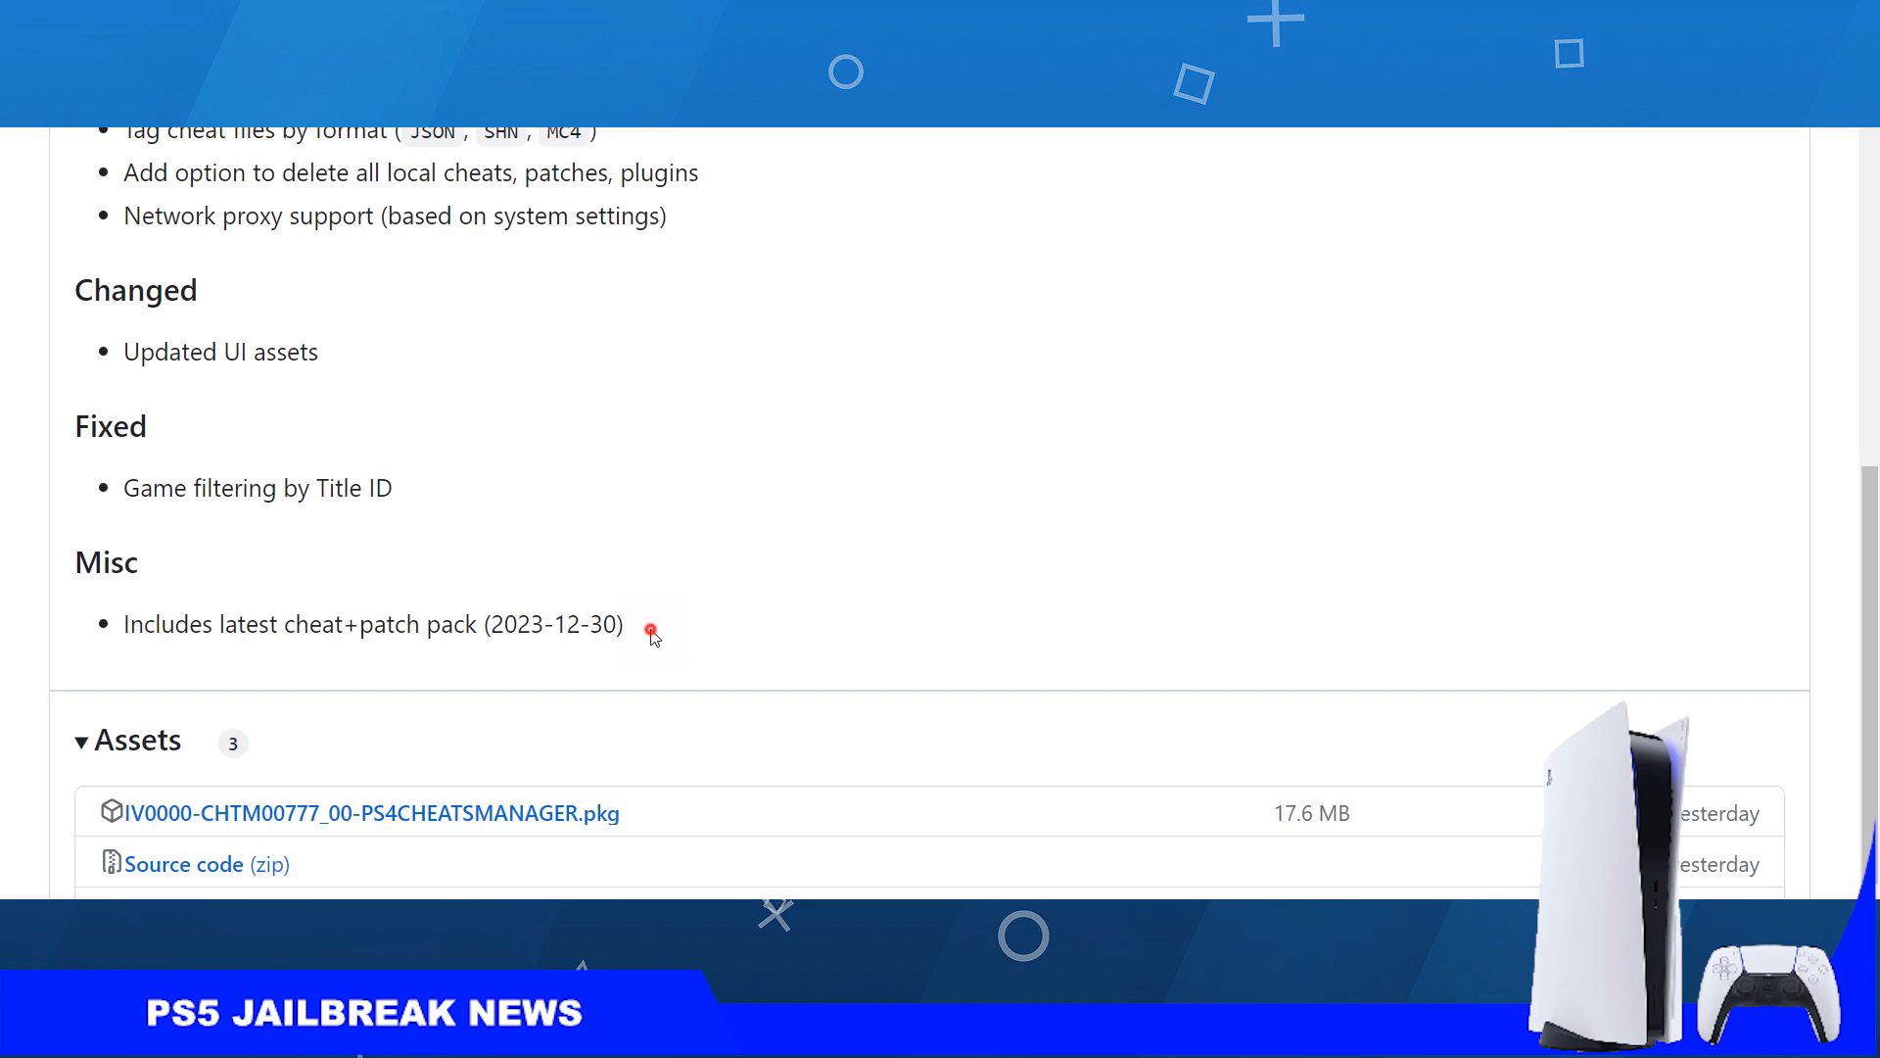
{"action": "double_click", "coordinate": [452, 623]}
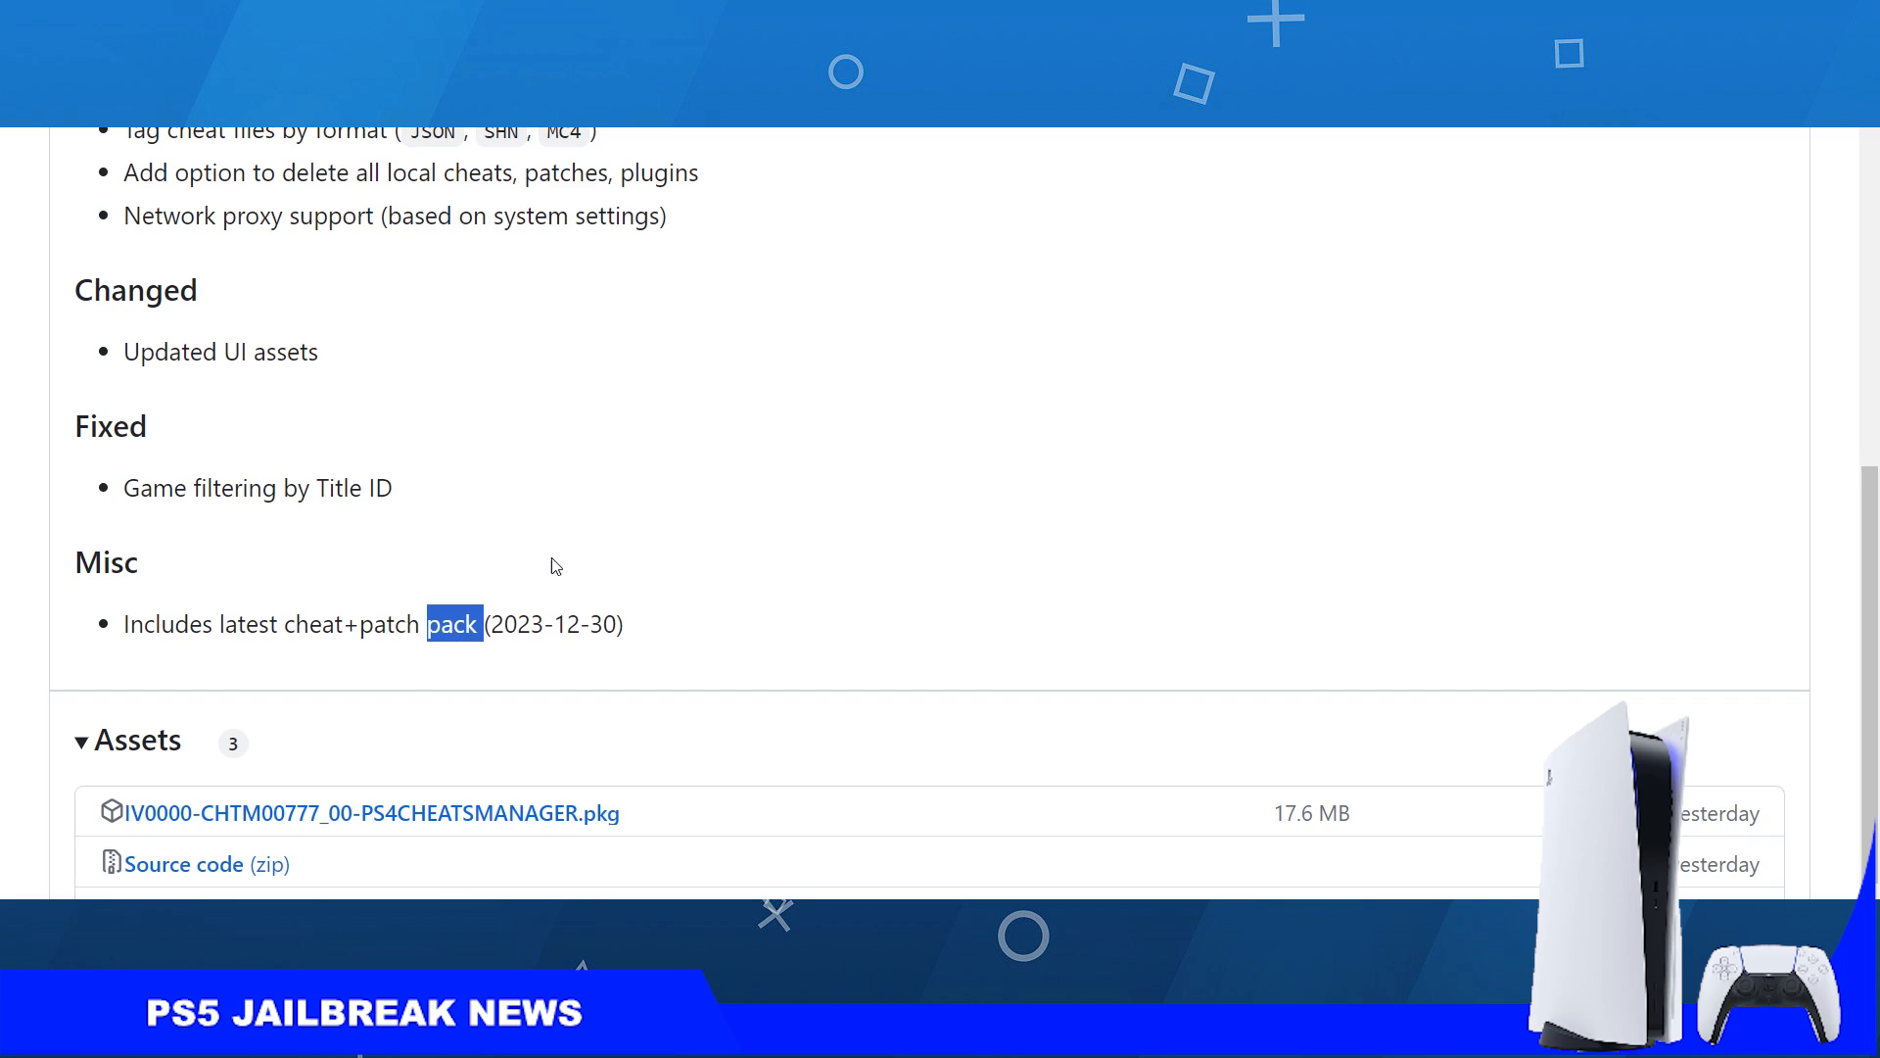
{"action": "mouse_move", "coordinate": [729, 541]}
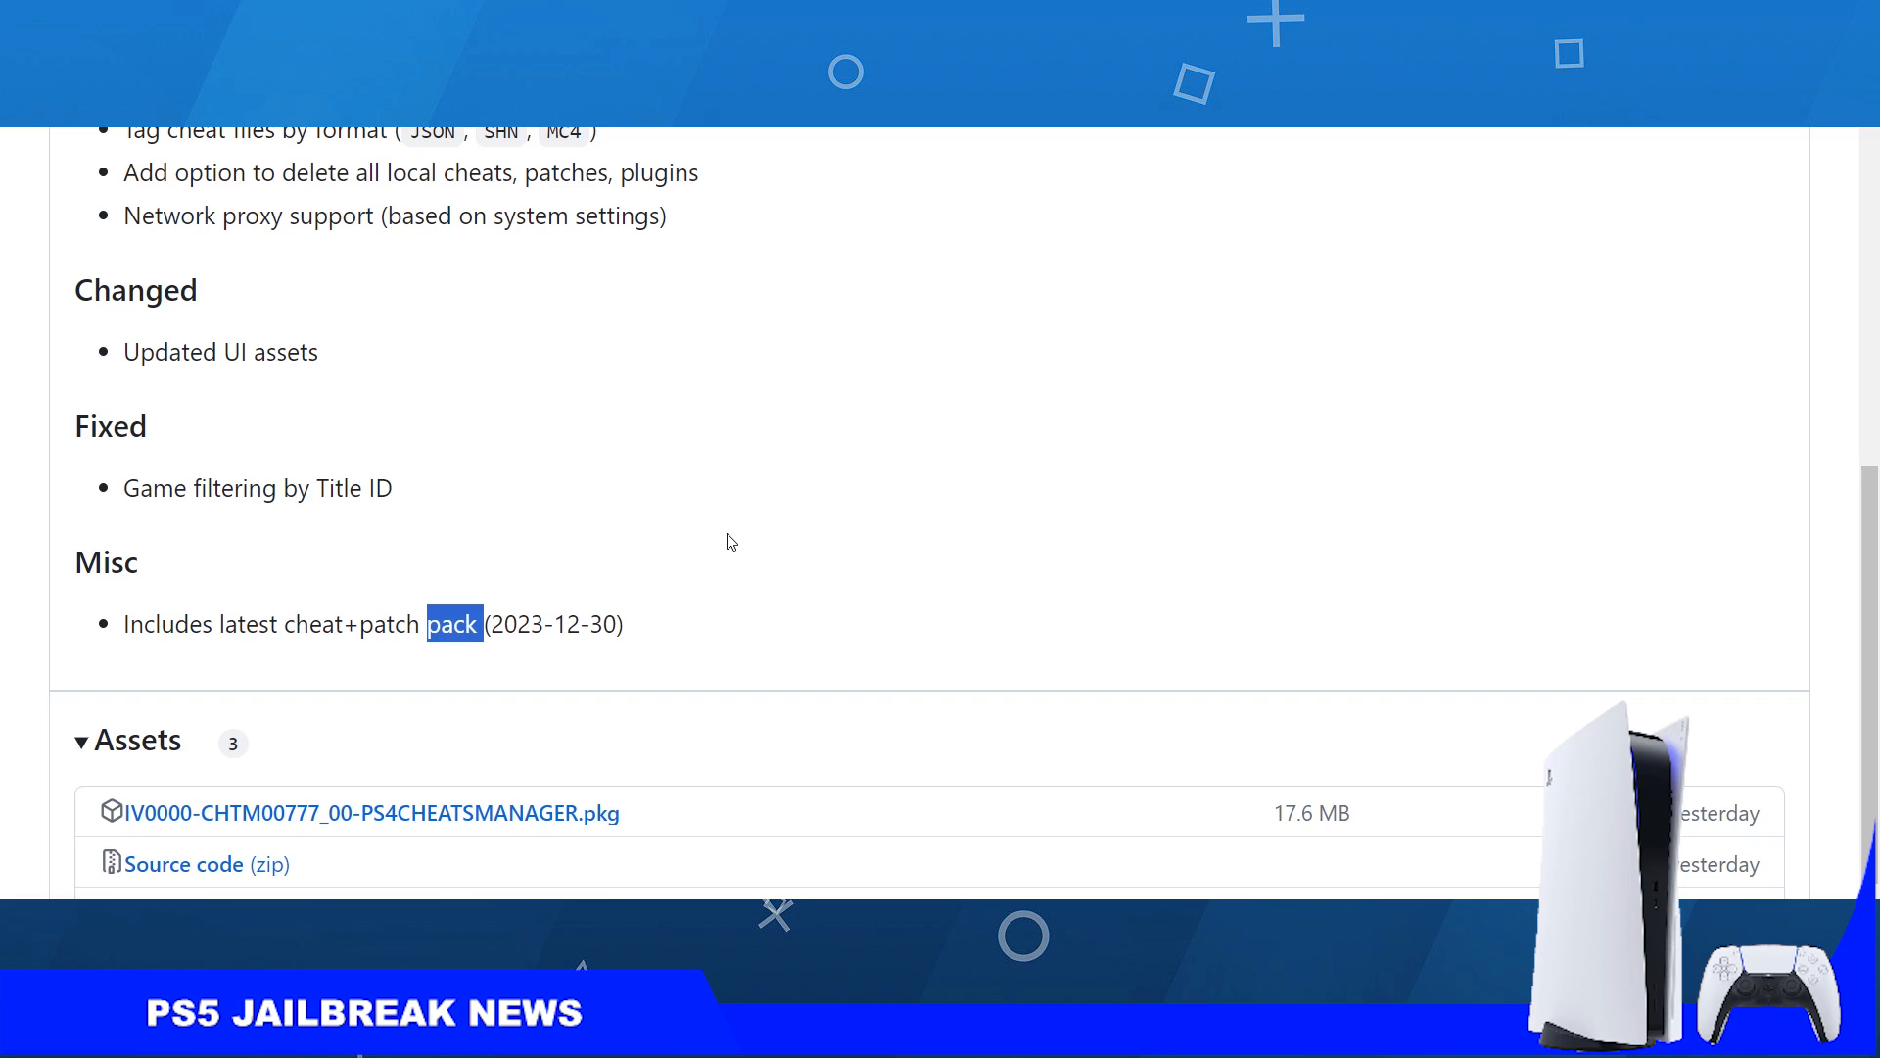